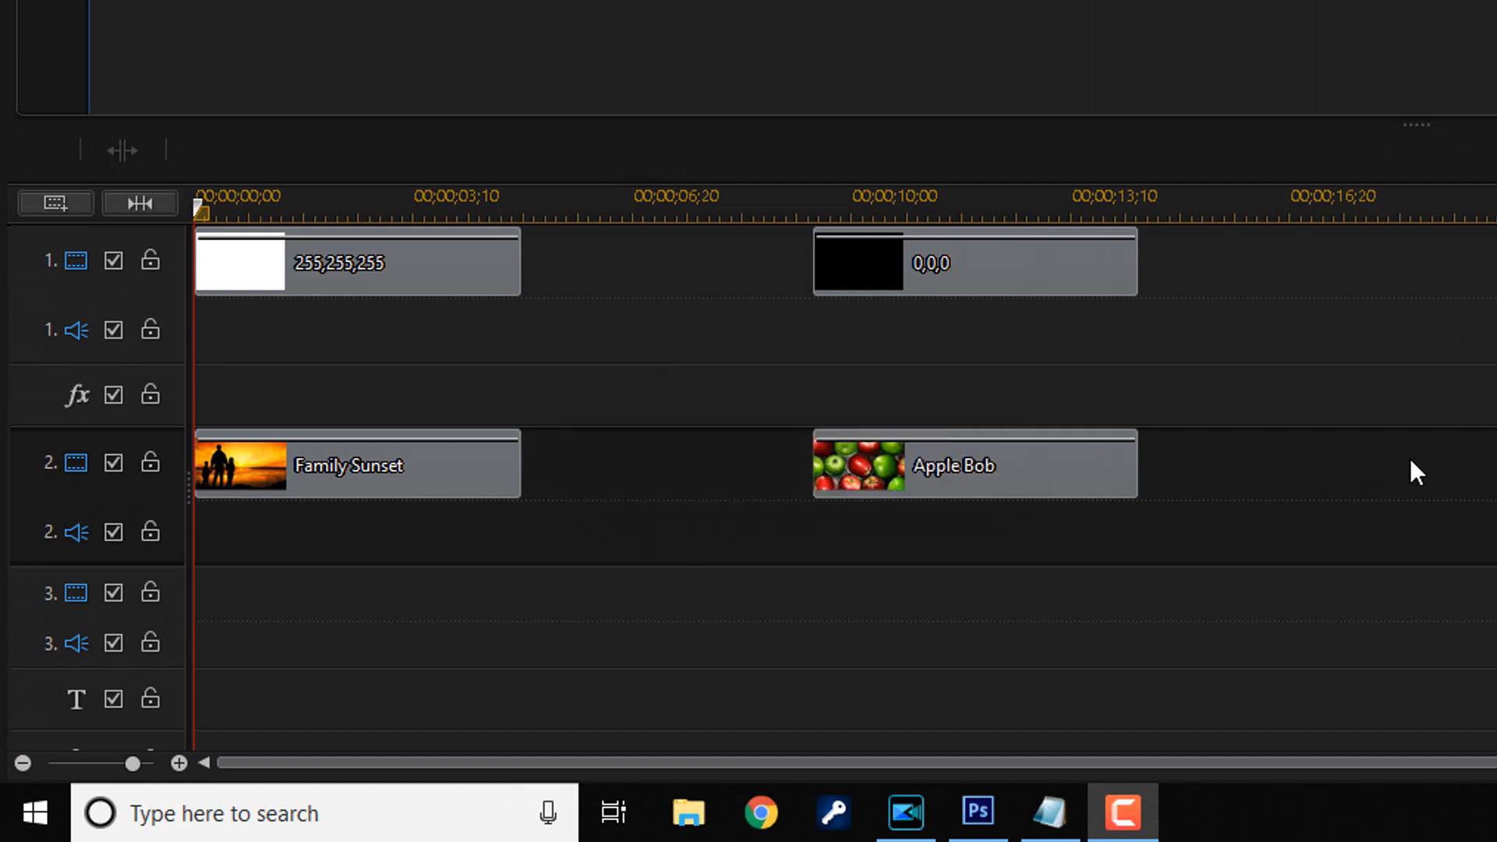
pyautogui.moveTo(457, 487)
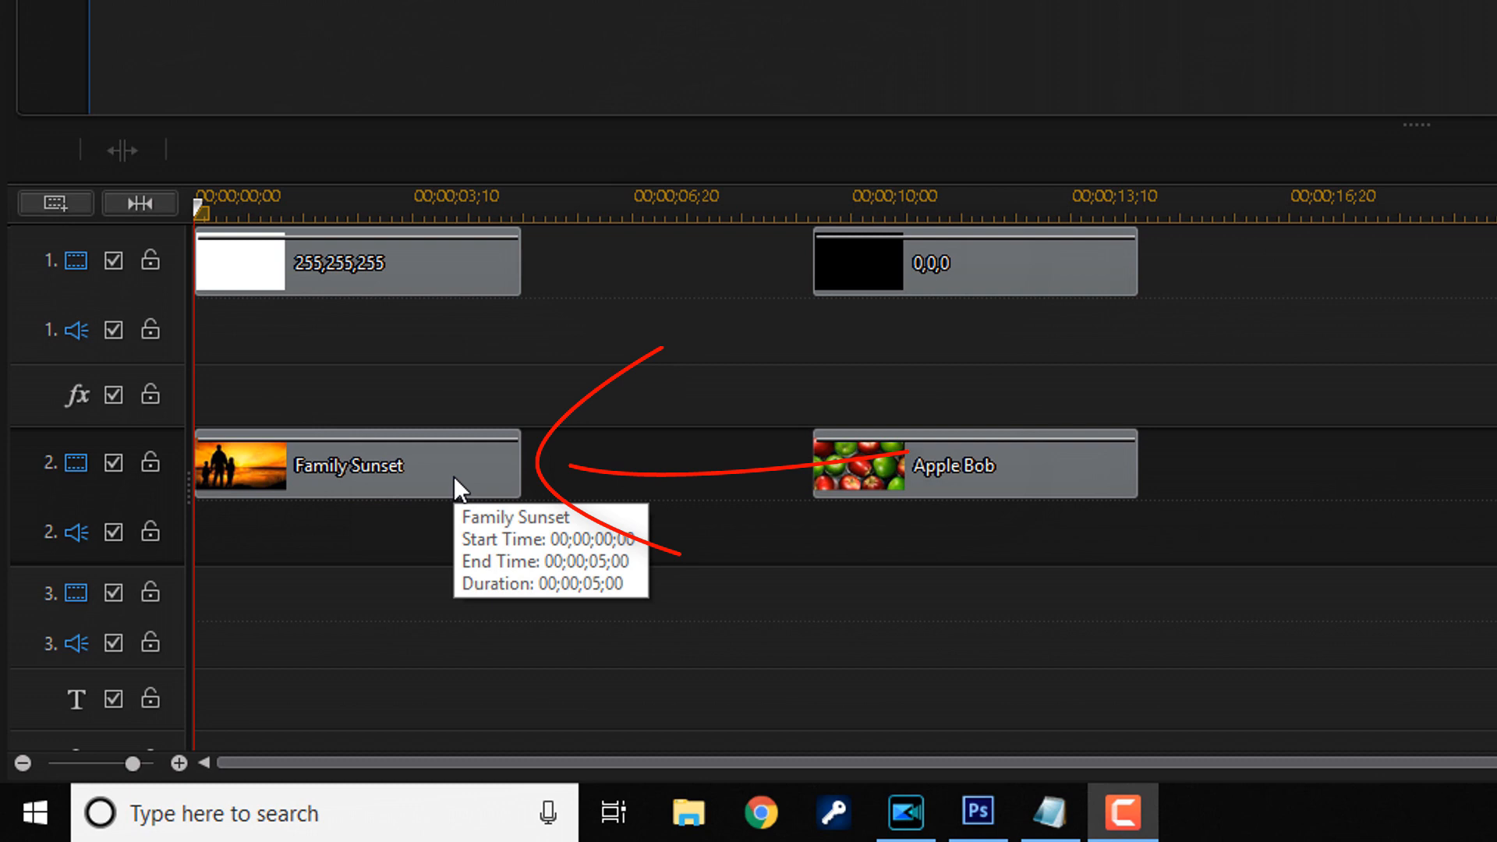
# Step: Select the Family Sunset clip on track 2 and launch Mask Designer from the Designer list
pyautogui.click(358, 464)
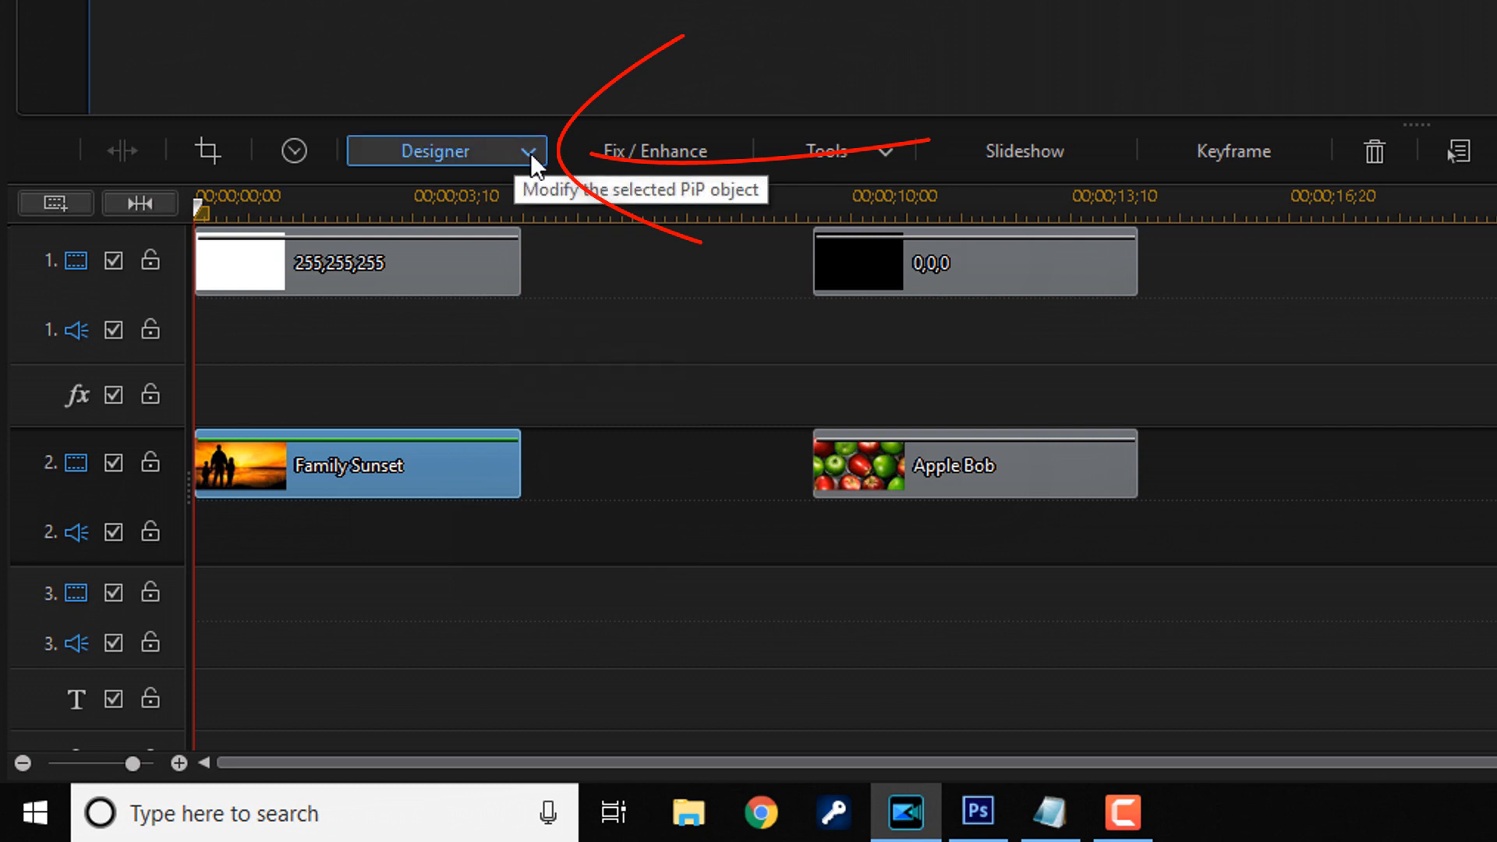
pyautogui.click(529, 151)
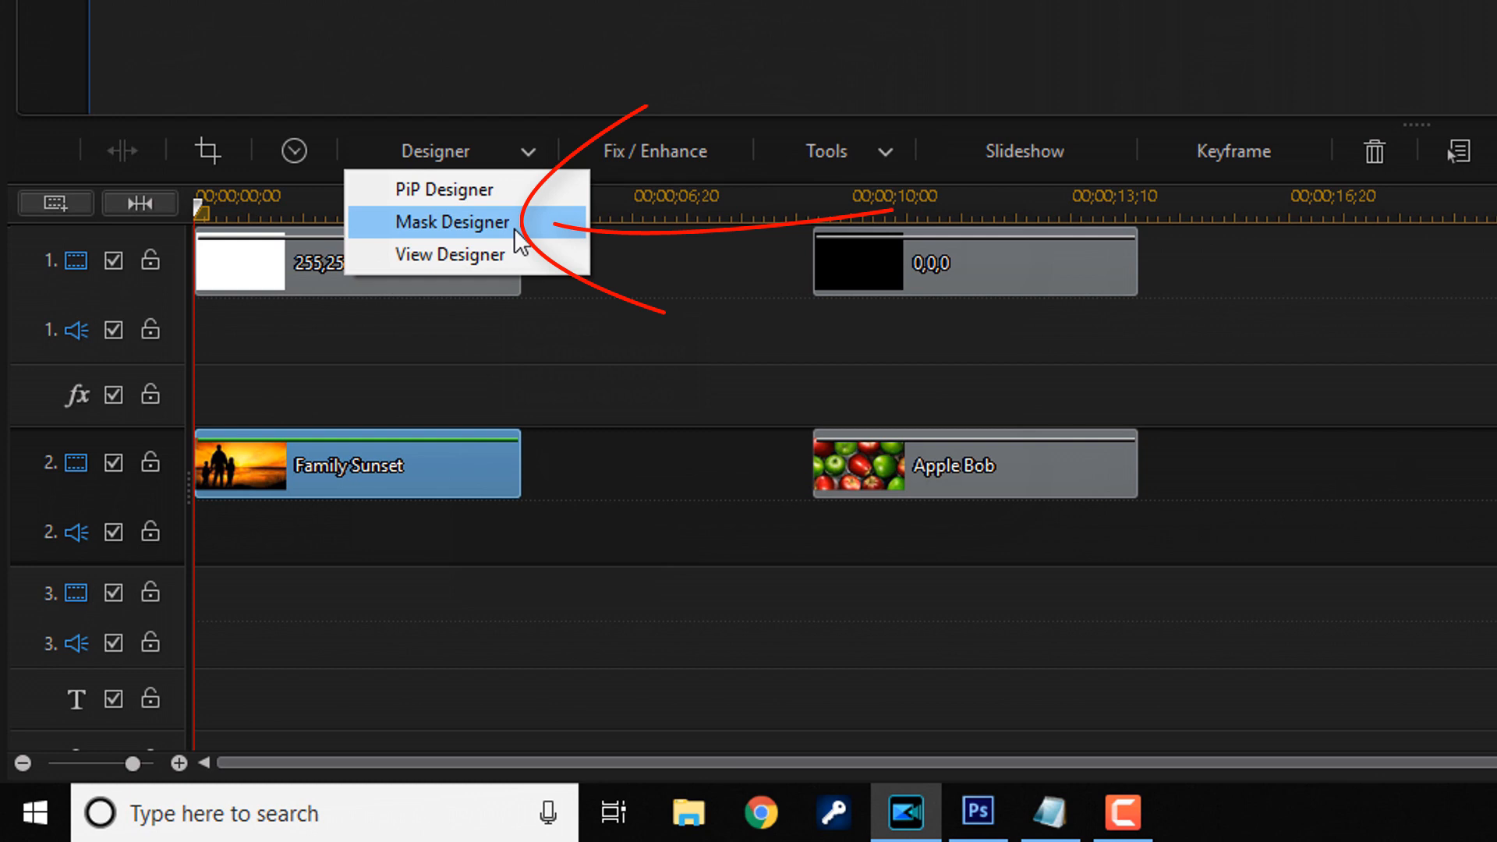
pyautogui.click(451, 221)
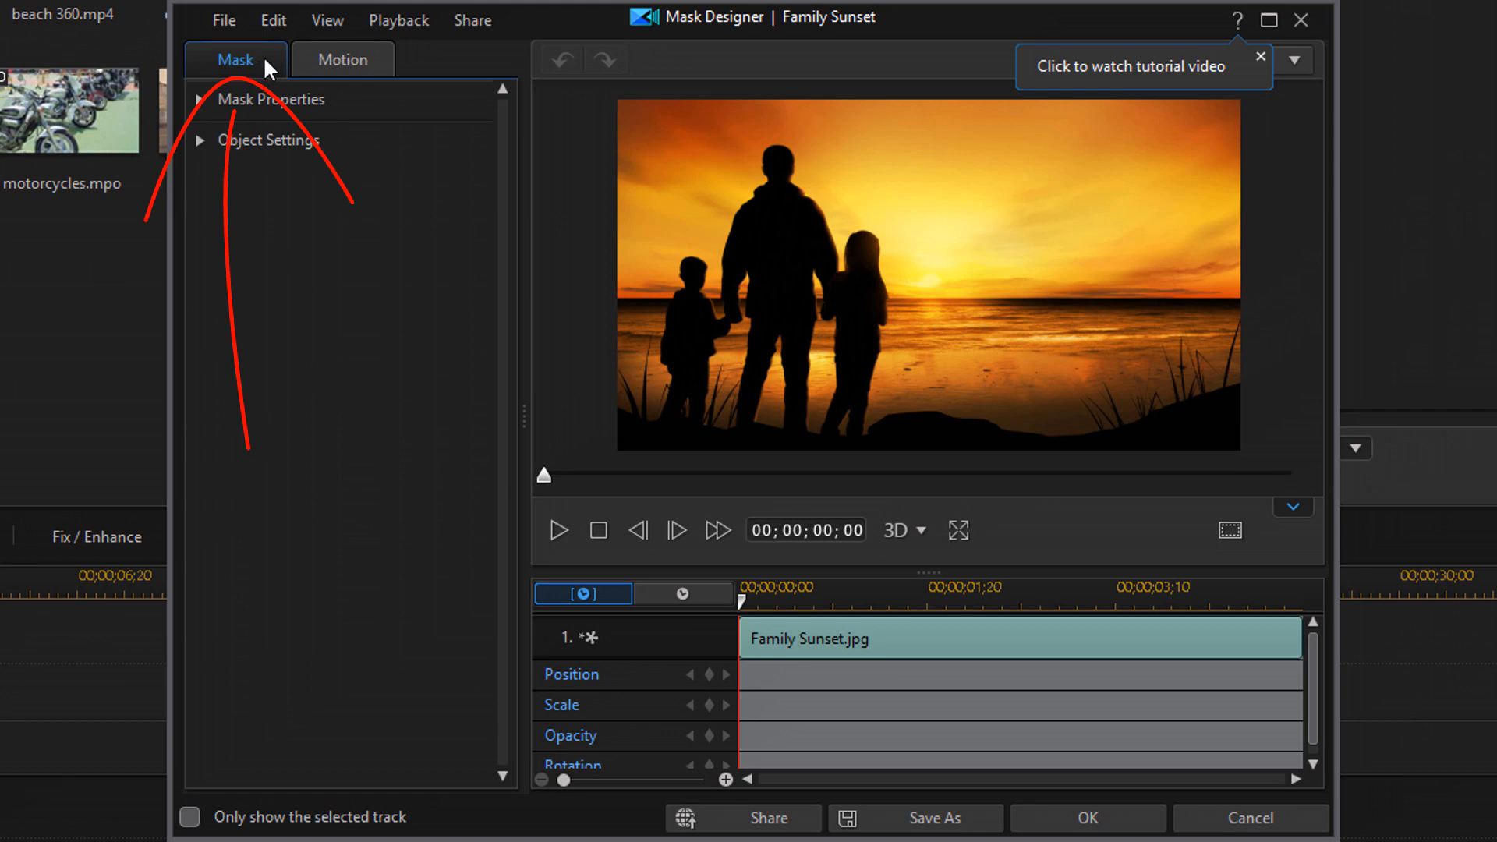
pyautogui.moveTo(258, 112)
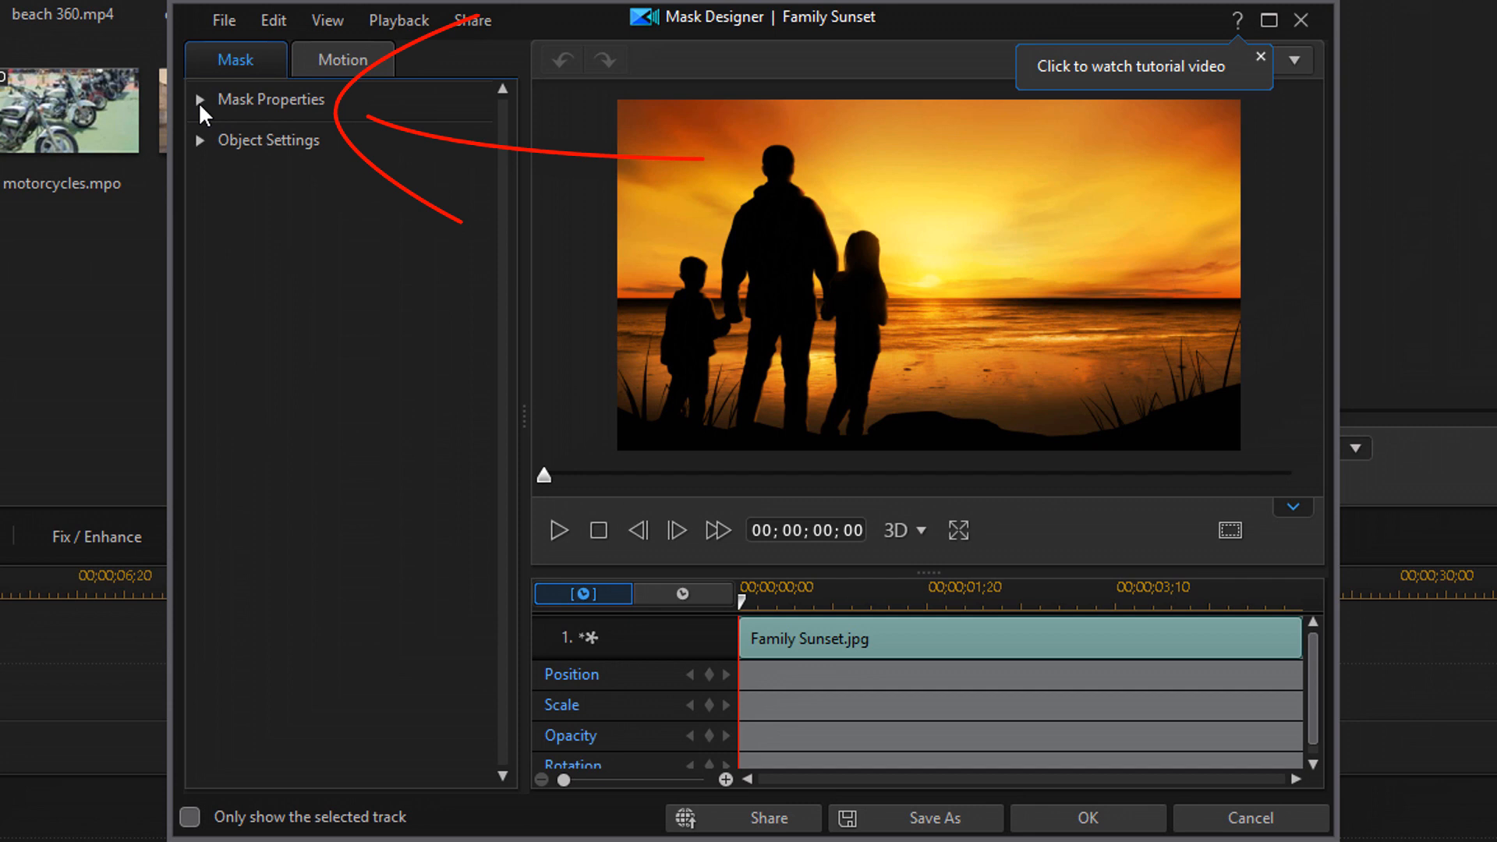
# Step: Expand Mask Properties and try the heart and star presets before settling on the cloud mask
pyautogui.click(201, 99)
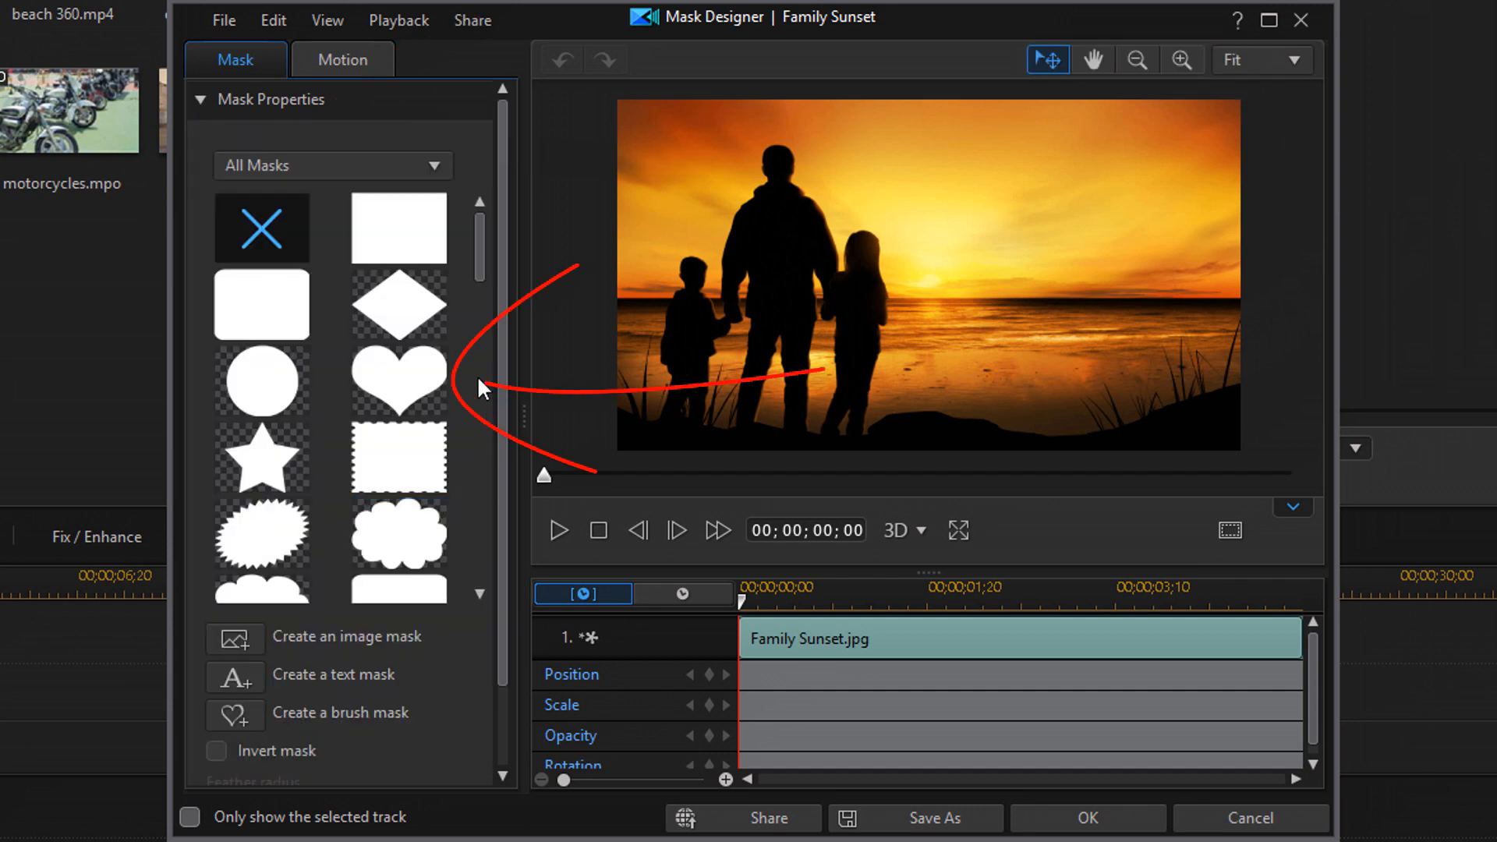
pyautogui.click(398, 380)
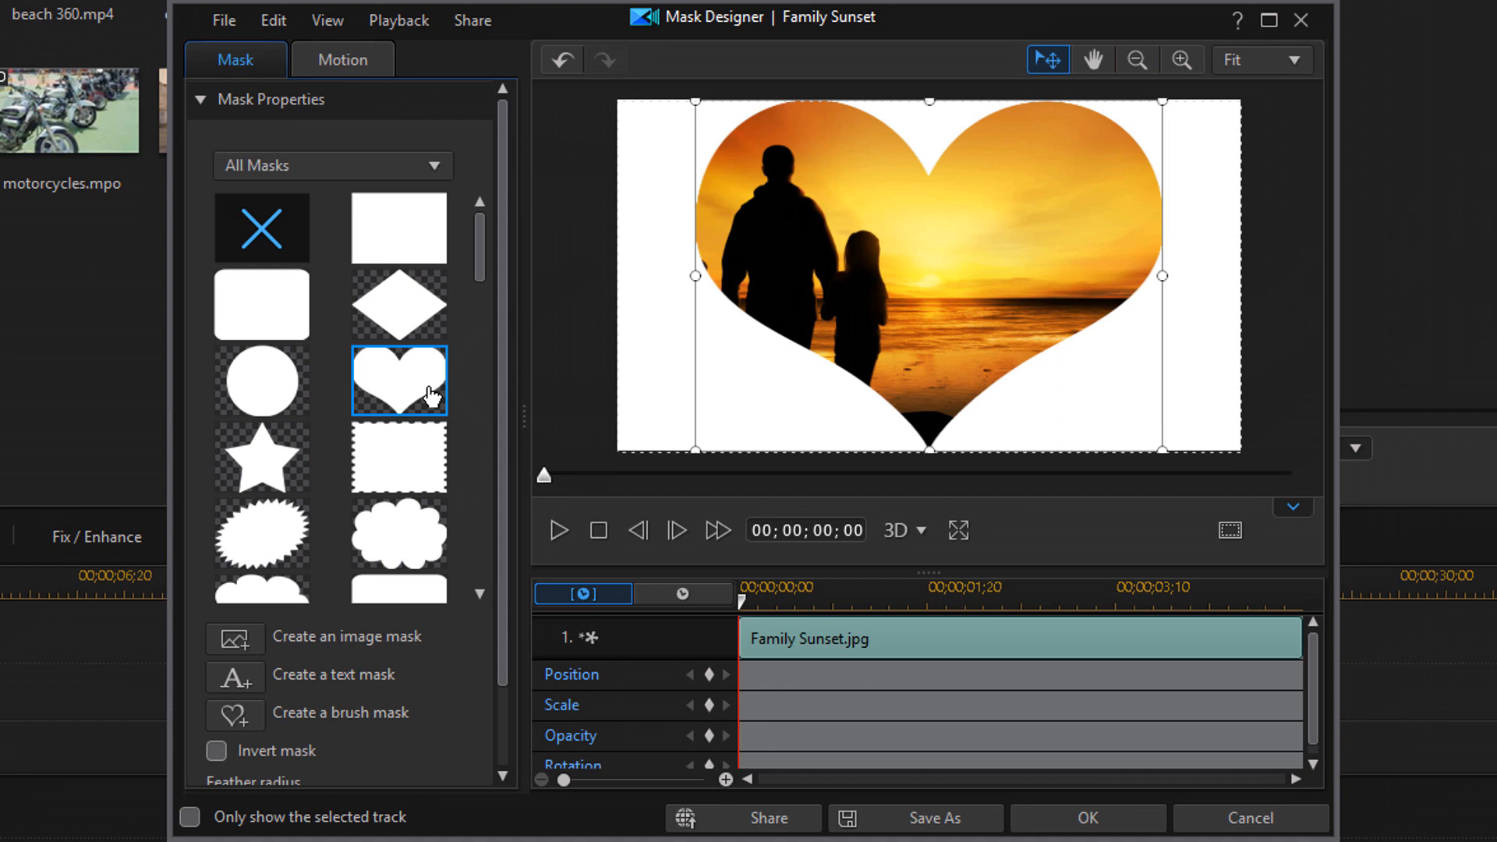
pyautogui.click(397, 455)
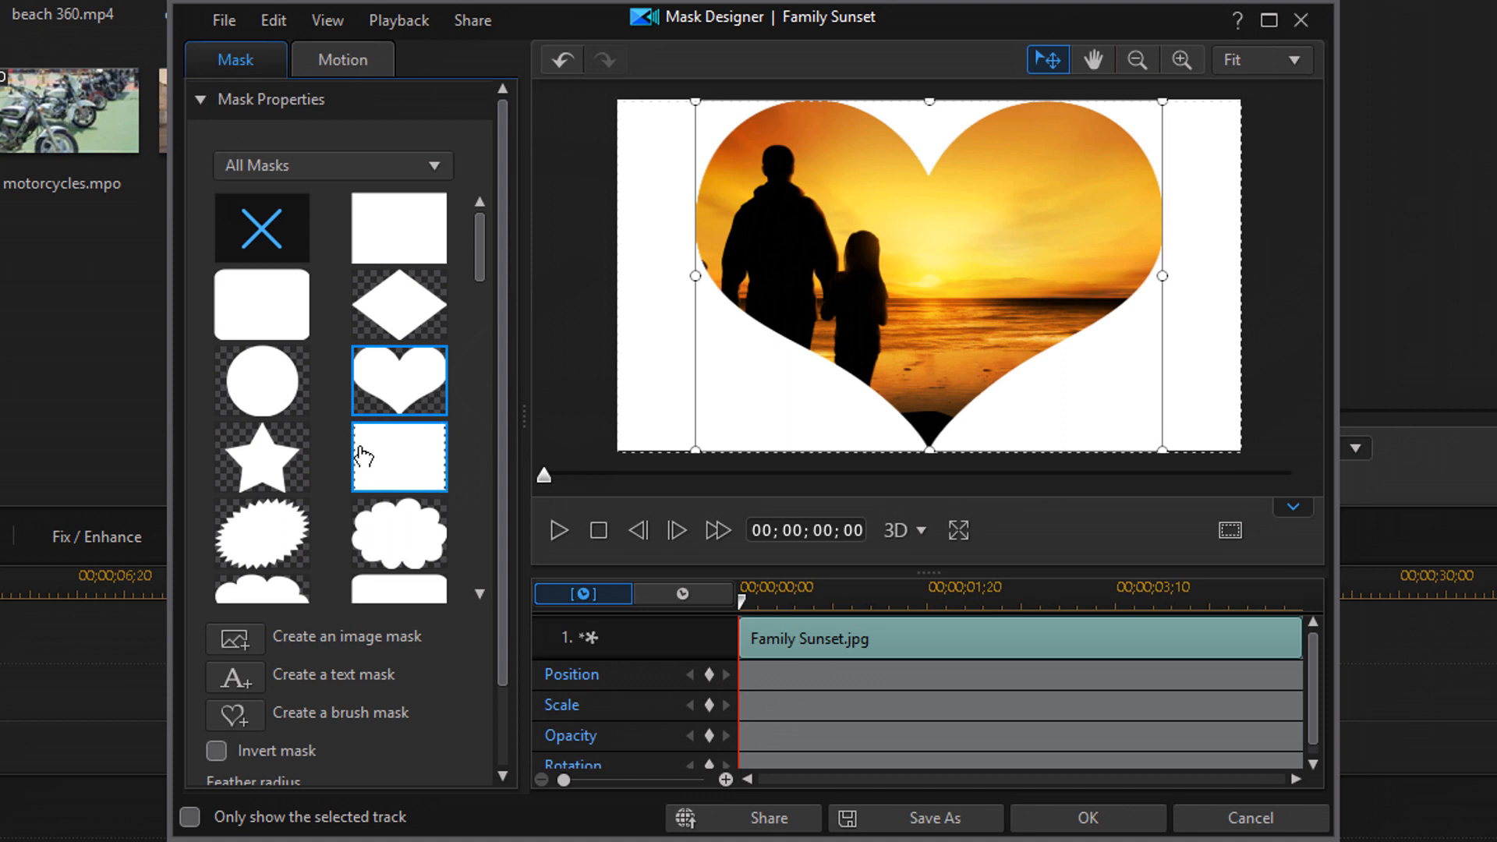
pyautogui.click(262, 457)
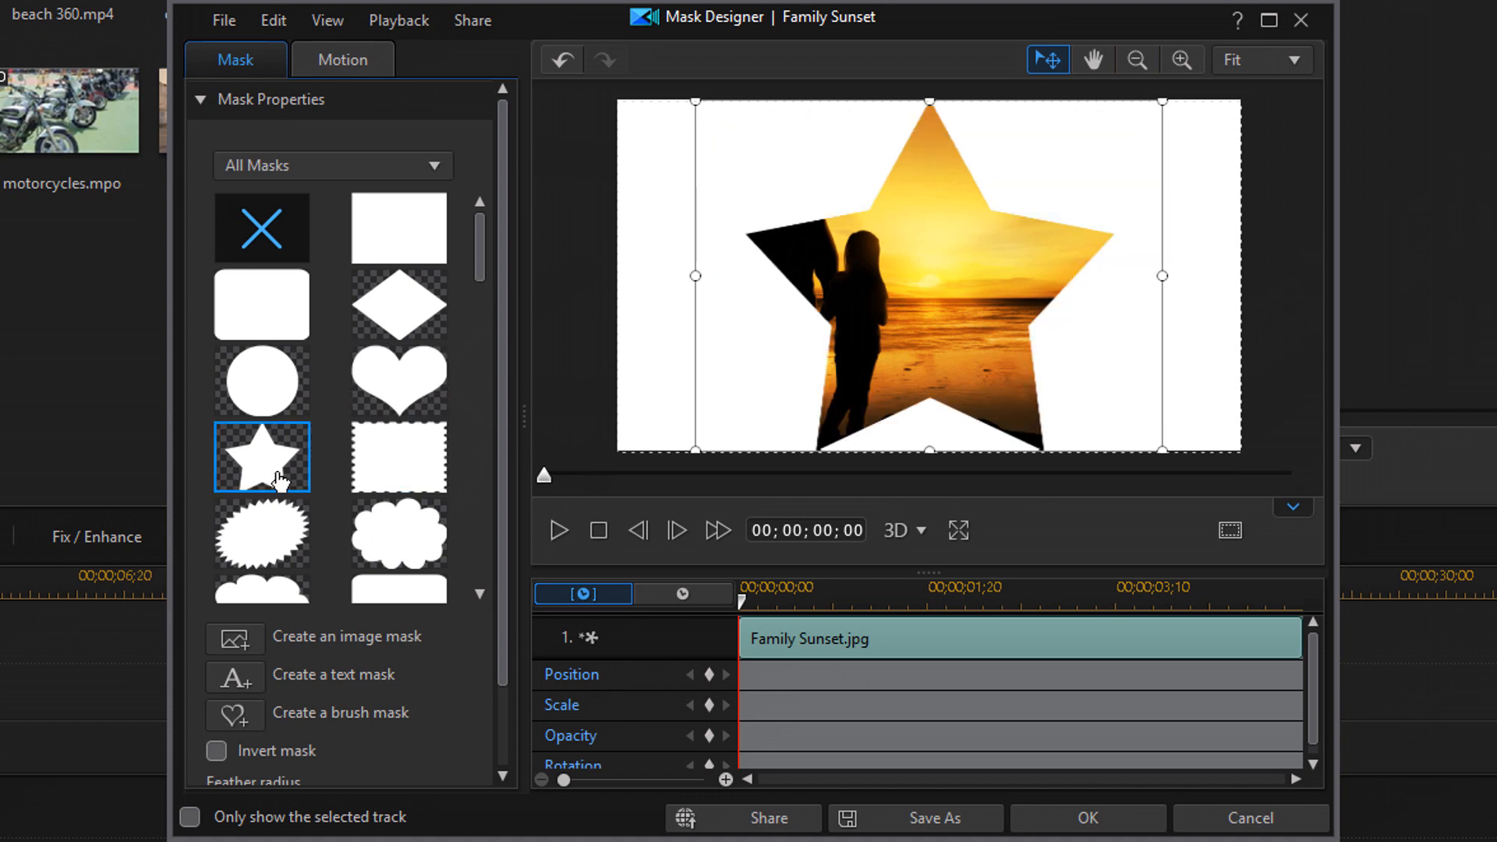
pyautogui.click(398, 534)
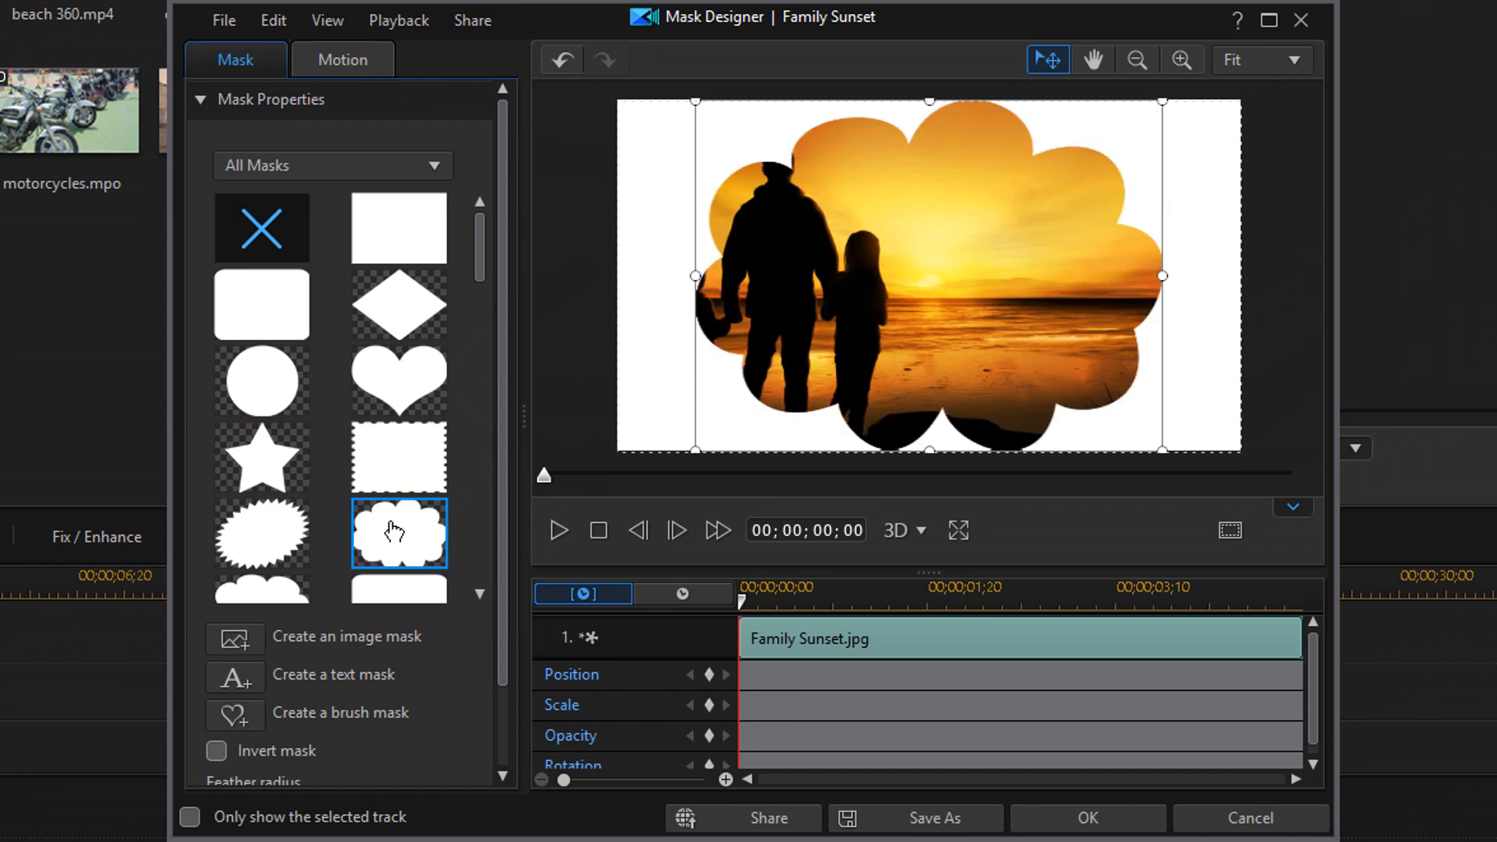
pyautogui.moveTo(697, 432)
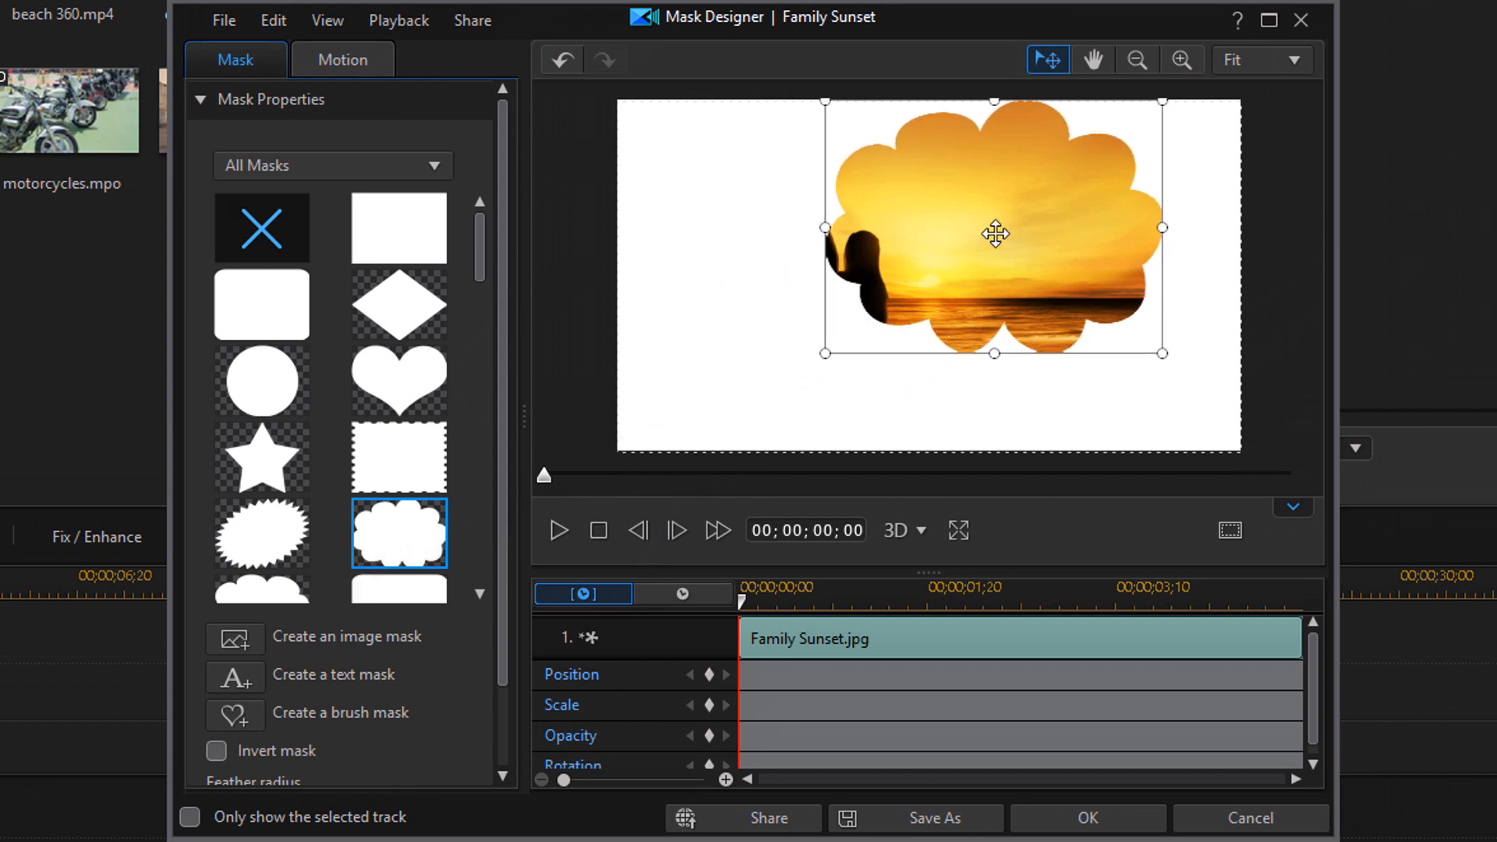
pyautogui.moveTo(998, 217)
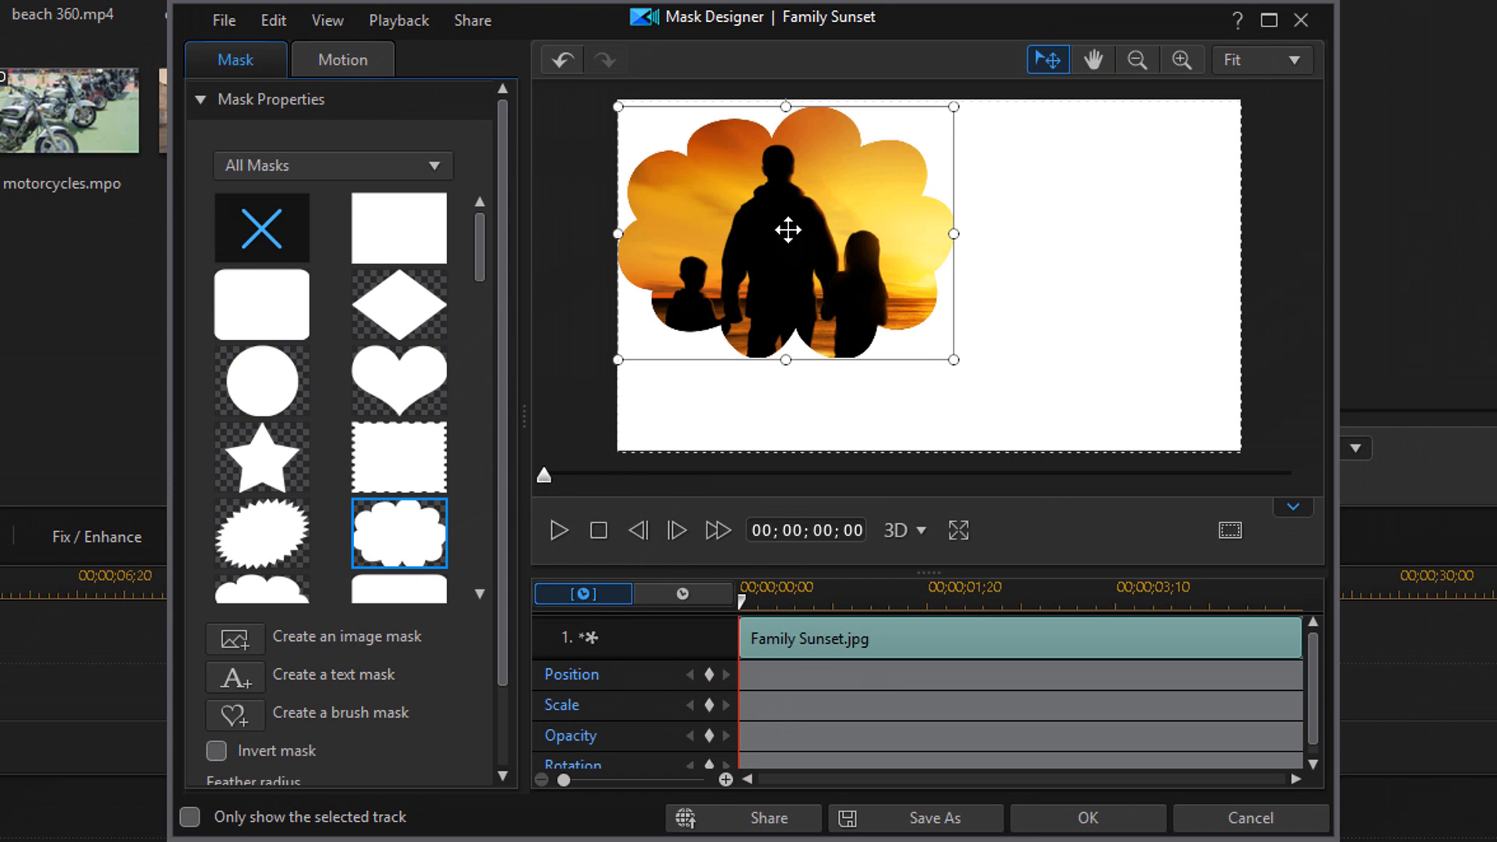
pyautogui.moveTo(1085, 315)
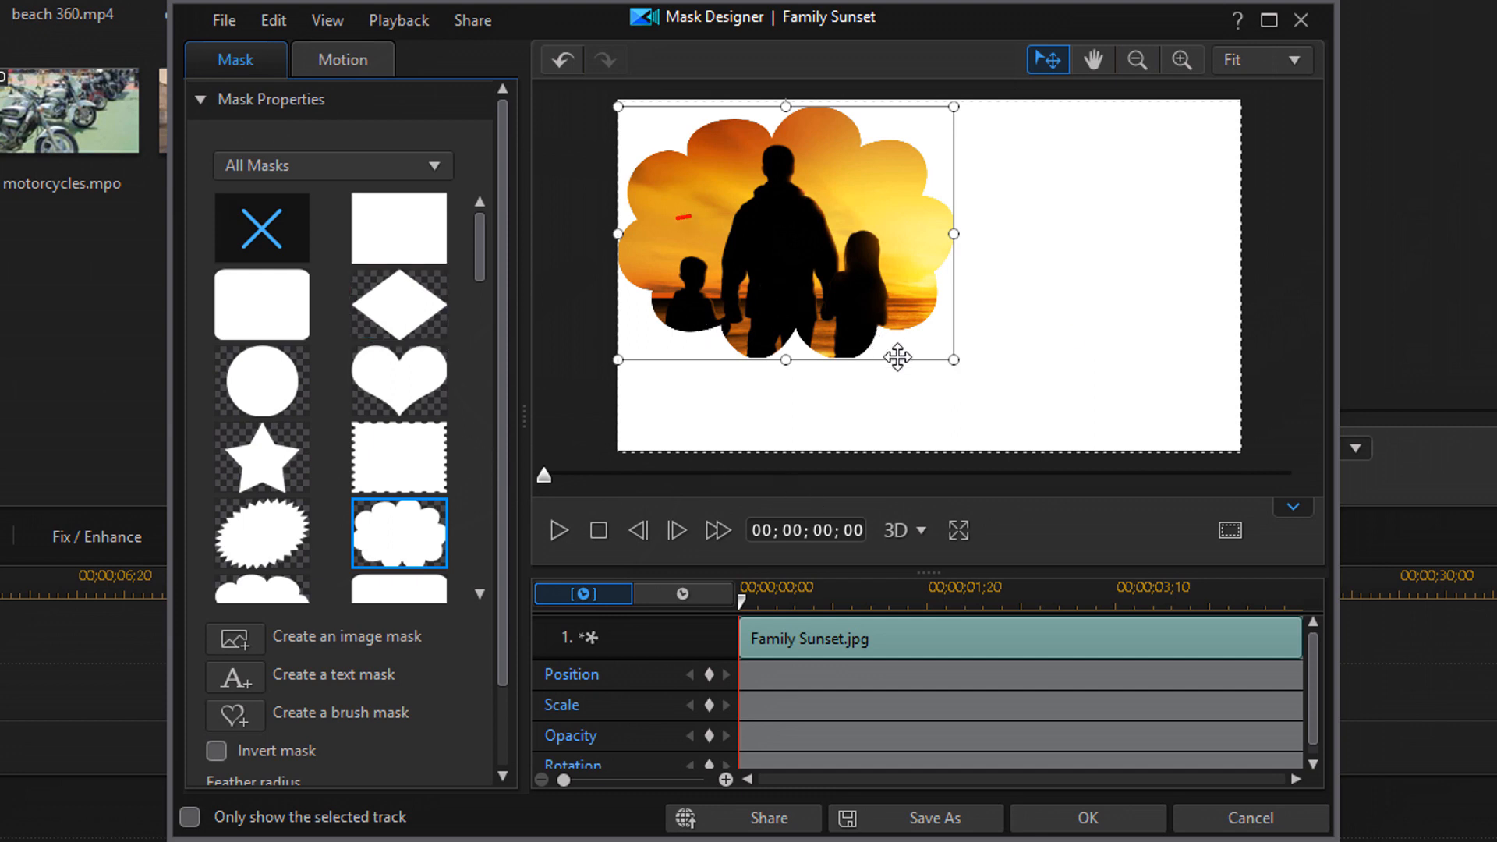
# Step: Reposition the cloud mask in the preview toward the upper left of the frame
pyautogui.click(260, 228)
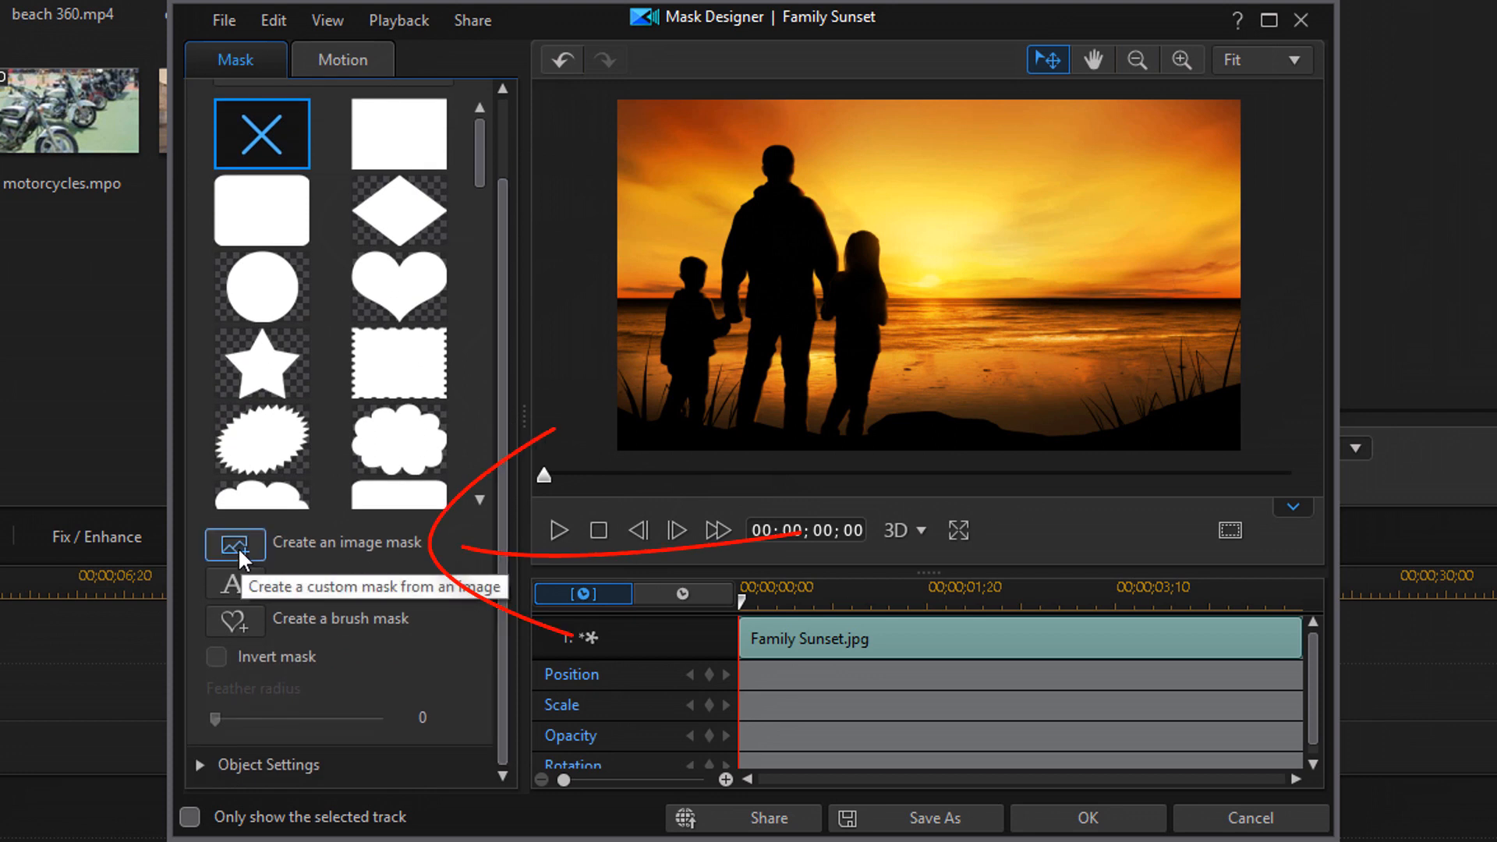
# Step: Create a custom image mask from PKO_0016933.png, the standing-woman PNG in Current Project
pyautogui.click(236, 546)
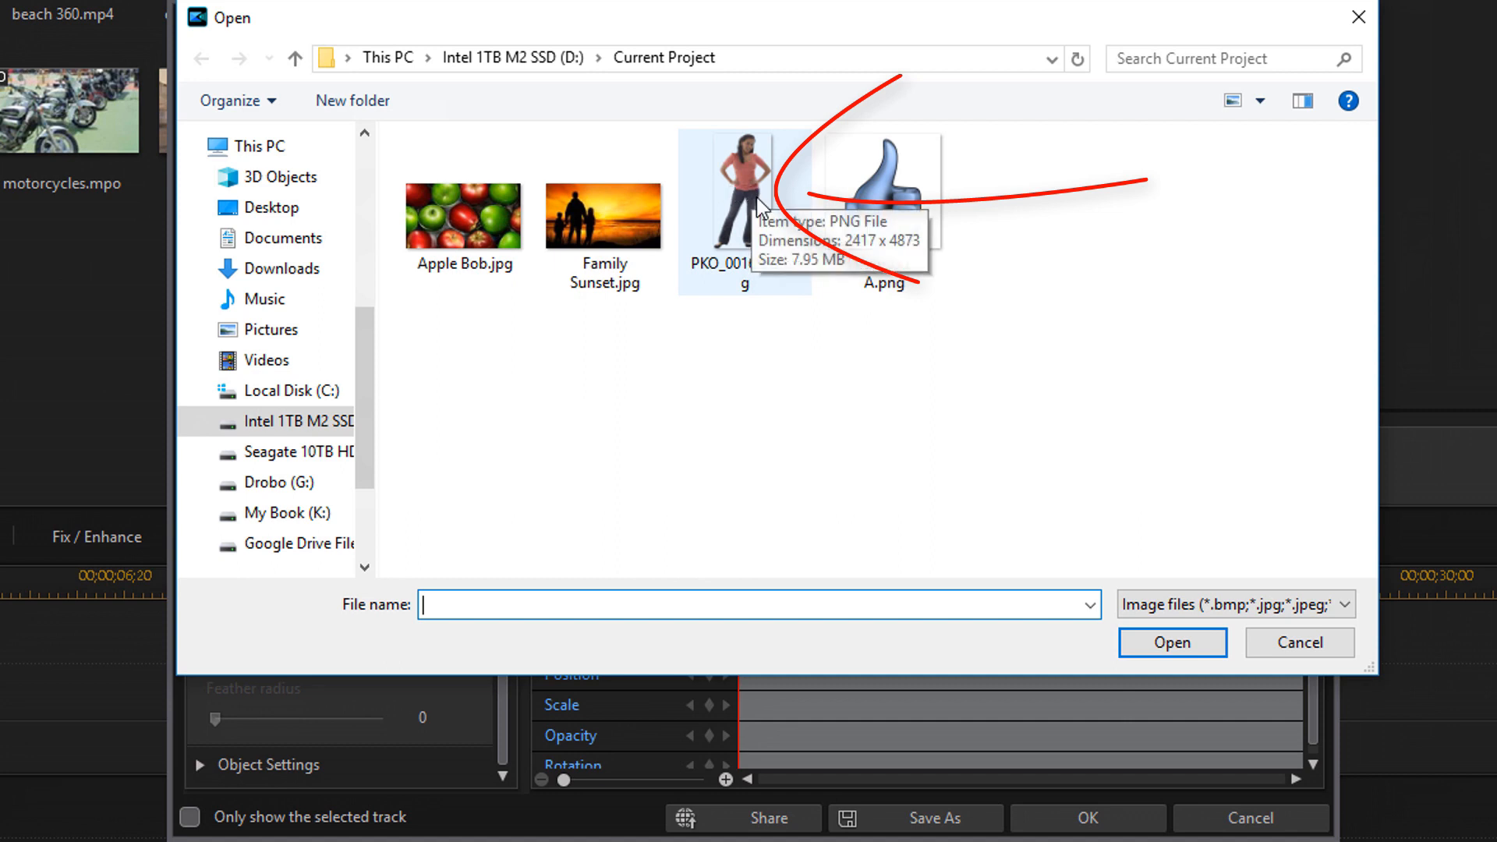
pyautogui.click(744, 190)
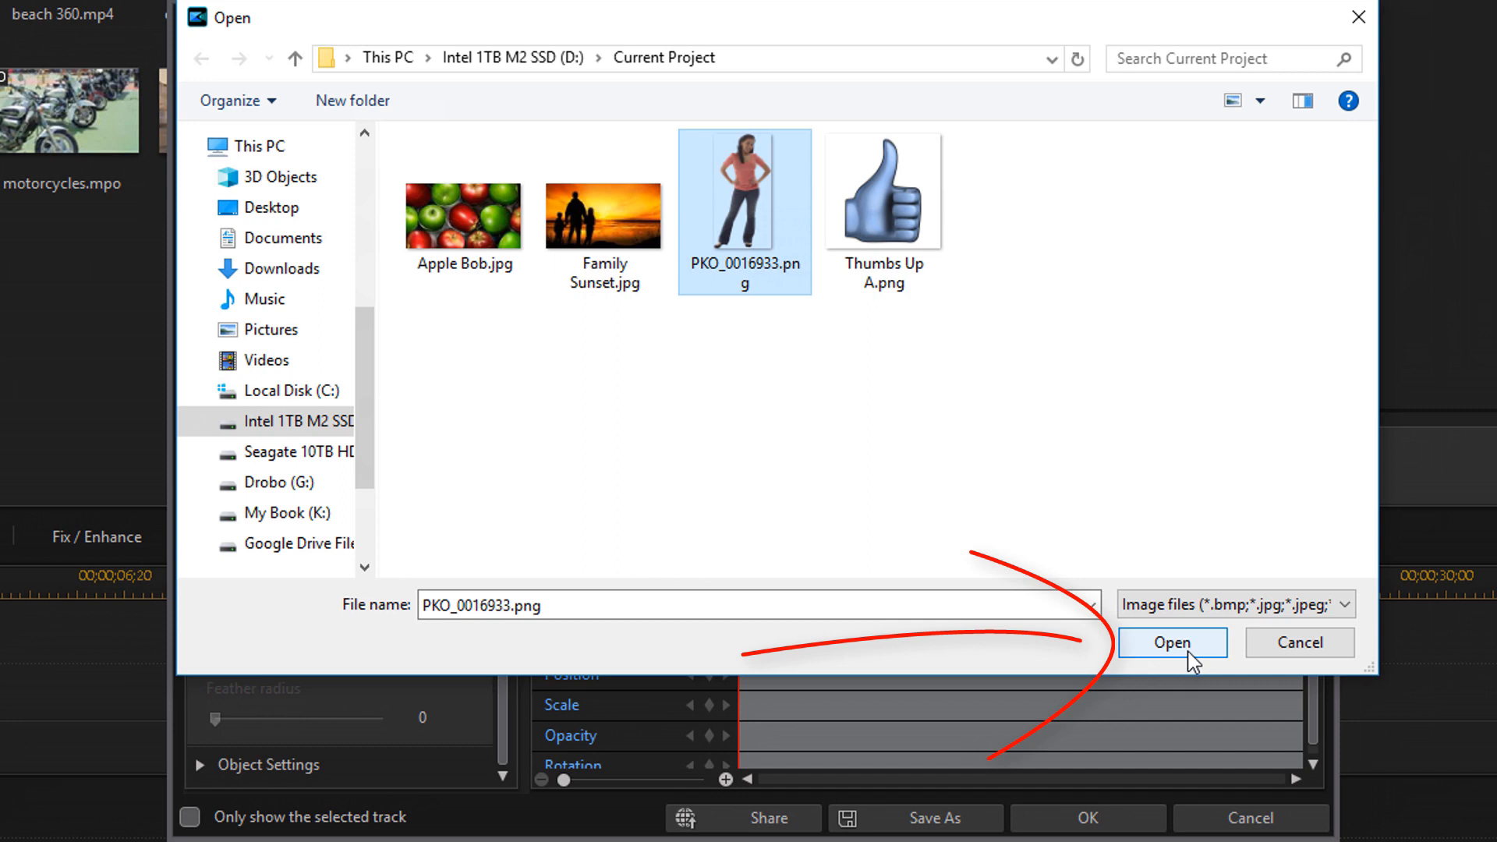
pyautogui.click(1171, 641)
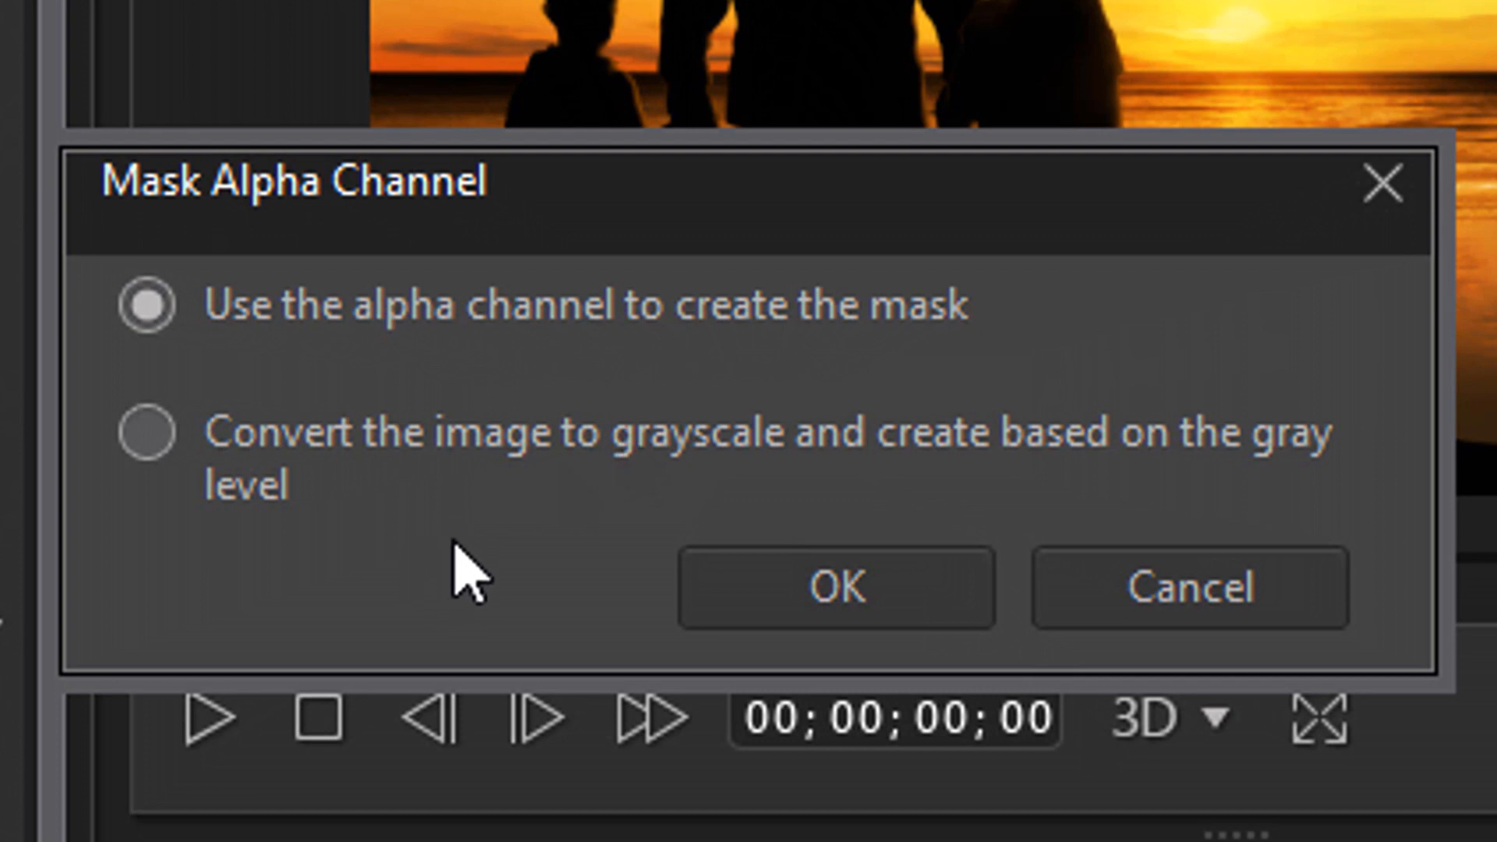
pyautogui.moveTo(1089, 516)
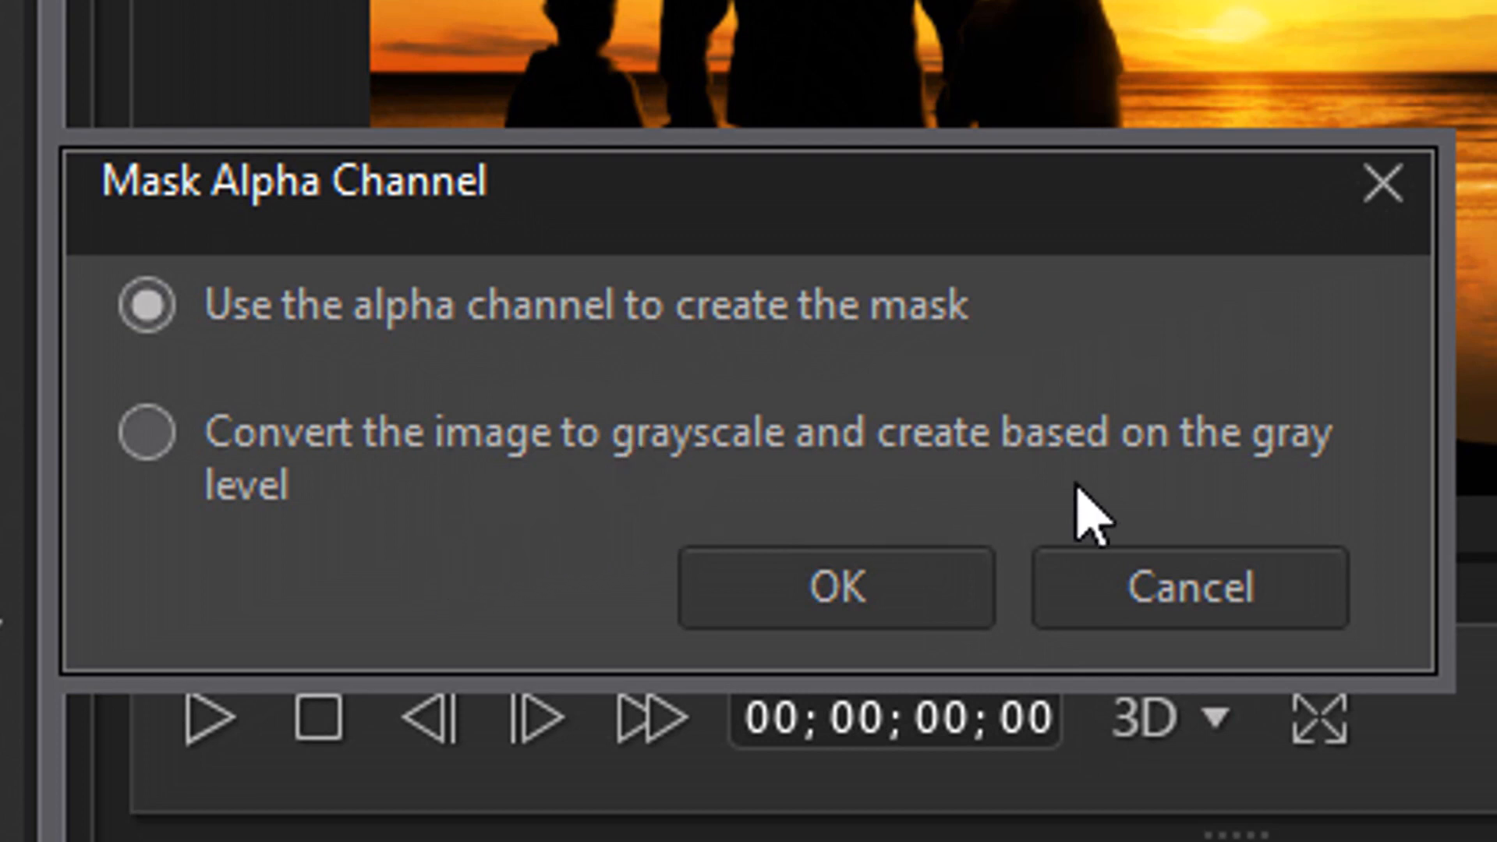
pyautogui.moveTo(482, 588)
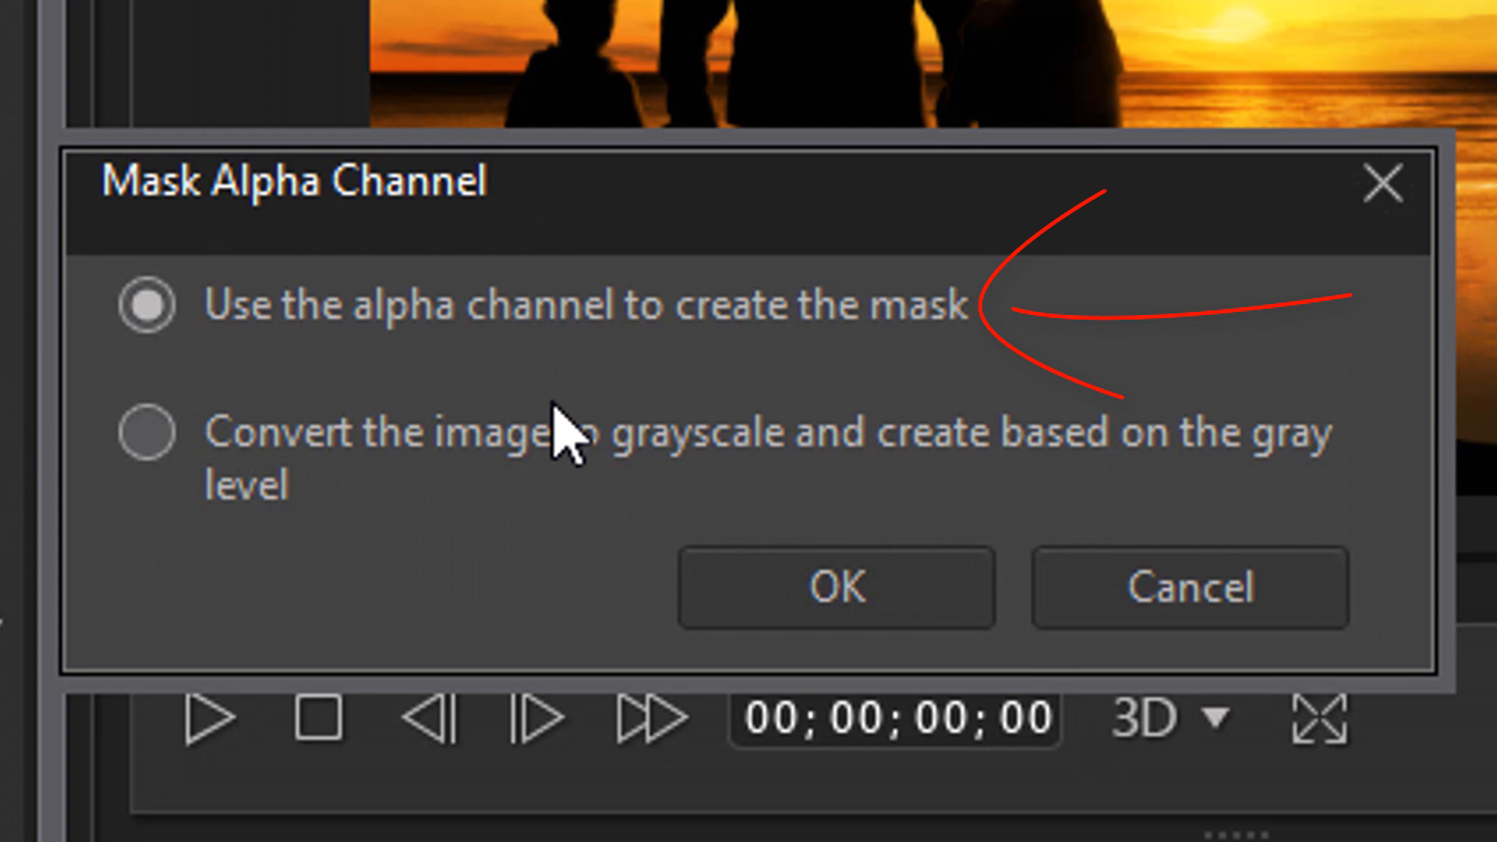
pyautogui.moveTo(348, 359)
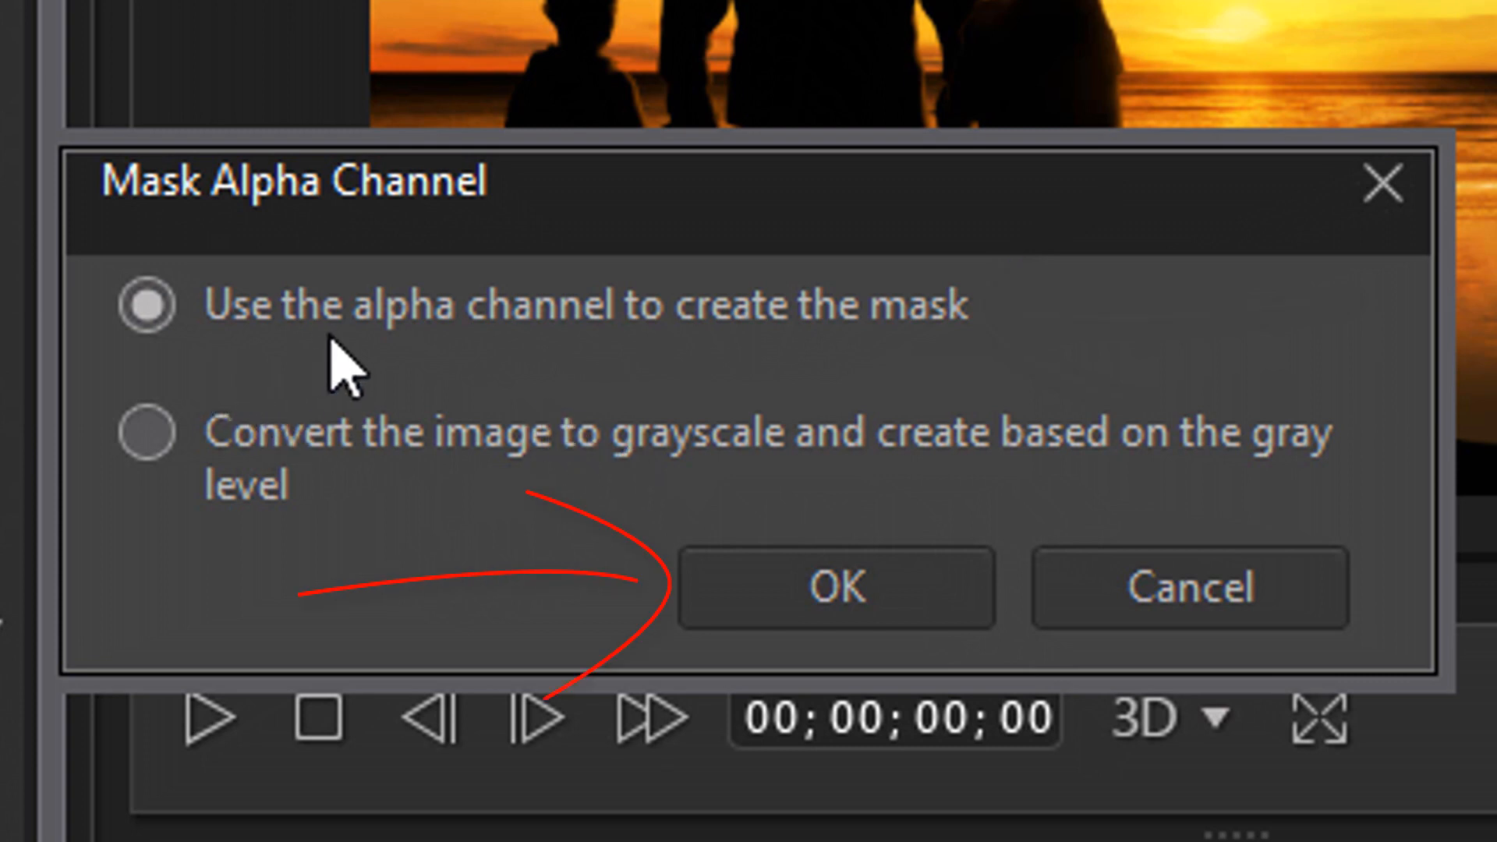
pyautogui.moveTo(836, 588)
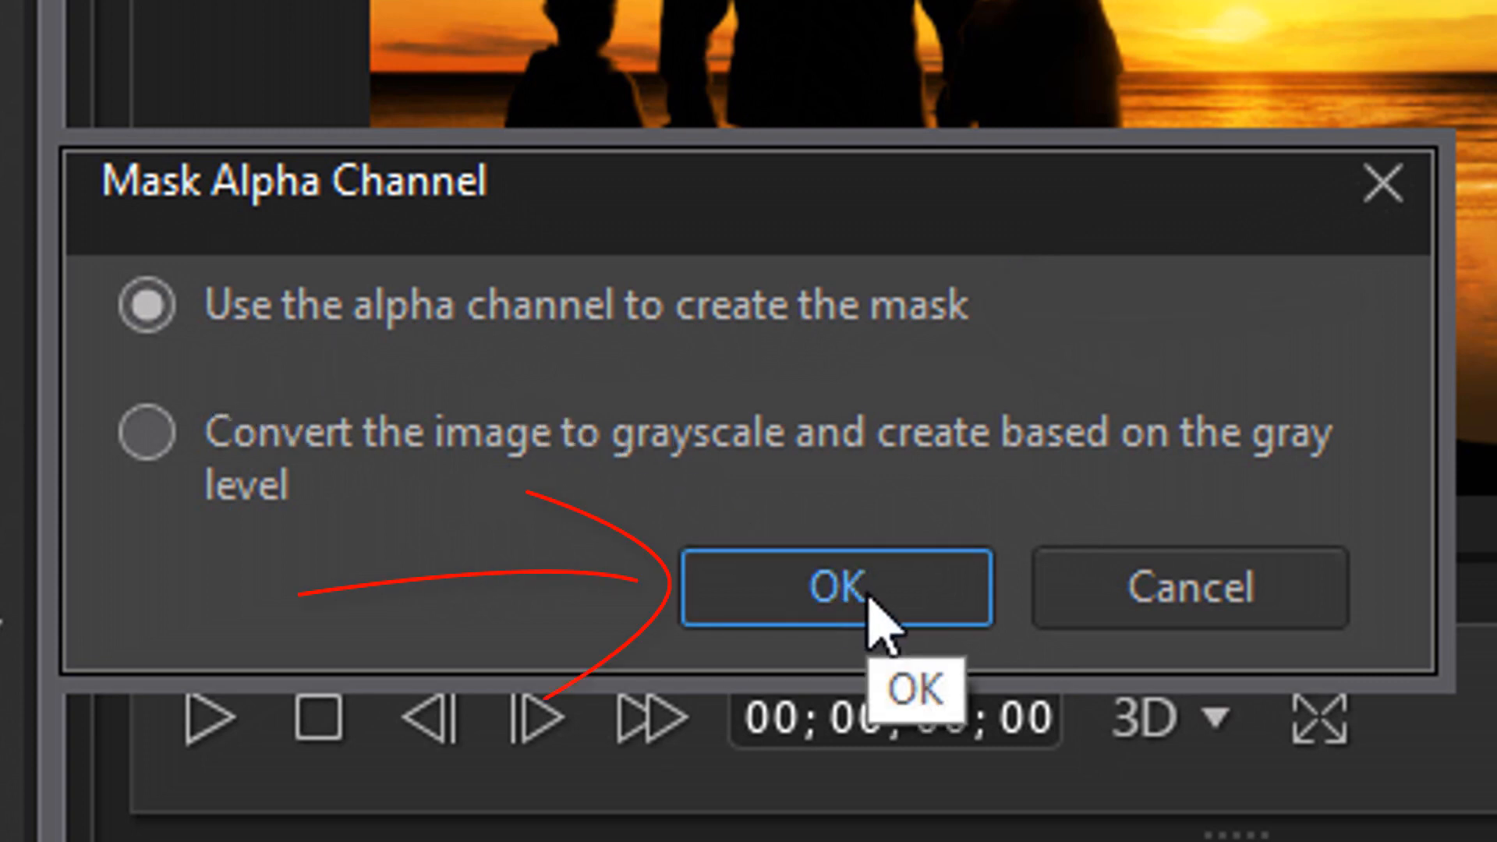
# Step: Confirm building the mask from the PNG's alpha channel
pyautogui.click(836, 588)
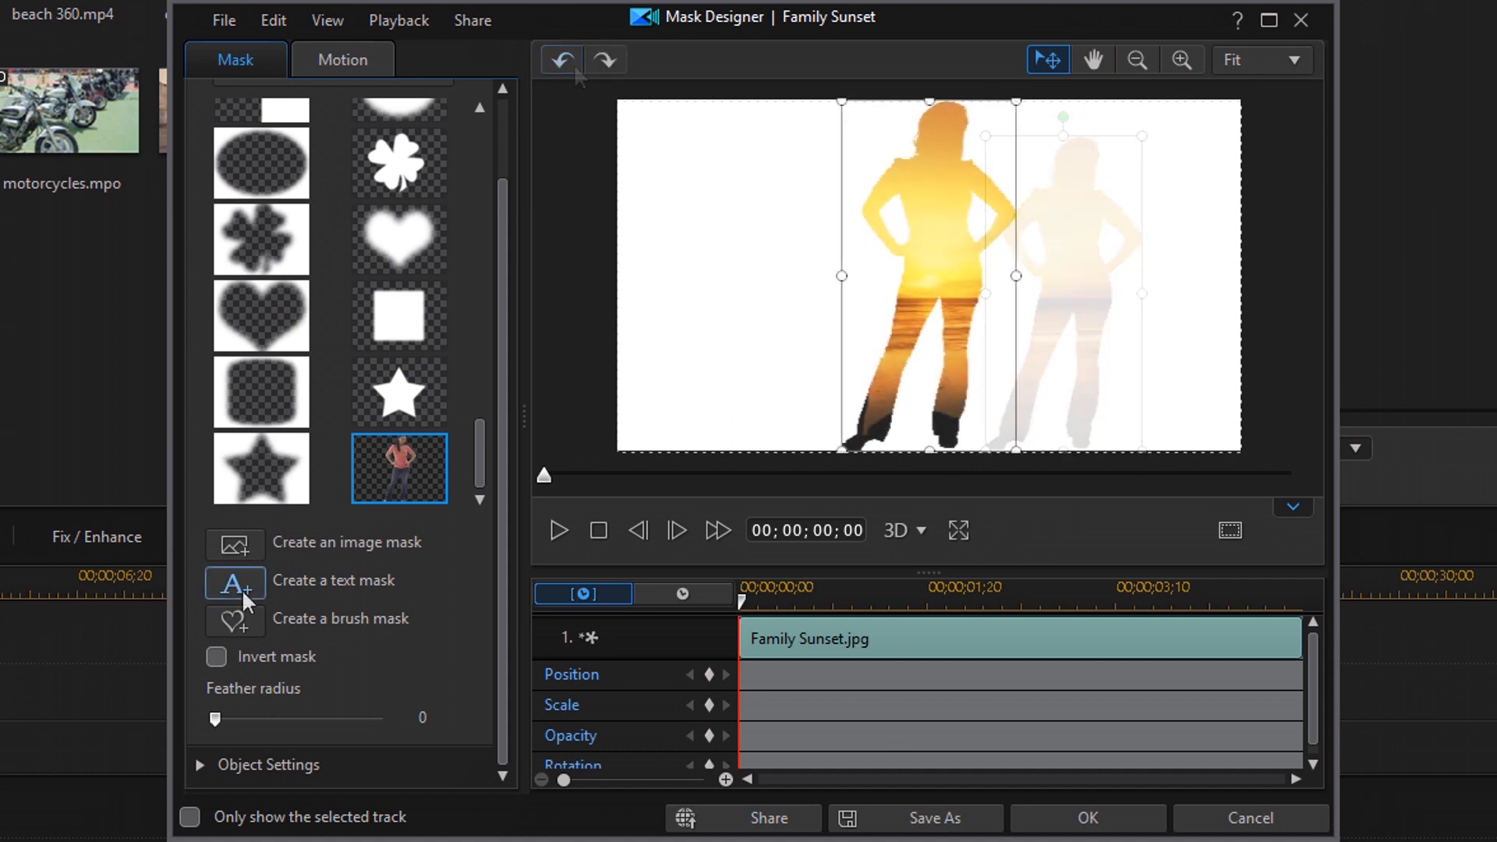
# Step: Review the new silhouette preset in the mask list and return the sunset clip to no mask
pyautogui.click(561, 59)
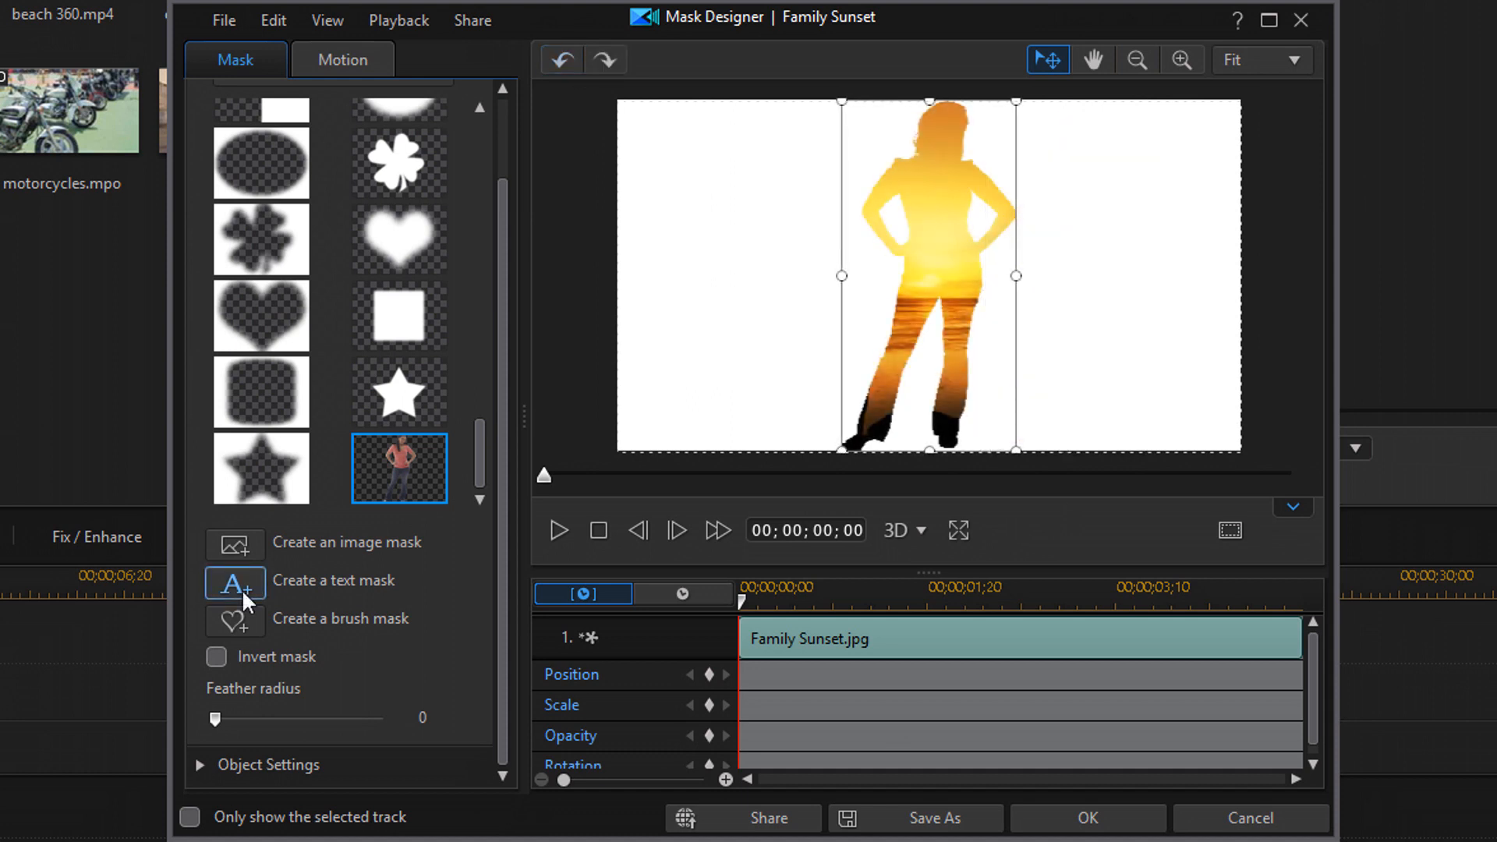
pyautogui.moveTo(445, 476)
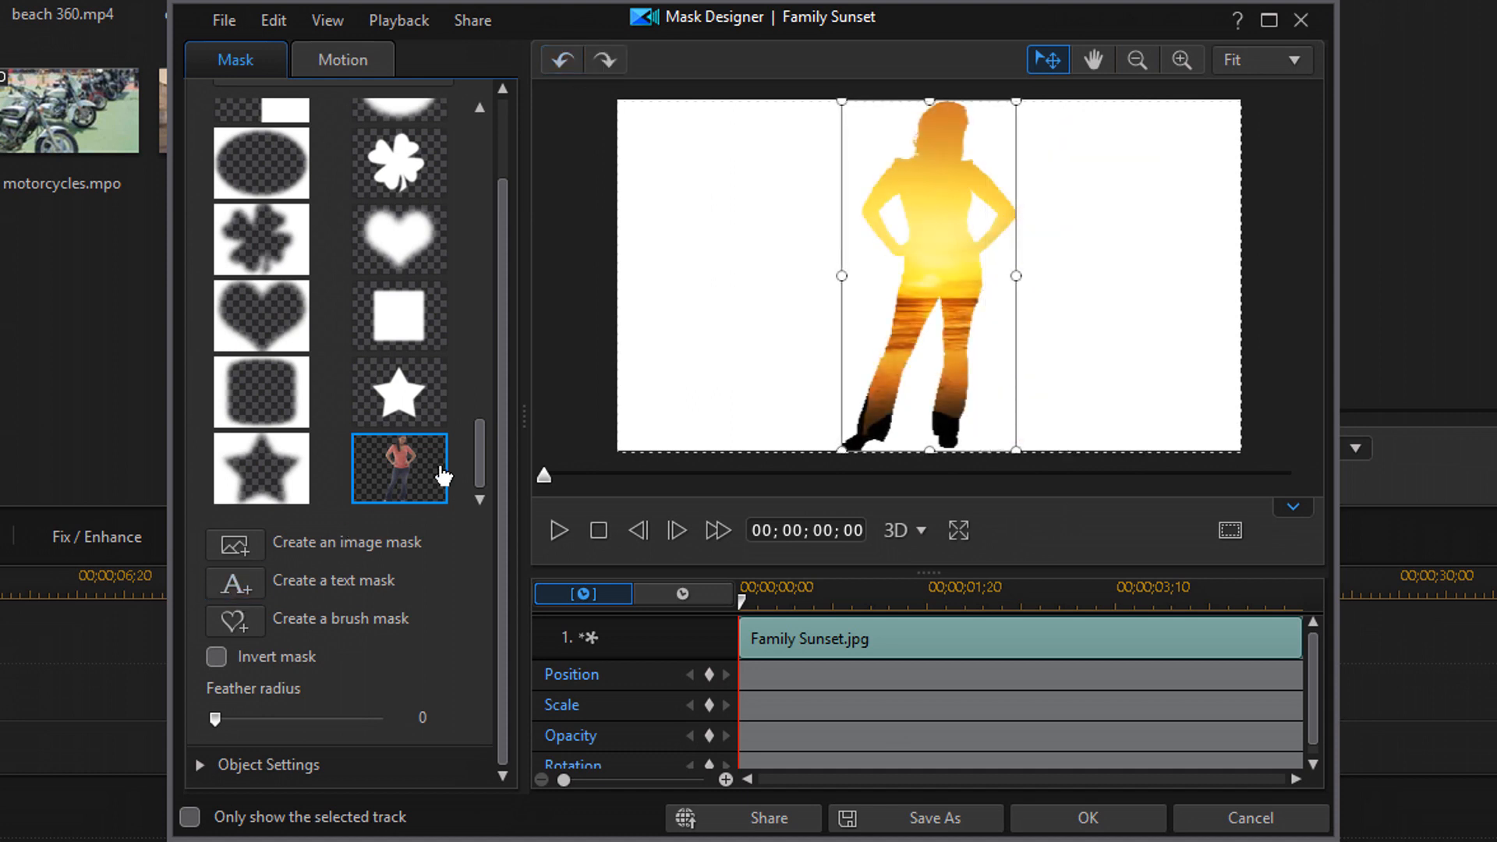
pyautogui.scroll(3)
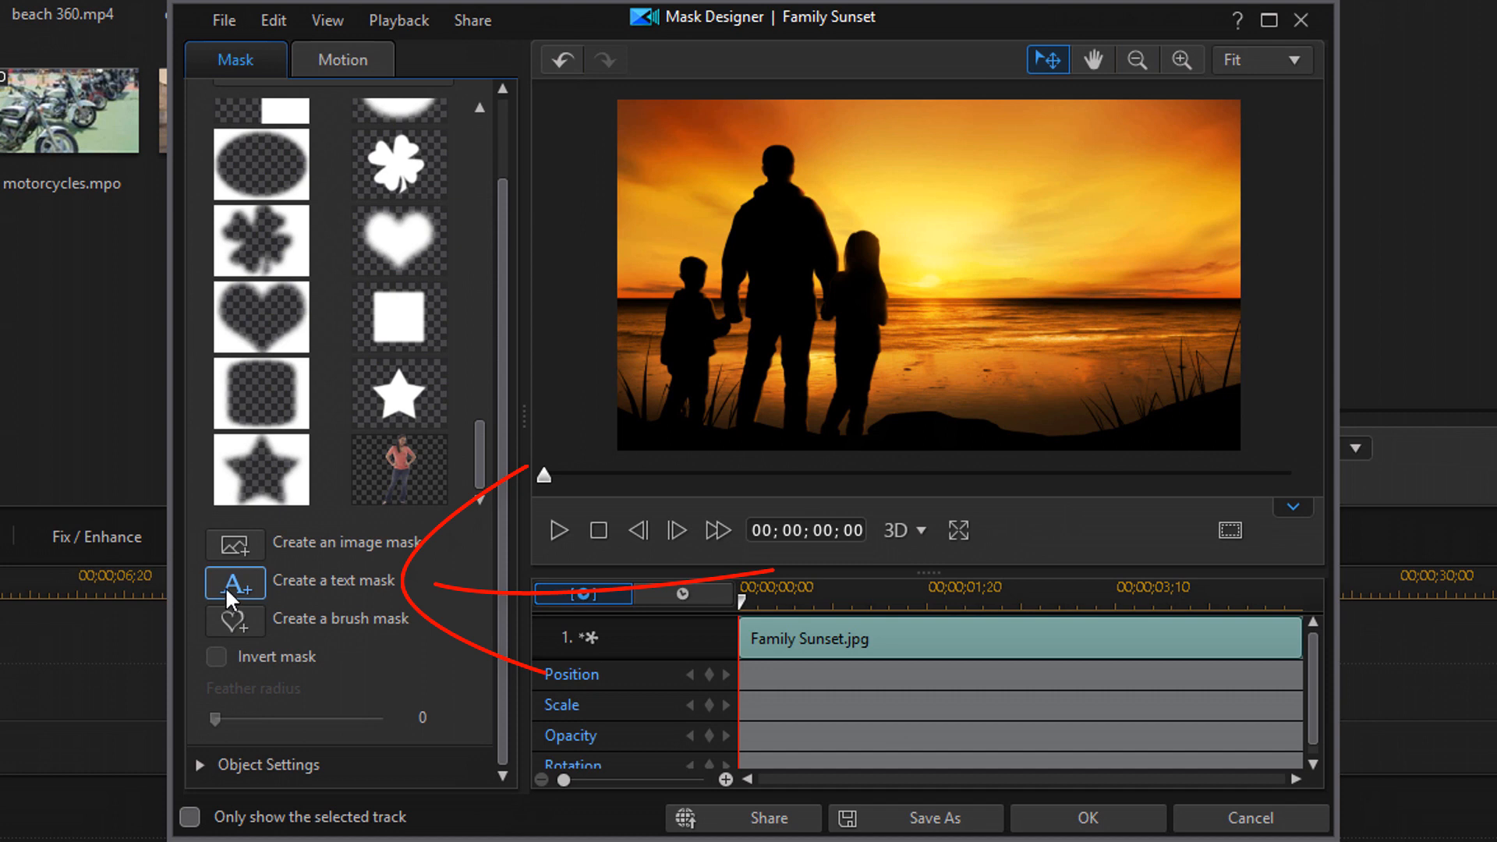
pyautogui.moveTo(234, 581)
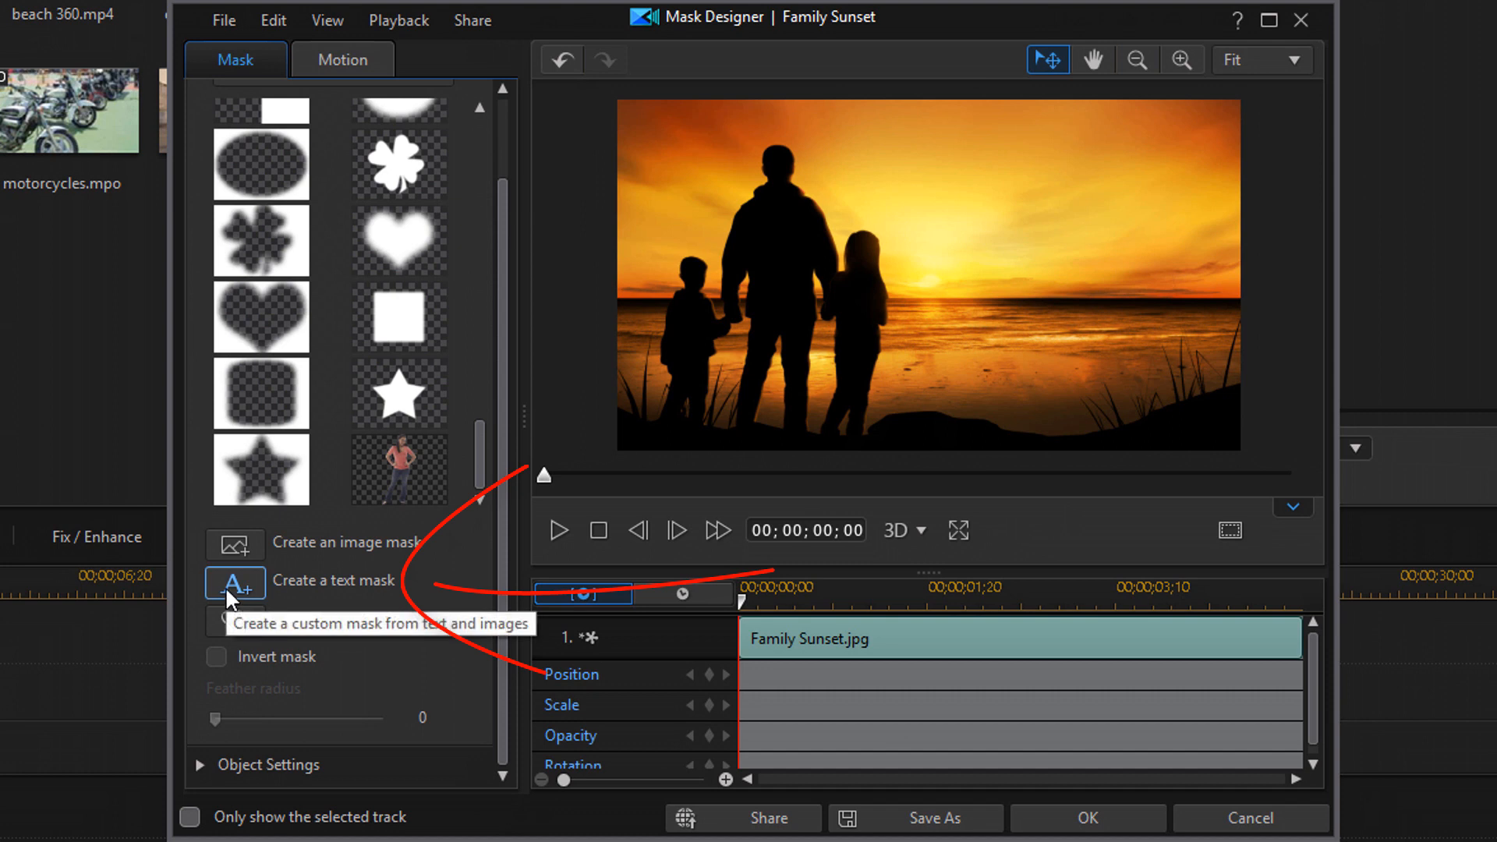
# Step: Start a custom text mask, bringing up Mask Composer with the default My Title text
pyautogui.click(234, 581)
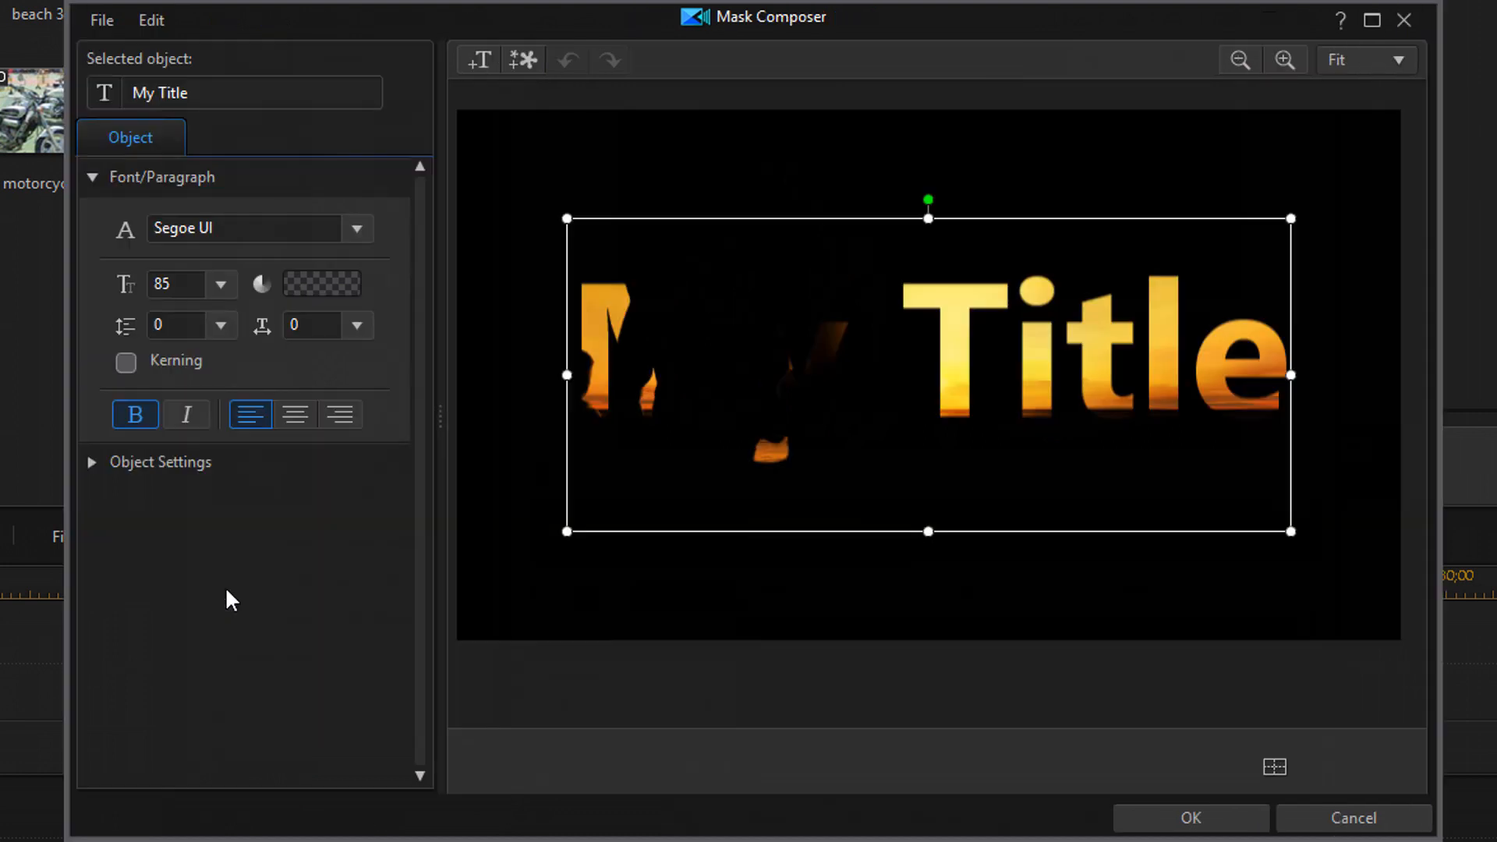
pyautogui.moveTo(568, 218)
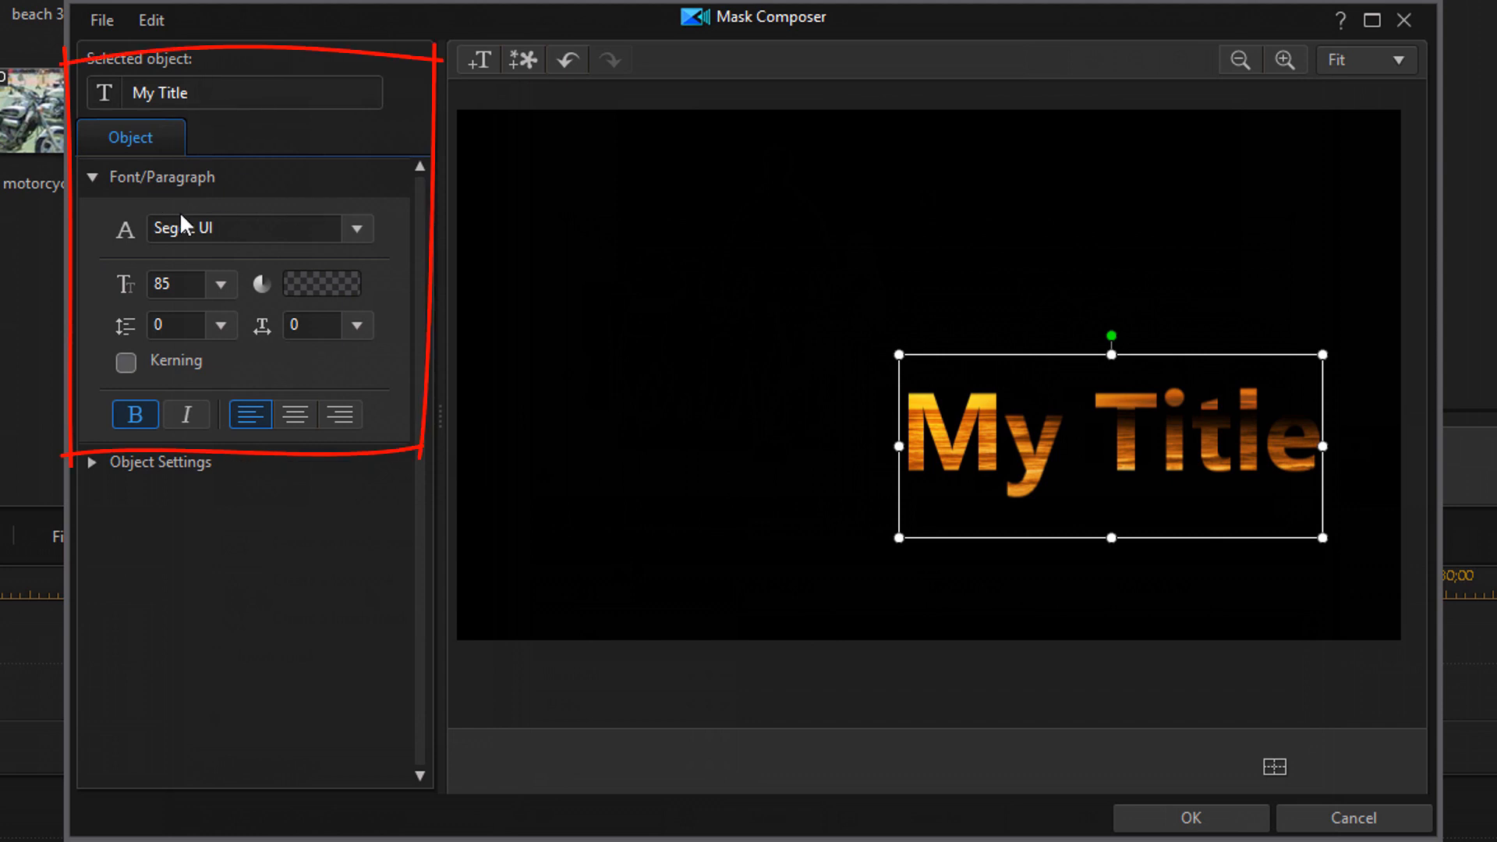
pyautogui.moveTo(106, 502)
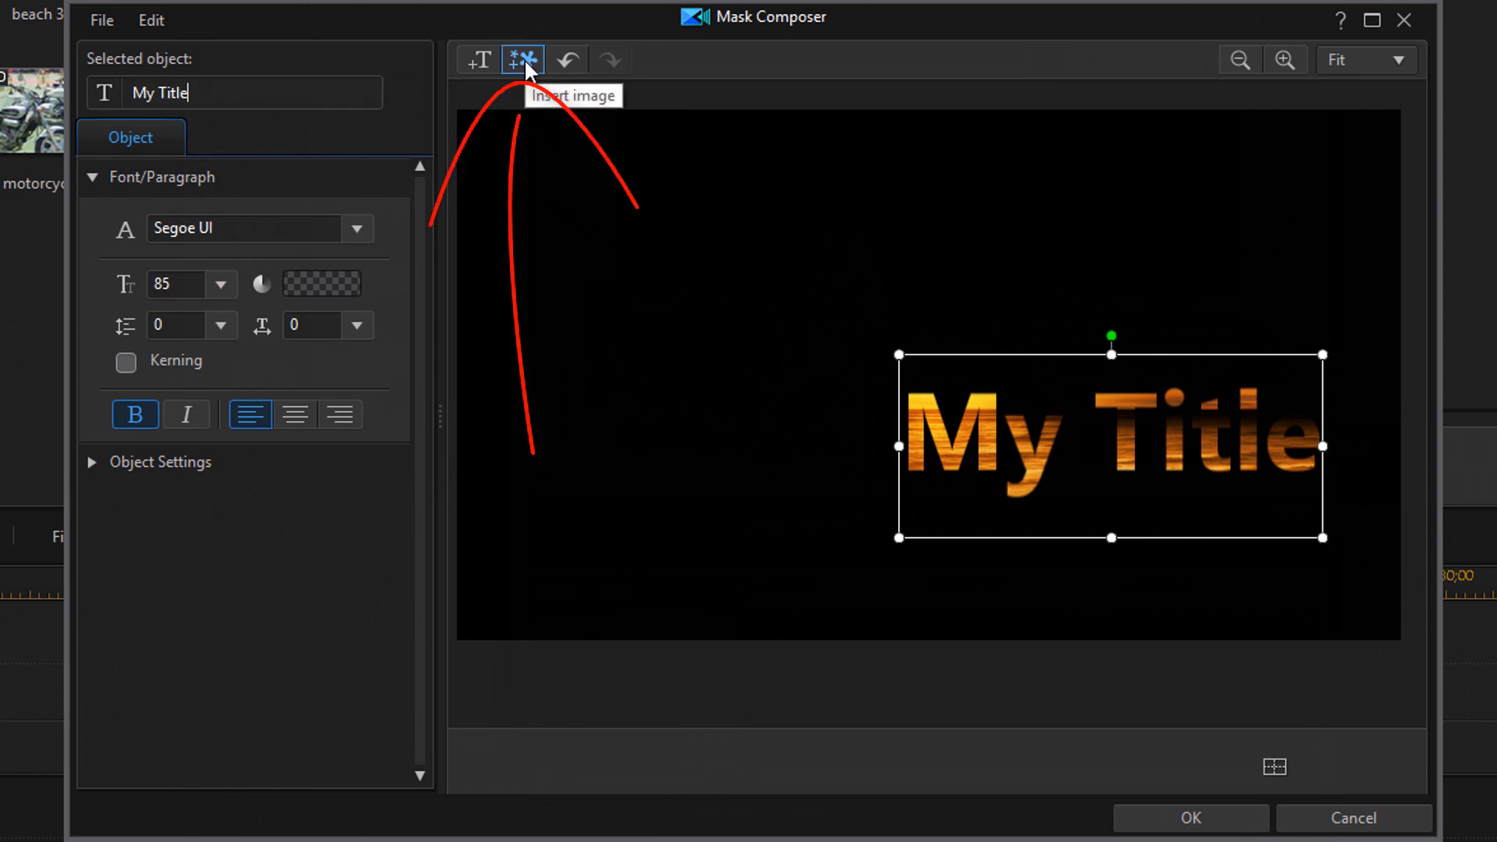
# Step: Load Thumbs Up A.png from the PowerDirector University Logos folder into the mask
pyautogui.click(521, 59)
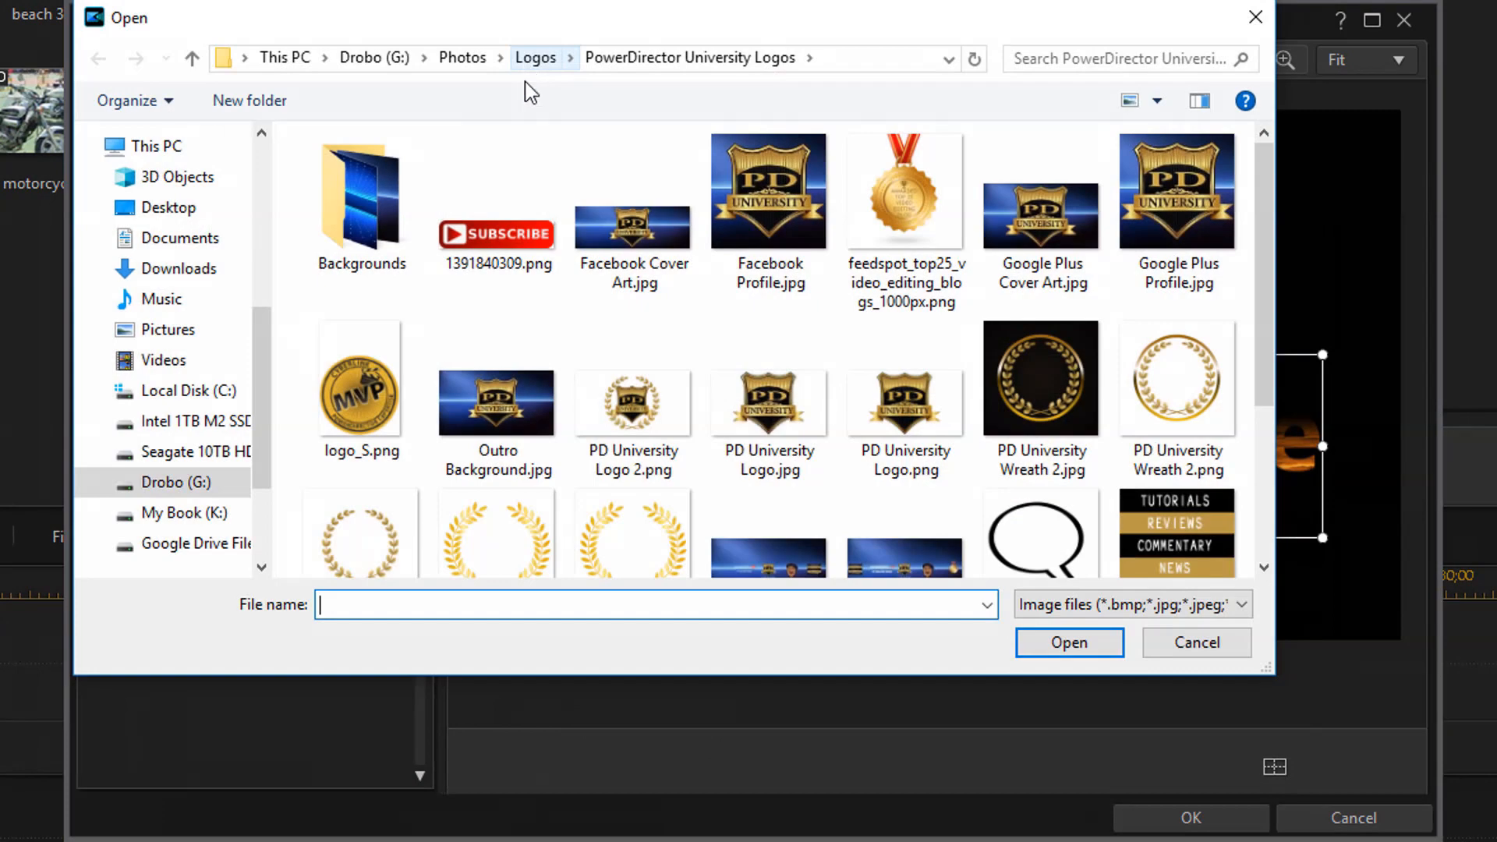
pyautogui.scroll(-3)
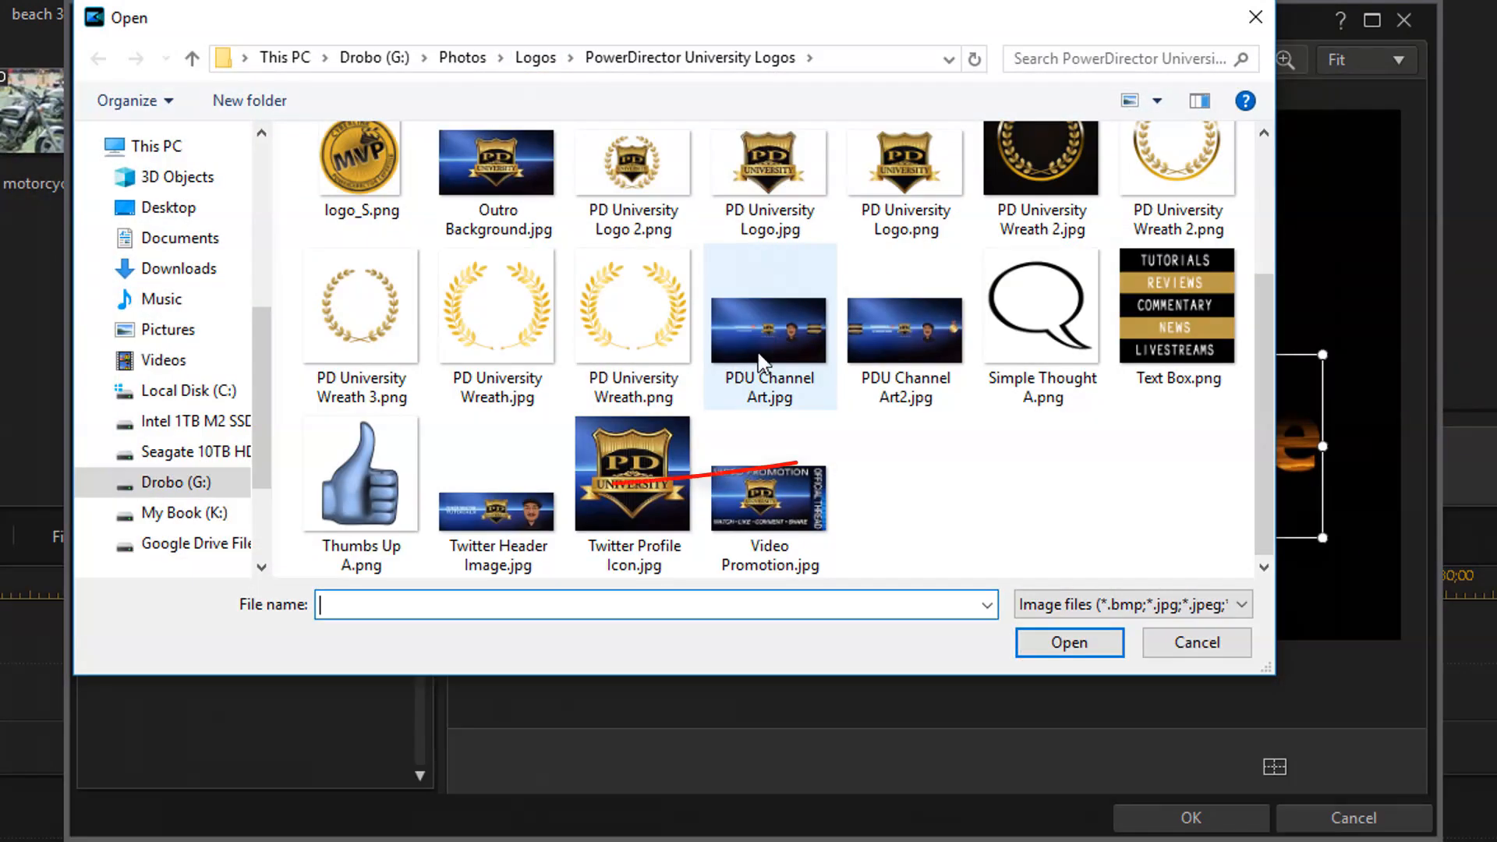
pyautogui.moveTo(391, 496)
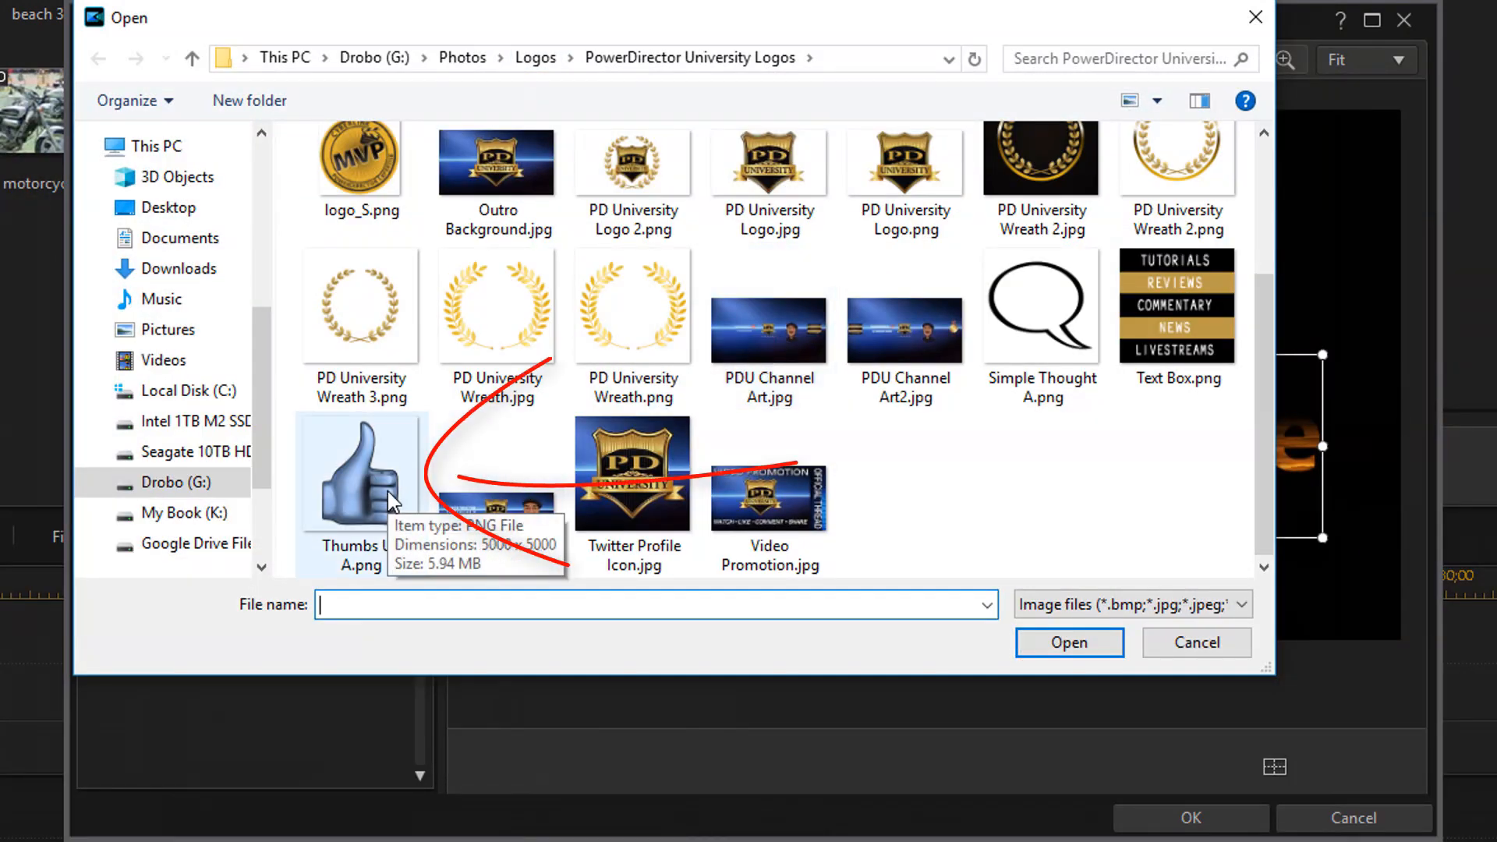
pyautogui.click(361, 468)
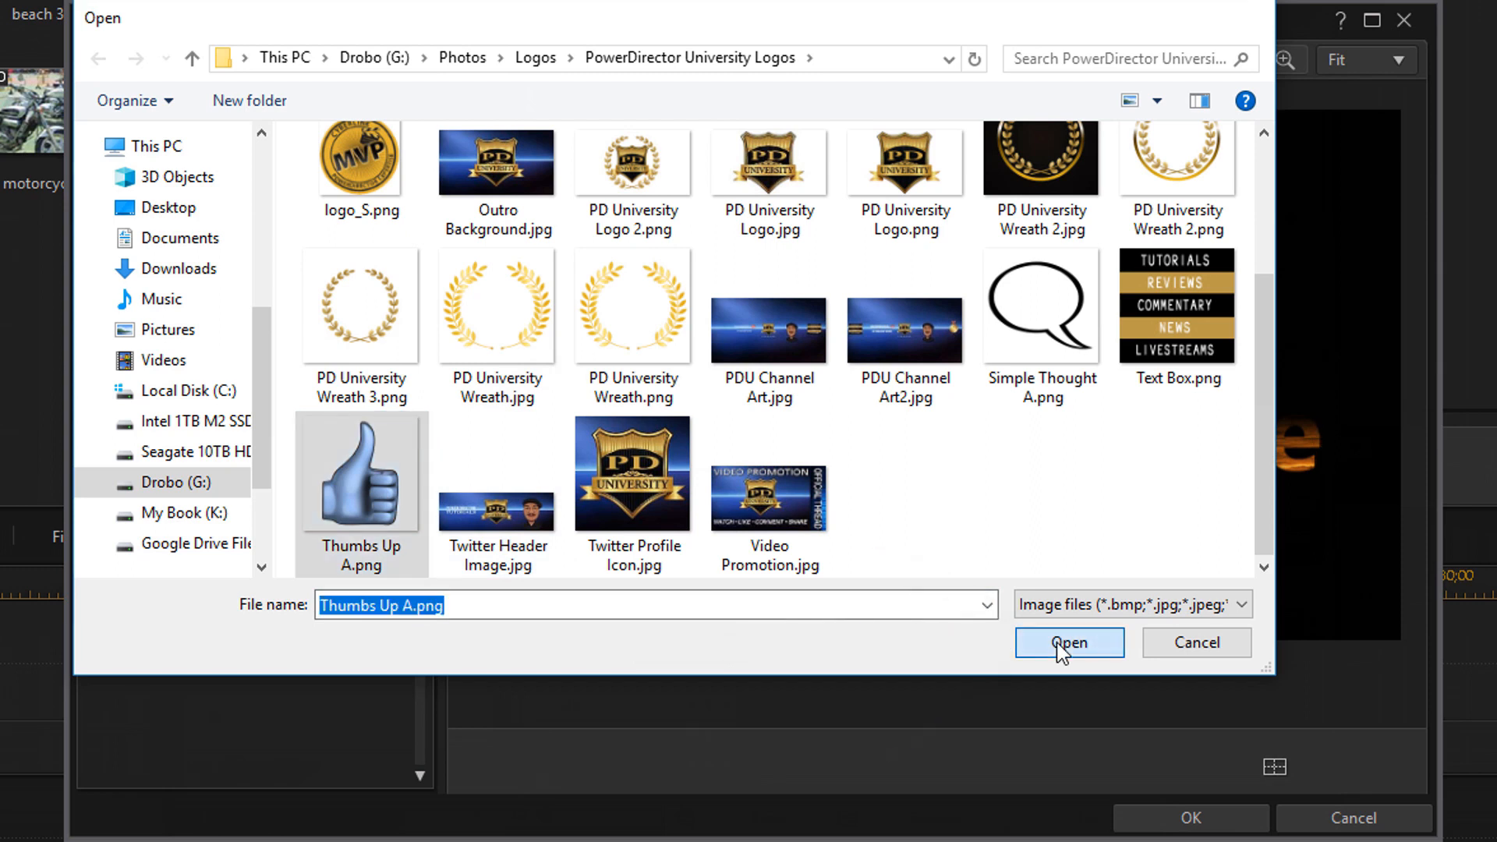
pyautogui.click(1069, 641)
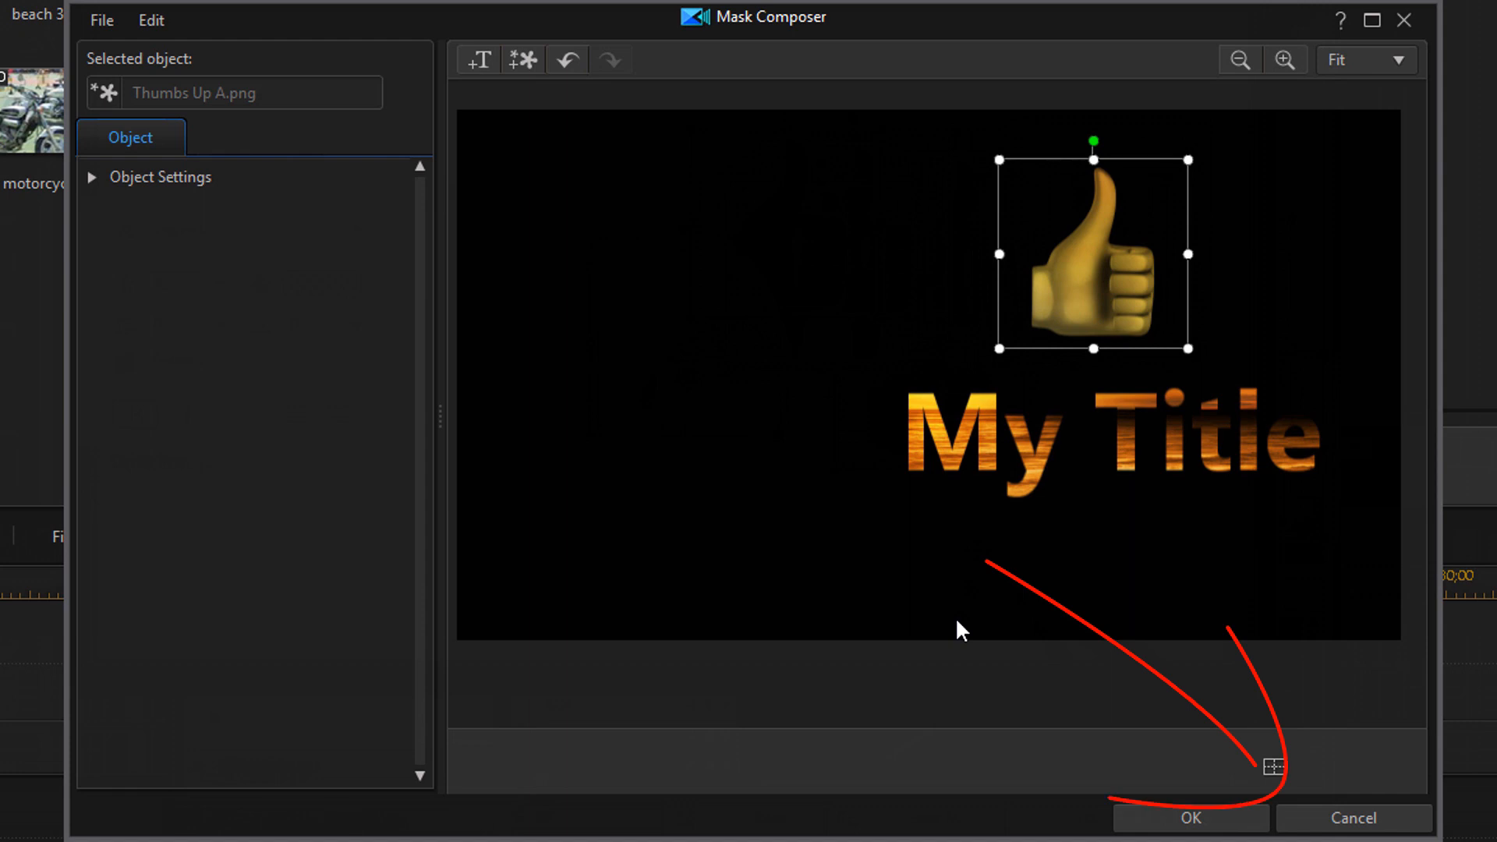
pyautogui.moveTo(1352, 818)
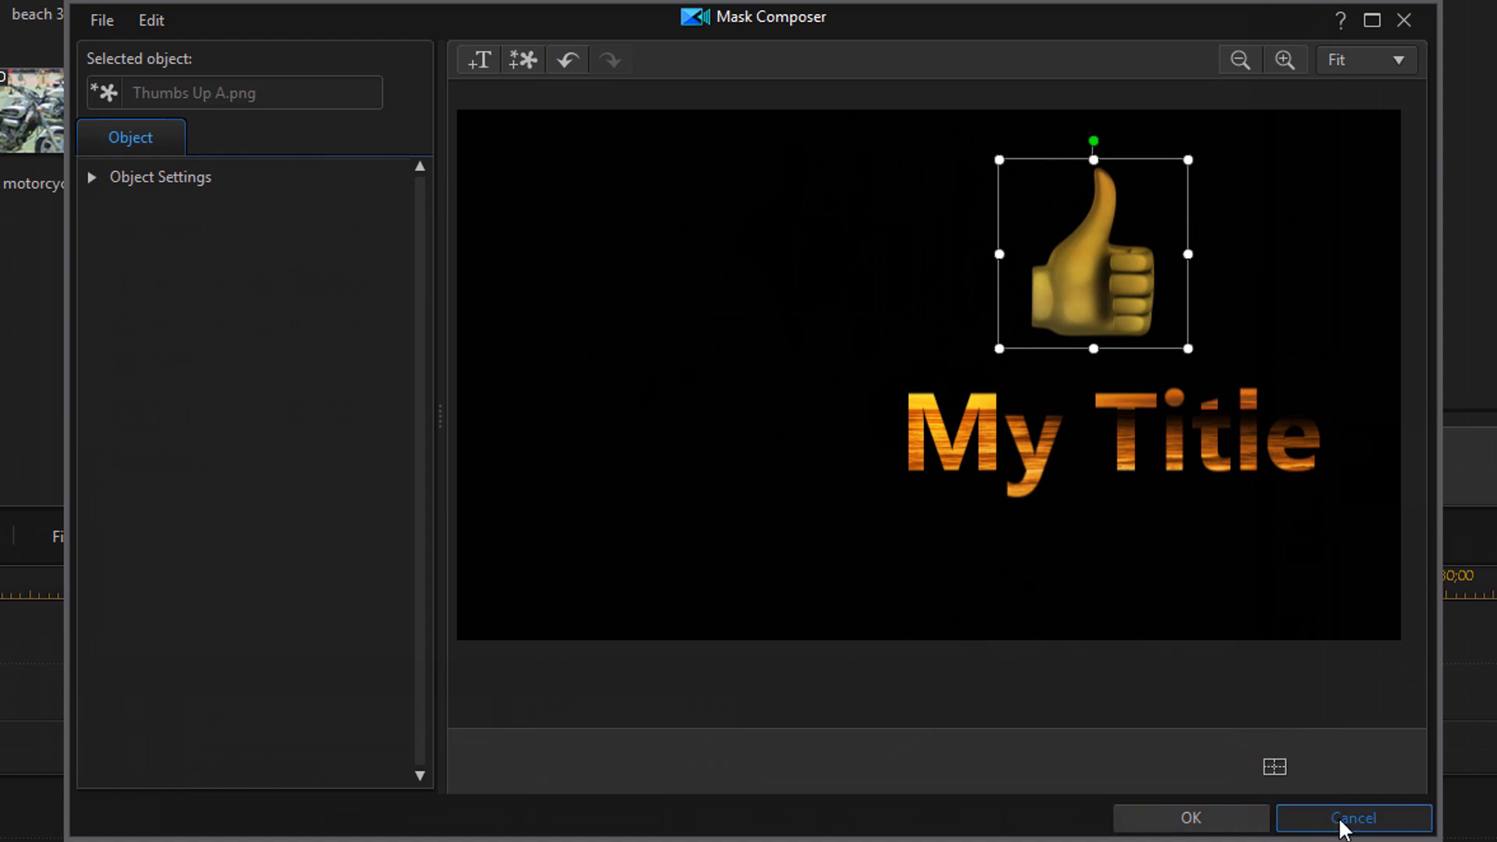
# Step: Cancel Mask Composer and reapply the standing-woman silhouette preset to Family Sunset
pyautogui.click(1352, 819)
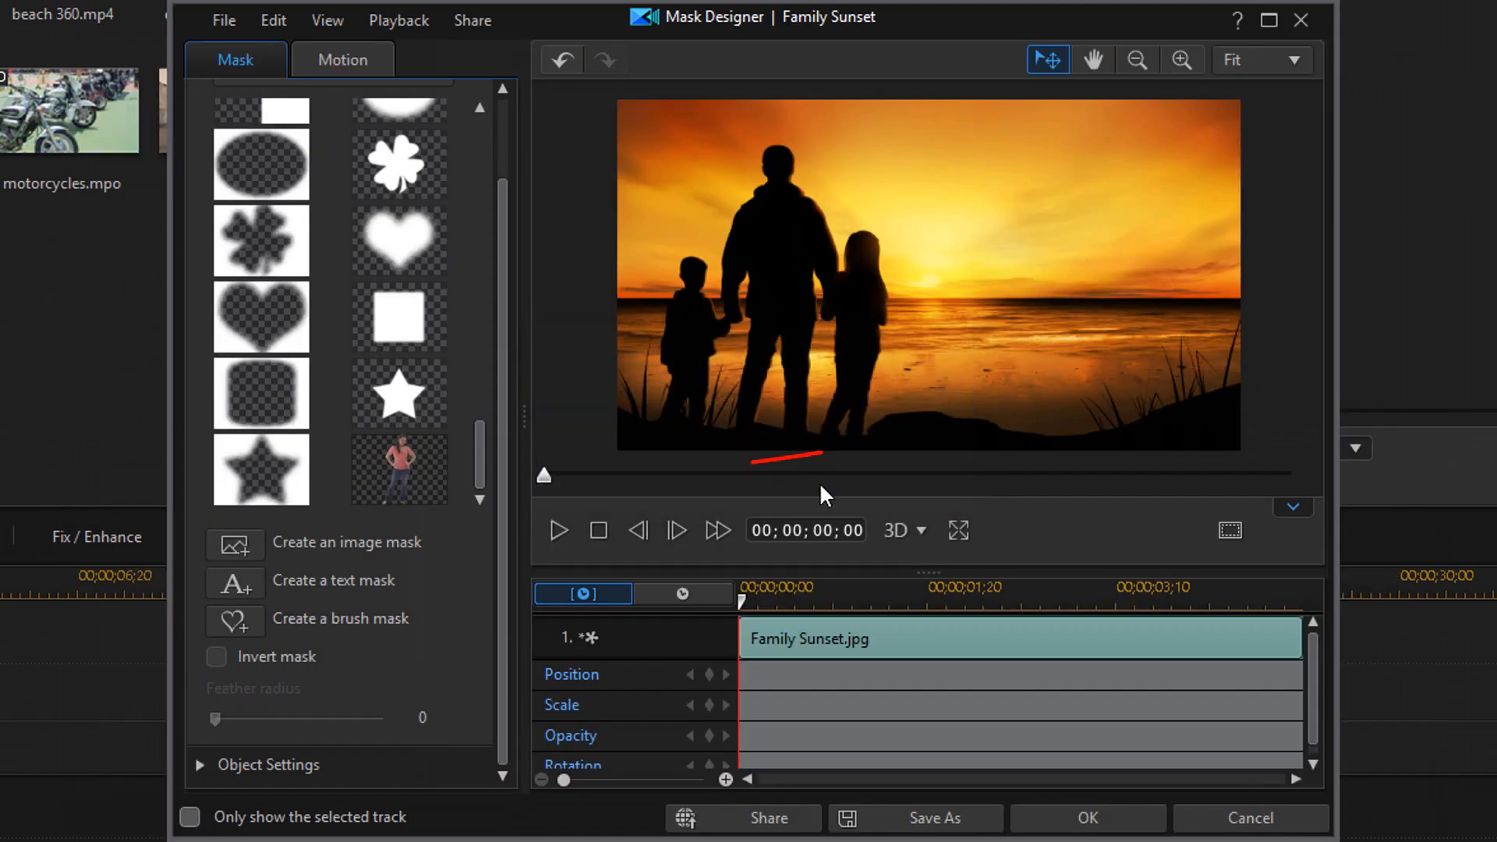
pyautogui.click(399, 470)
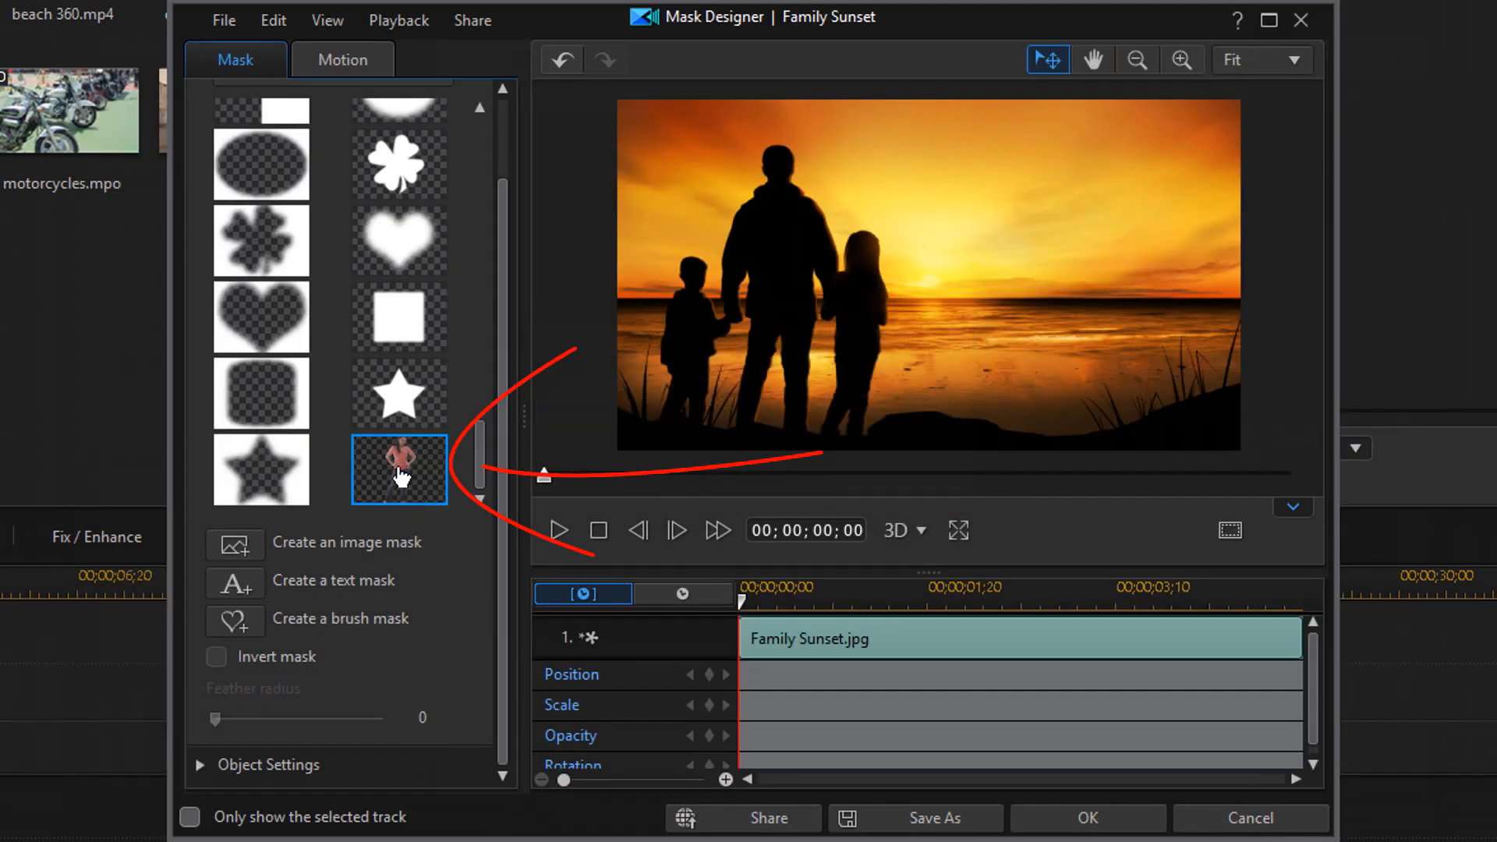
pyautogui.click(399, 468)
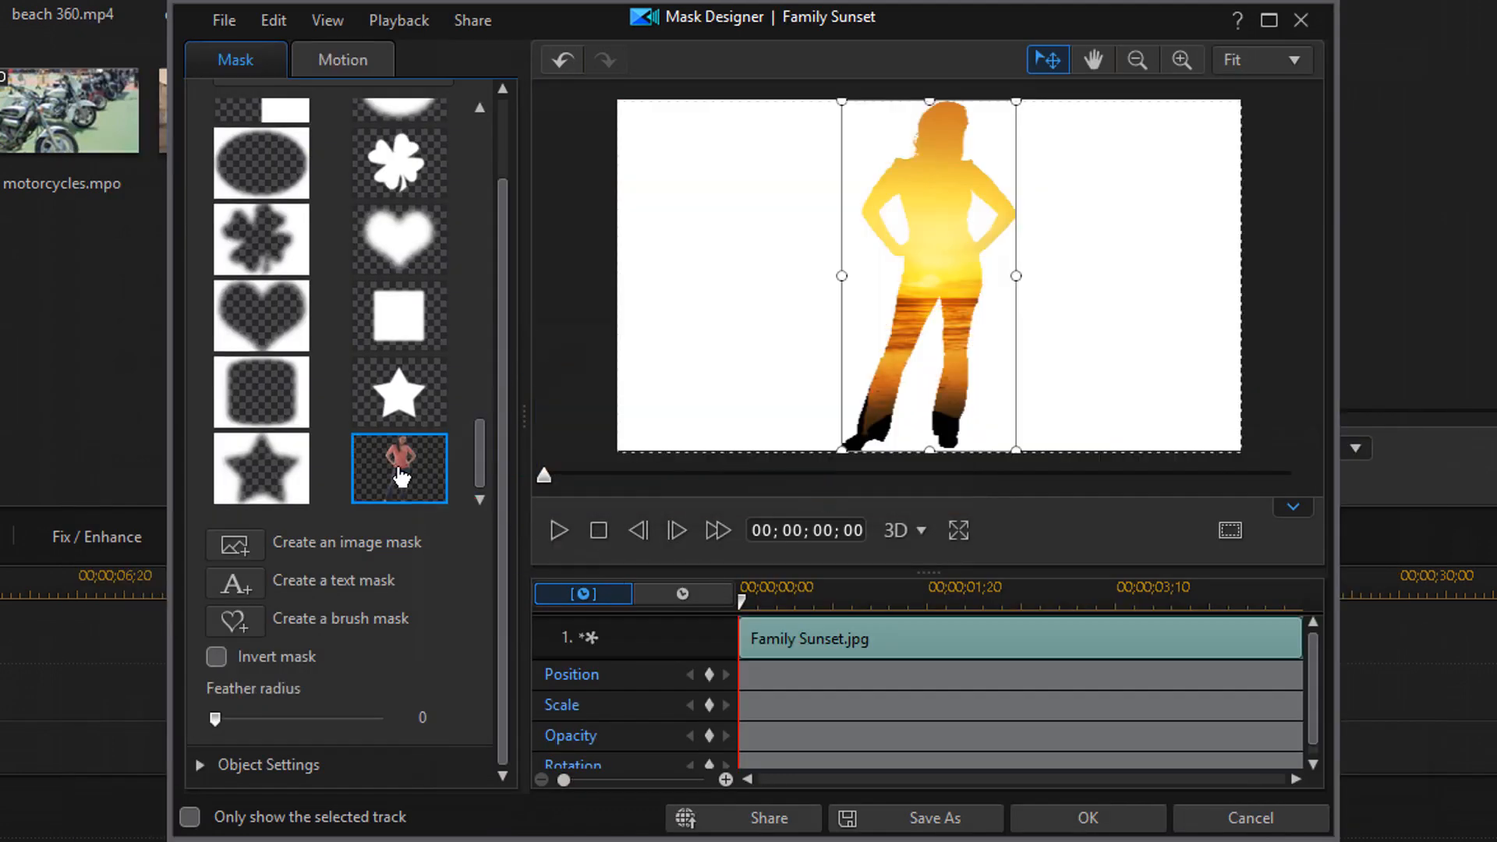
pyautogui.moveTo(462, 571)
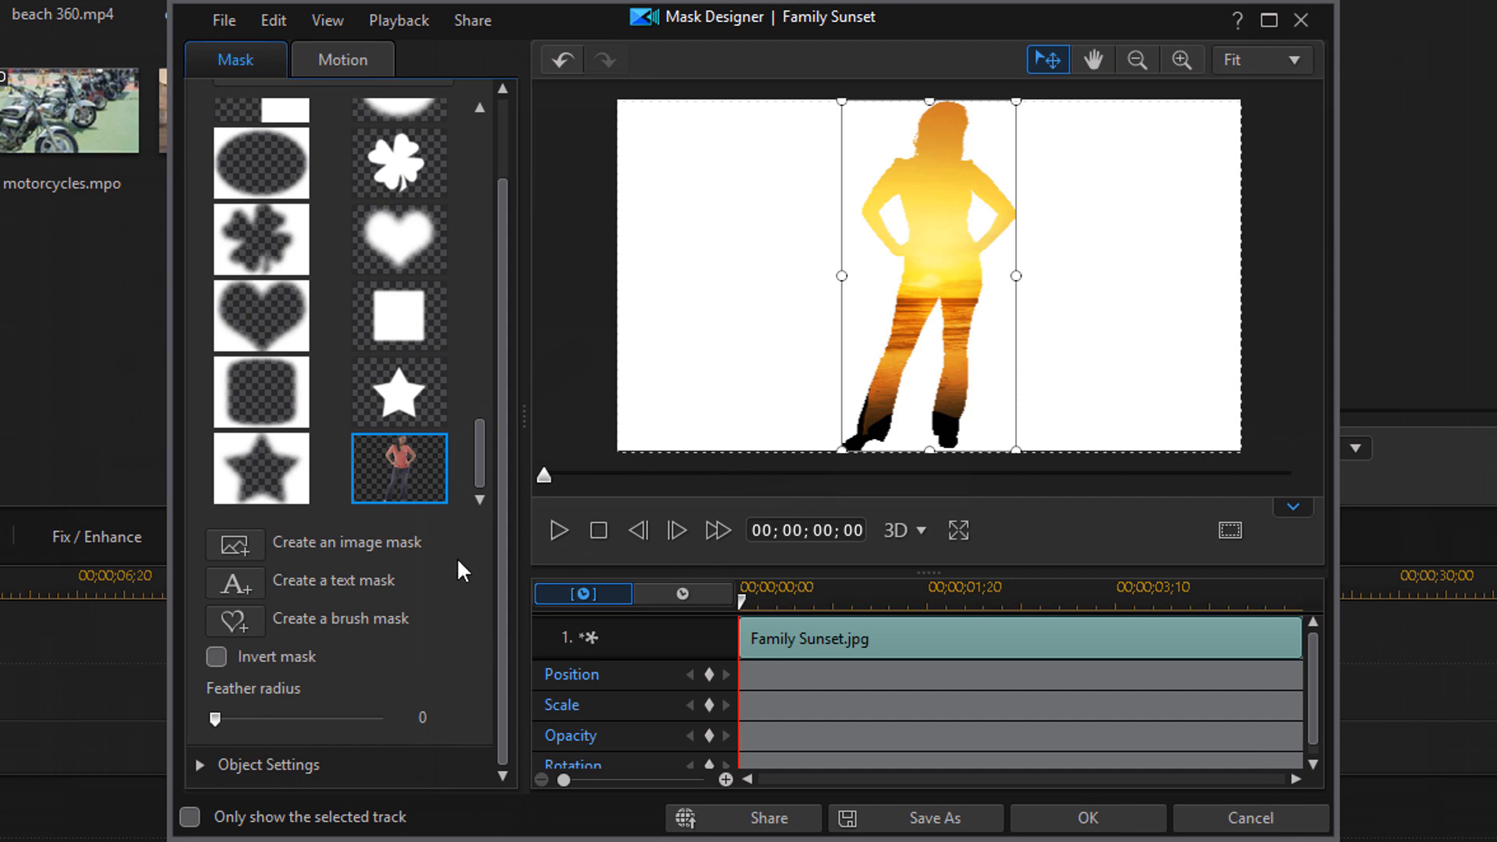
pyautogui.moveTo(337, 659)
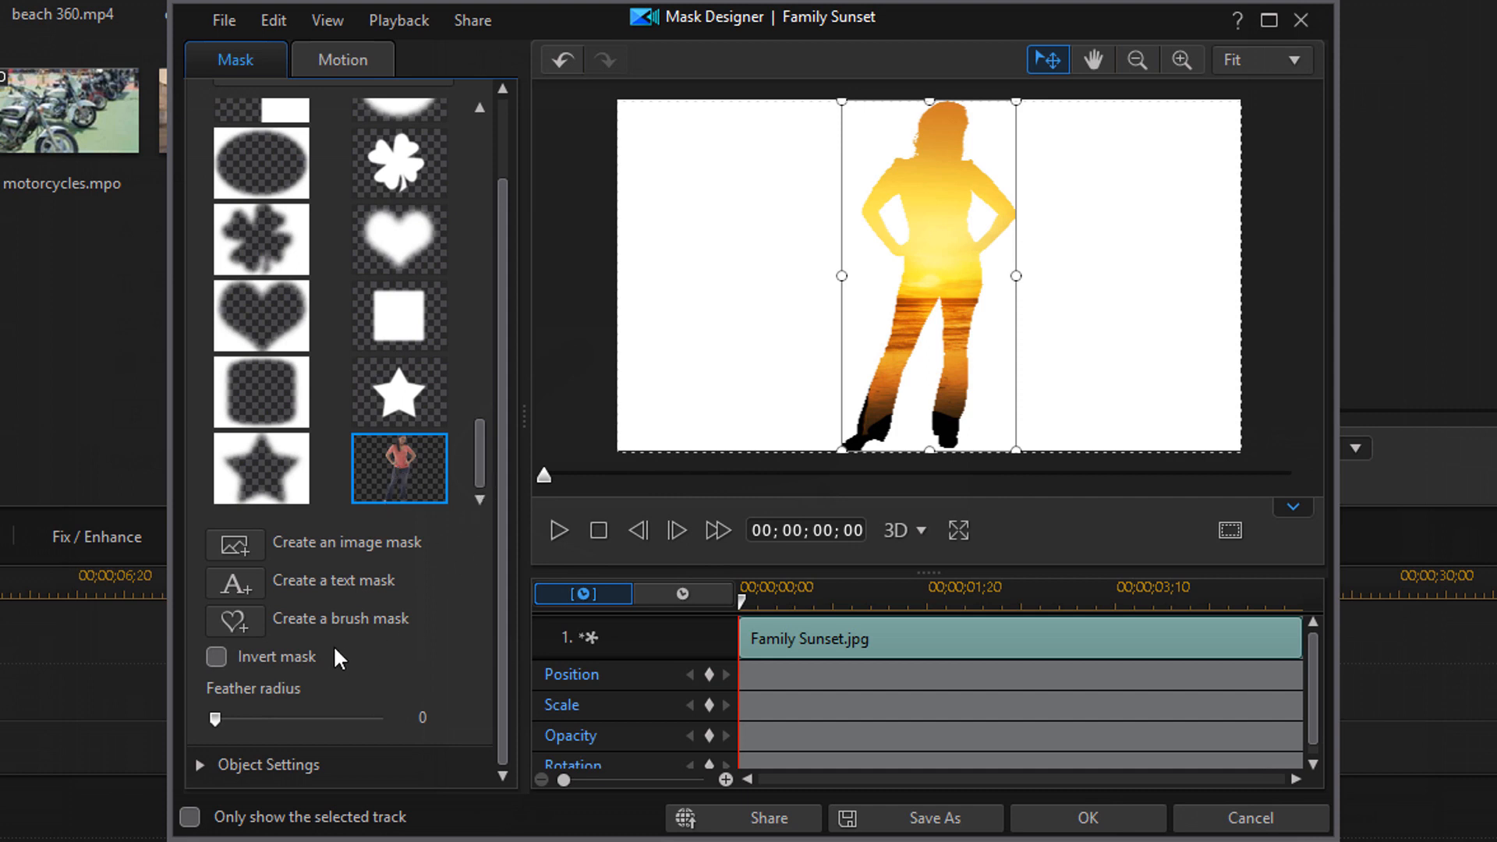
pyautogui.moveTo(422, 650)
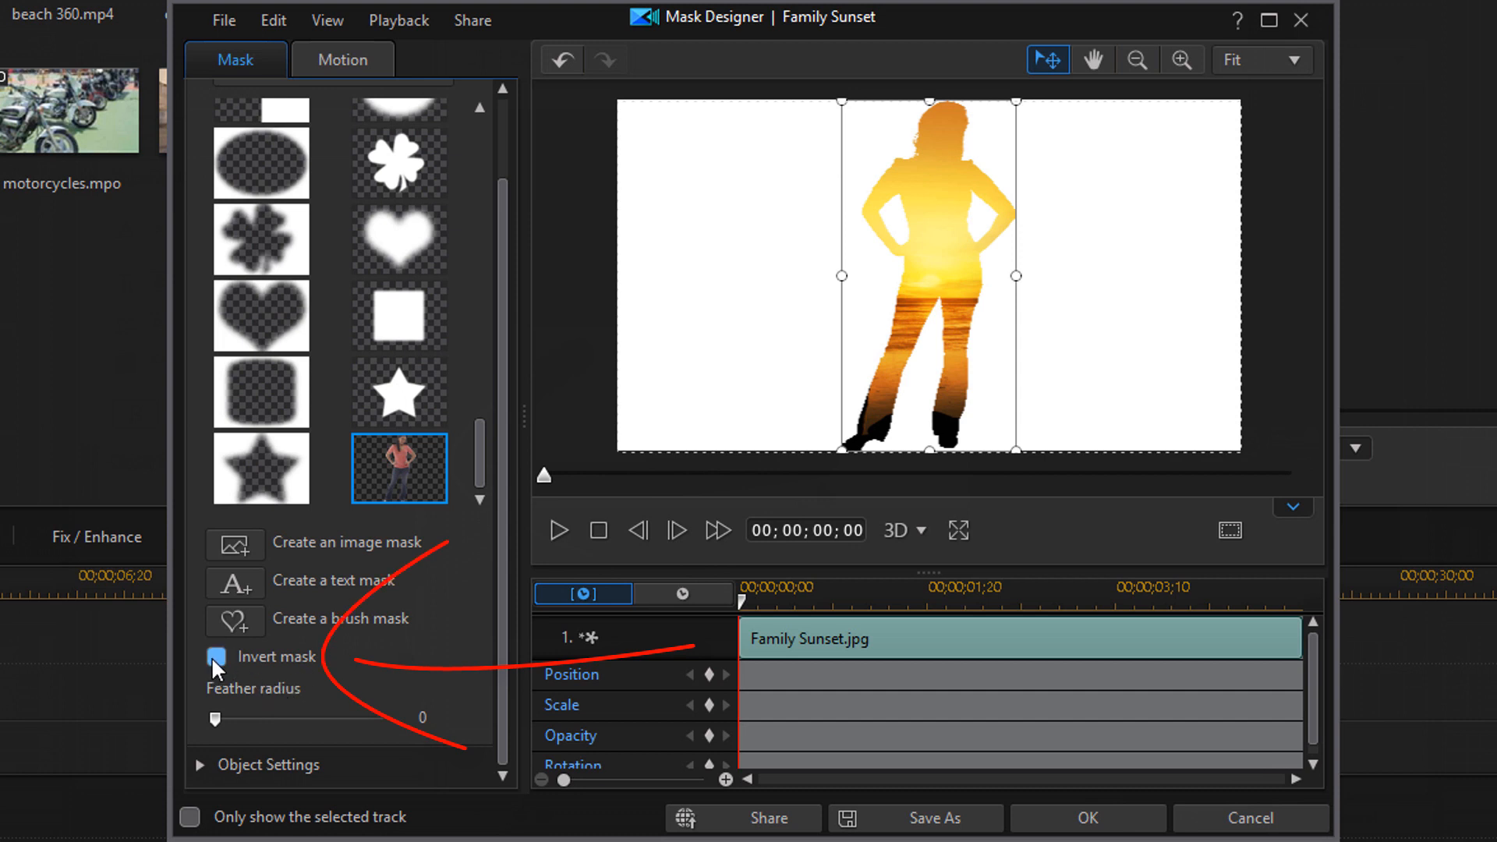
# Step: Try inverting the silhouette mask, then turn inversion back off
pyautogui.click(215, 657)
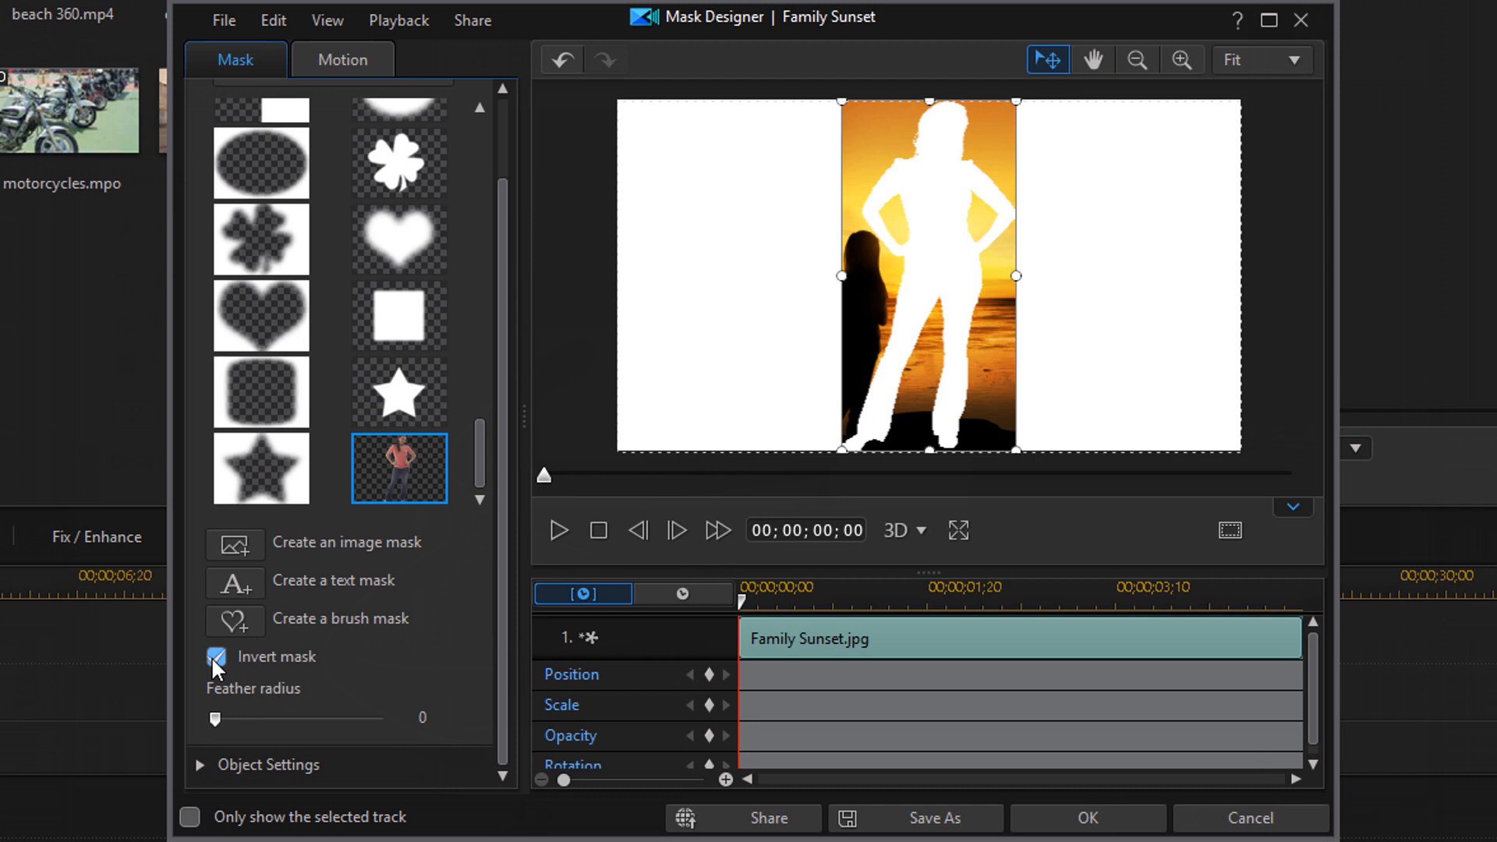
pyautogui.click(215, 656)
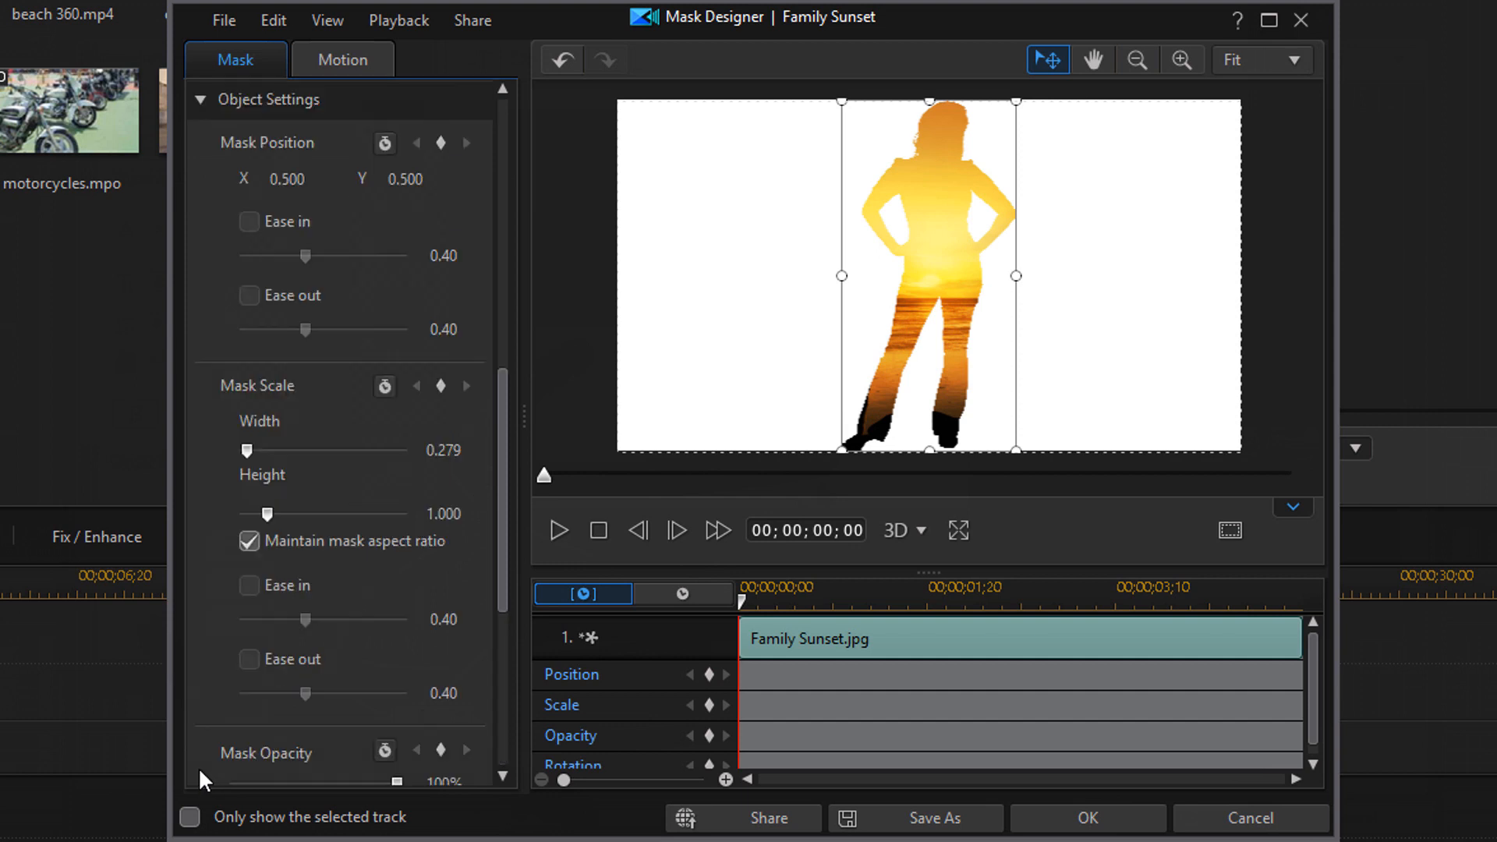
pyautogui.scroll(3)
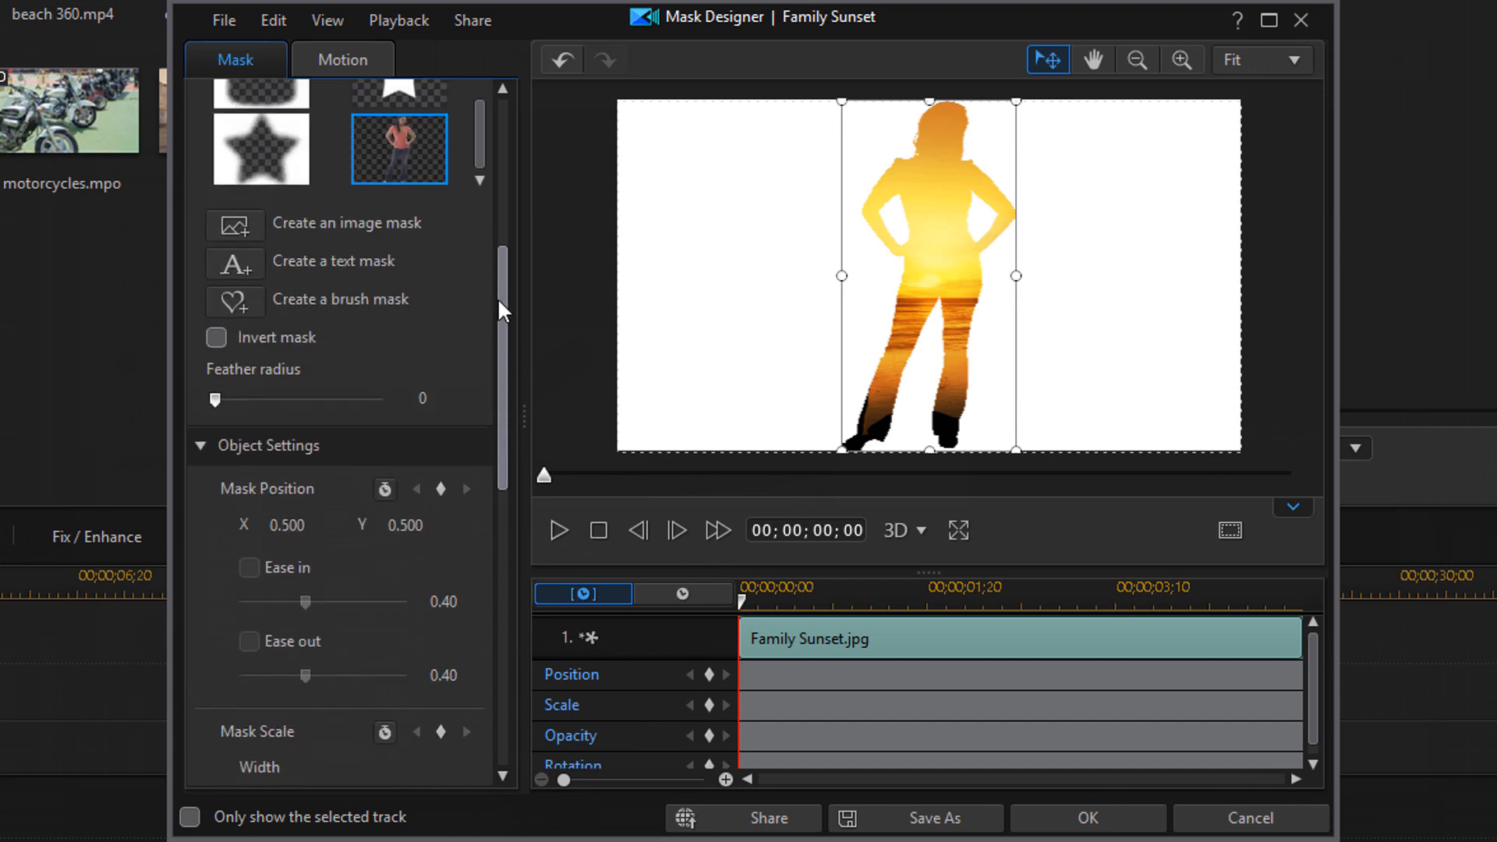
pyautogui.scroll(-3)
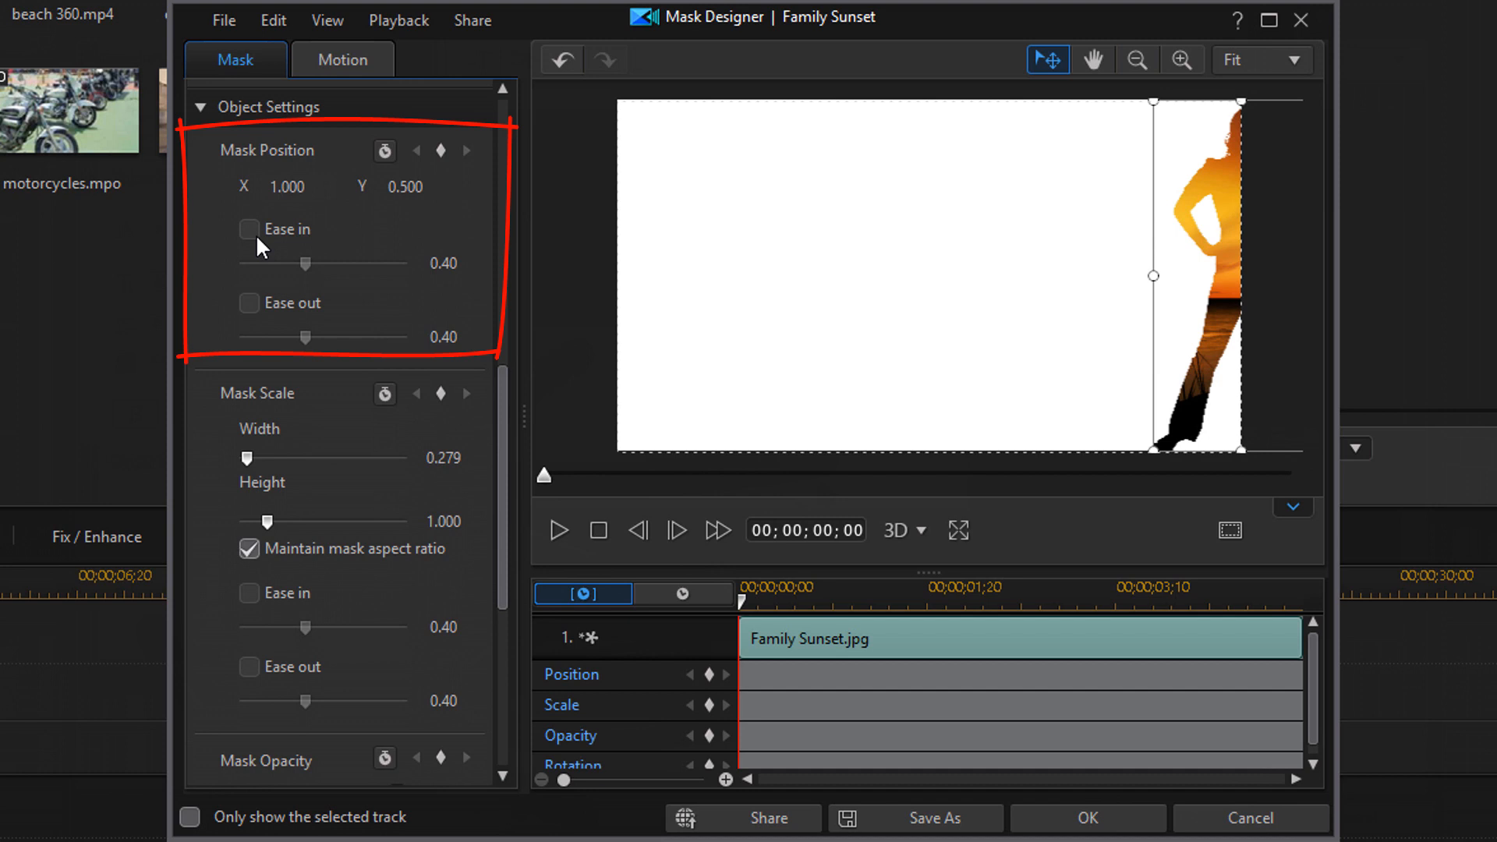
pyautogui.moveTo(1191, 245)
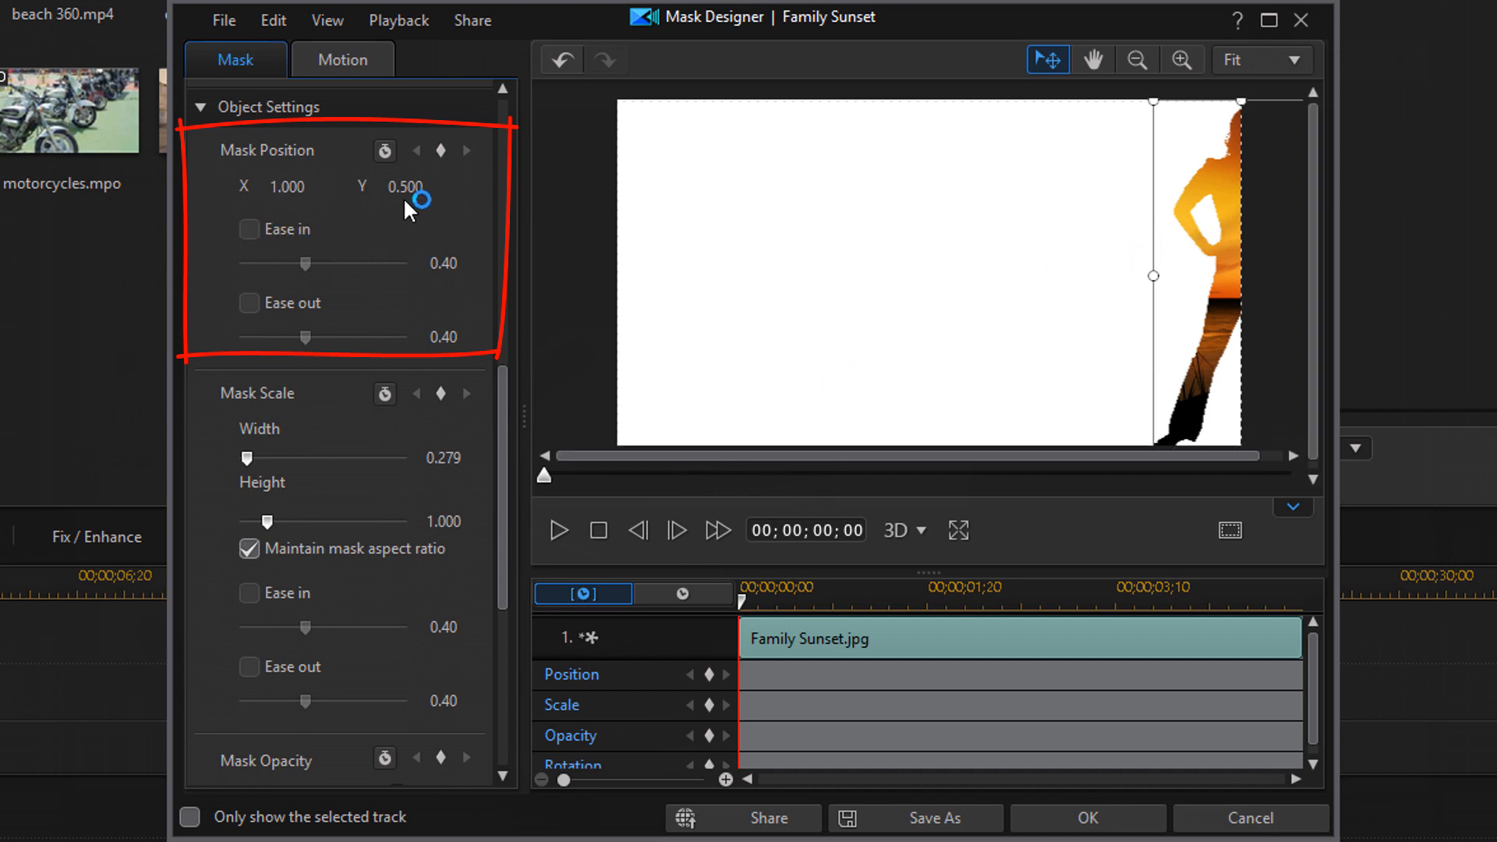
pyautogui.moveTo(441, 151)
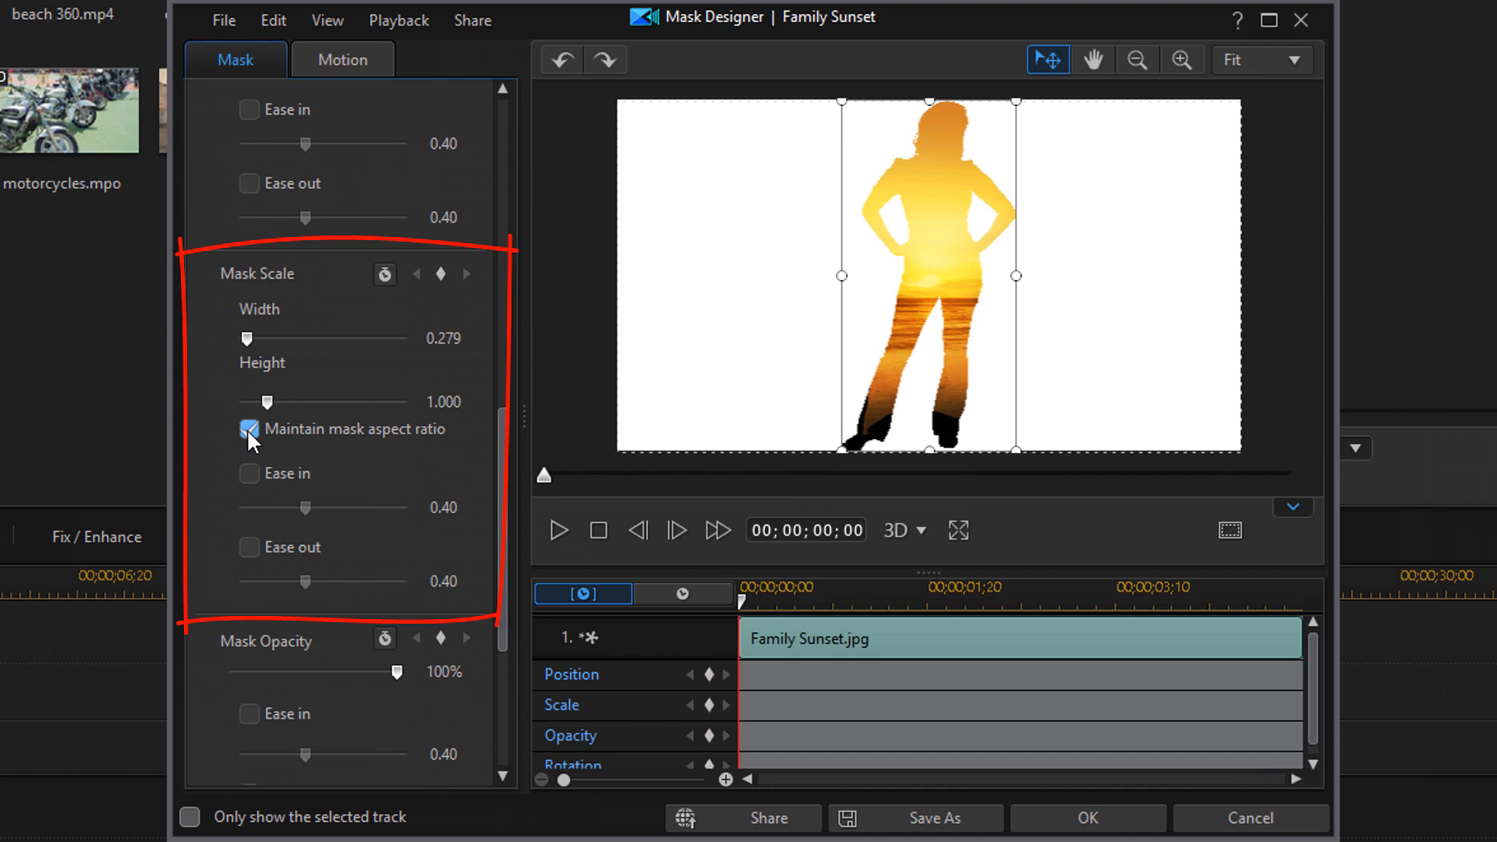
pyautogui.moveTo(245, 339); pyautogui.dragTo(265, 338)
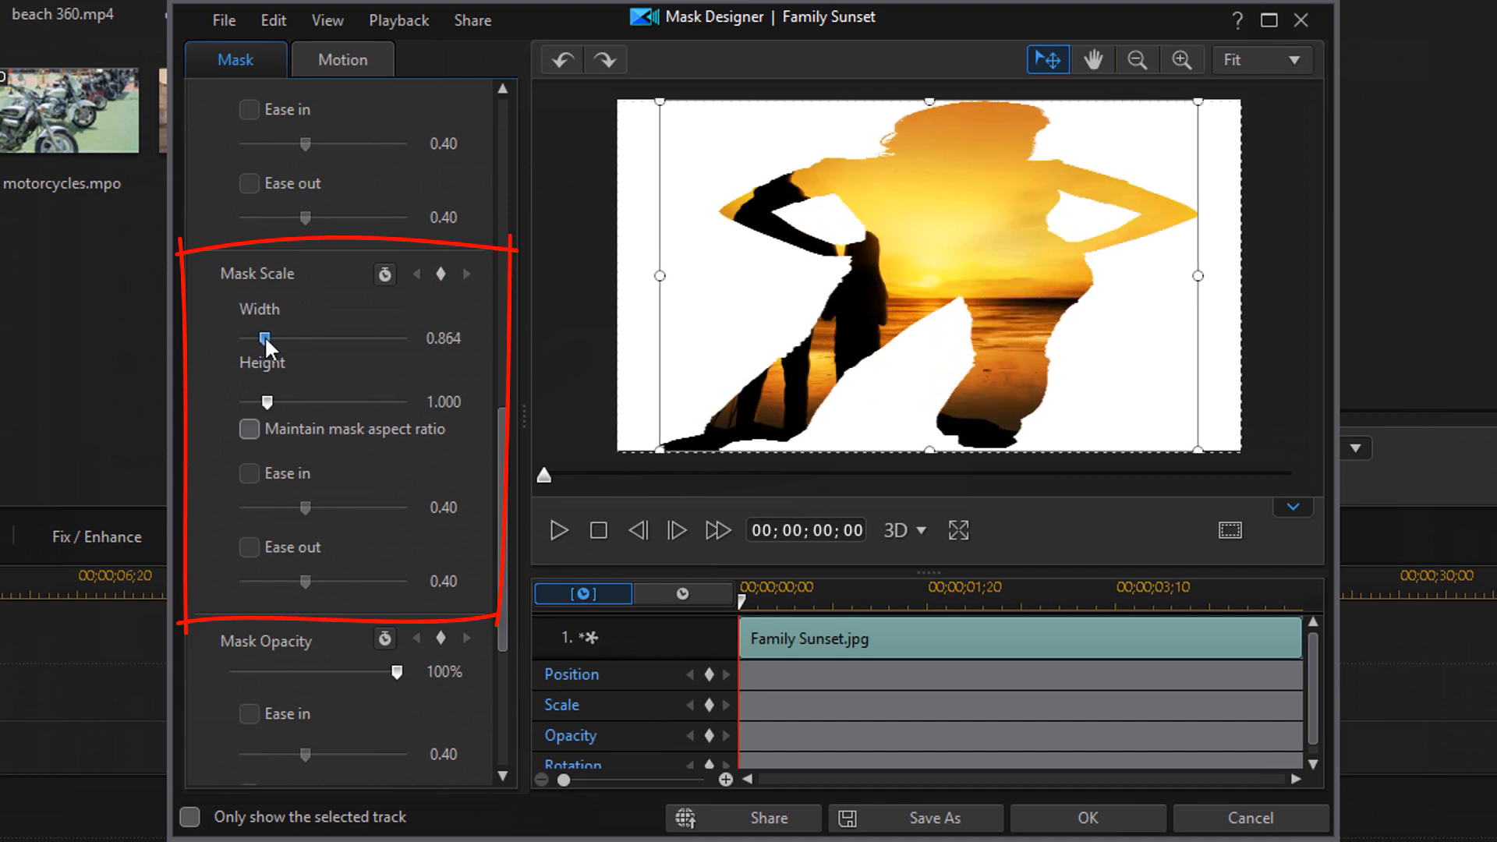
pyautogui.moveTo(265, 338); pyautogui.dragTo(257, 339)
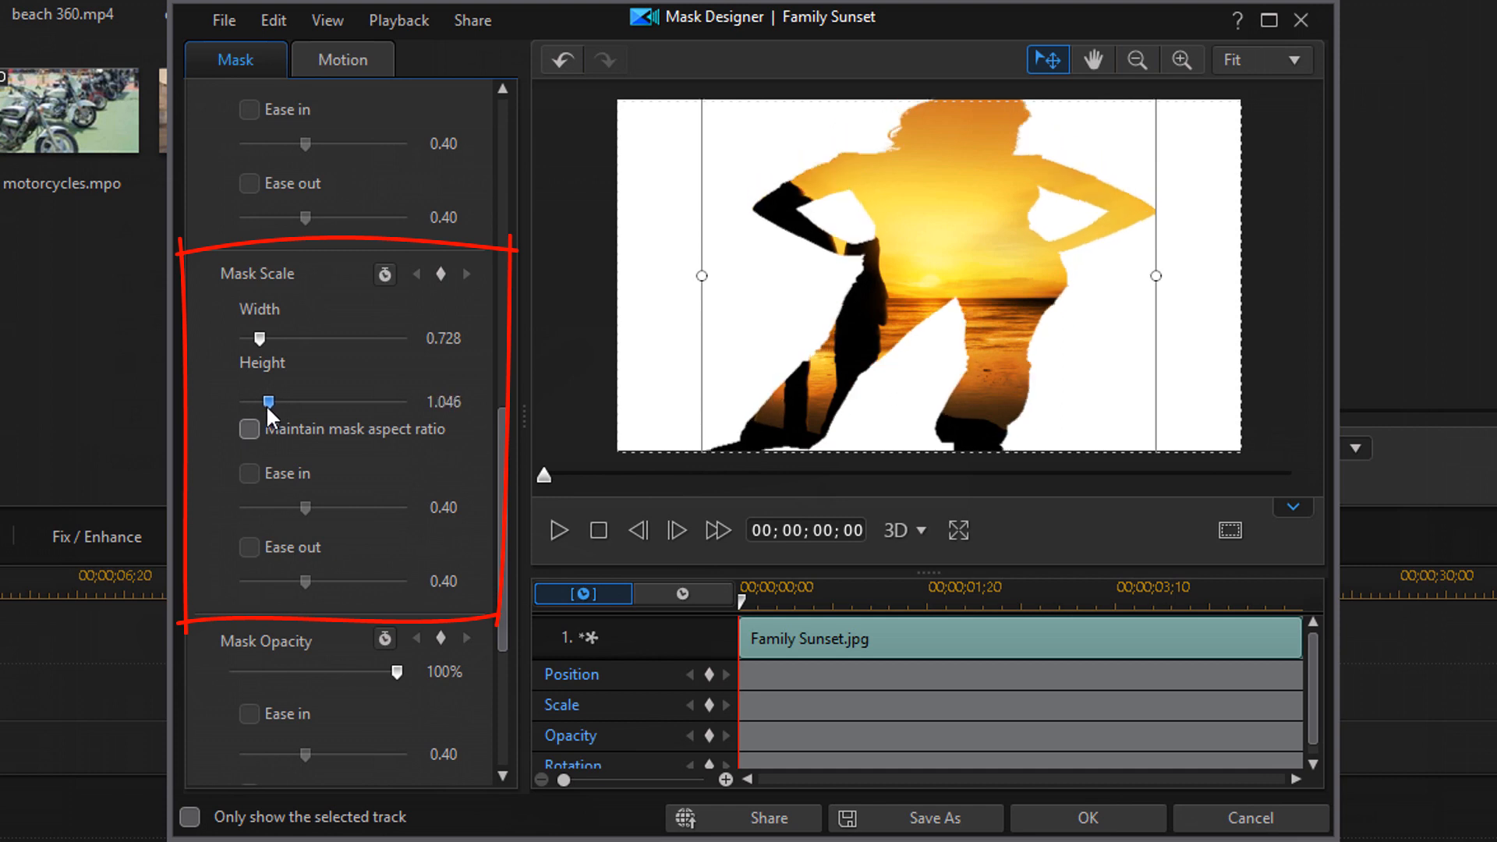
pyautogui.click(443, 401)
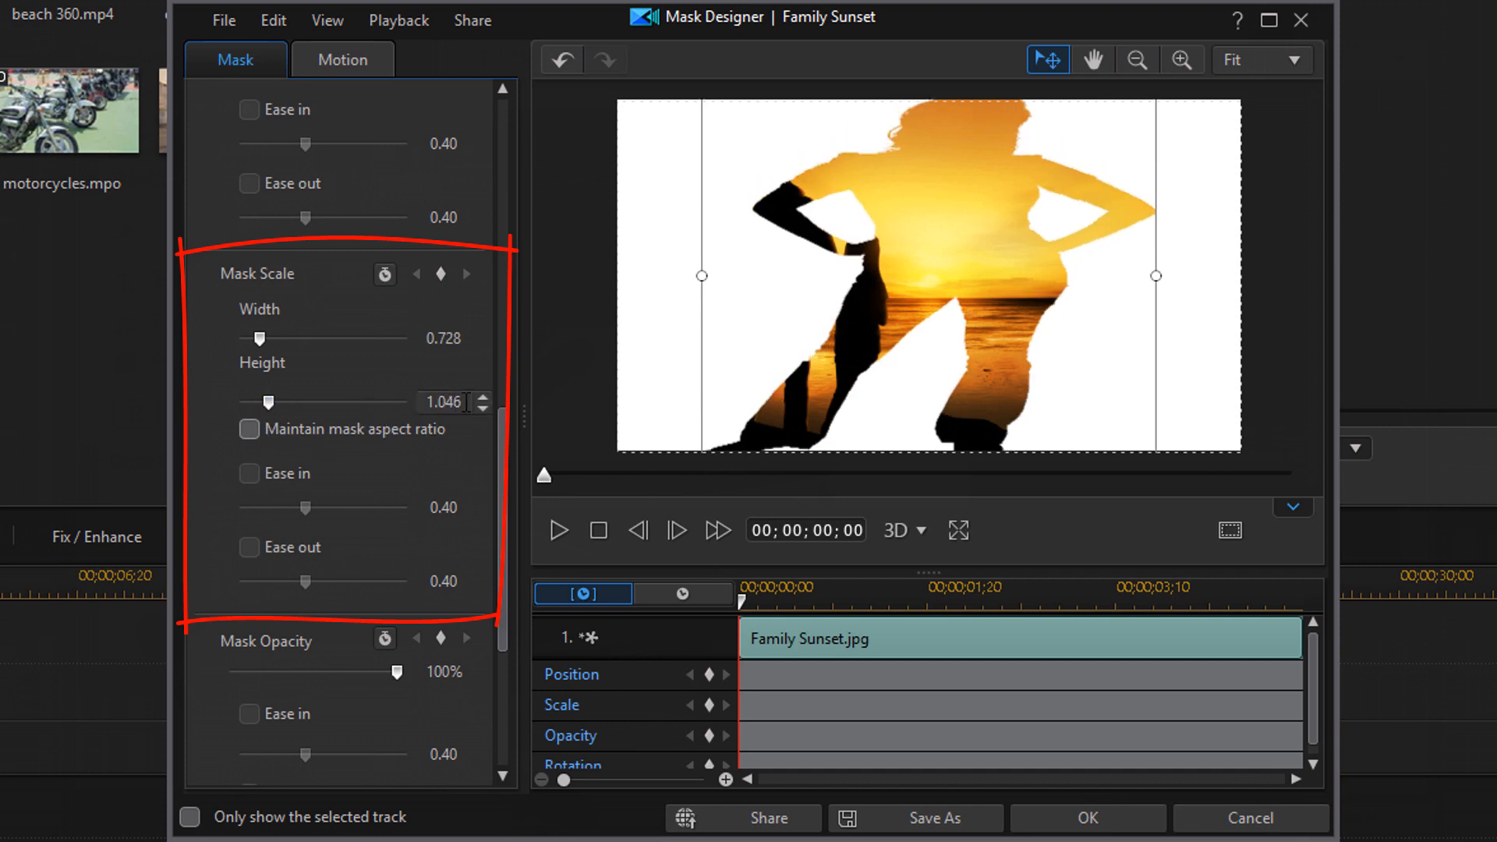
pyautogui.click(484, 405)
pyautogui.write('1.00')
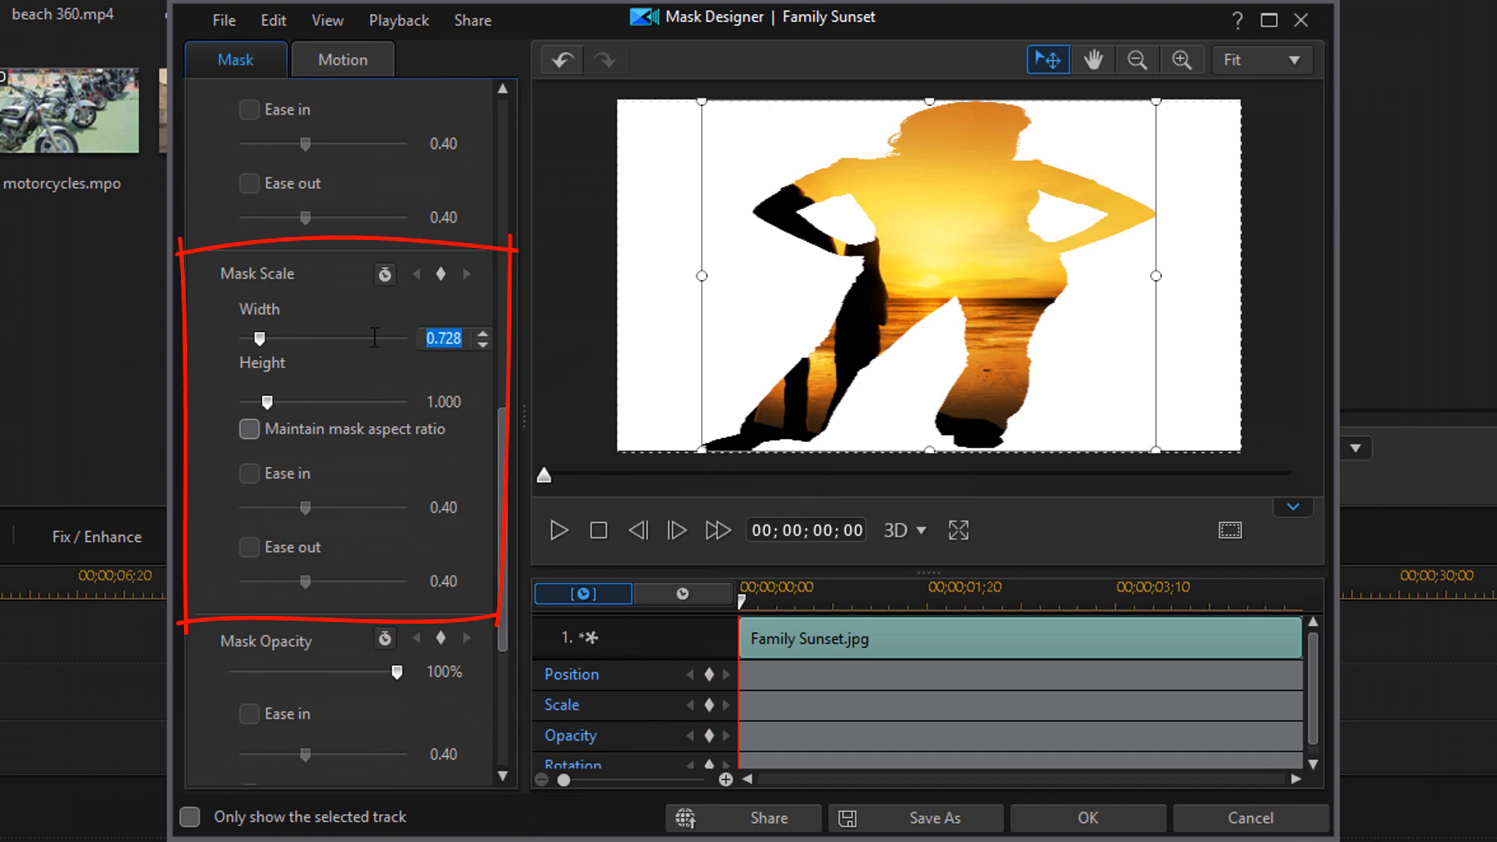
pyautogui.write('0.2798')
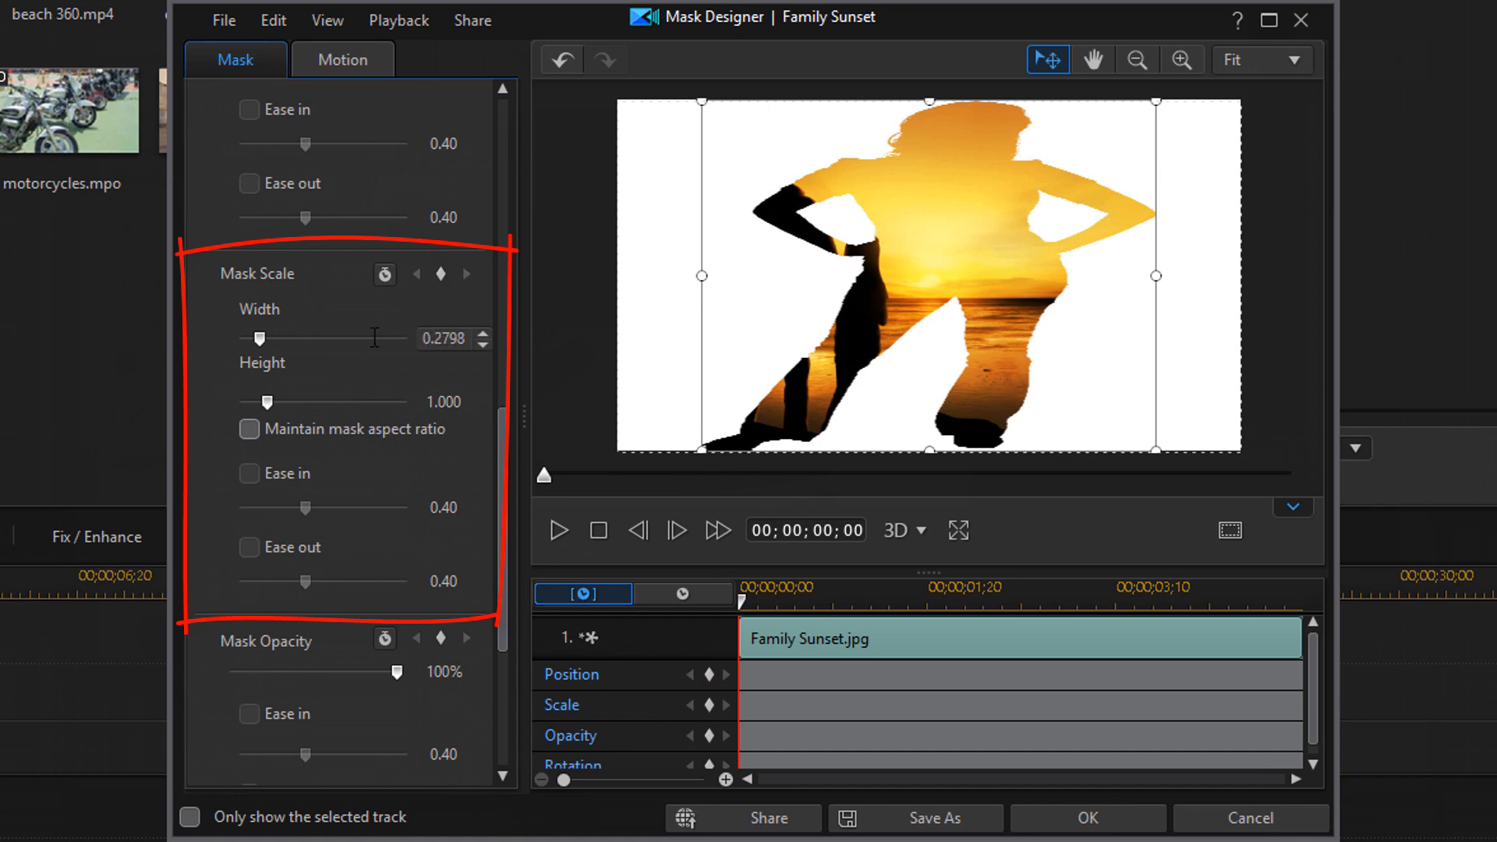
pyautogui.moveTo(255, 338); pyautogui.dragTo(246, 338)
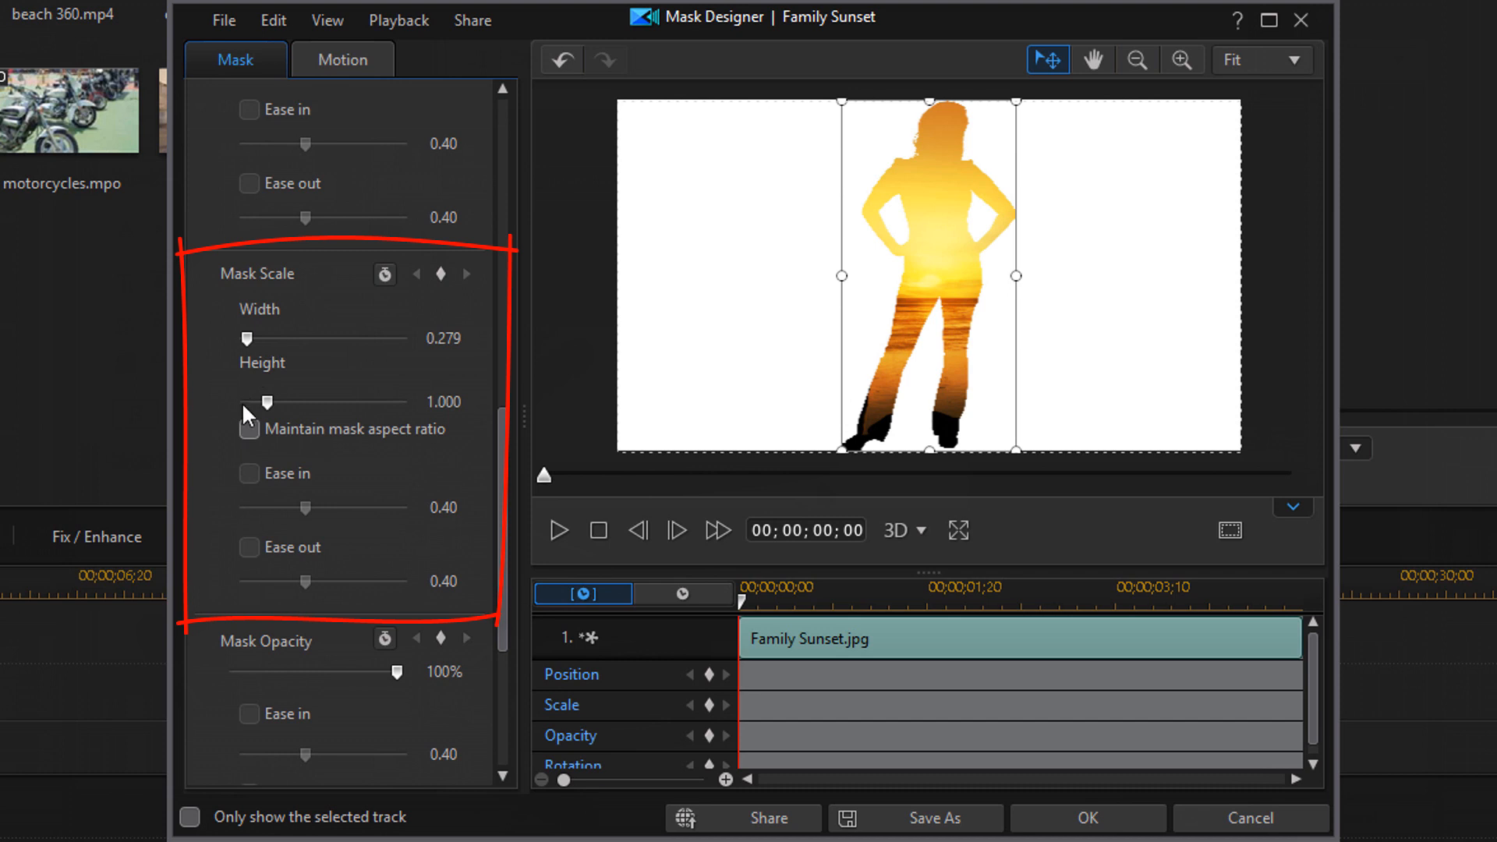
pyautogui.click(249, 428)
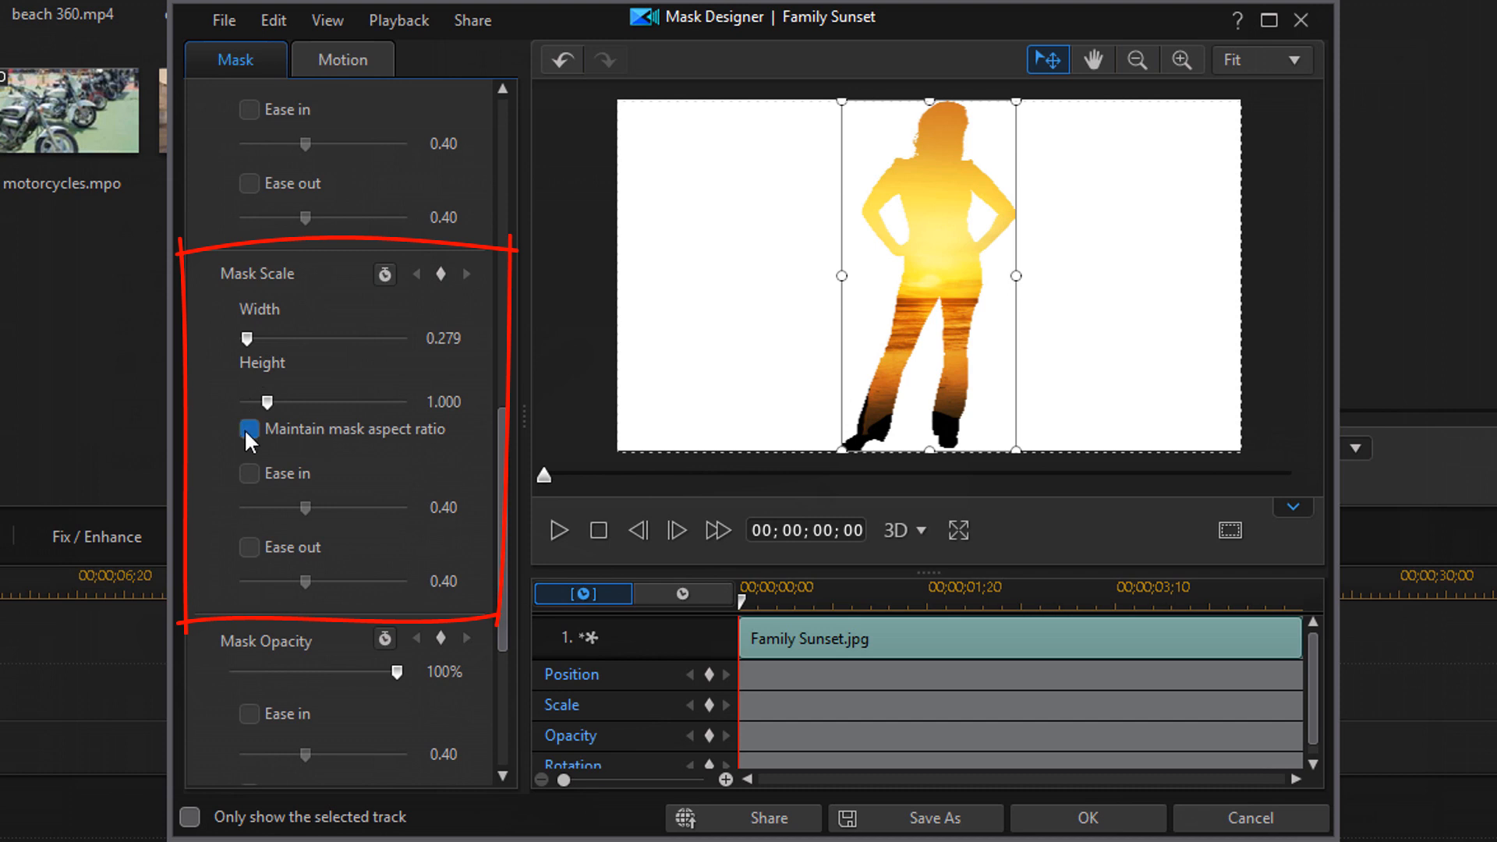
pyautogui.moveTo(246, 338); pyautogui.dragTo(258, 339)
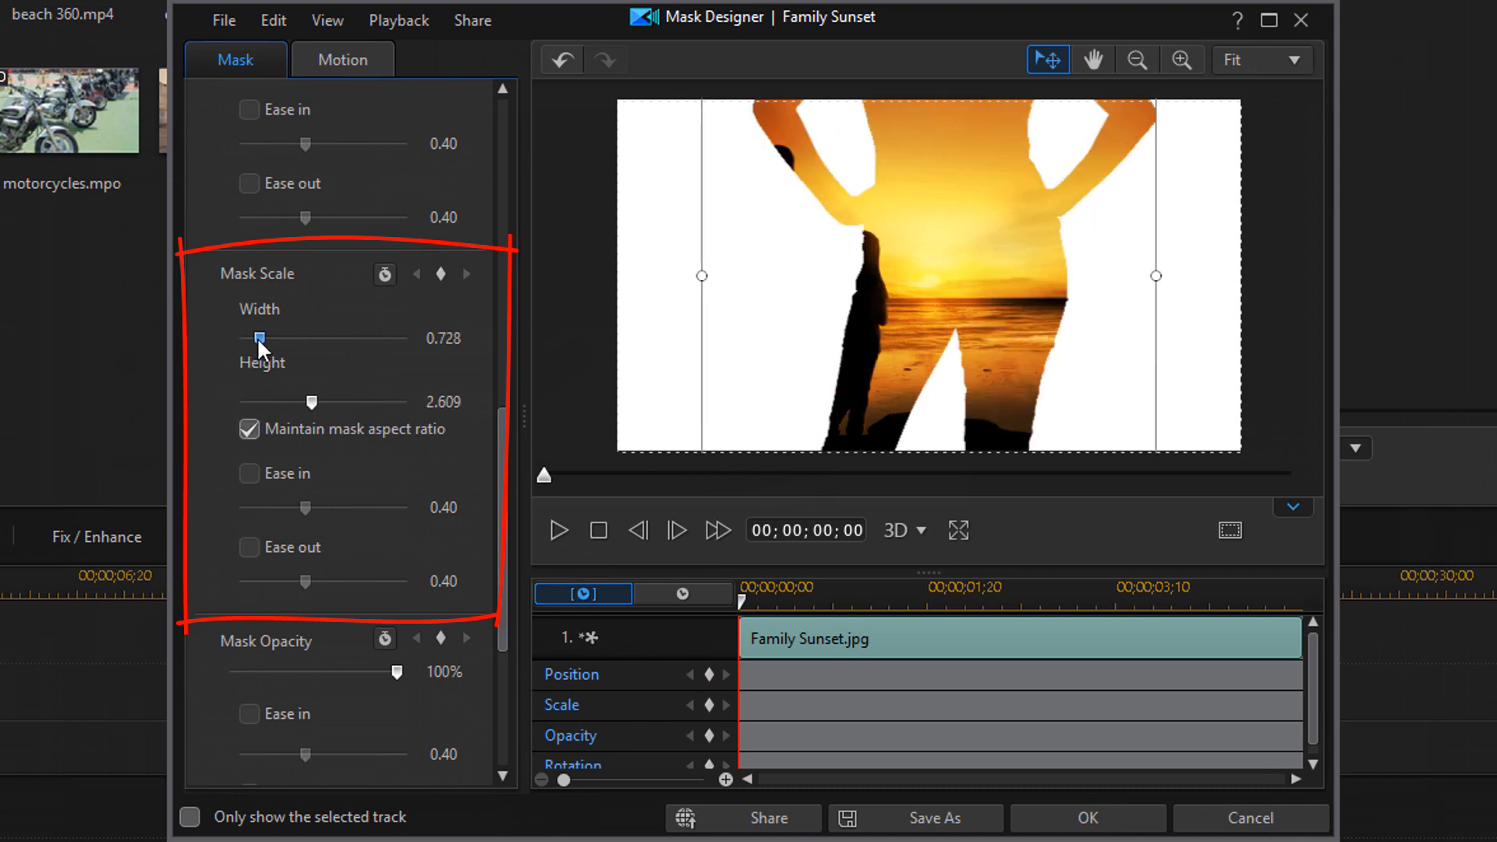
pyautogui.moveTo(257, 339); pyautogui.dragTo(239, 339)
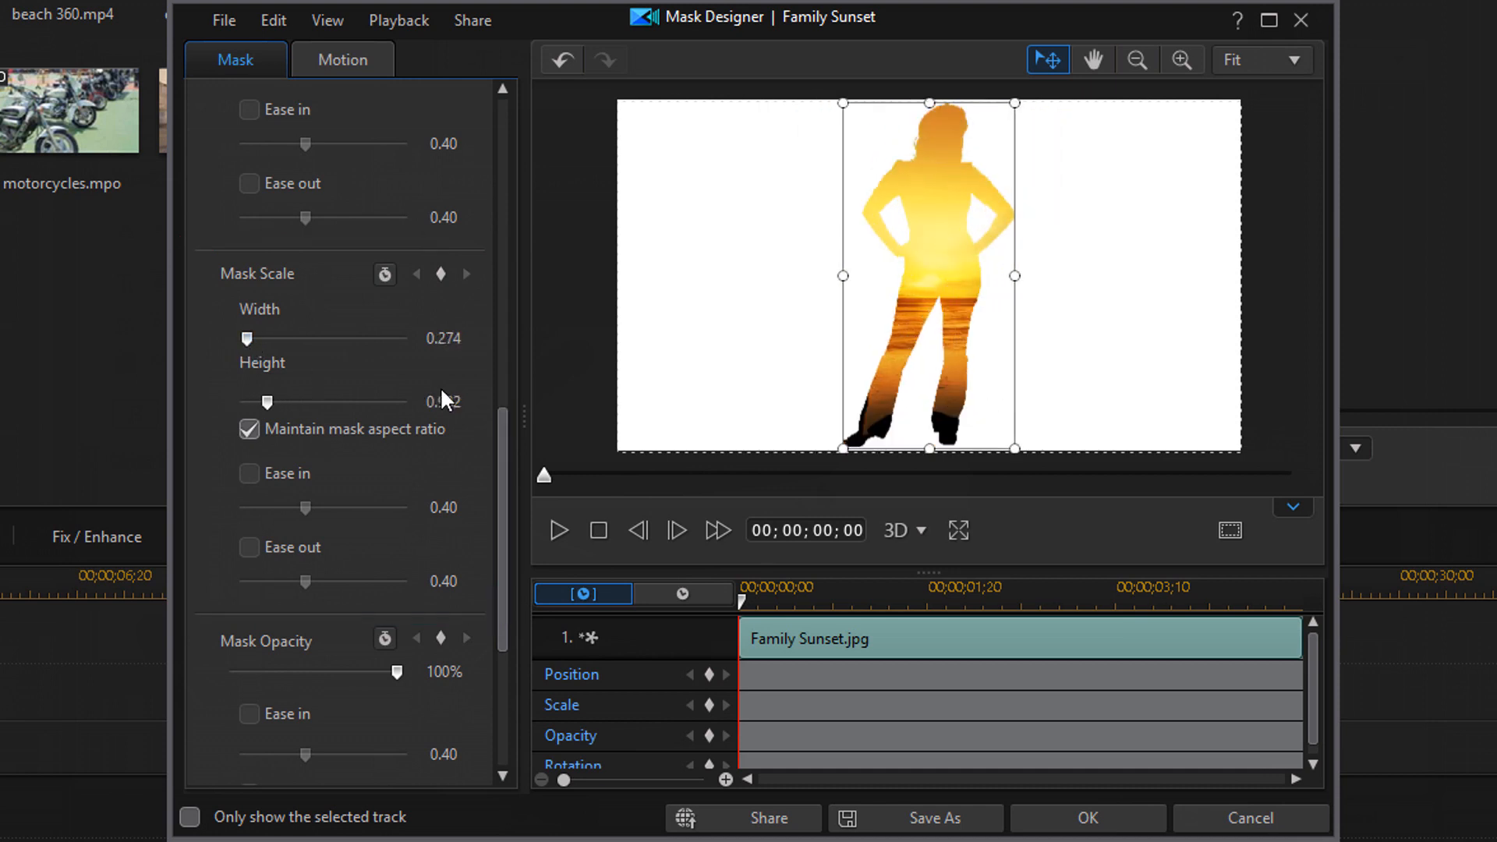
pyautogui.click(442, 400)
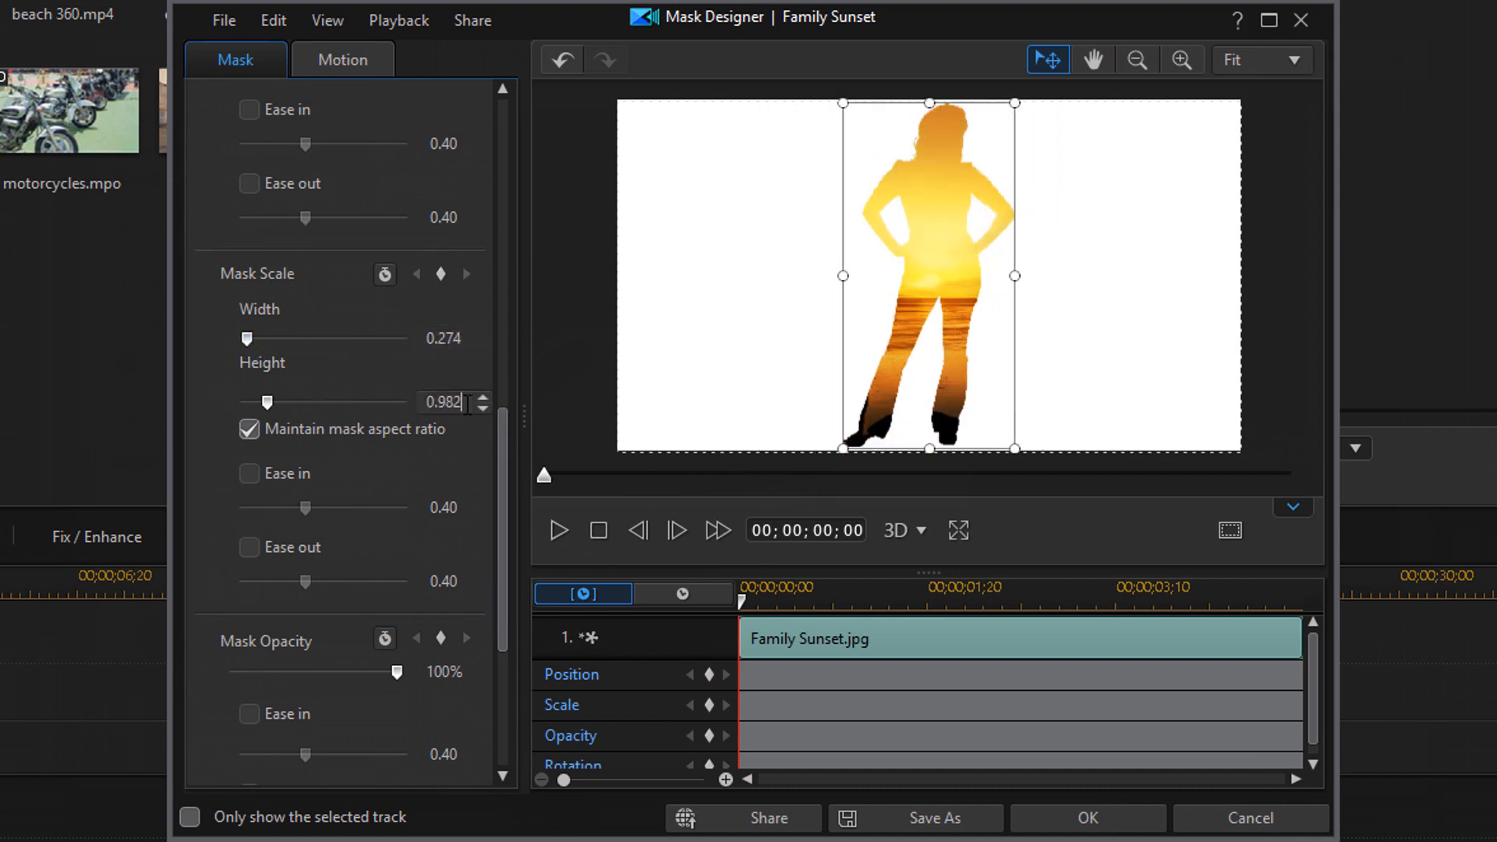
pyautogui.click(483, 397)
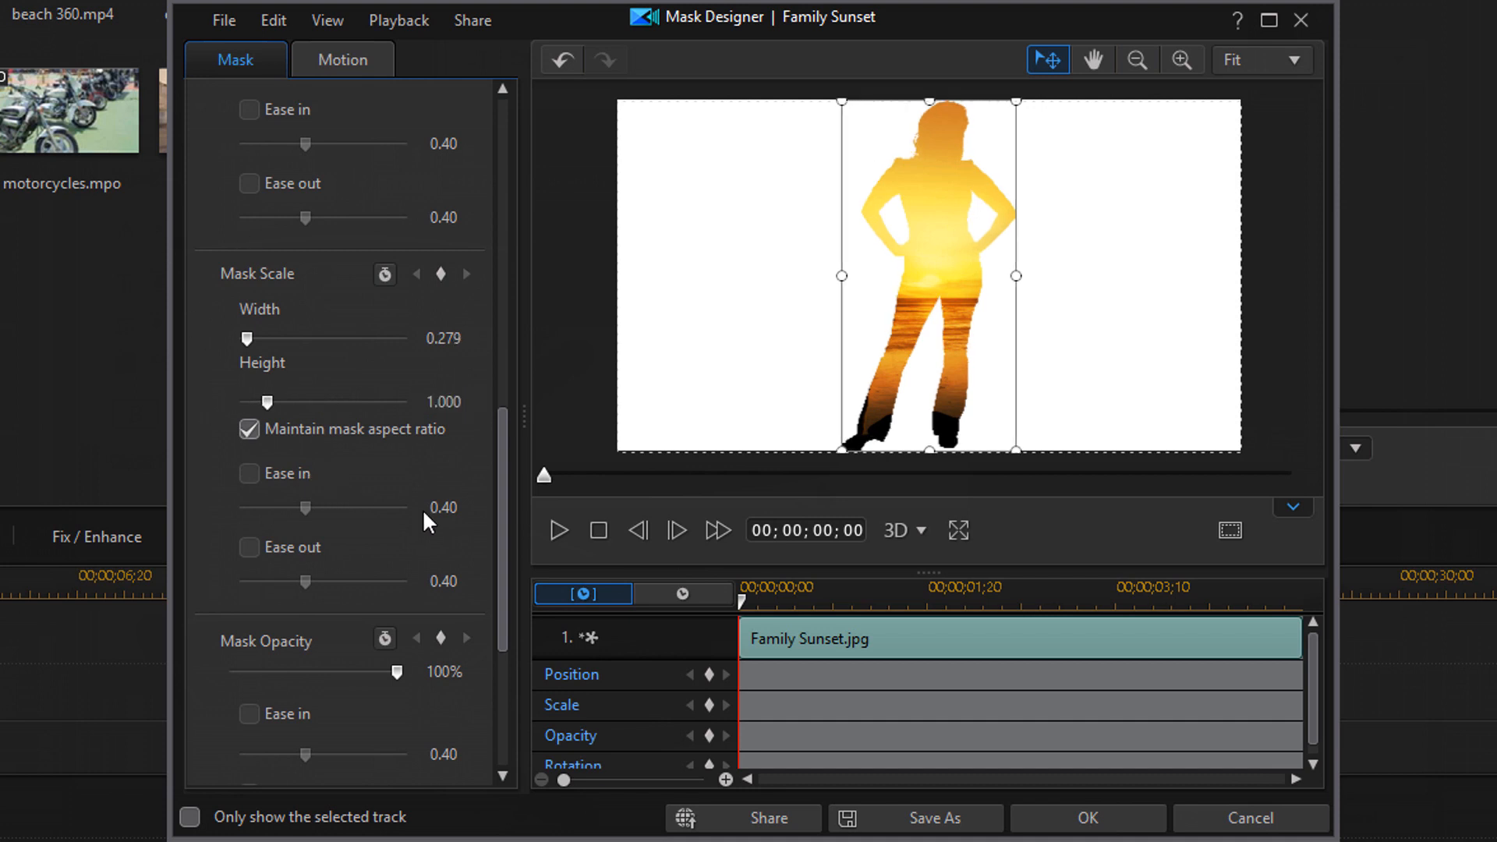
pyautogui.scroll(-3)
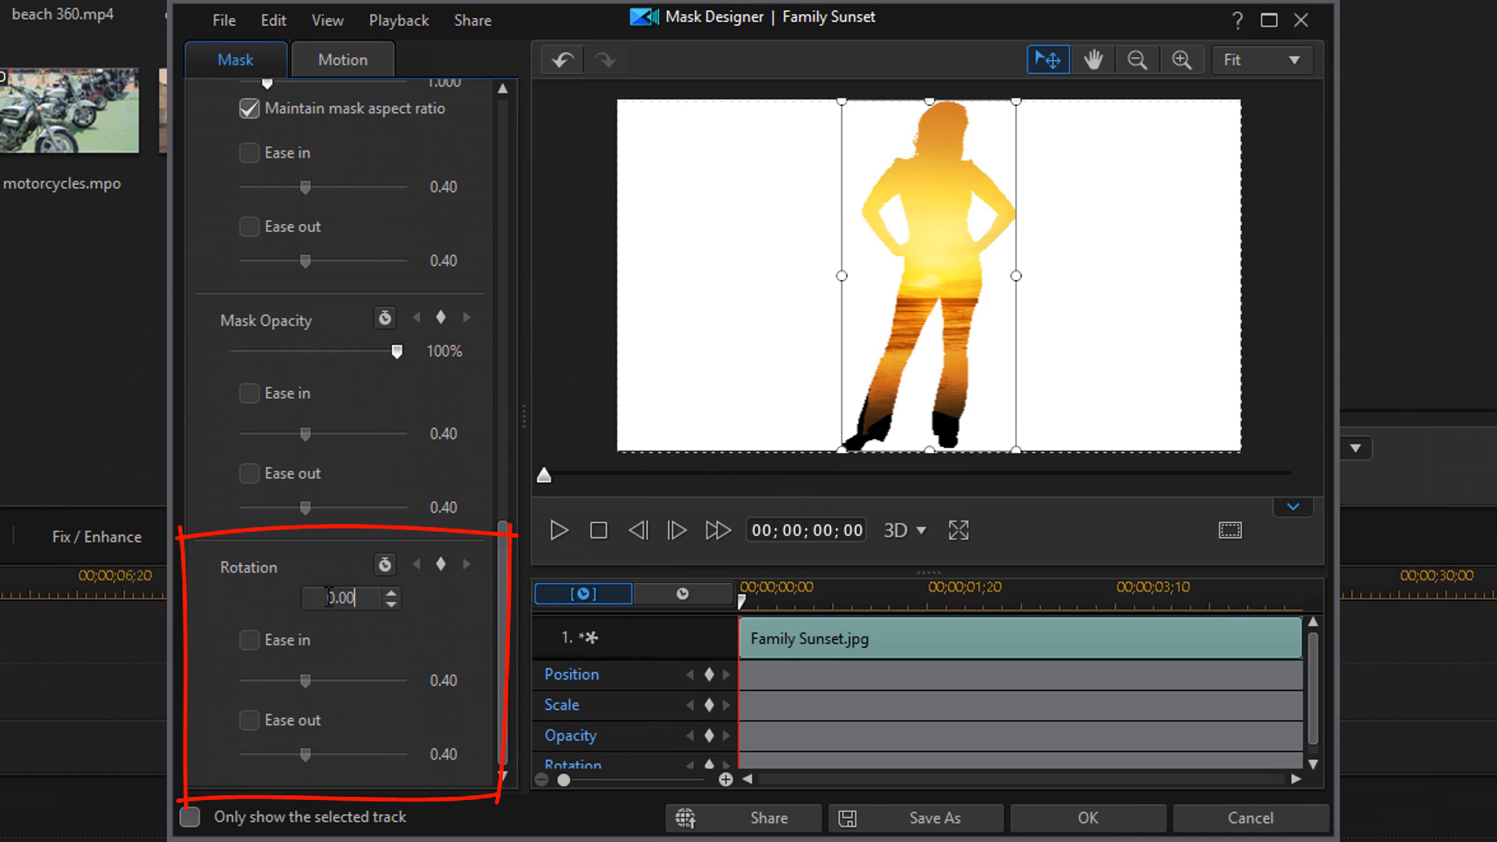
pyautogui.click(388, 591)
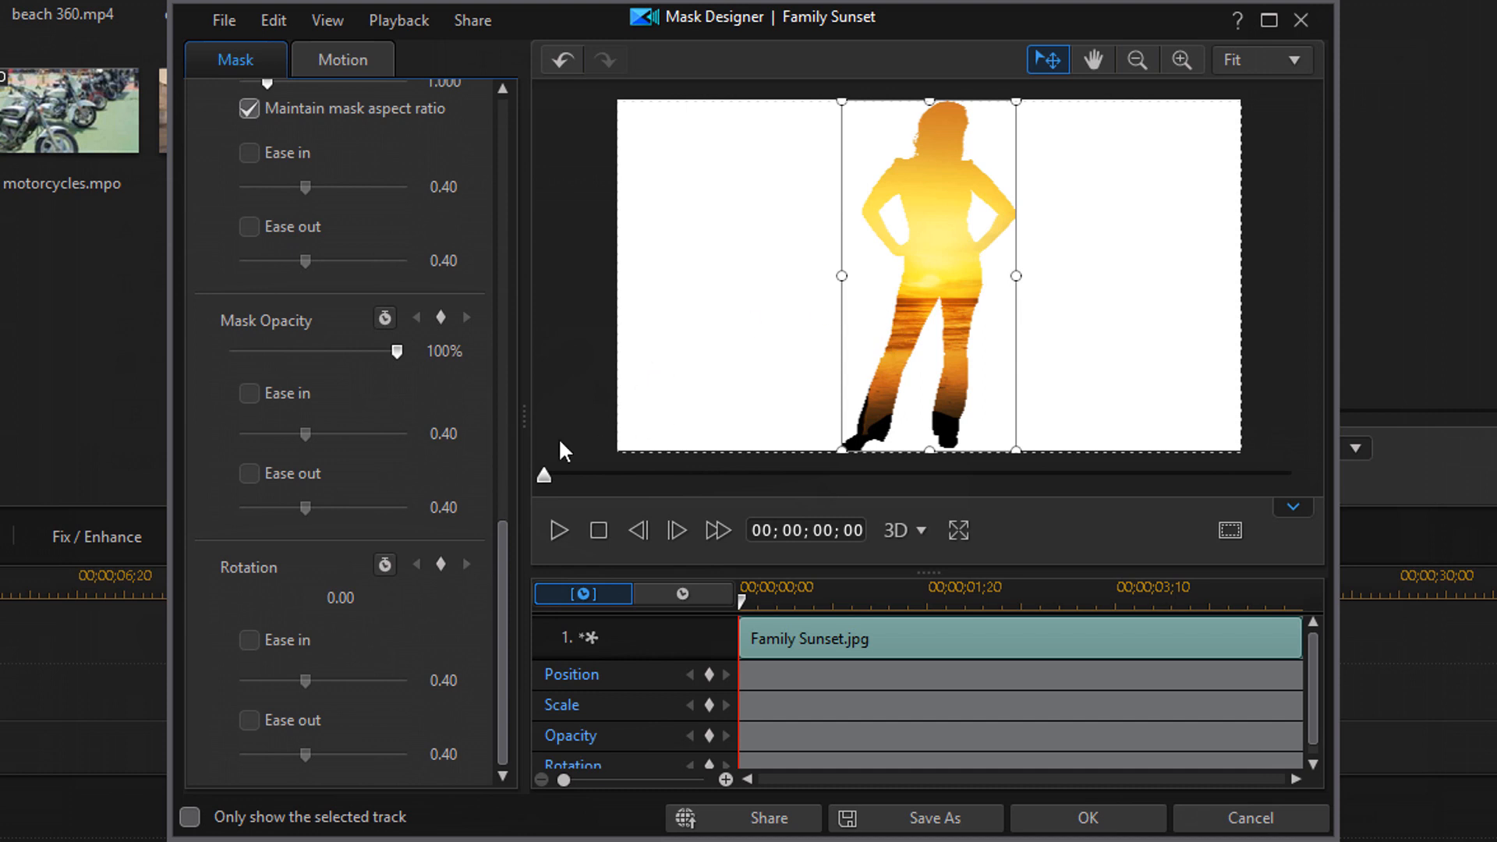
pyautogui.scroll(3)
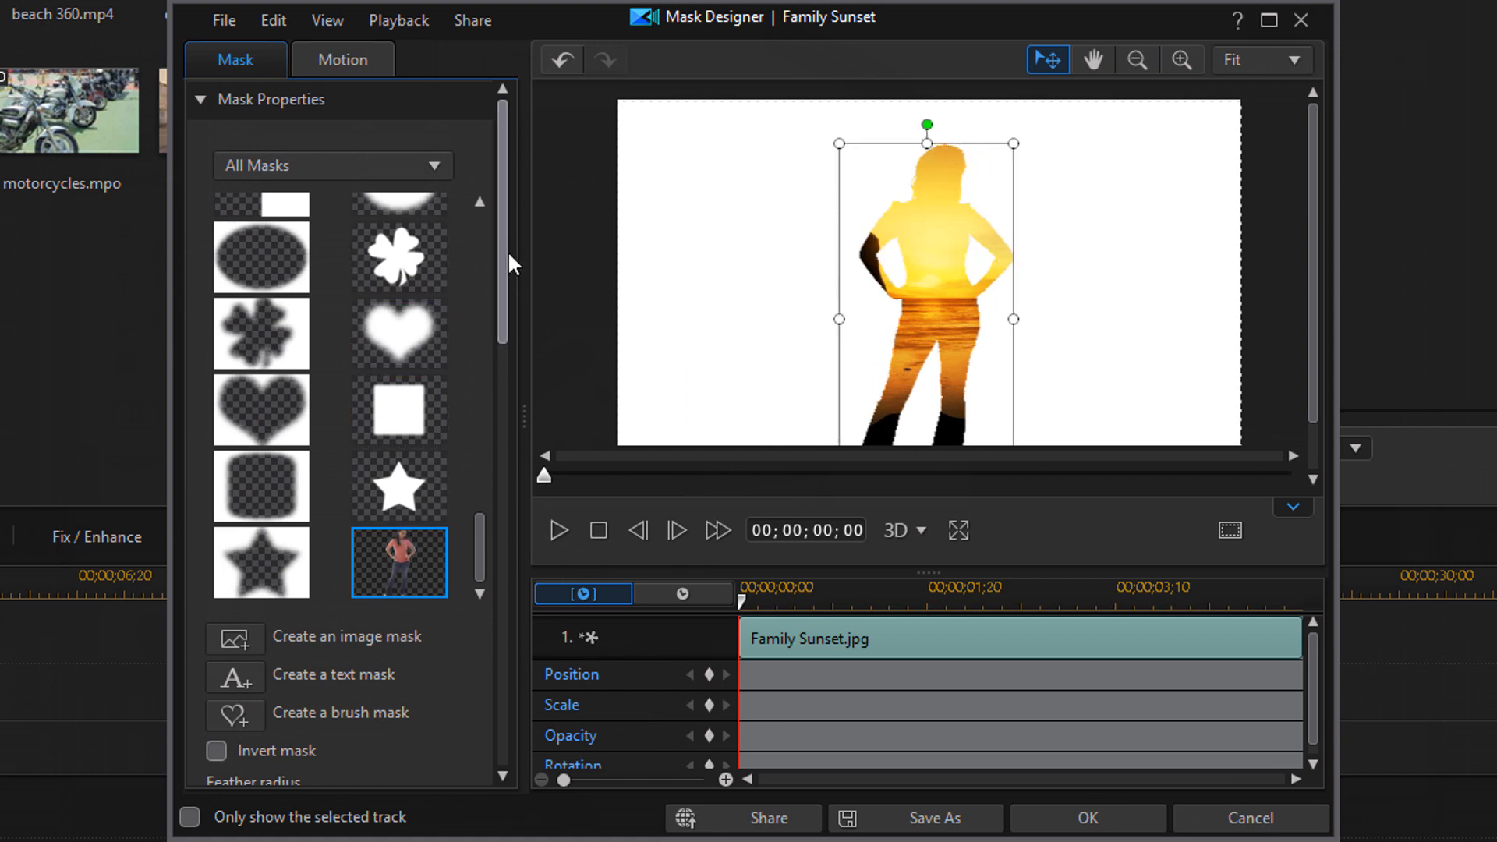
pyautogui.scroll(-3)
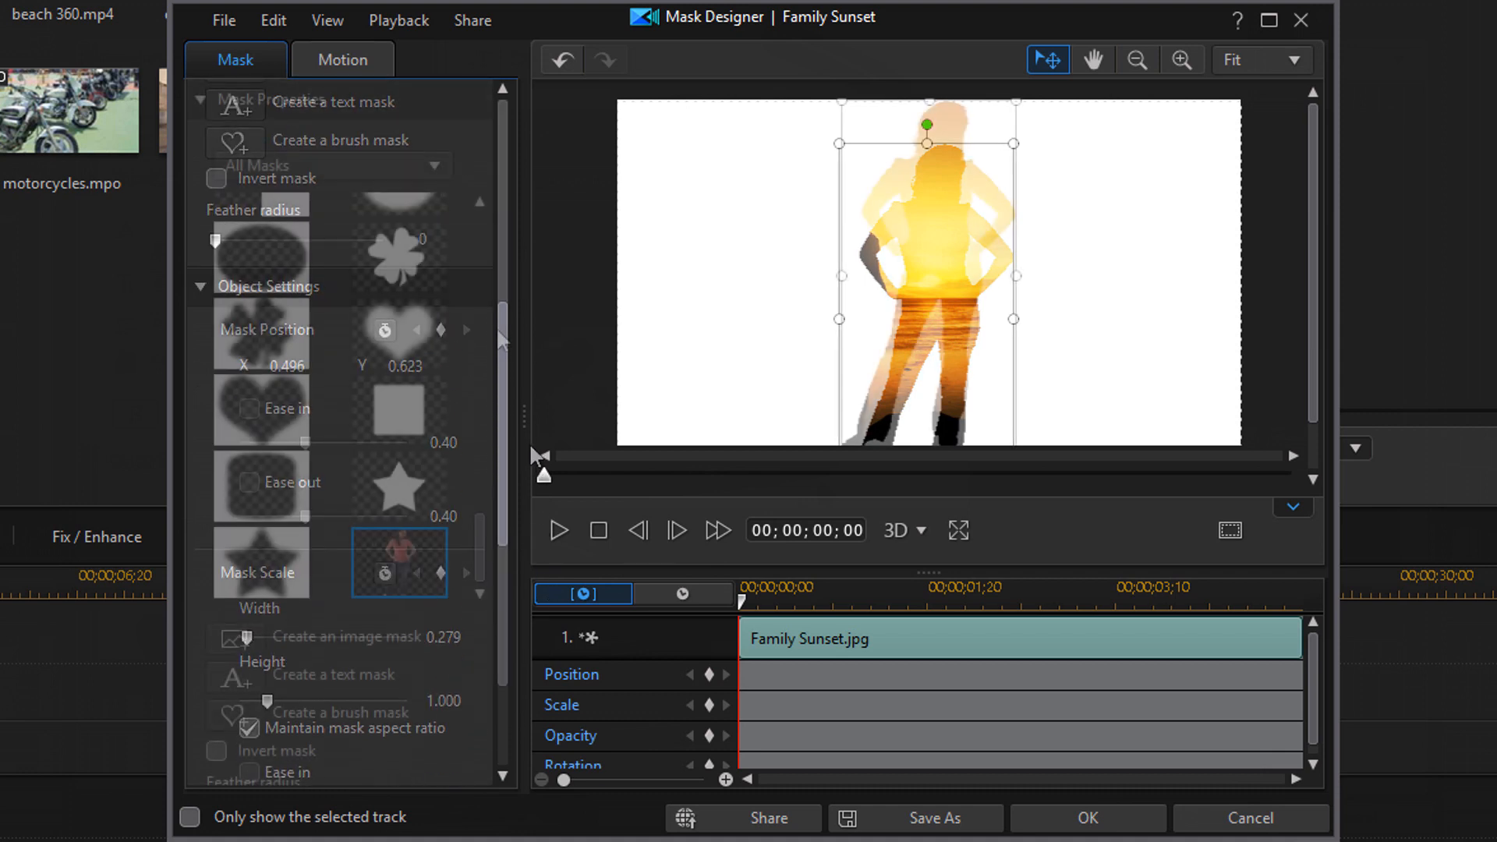
pyautogui.scroll(3)
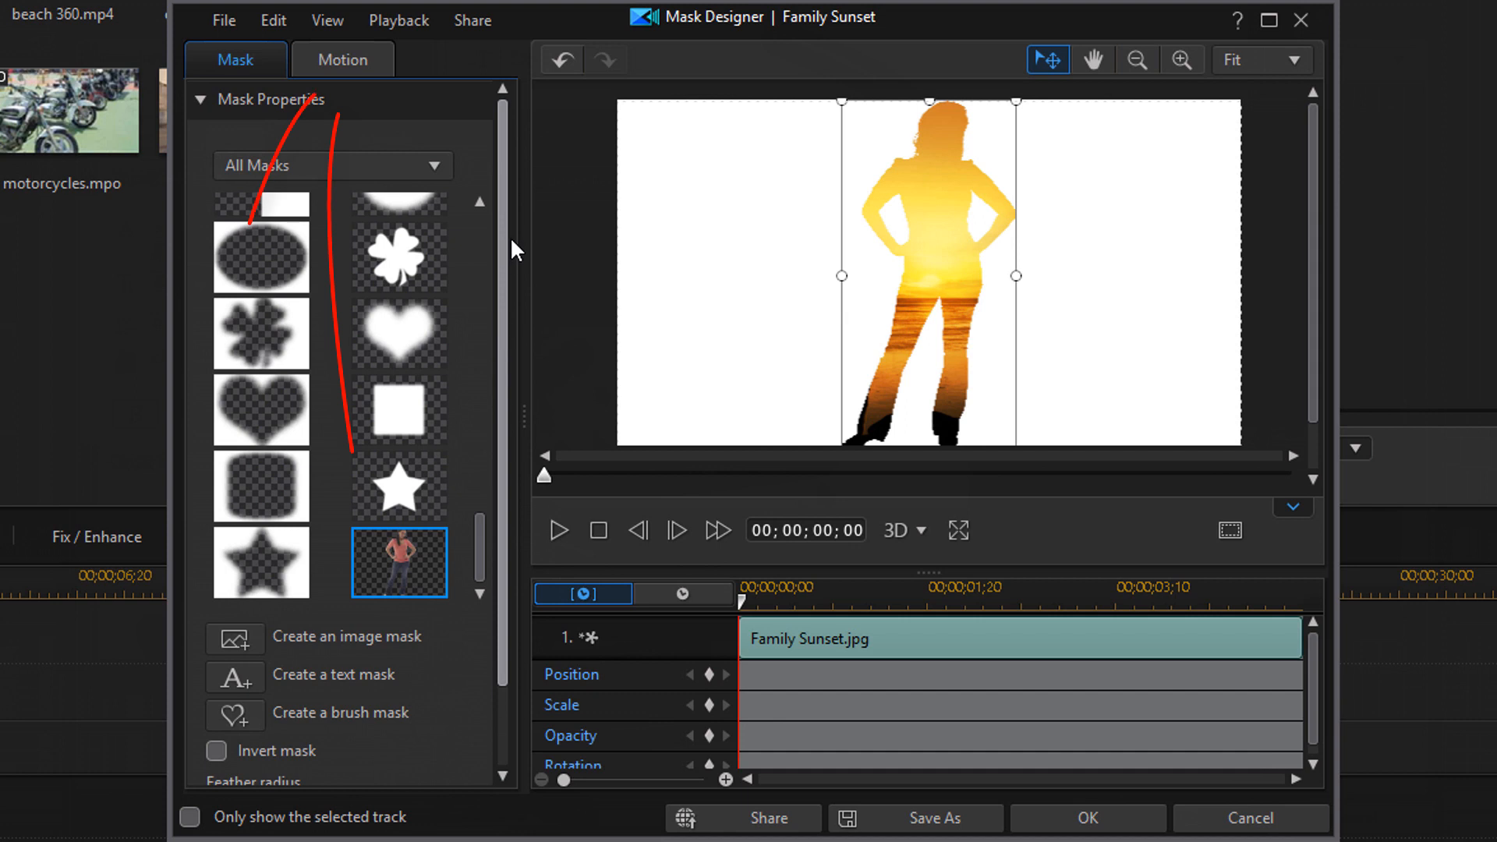
pyautogui.moveTo(341, 59)
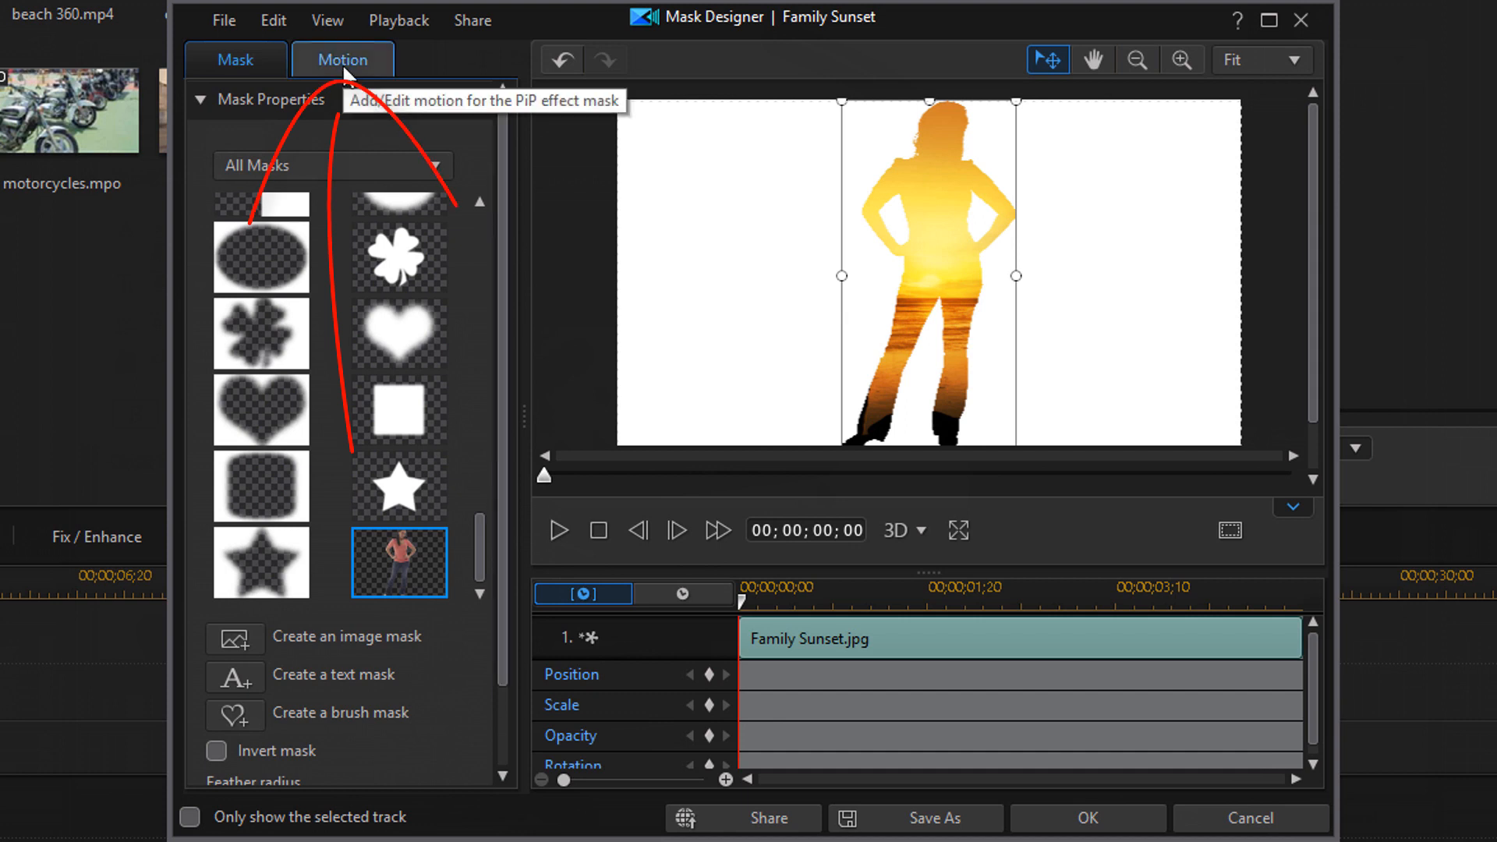
# Step: Give the silhouette mask a wavy motion path and preview it in playback
pyautogui.click(342, 59)
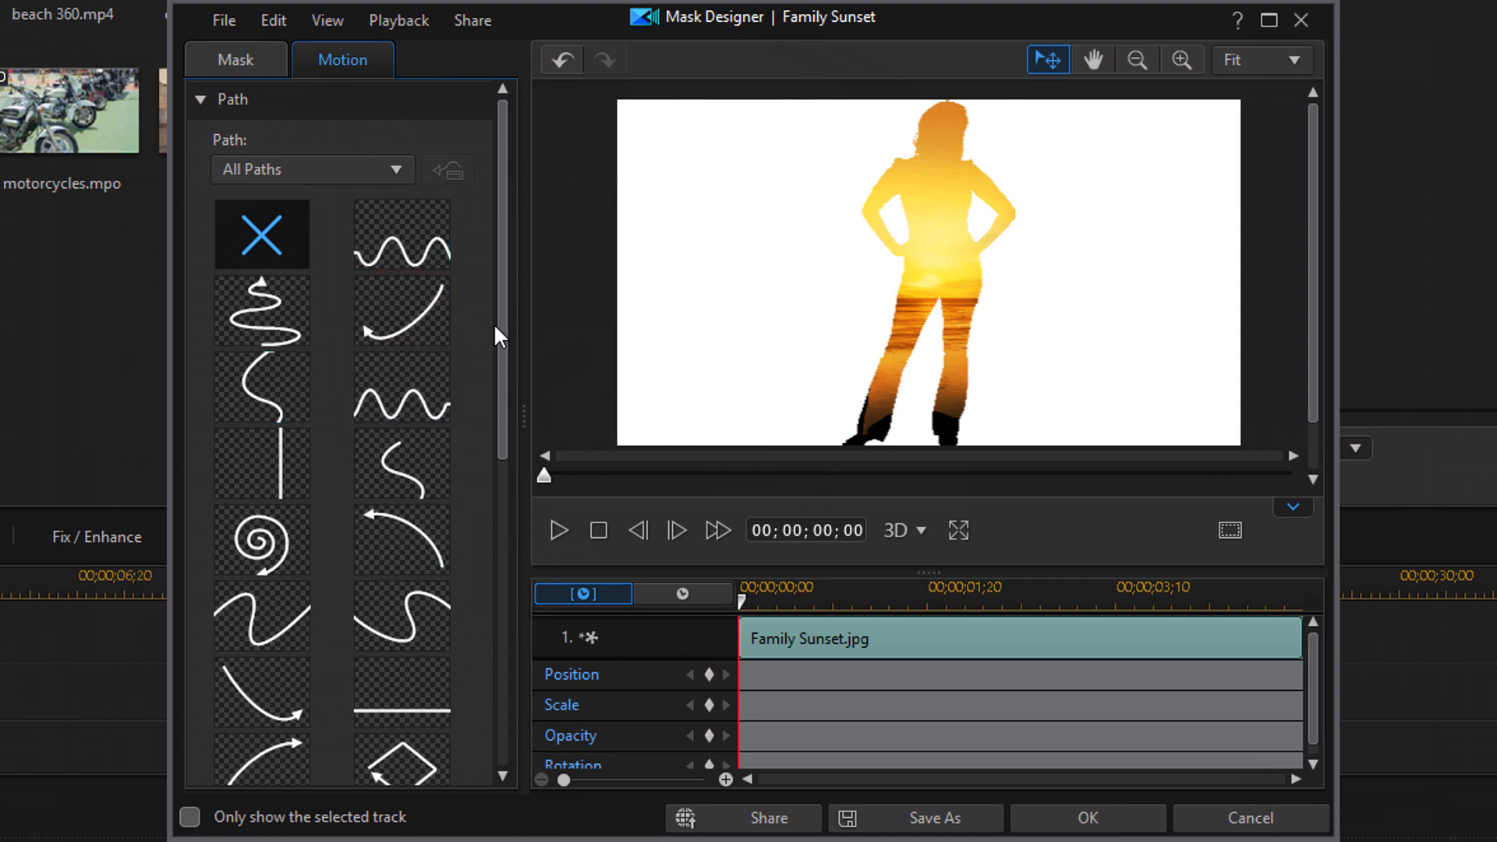
pyautogui.click(262, 692)
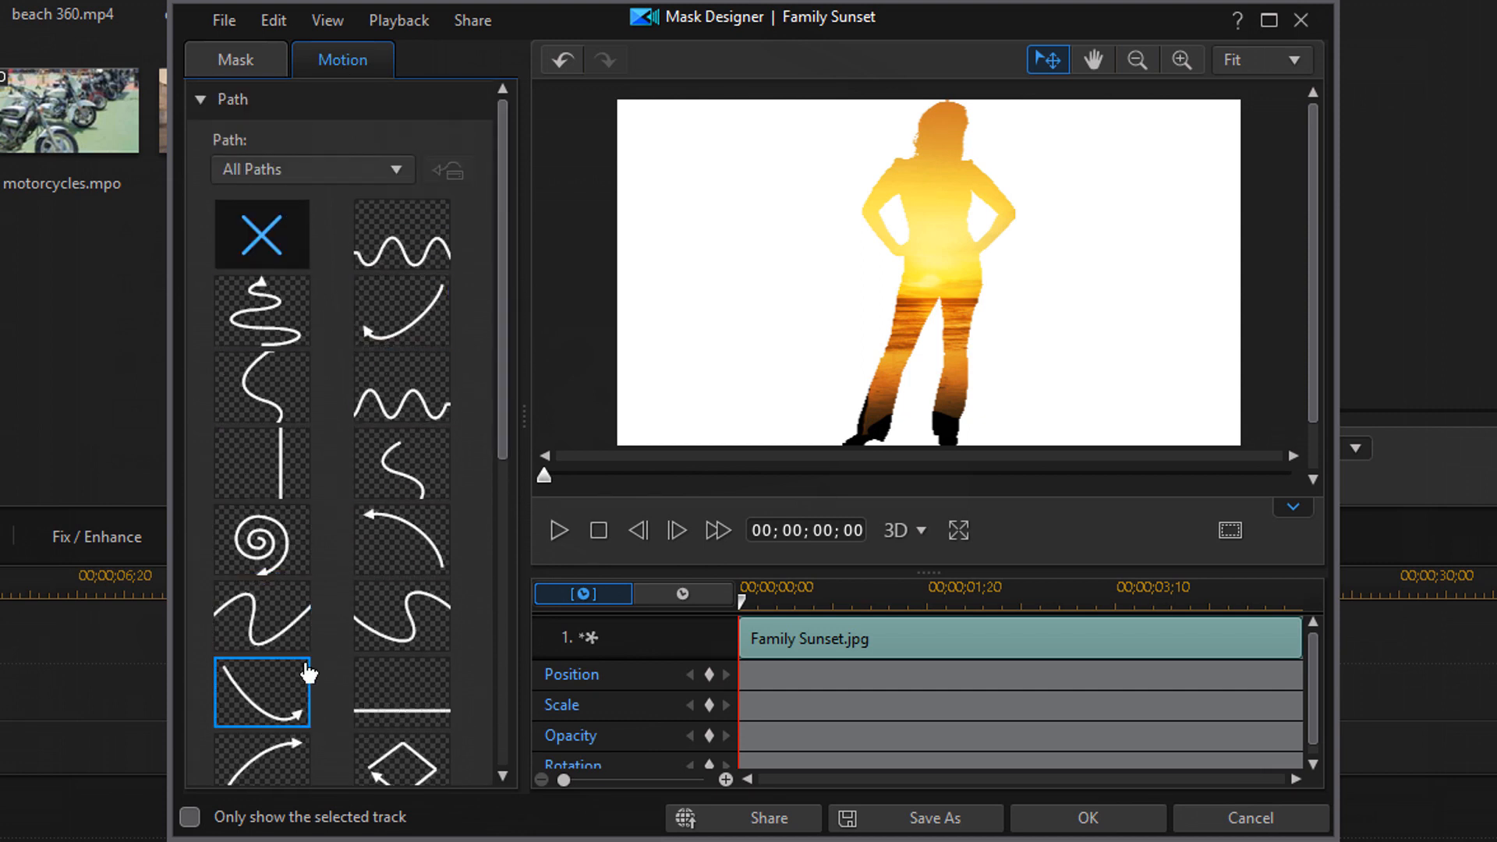
pyautogui.click(401, 234)
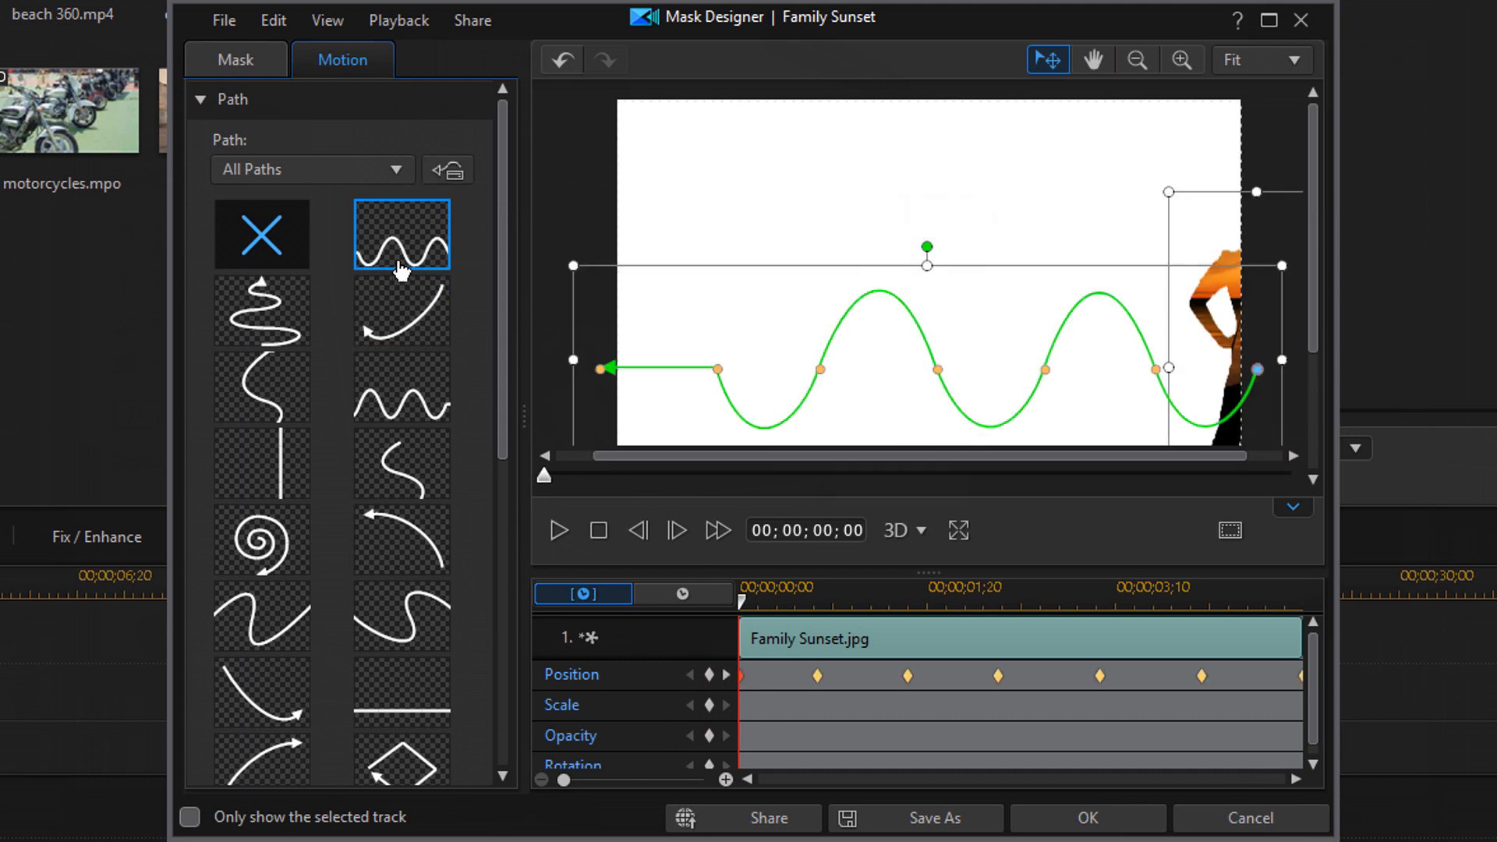
pyautogui.moveTo(562, 532)
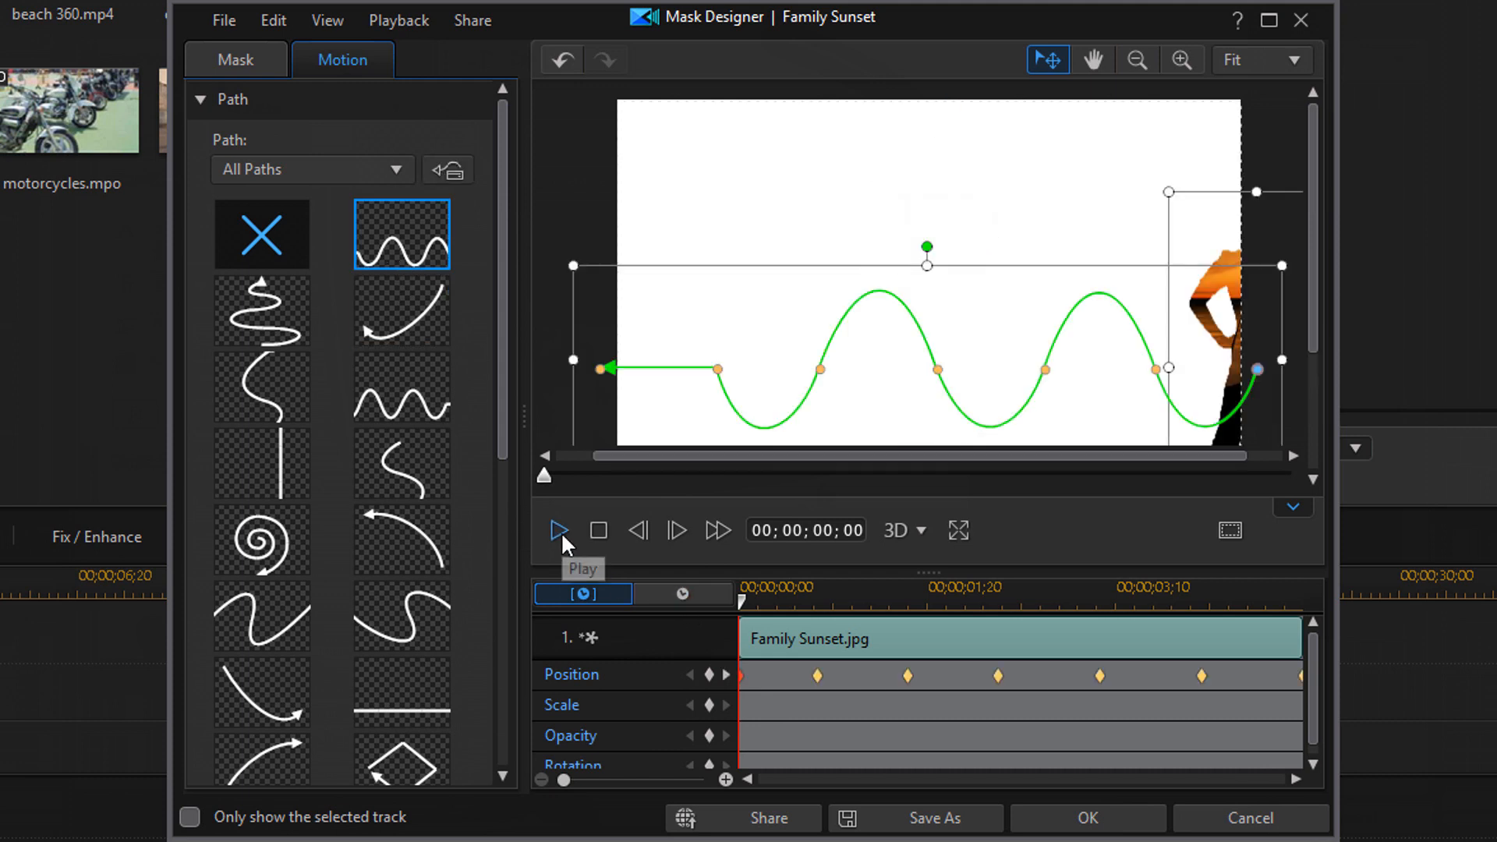
pyautogui.click(560, 530)
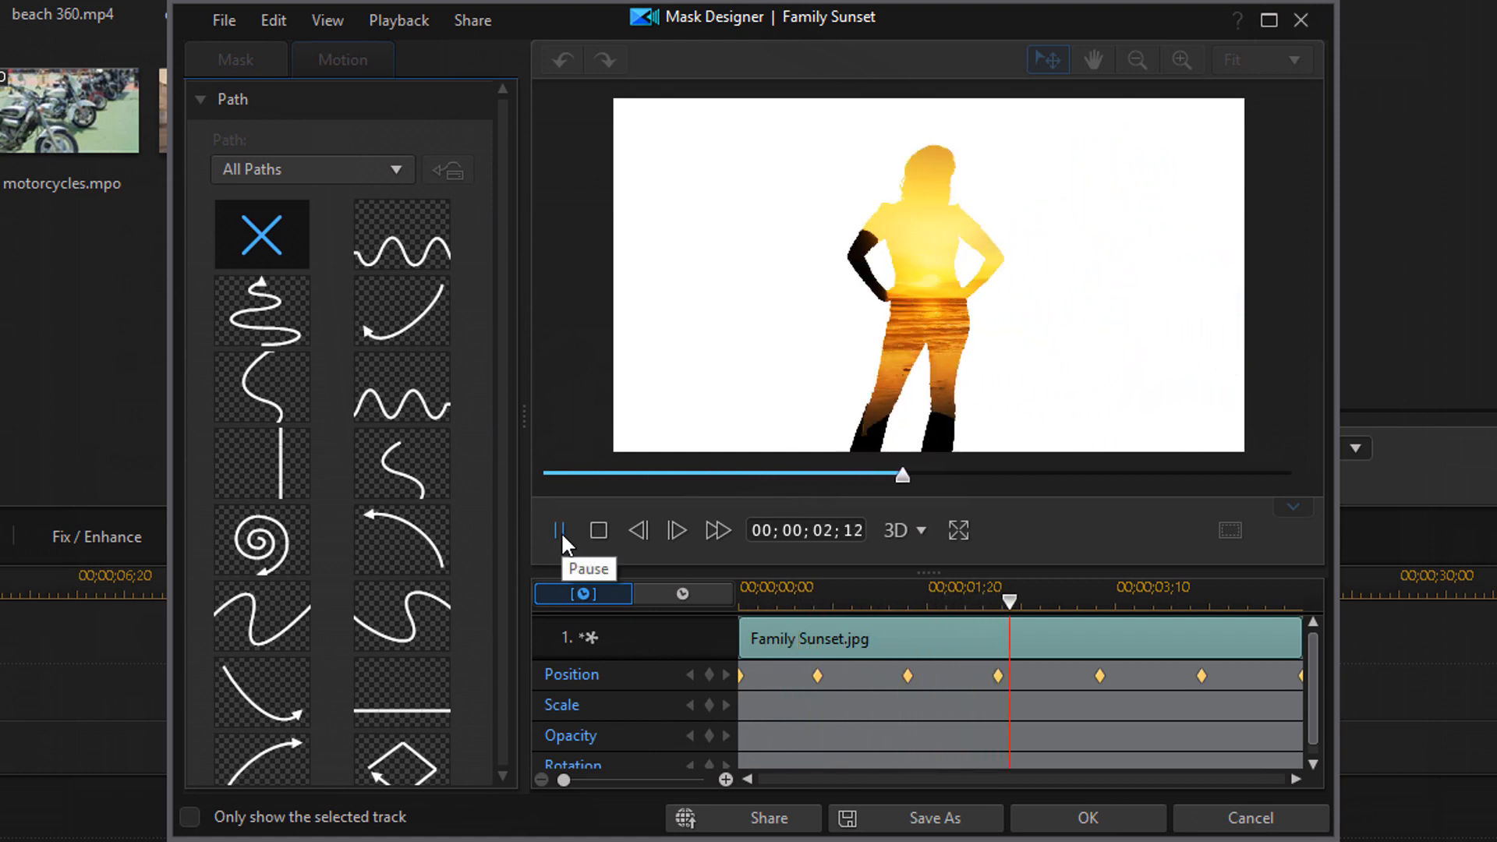
pyautogui.click(561, 530)
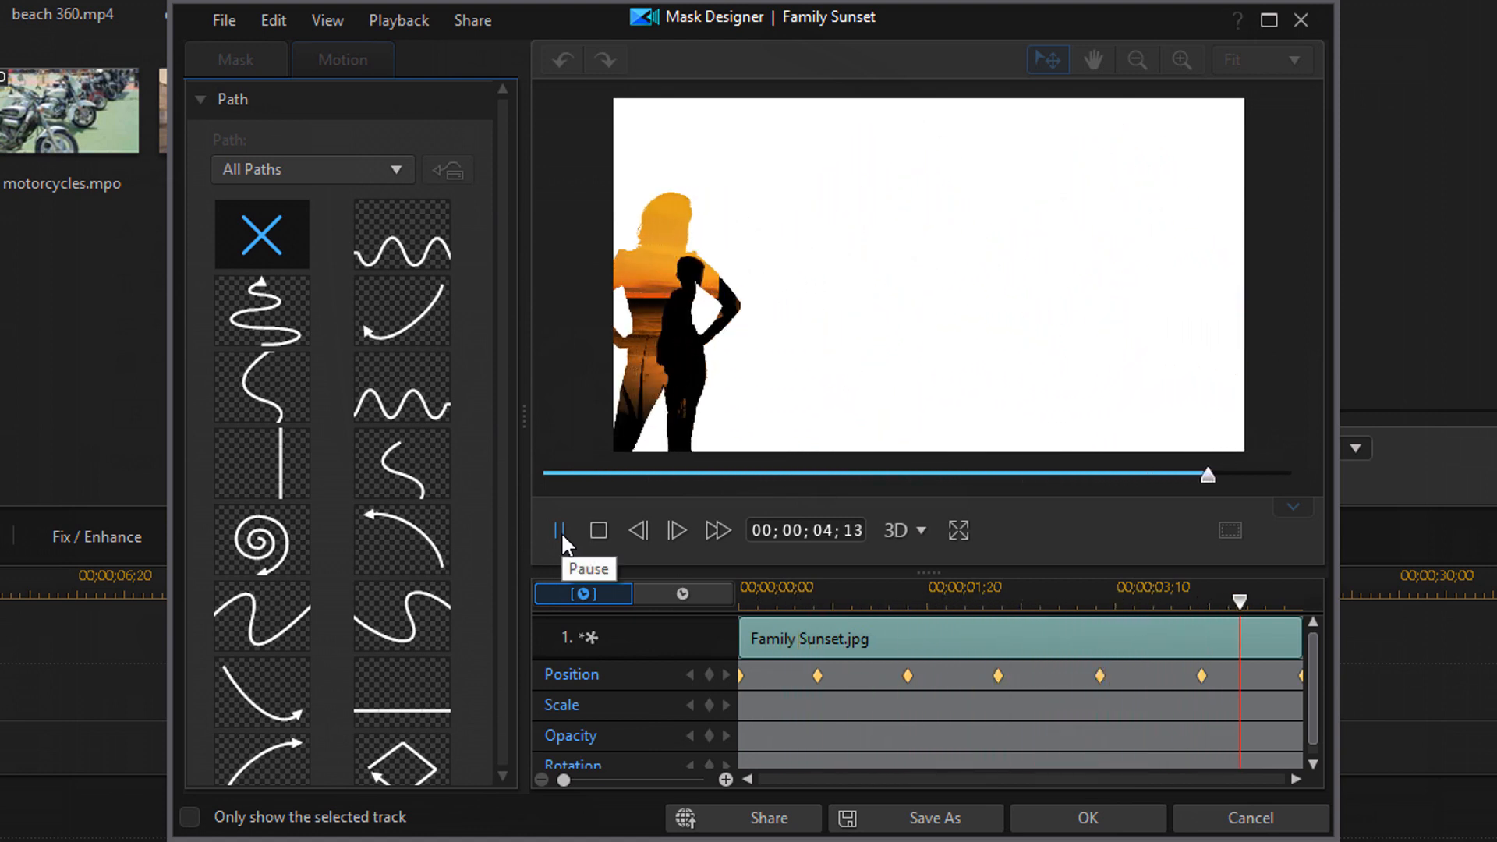
# Step: Replace the wavy path with a sweeping arc motion path for the mask
pyautogui.click(401, 232)
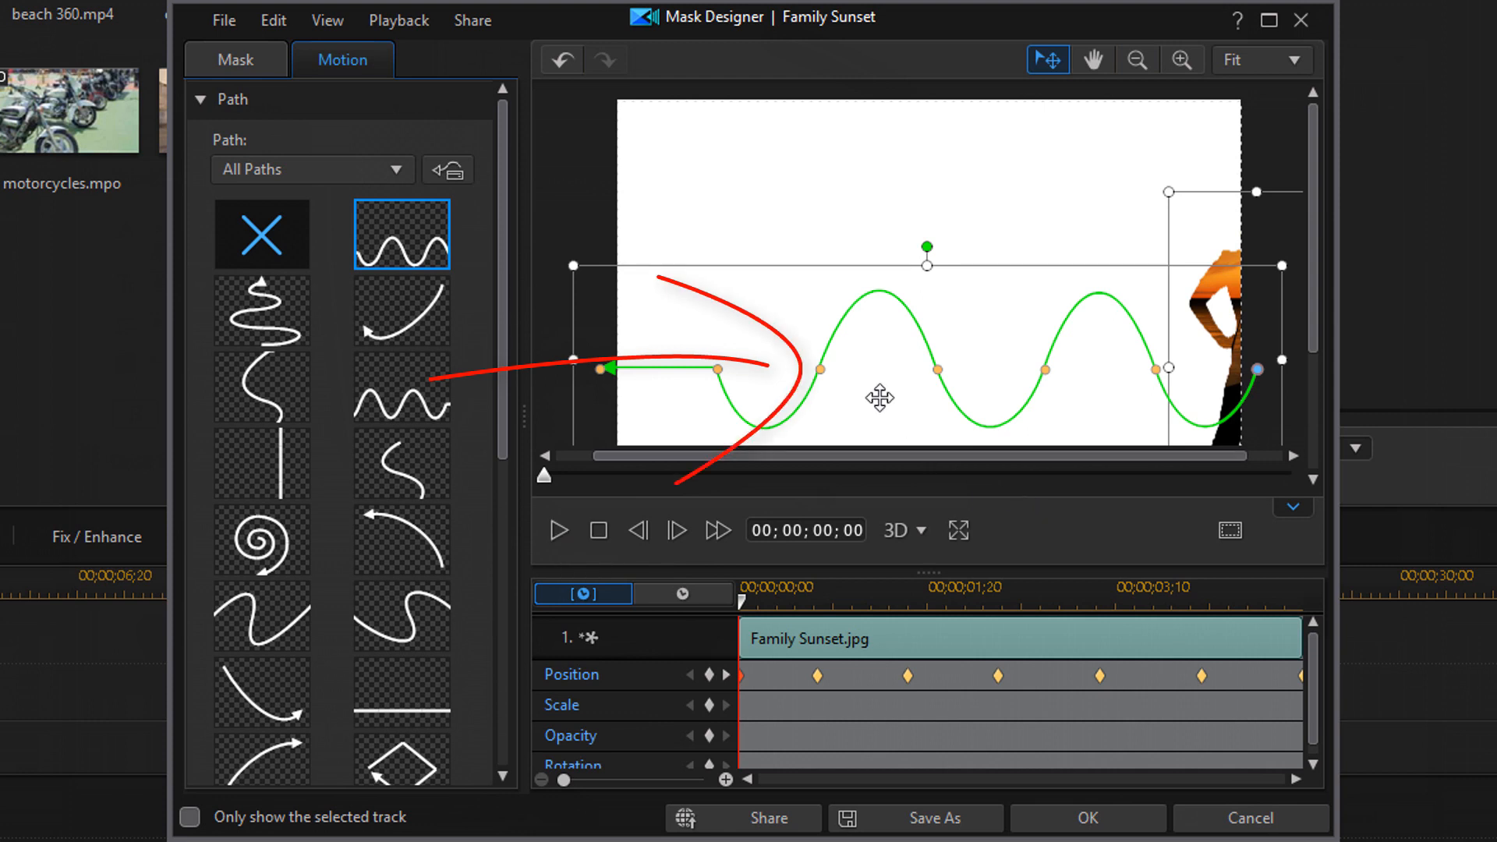
pyautogui.moveTo(819, 366)
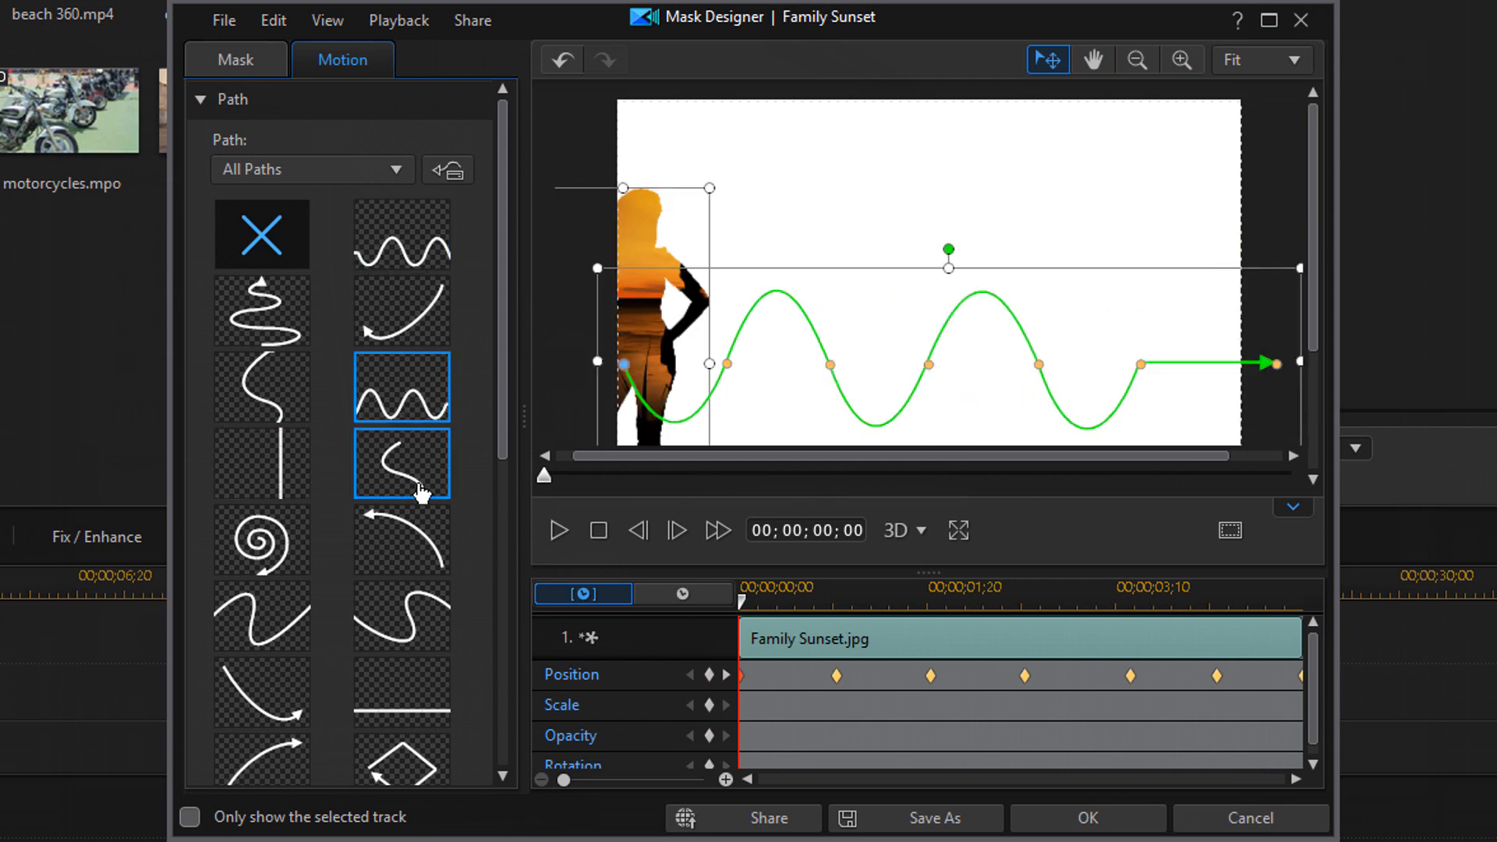
pyautogui.click(401, 540)
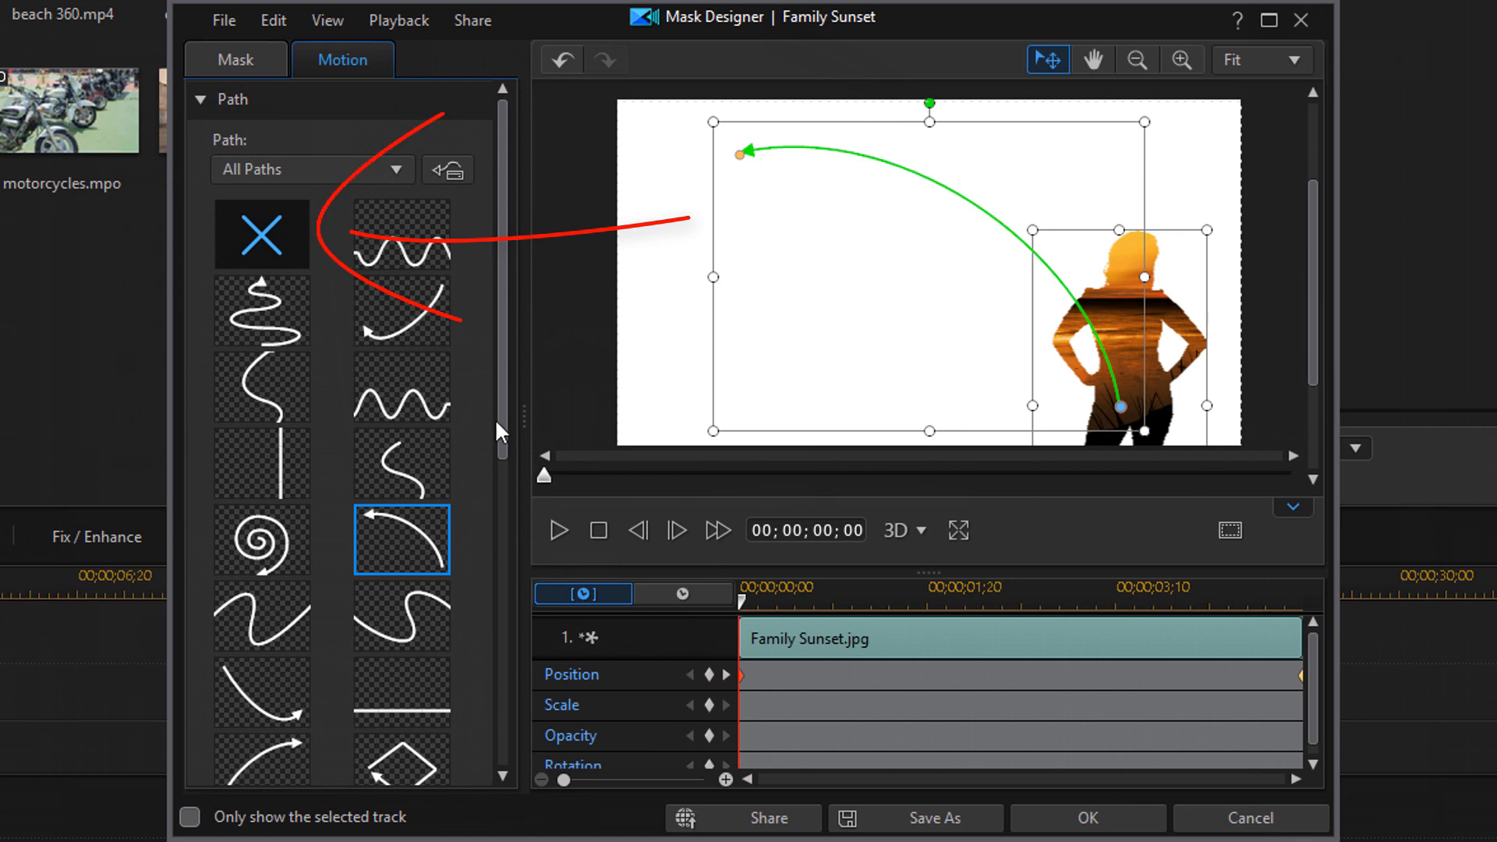
# Step: Remove the preset path and add mask position keyframes at the start and at 00;00;05;00
pyautogui.click(262, 233)
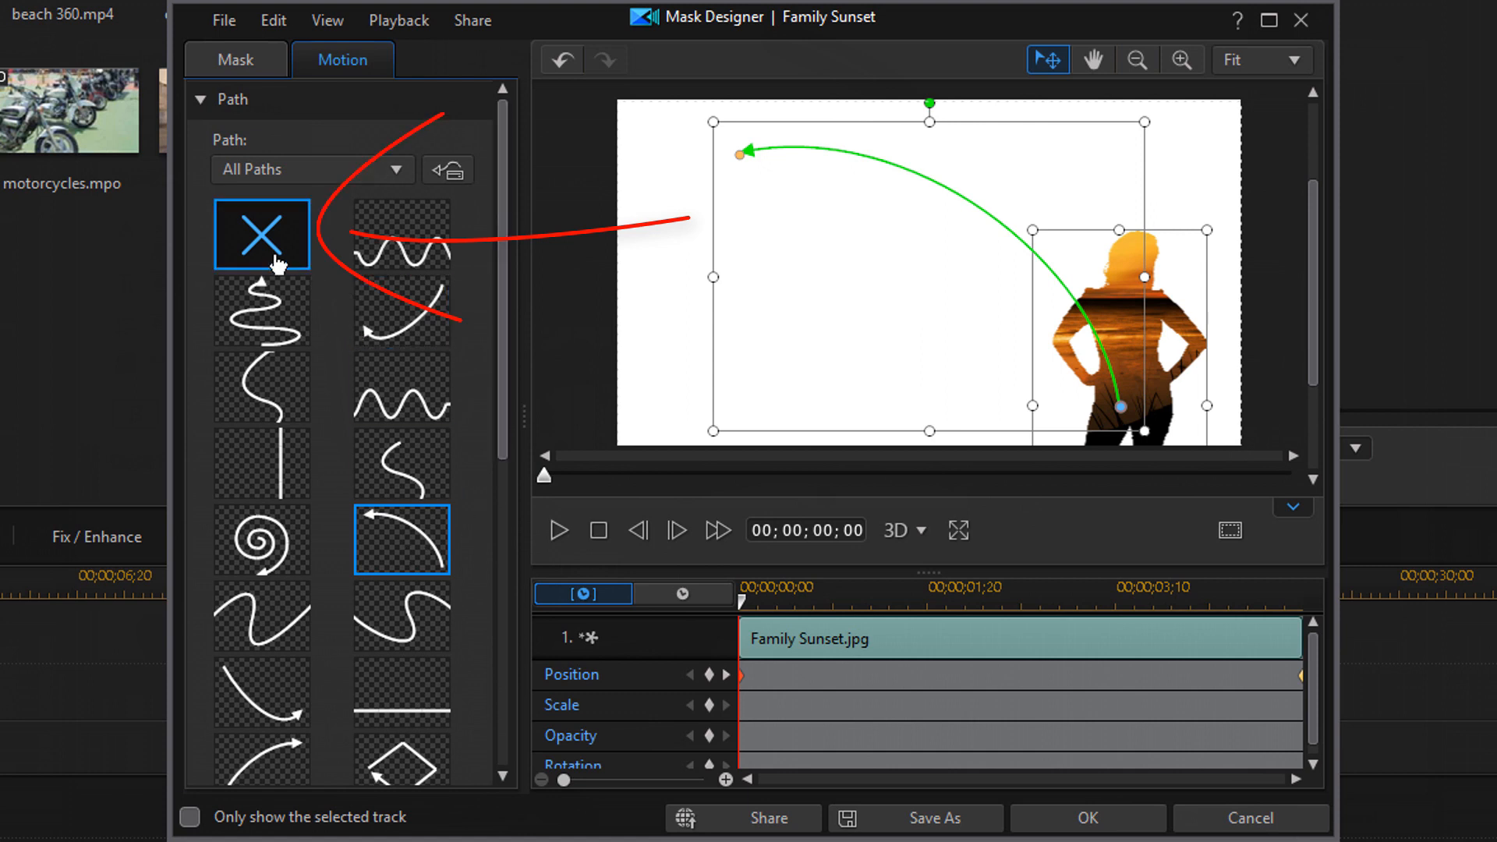
pyautogui.click(261, 234)
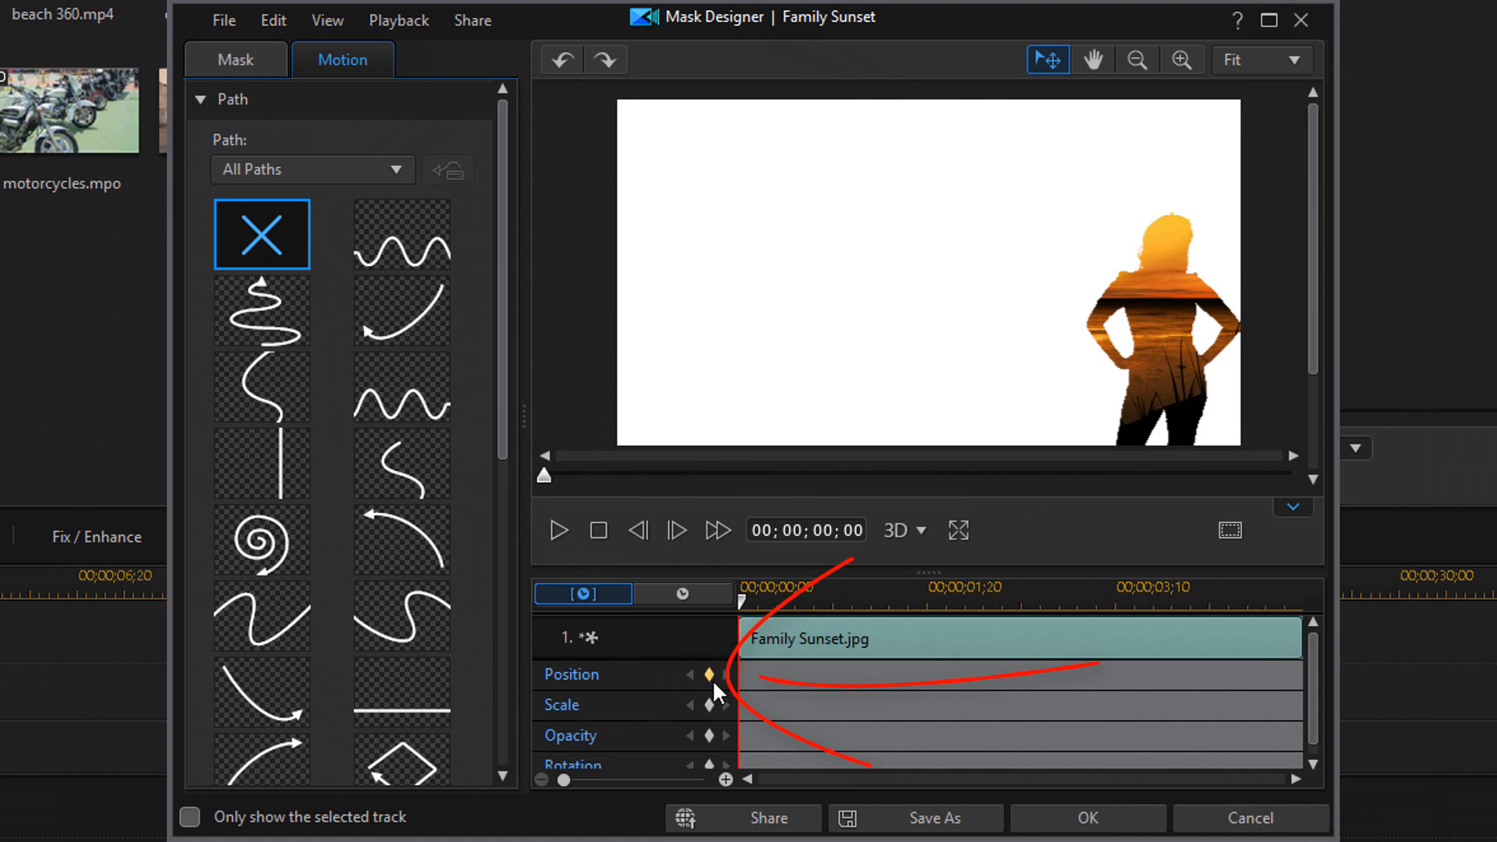
pyautogui.moveTo(721, 676)
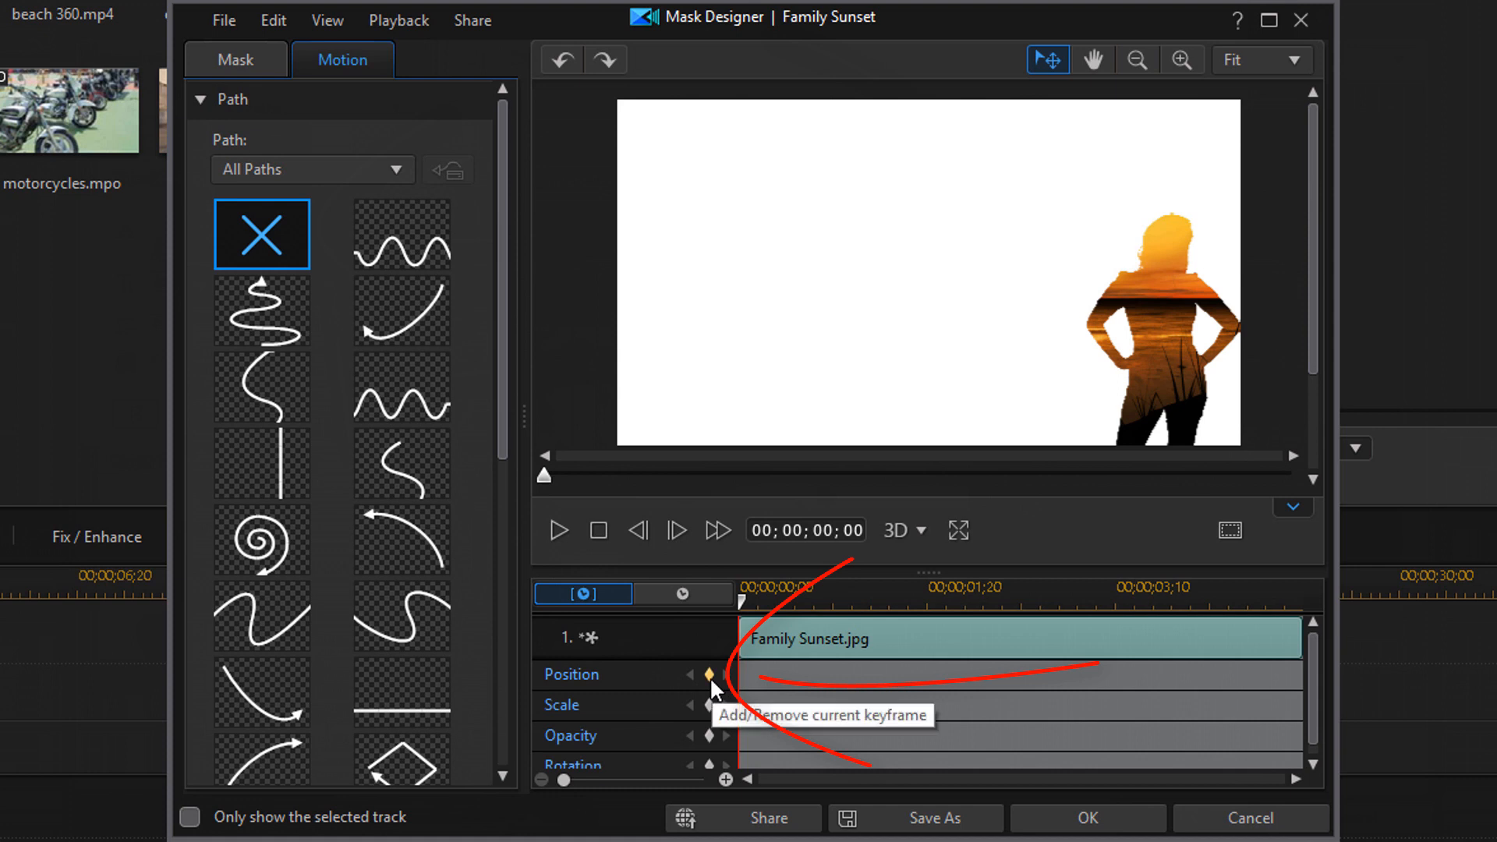
pyautogui.click(712, 674)
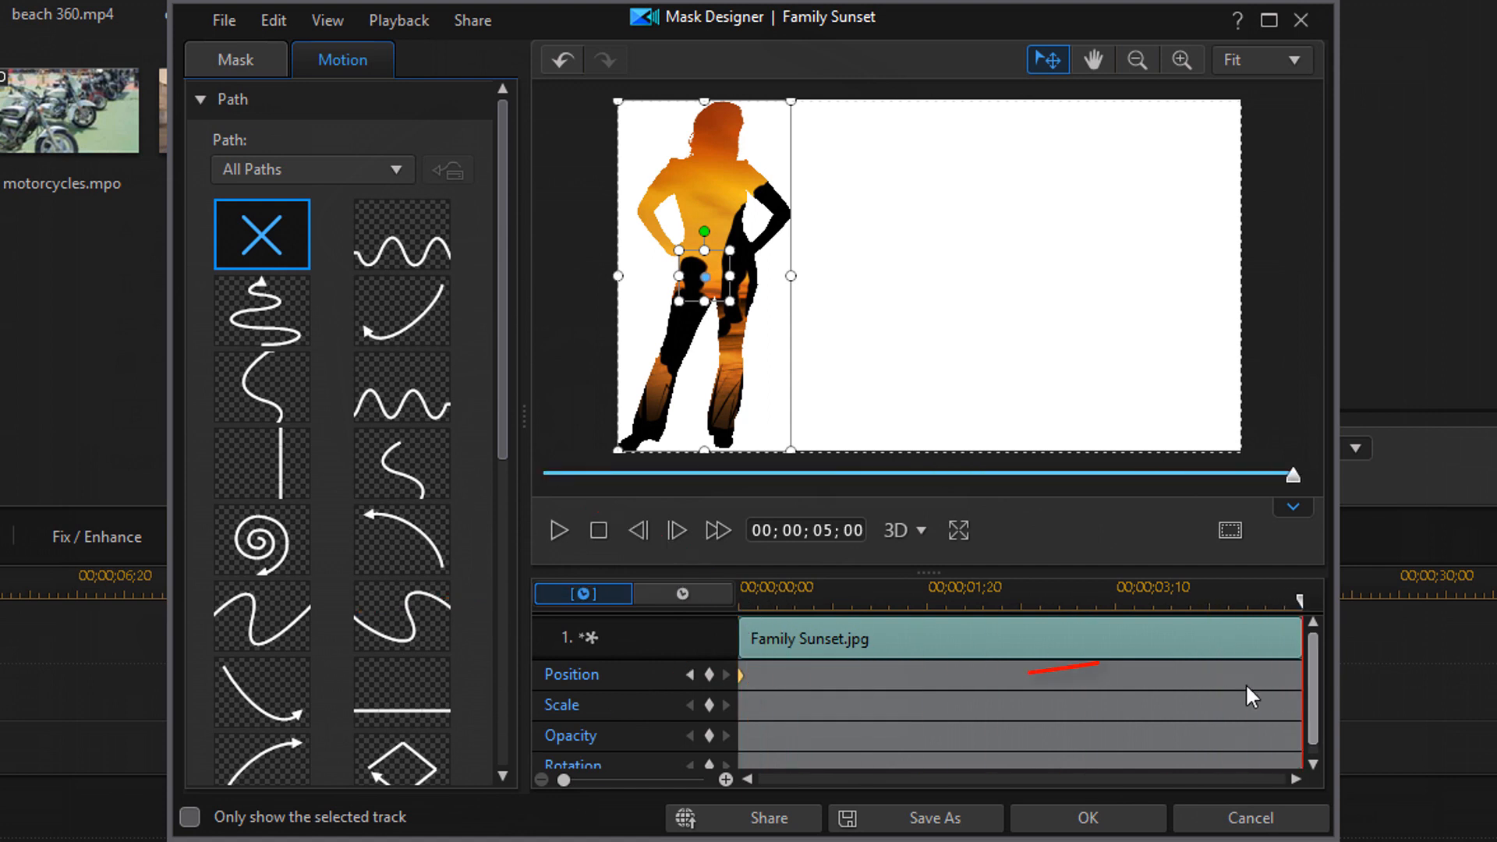
pyautogui.moveTo(713, 675)
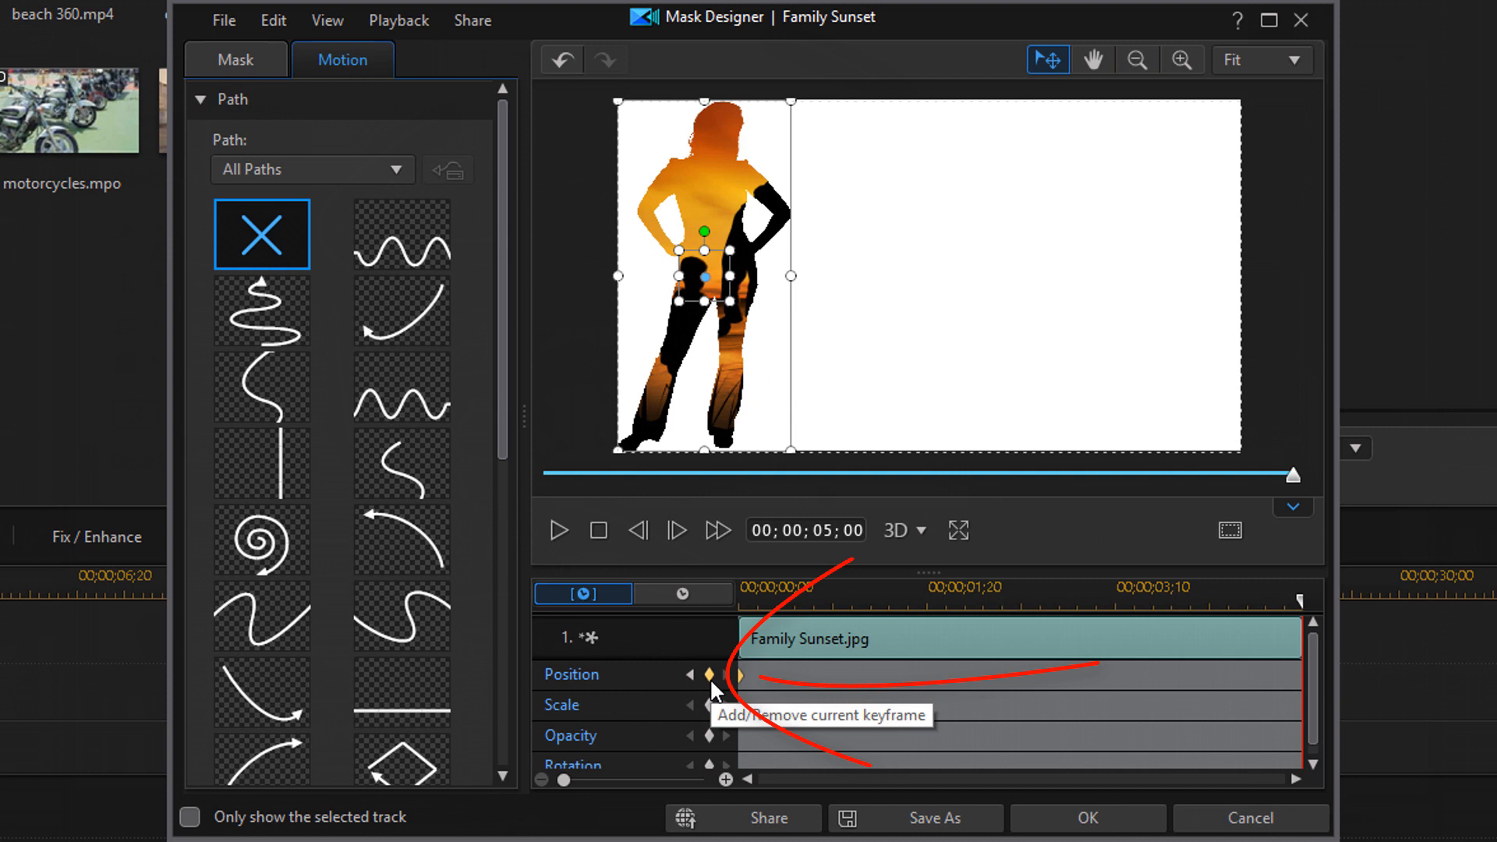
pyautogui.click(711, 675)
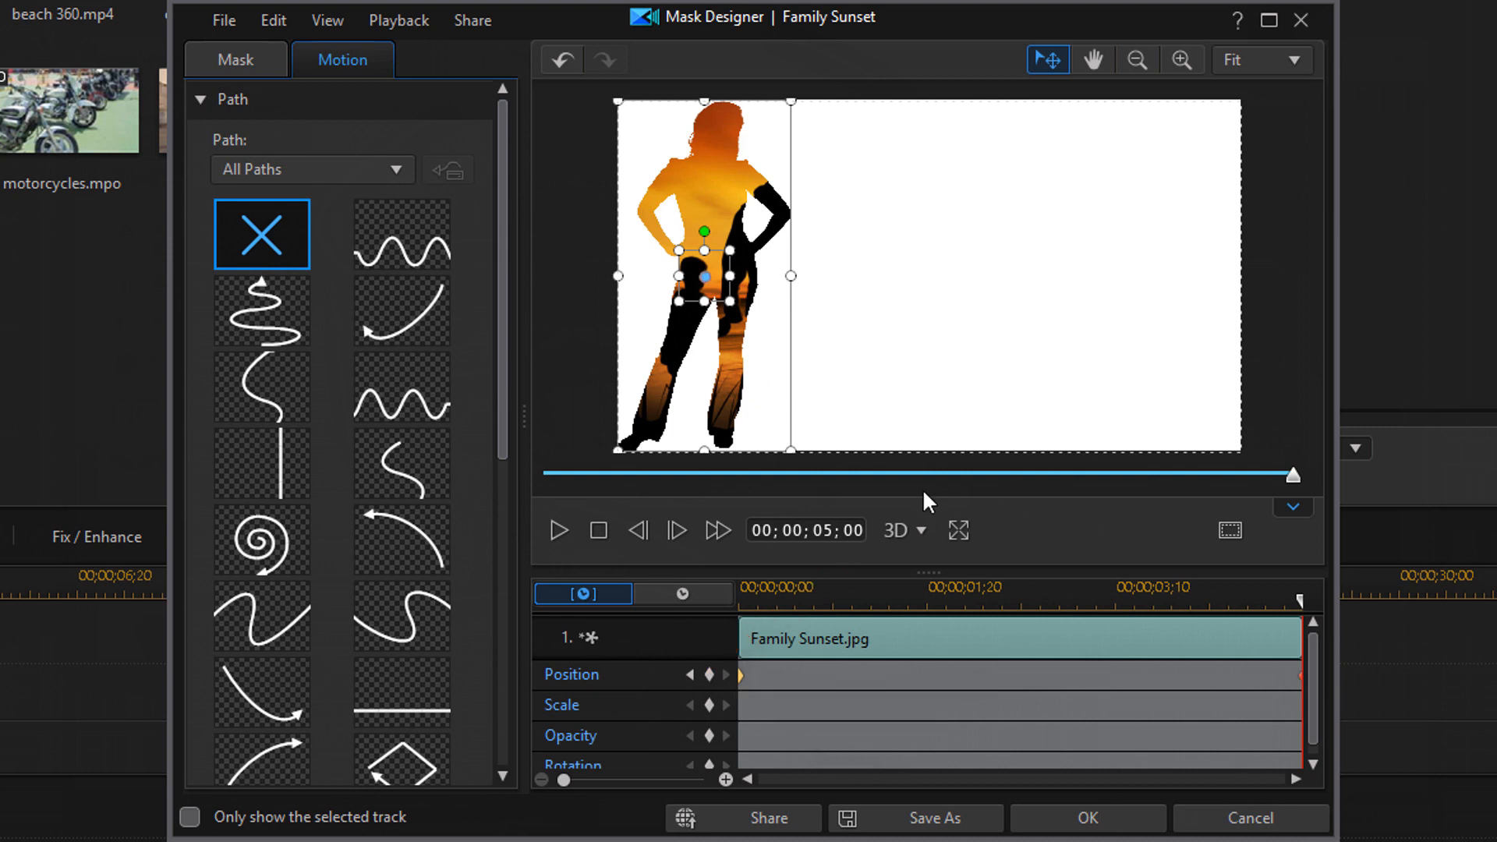
pyautogui.moveTo(702, 277)
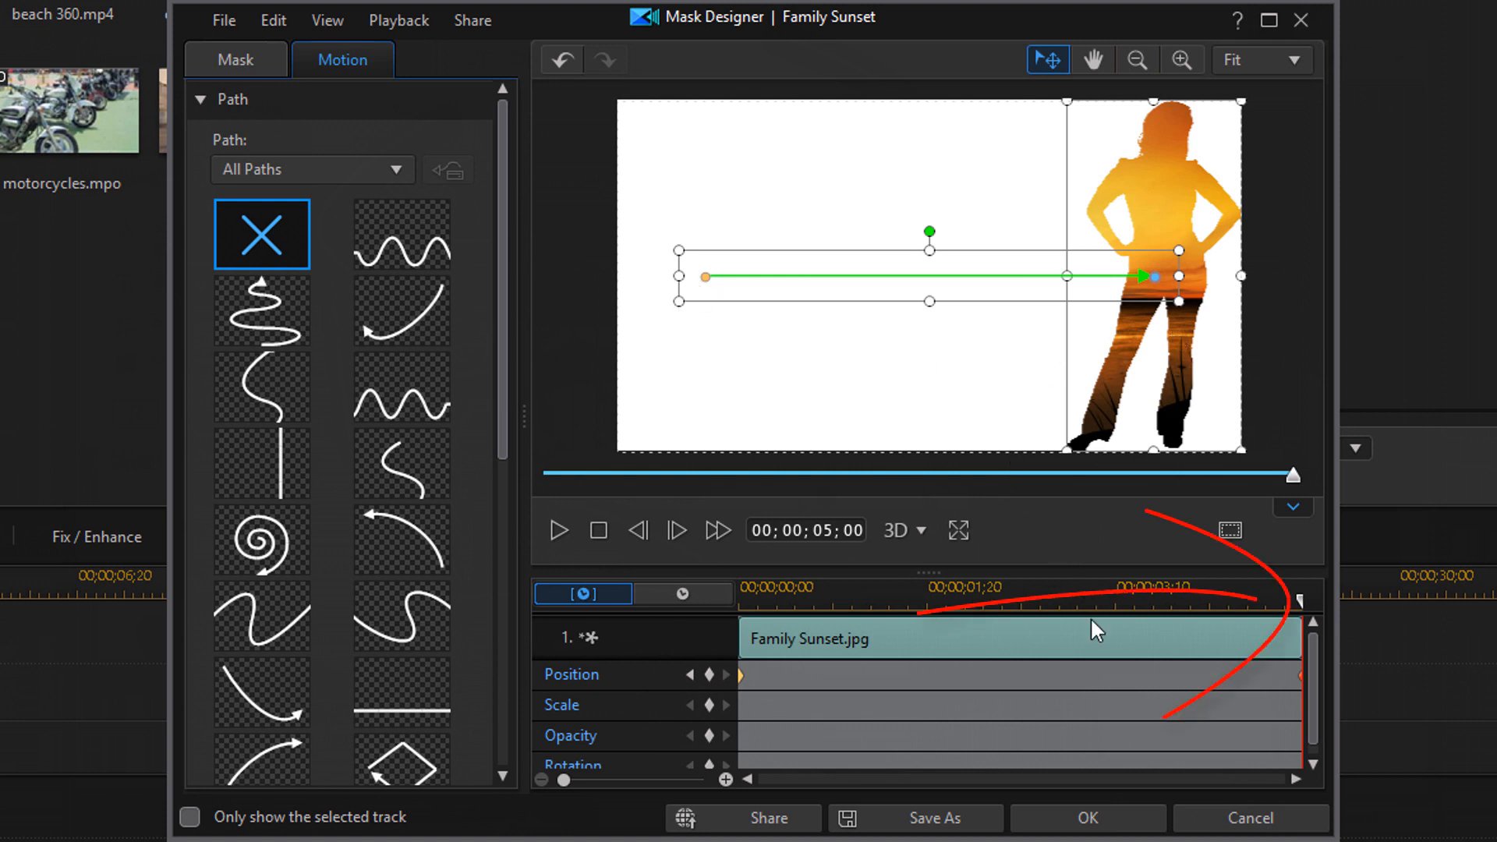
pyautogui.moveTo(1218, 606)
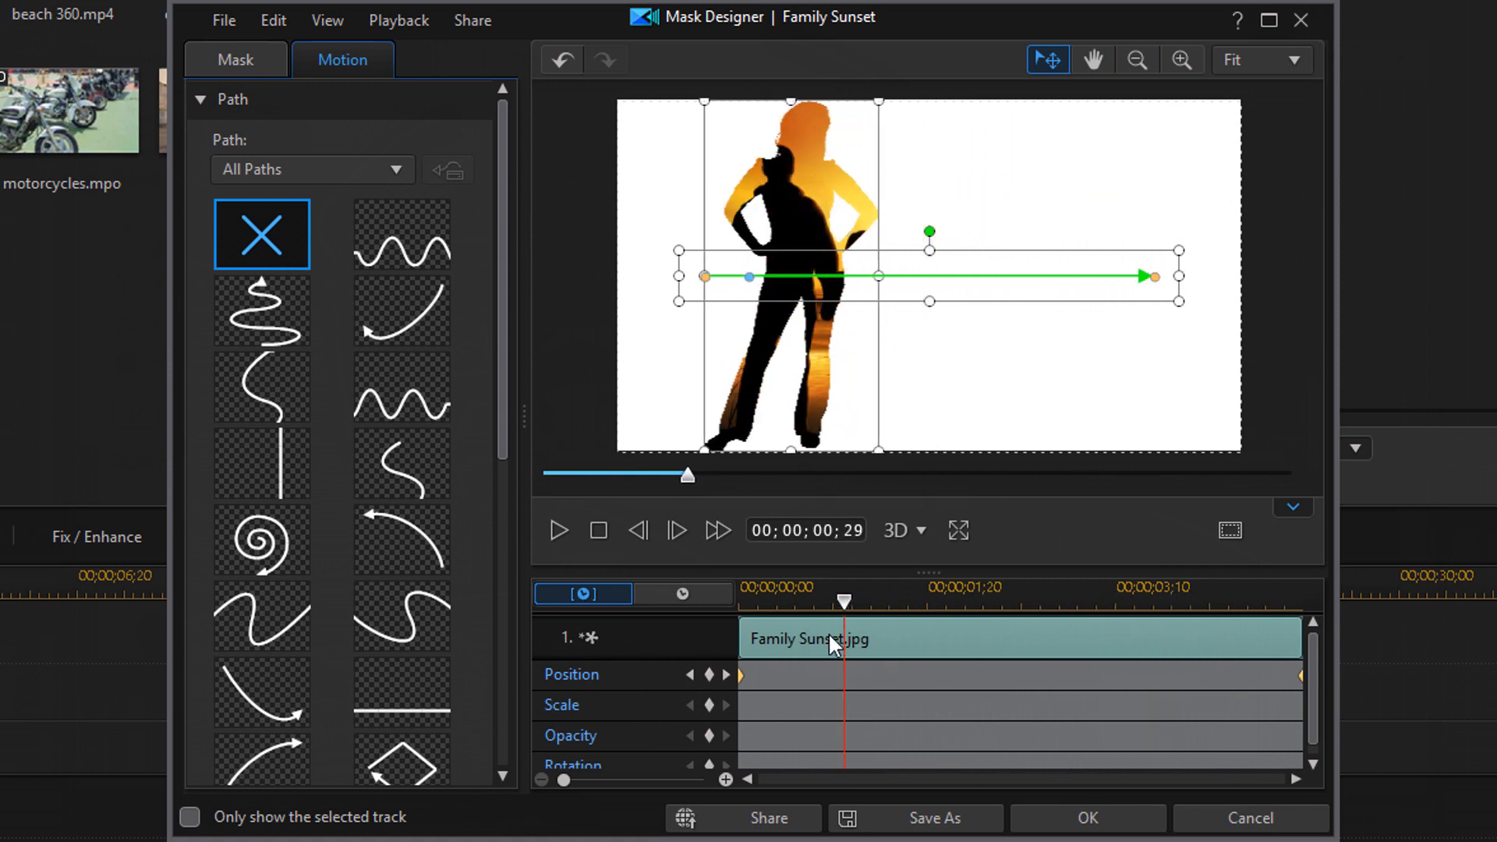
# Step: Return the preview to the clip start after moving the mask's end position to the right edge
pyautogui.click(559, 530)
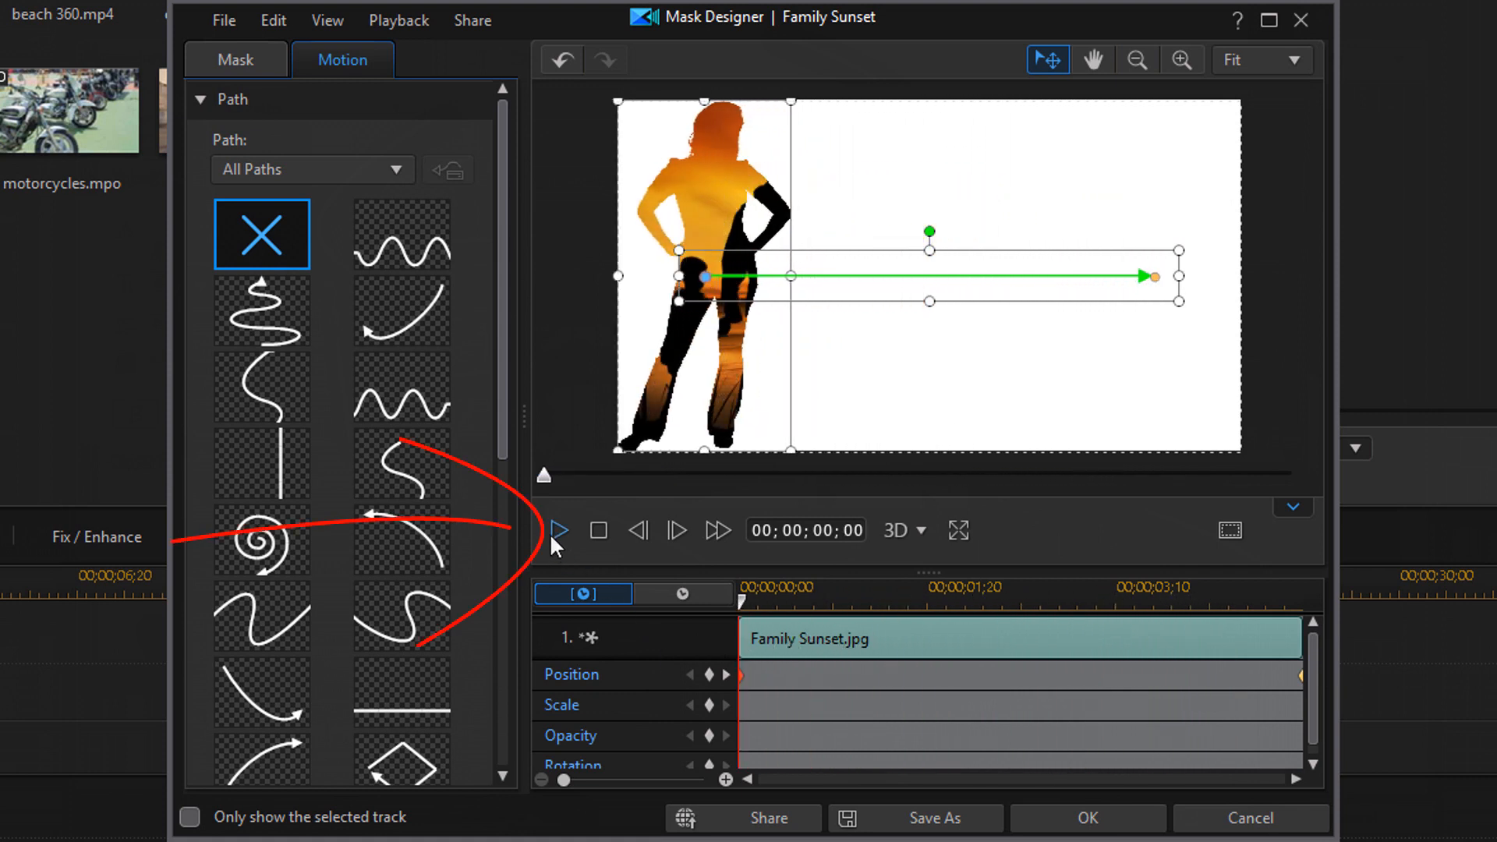
# Step: Play back the mask's left-to-right slide, then accept the mask with OK
pyautogui.click(558, 530)
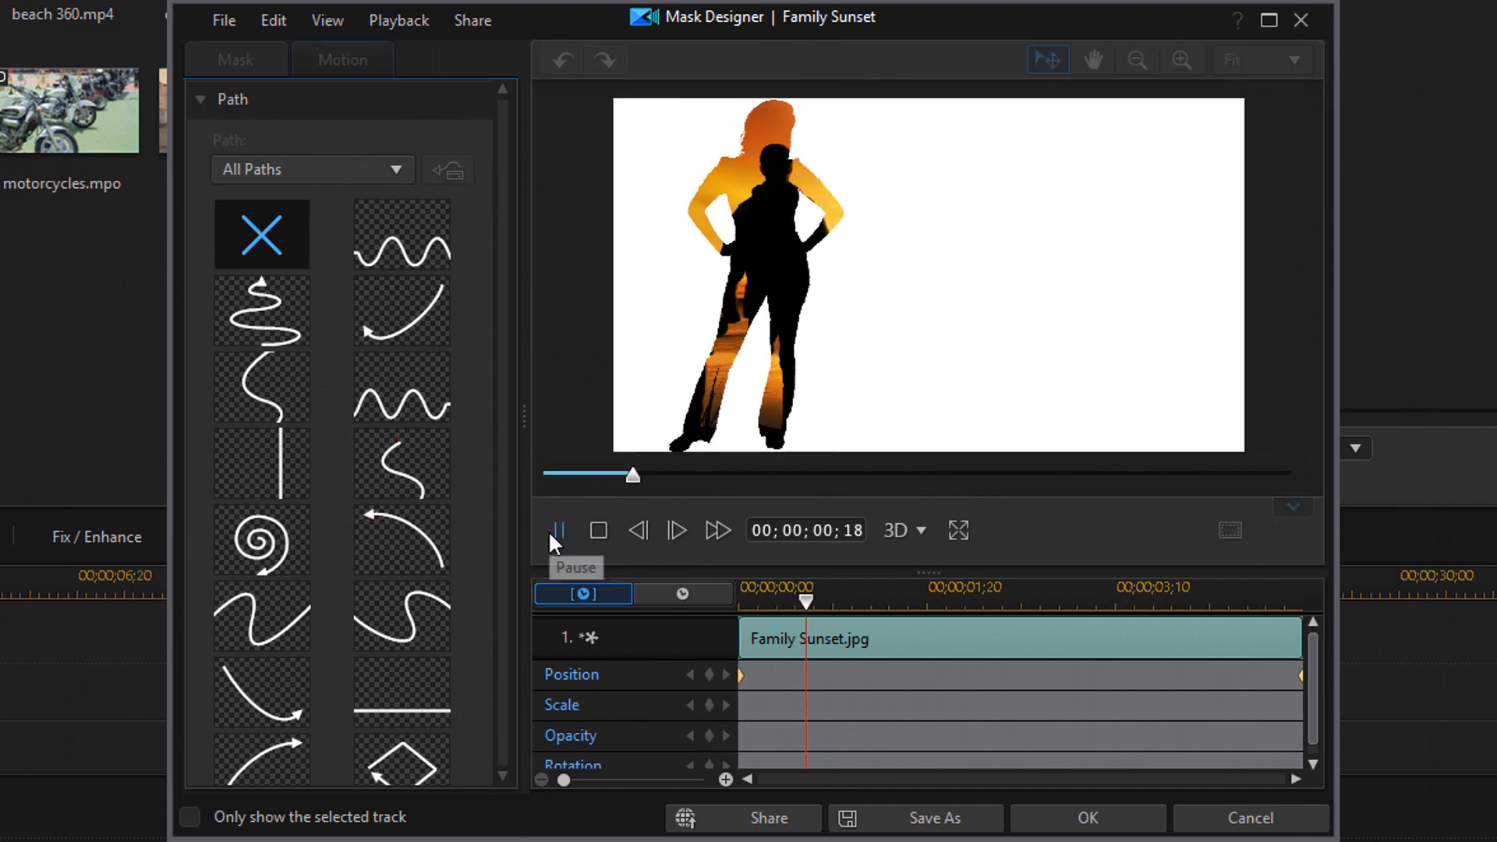
pyautogui.click(556, 531)
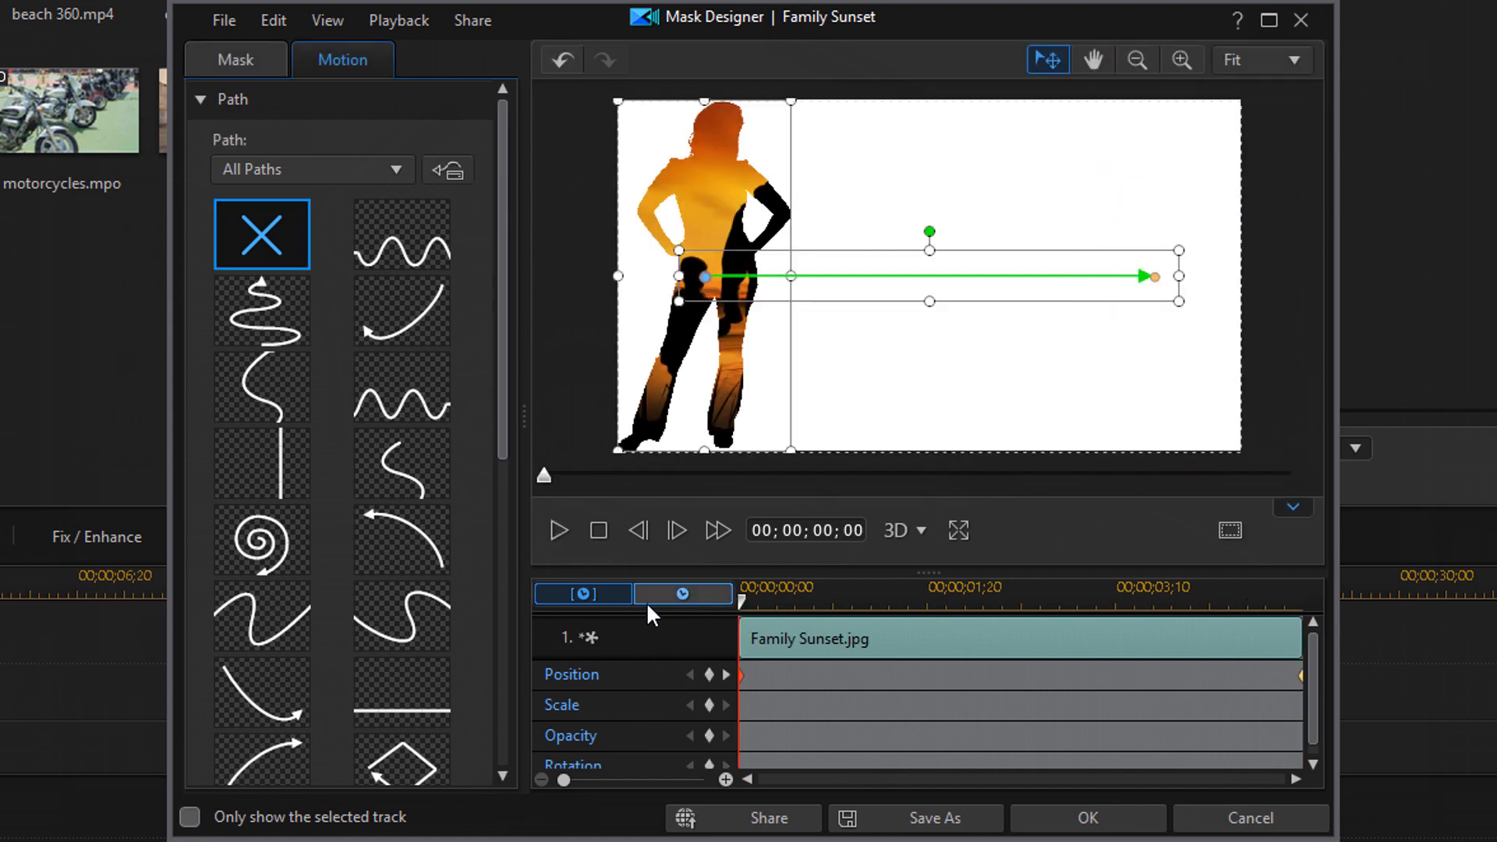
pyautogui.moveTo(681, 593)
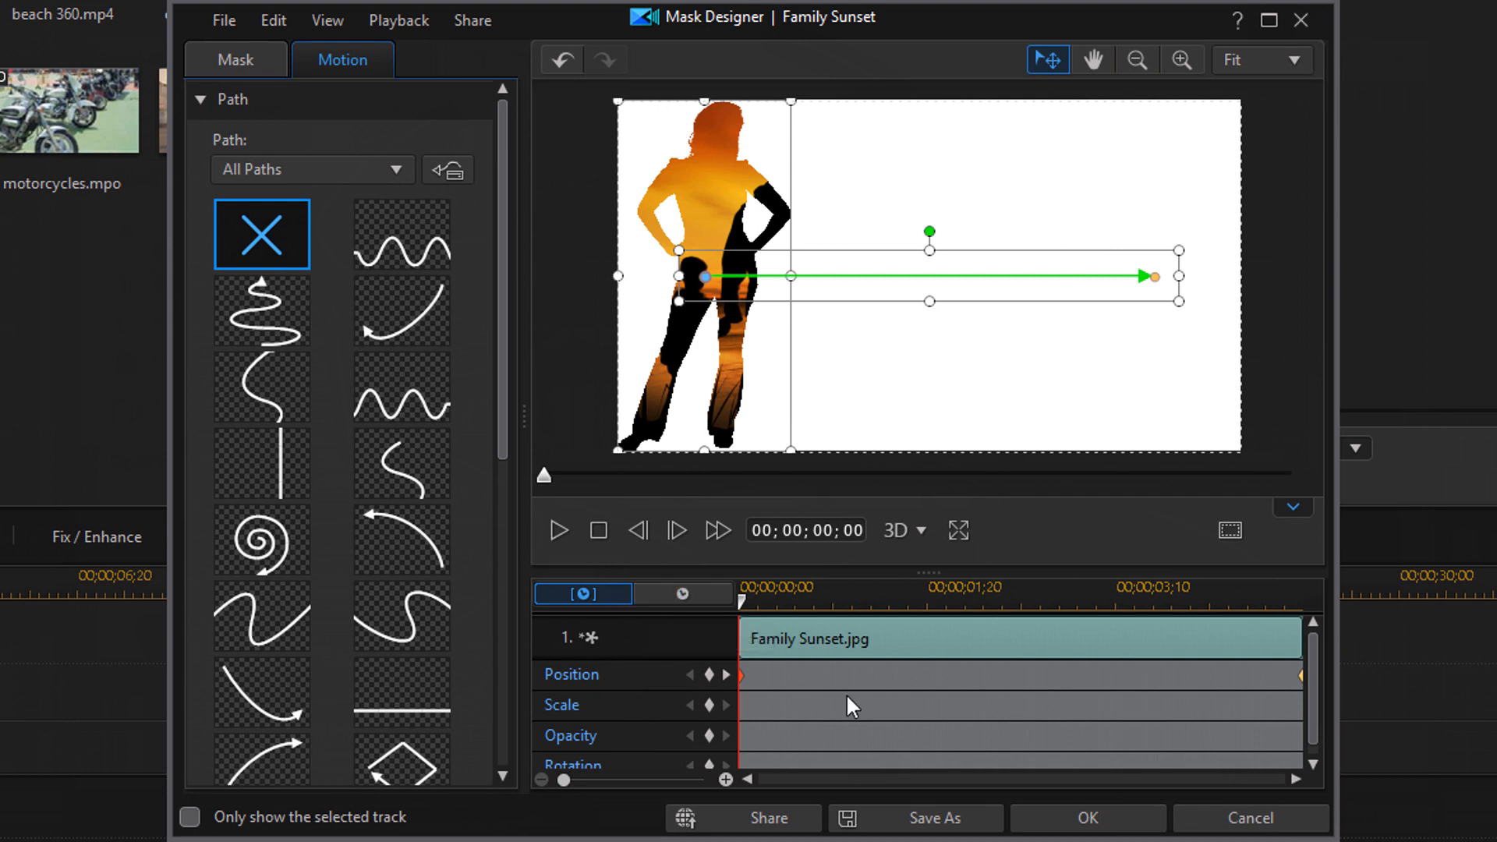
pyautogui.moveTo(501, 401)
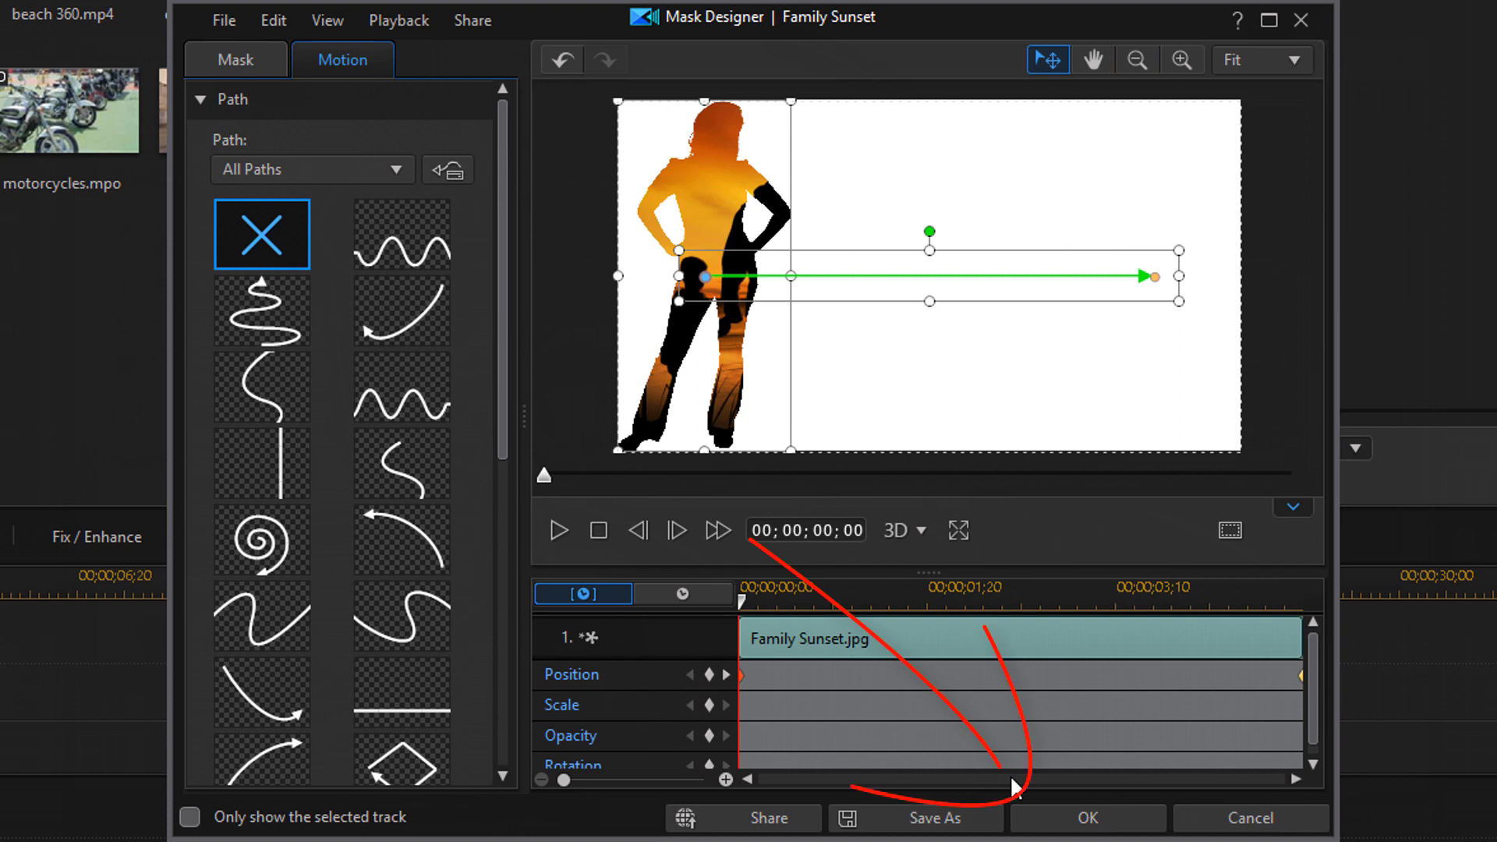
pyautogui.moveTo(1087, 818)
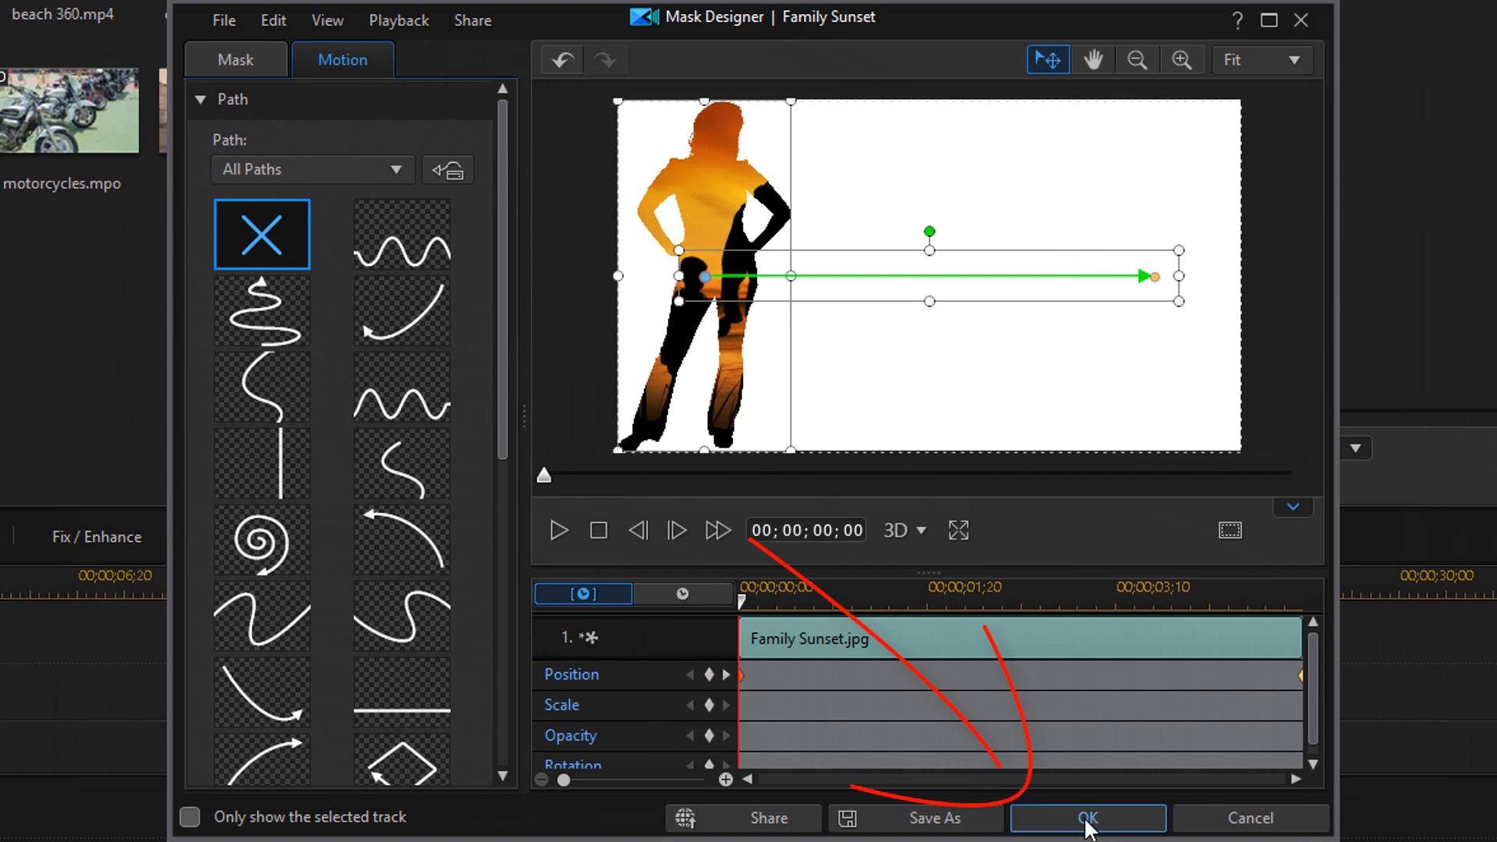
pyautogui.click(1087, 819)
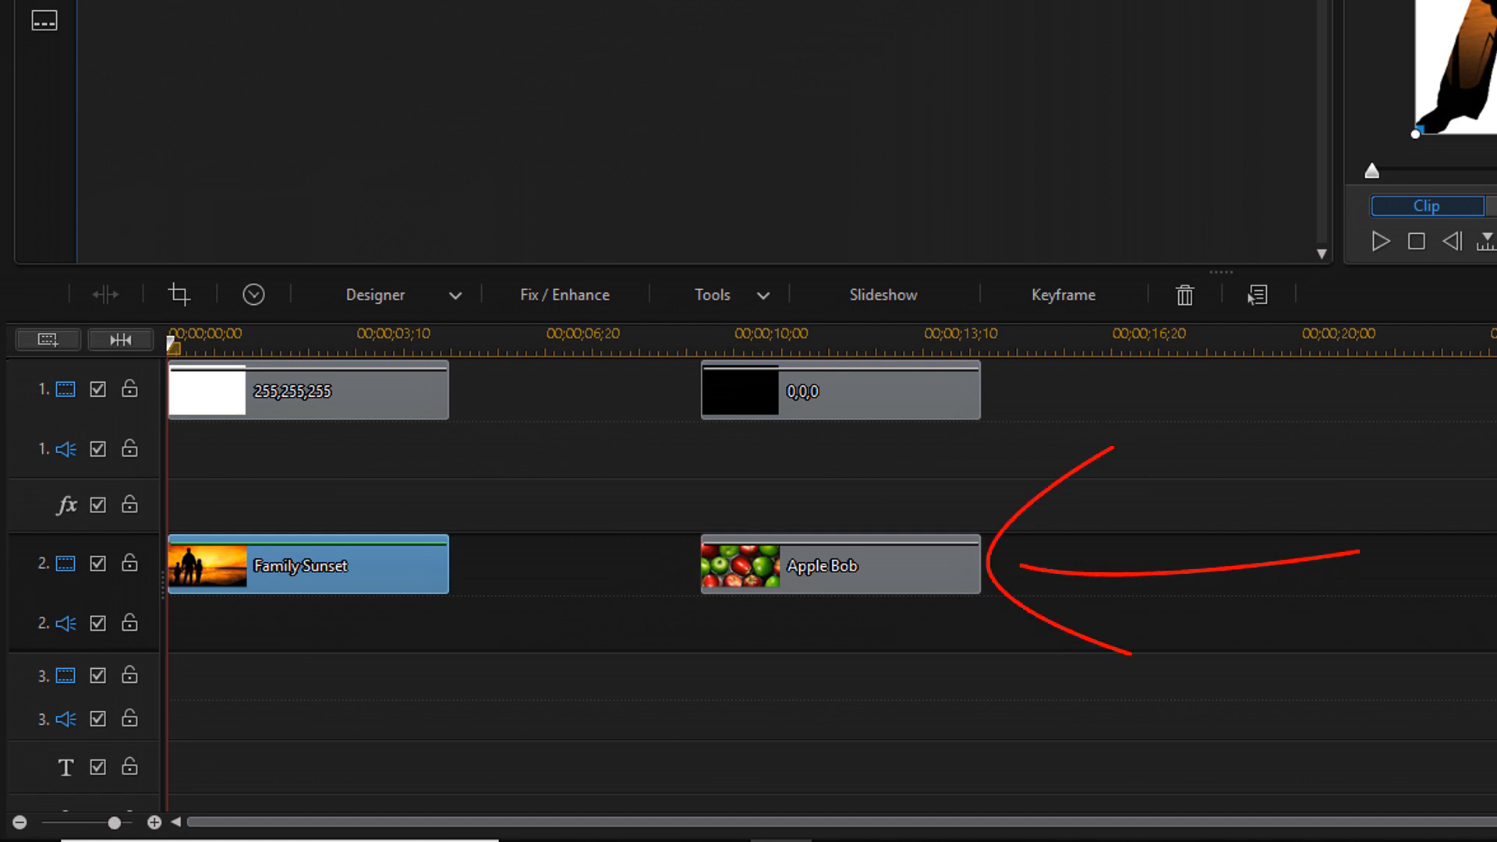
pyautogui.moveTo(1452, 832)
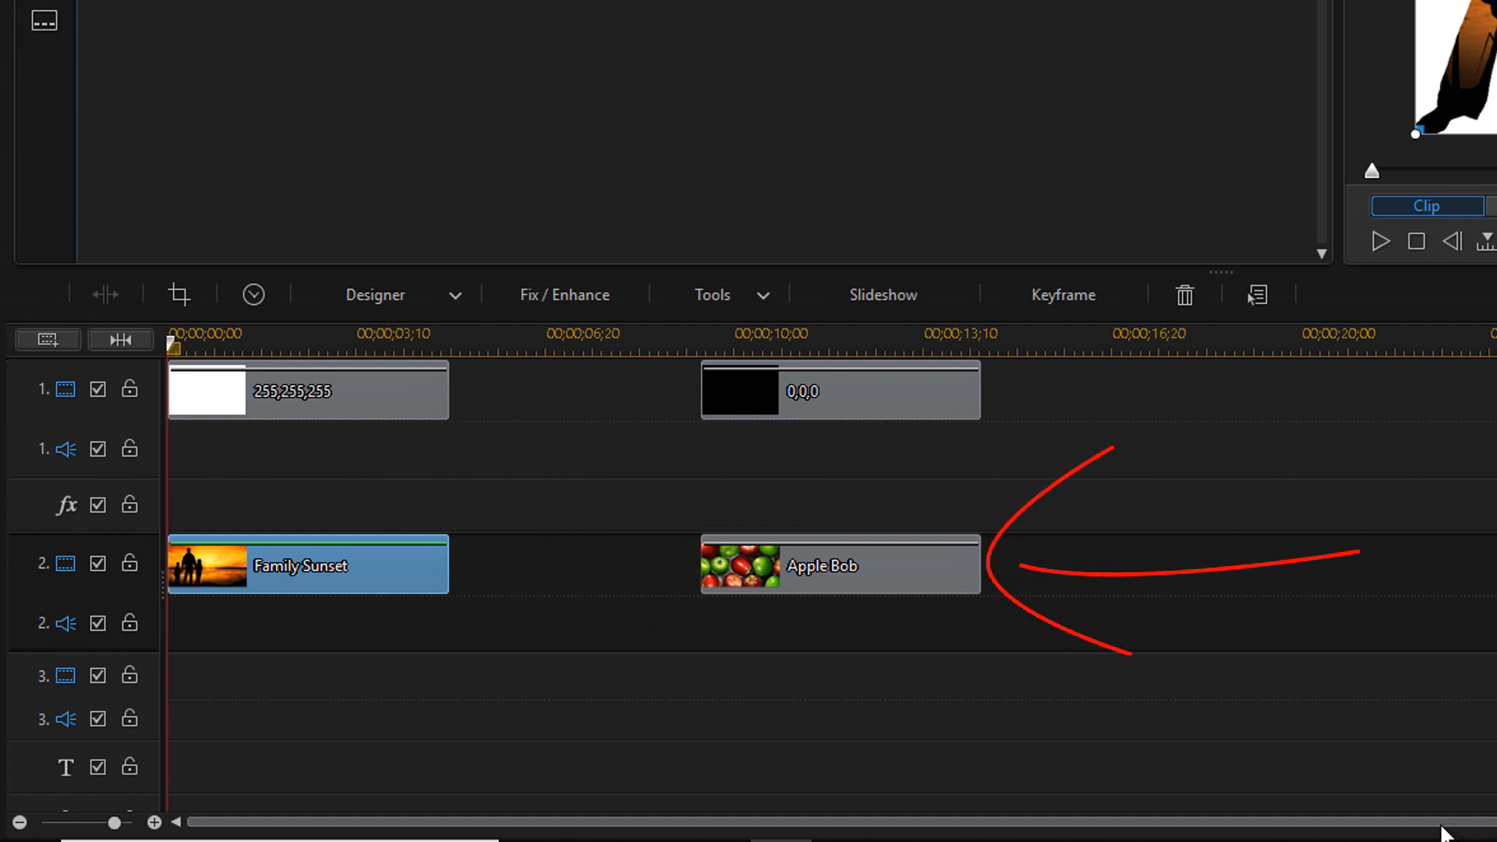
# Step: Select the Apple Bob clip and open Mask Designer for it
pyautogui.click(839, 563)
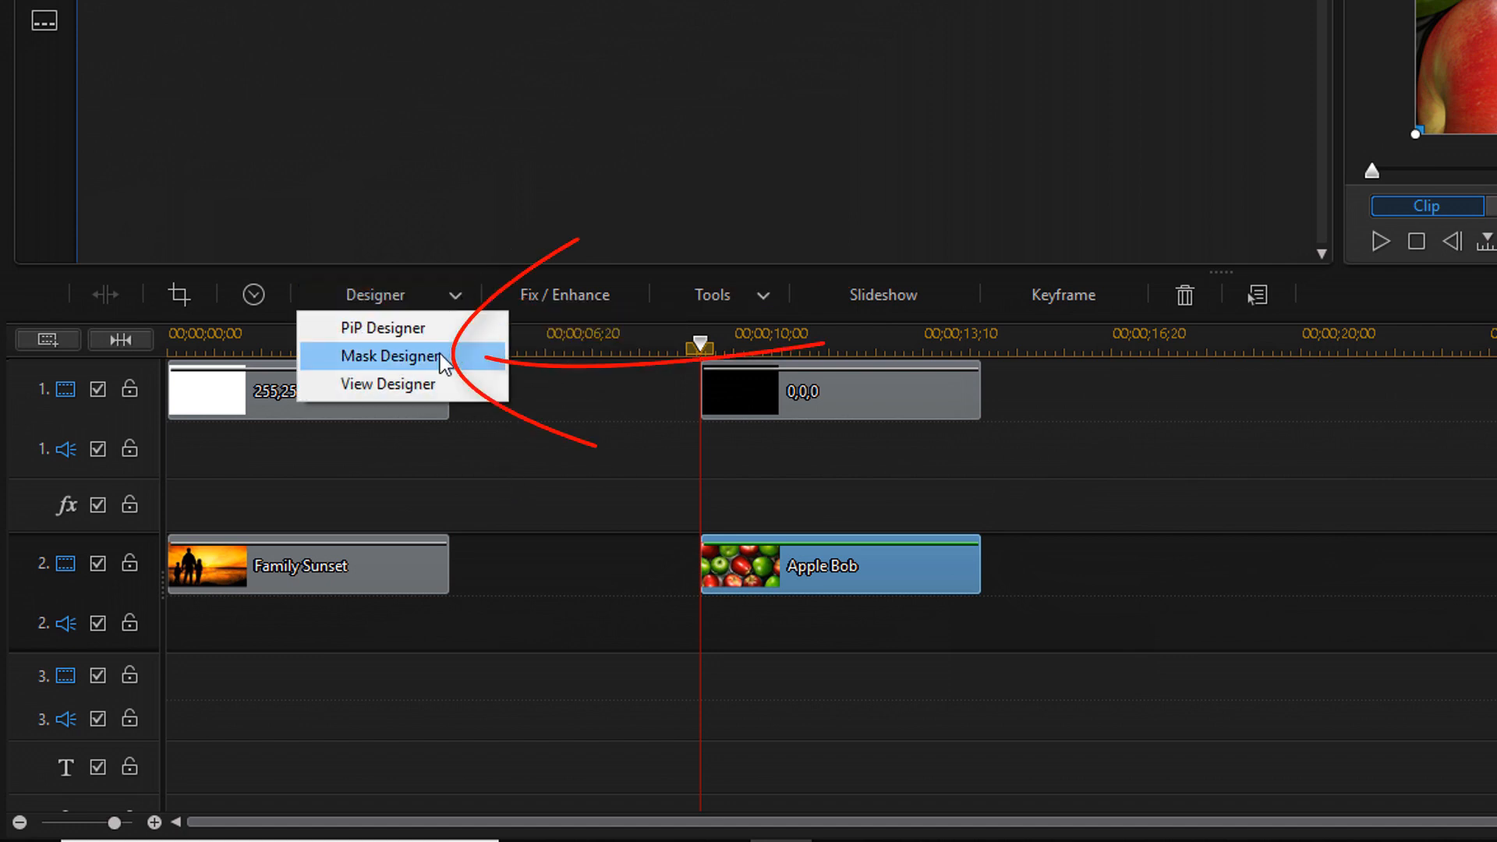
pyautogui.click(385, 355)
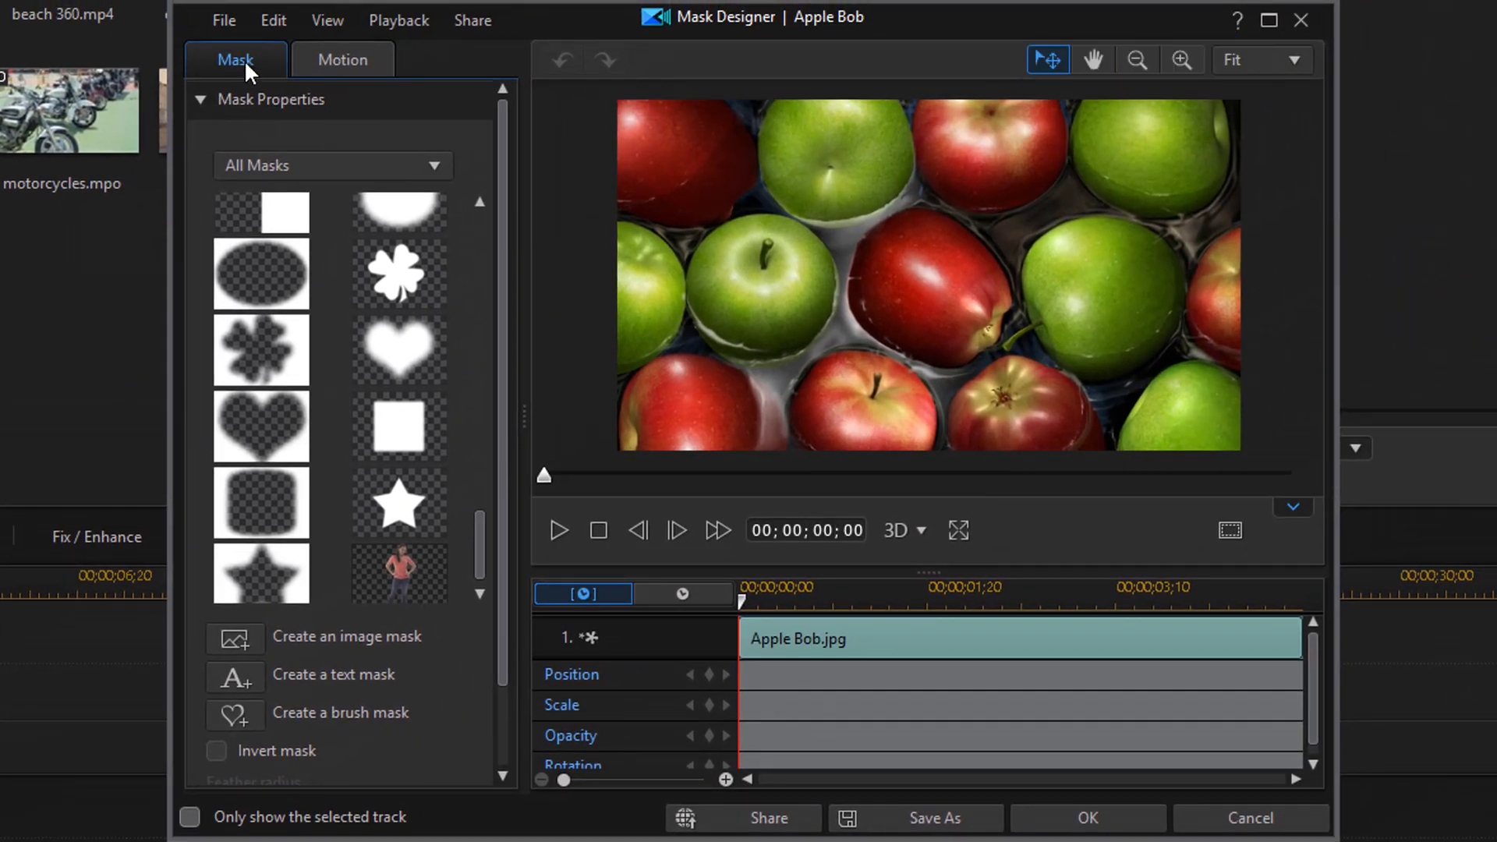
pyautogui.moveTo(245, 60)
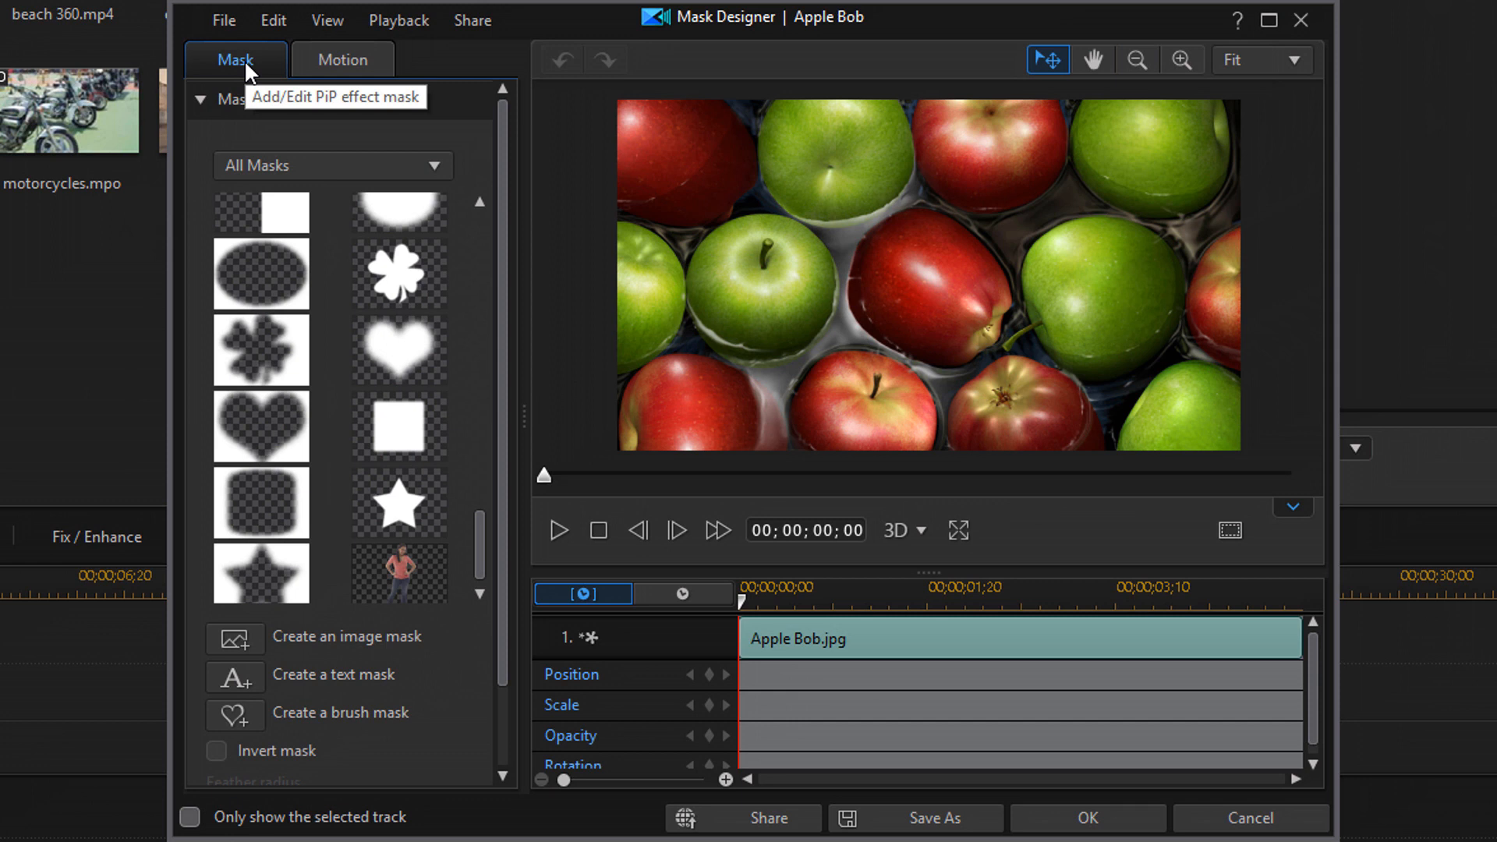
pyautogui.moveTo(297, 141)
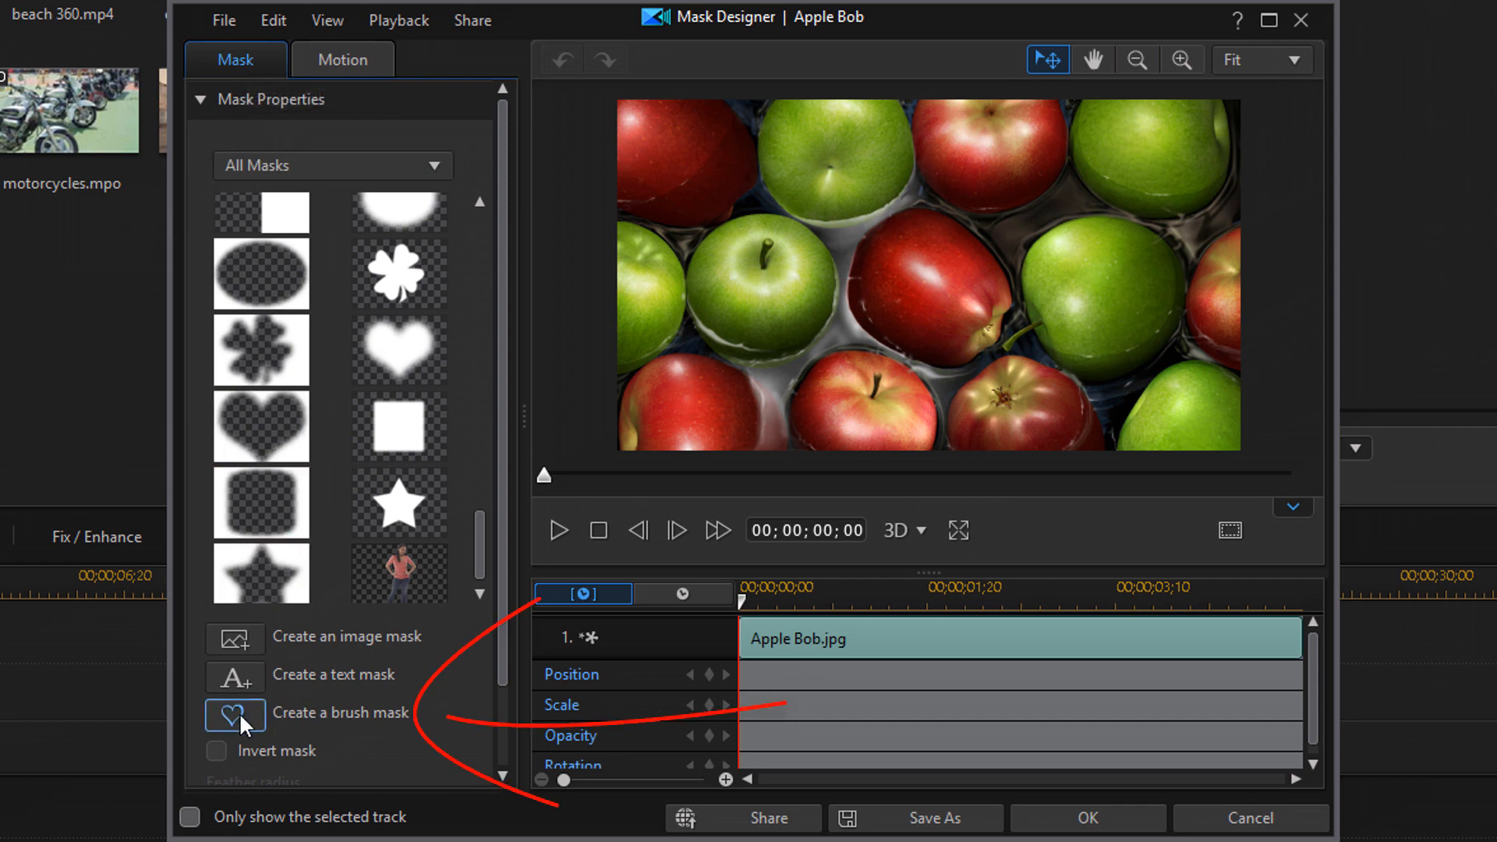
pyautogui.moveTo(234, 716)
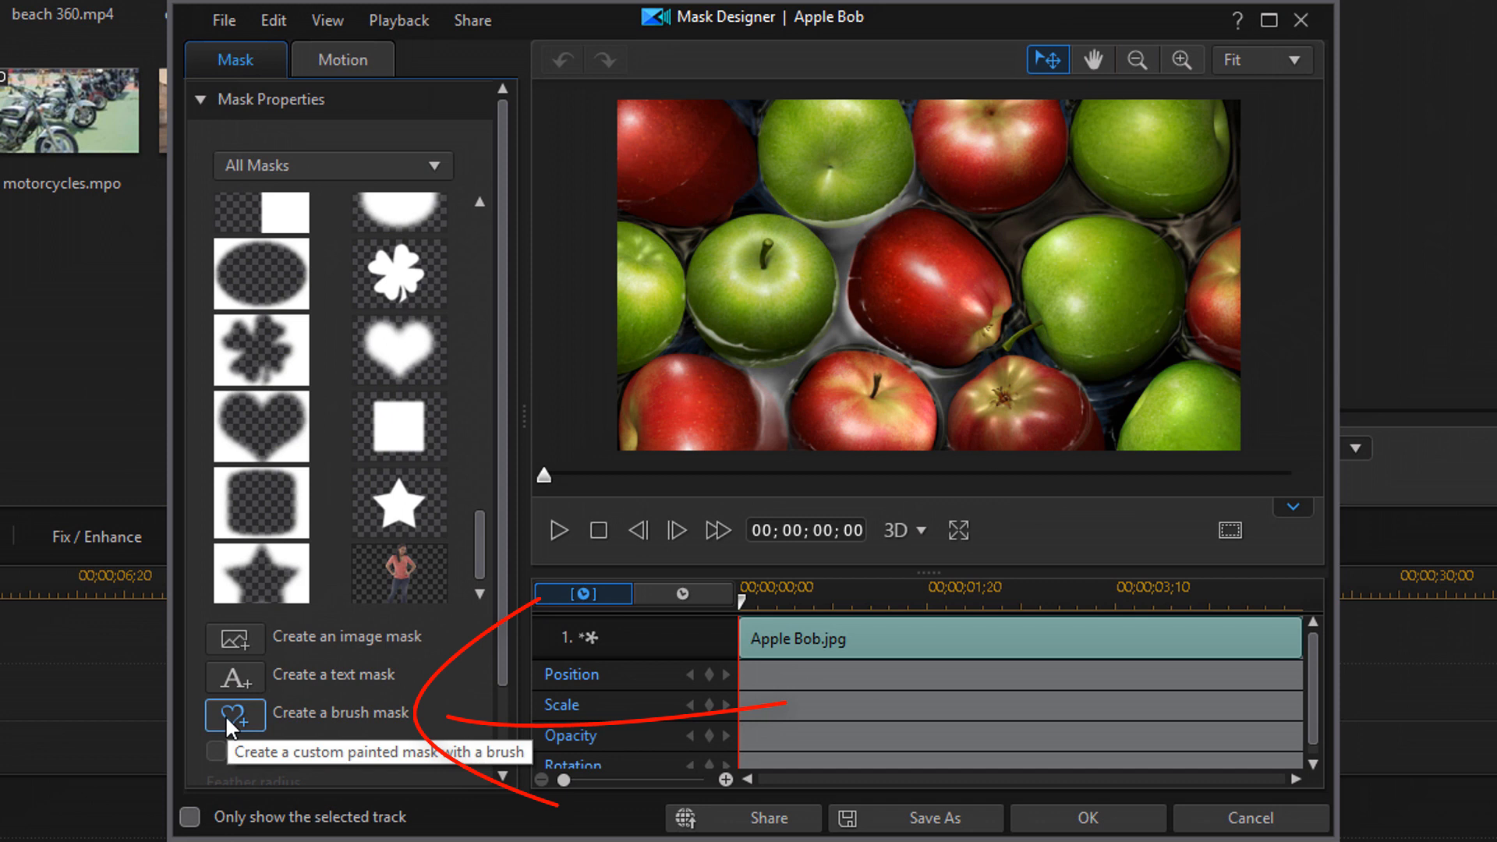
# Step: Start a custom brush mask on Apple Bob with the round brush tip
pyautogui.click(234, 712)
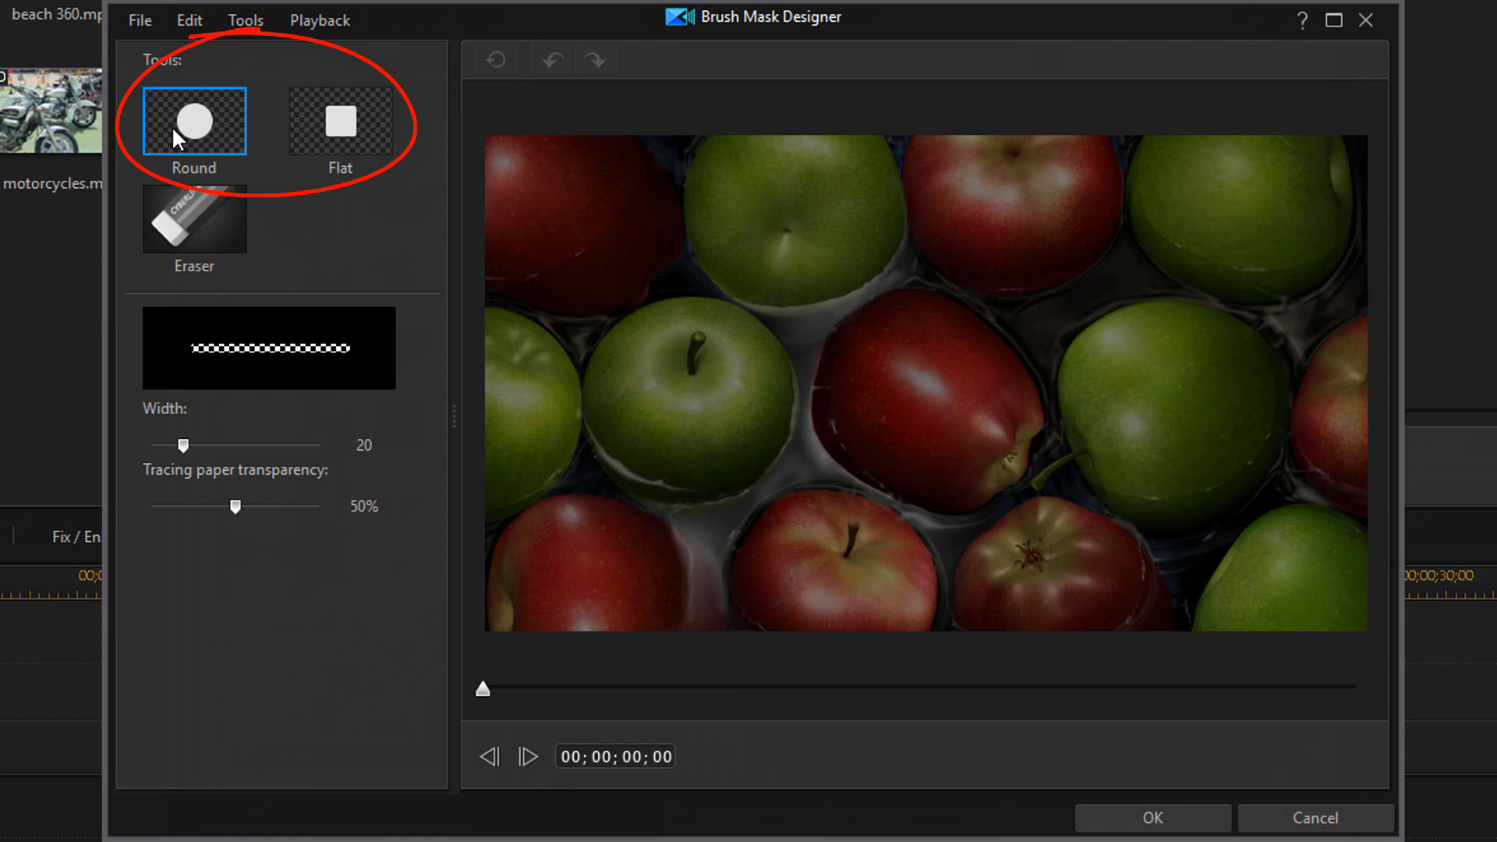
pyautogui.click(339, 121)
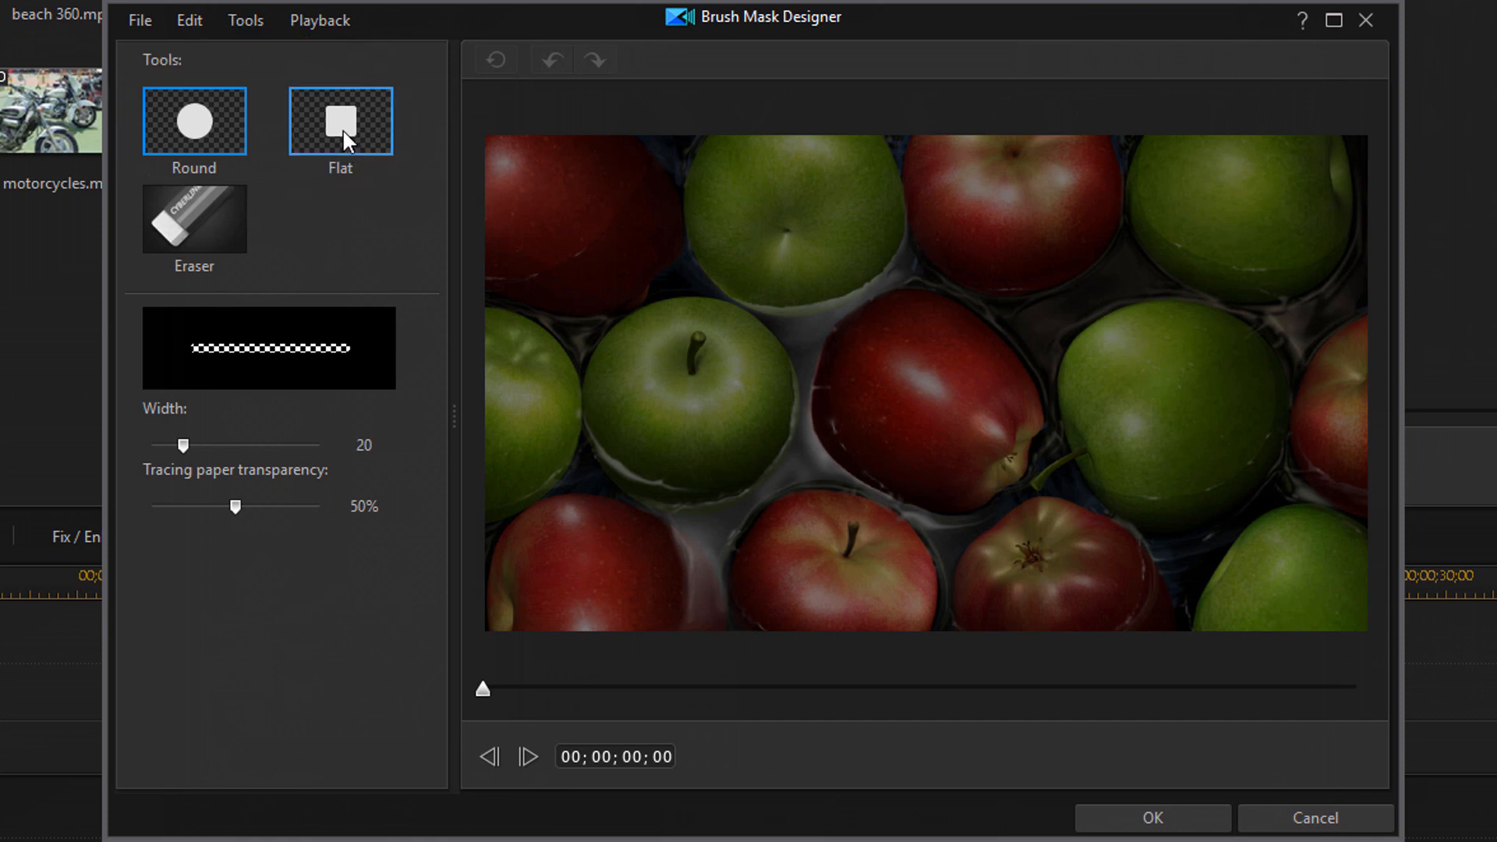
pyautogui.click(339, 120)
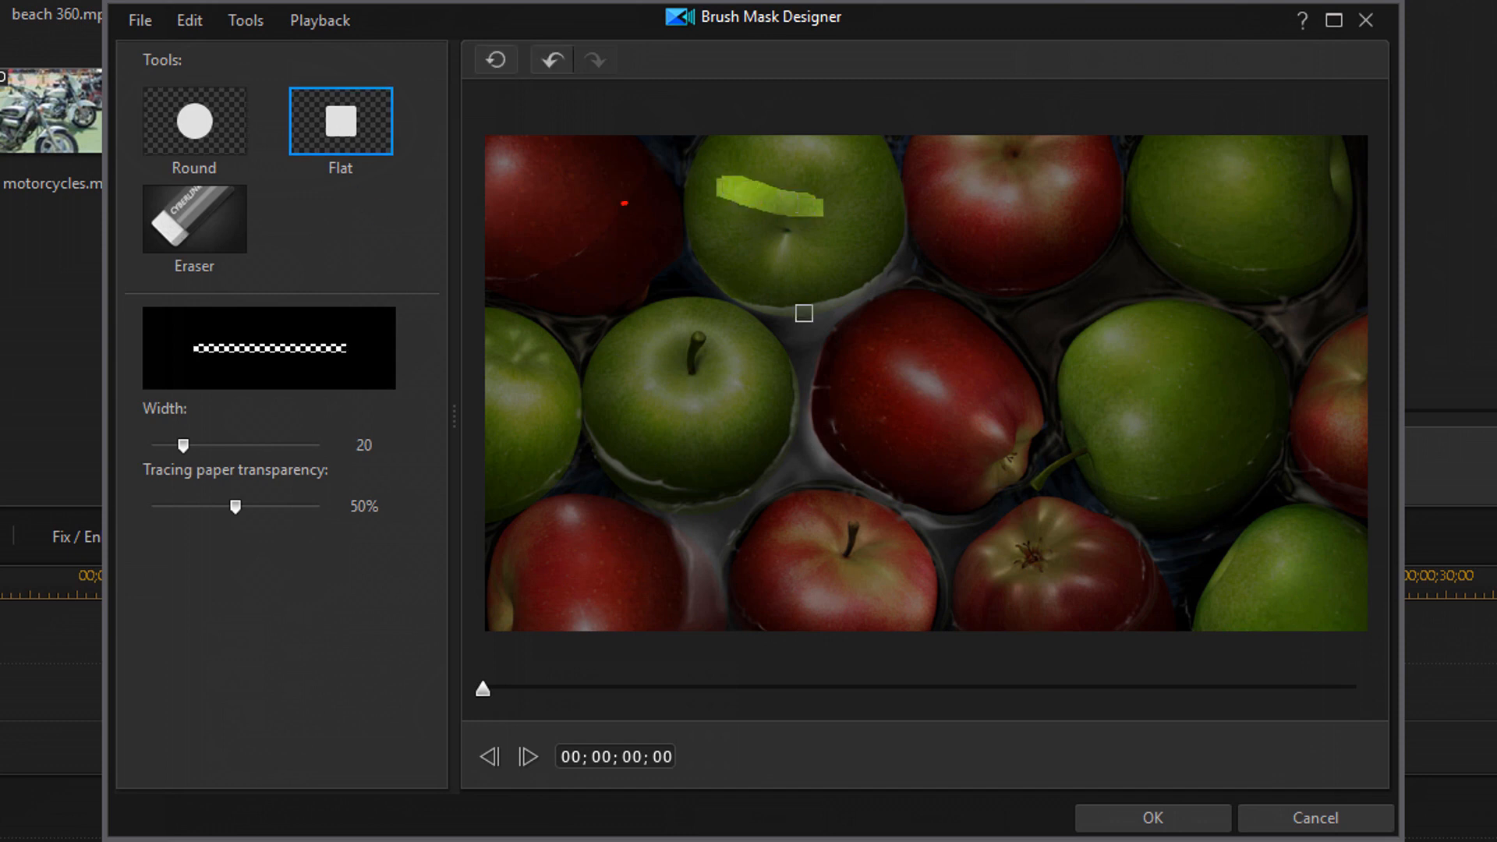
pyautogui.click(193, 218)
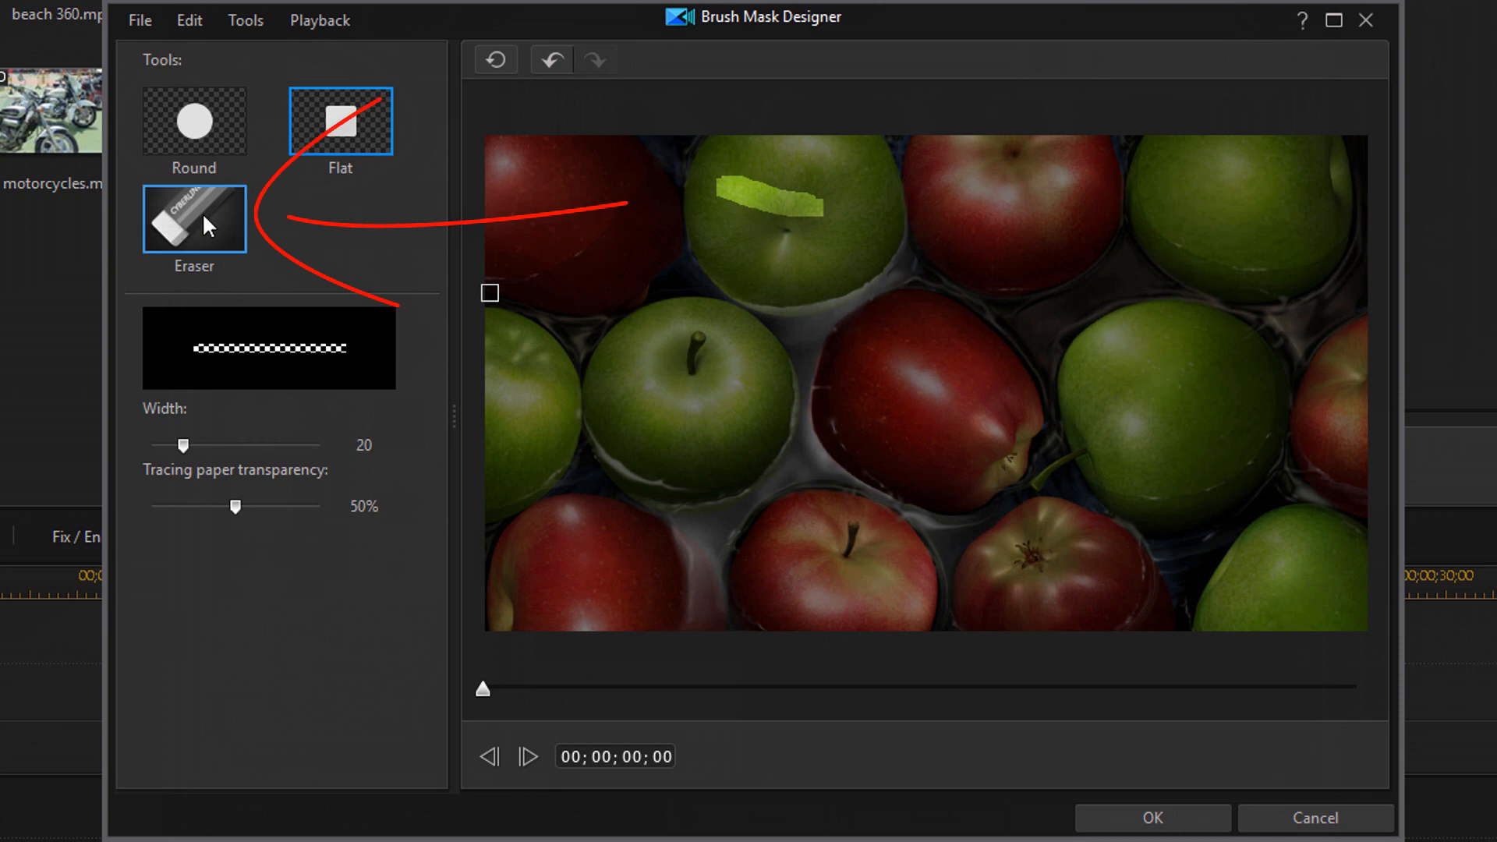
pyautogui.click(193, 219)
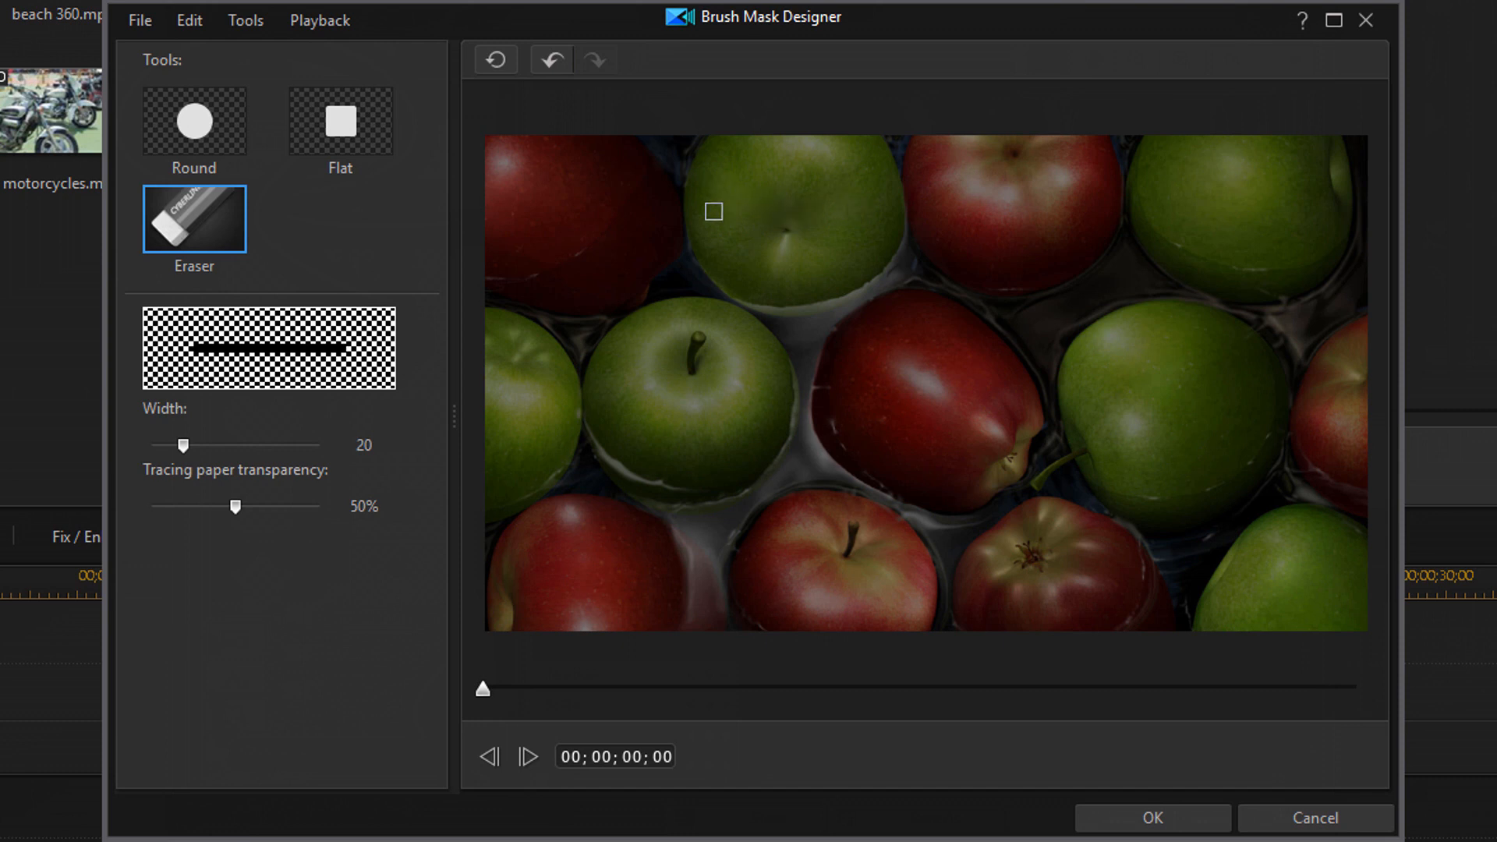
pyautogui.moveTo(212, 472)
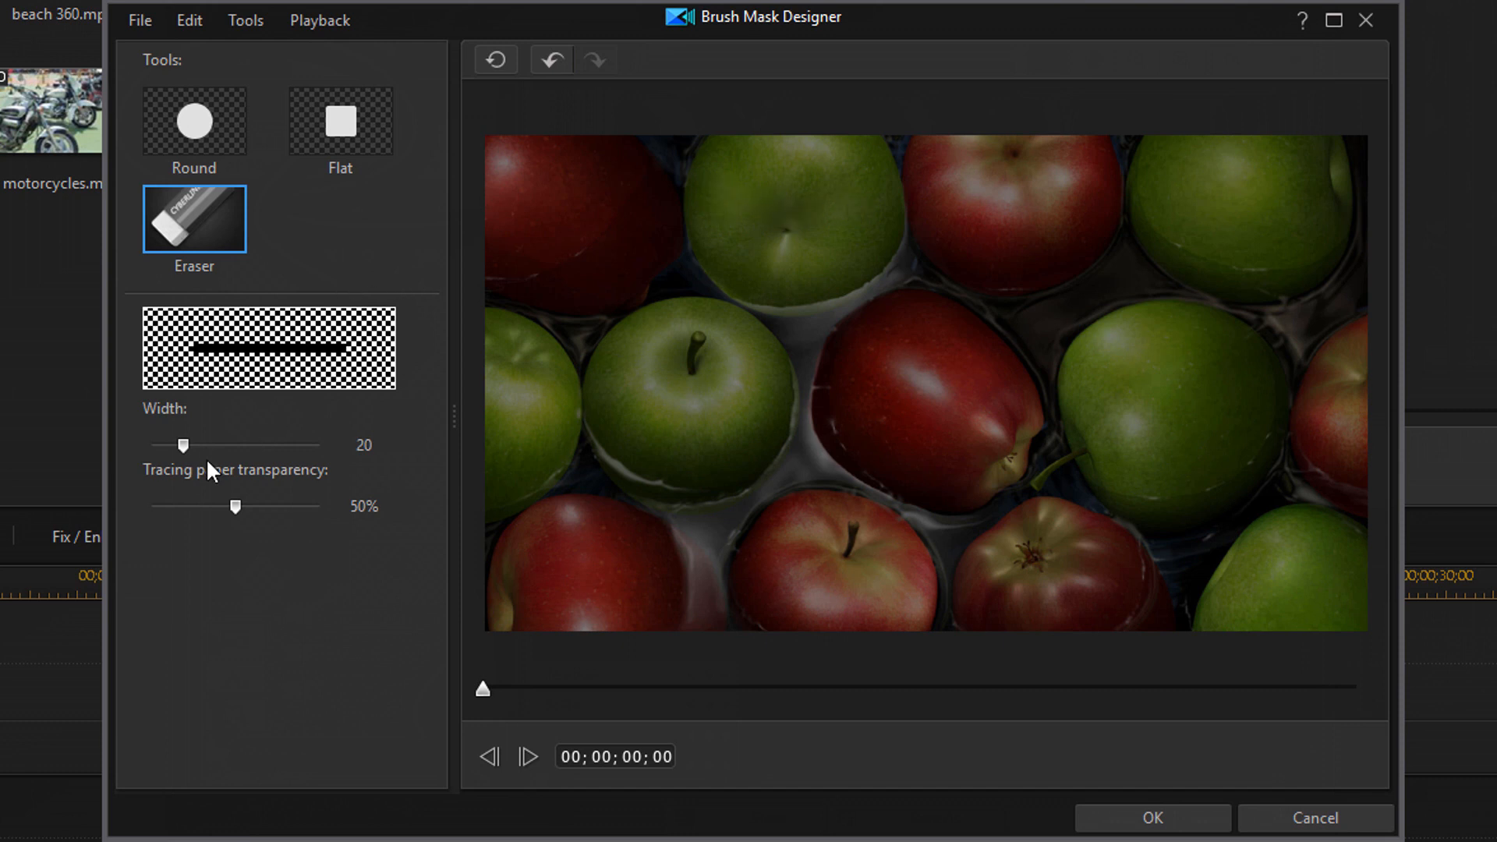
pyautogui.click(194, 122)
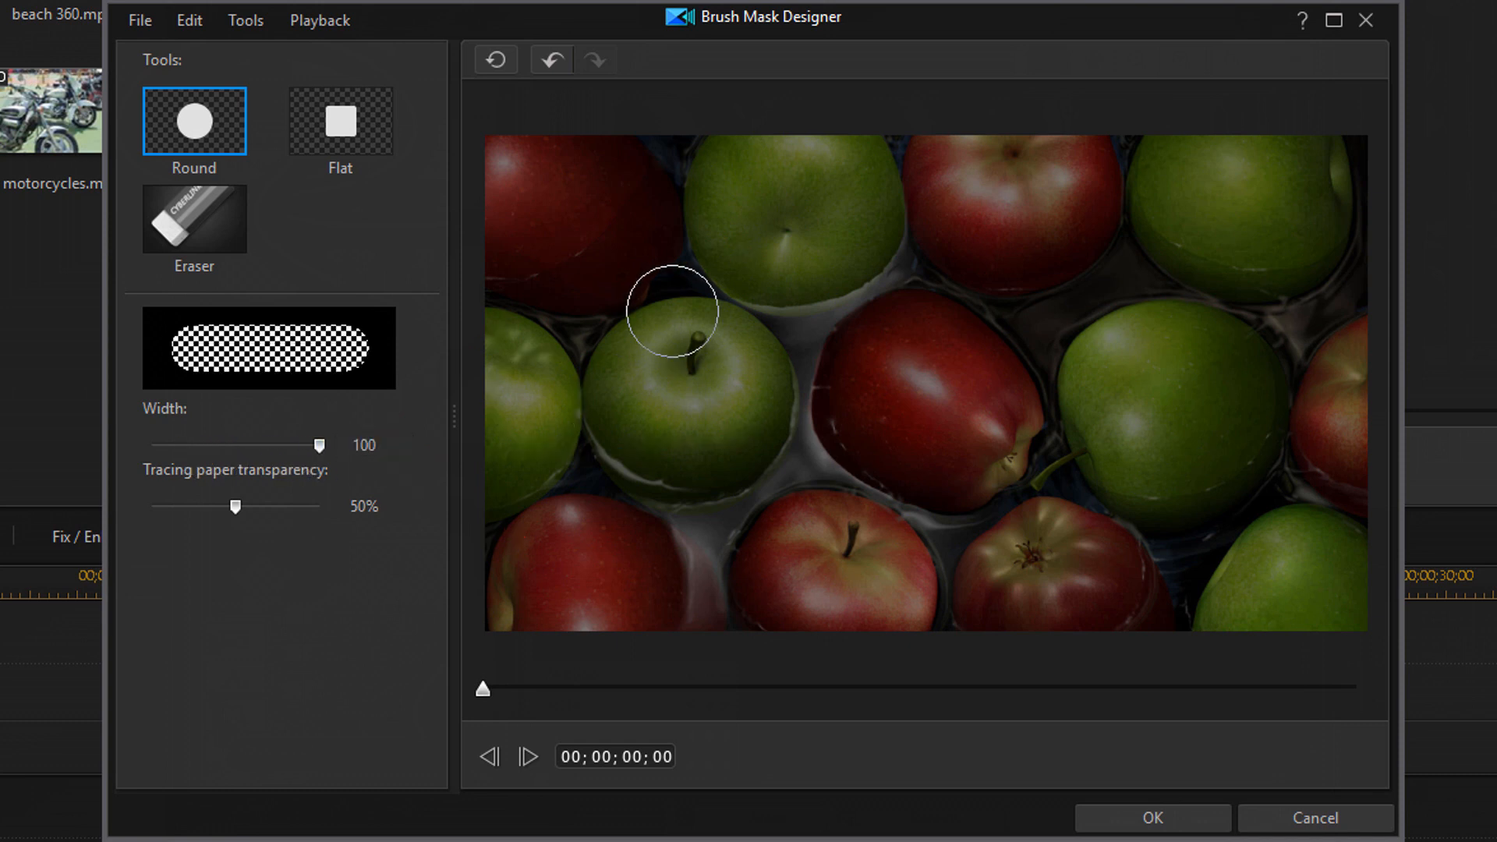
pyautogui.moveTo(495, 377)
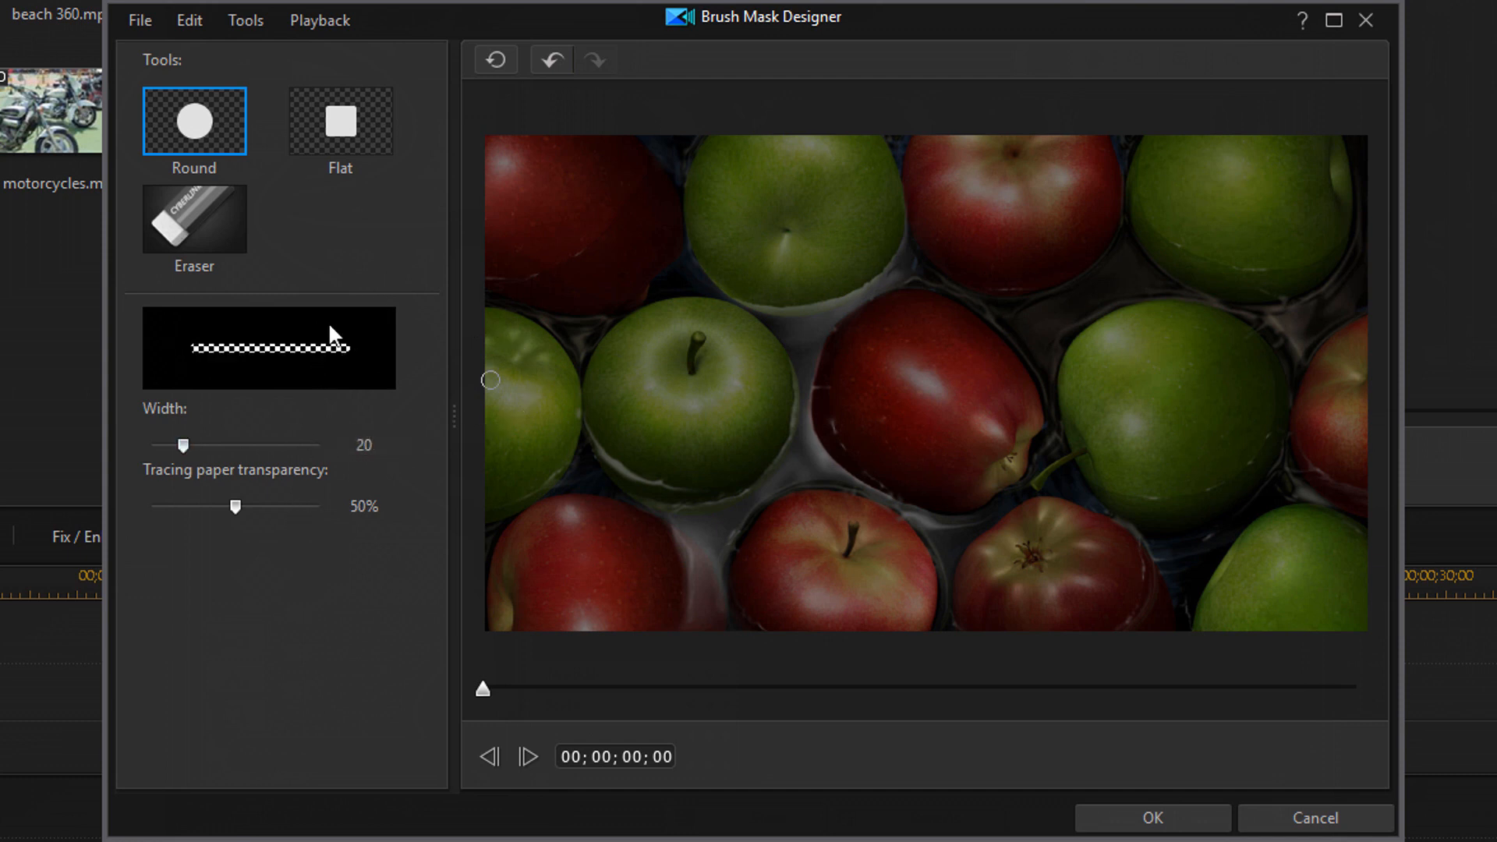
pyautogui.moveTo(797, 279)
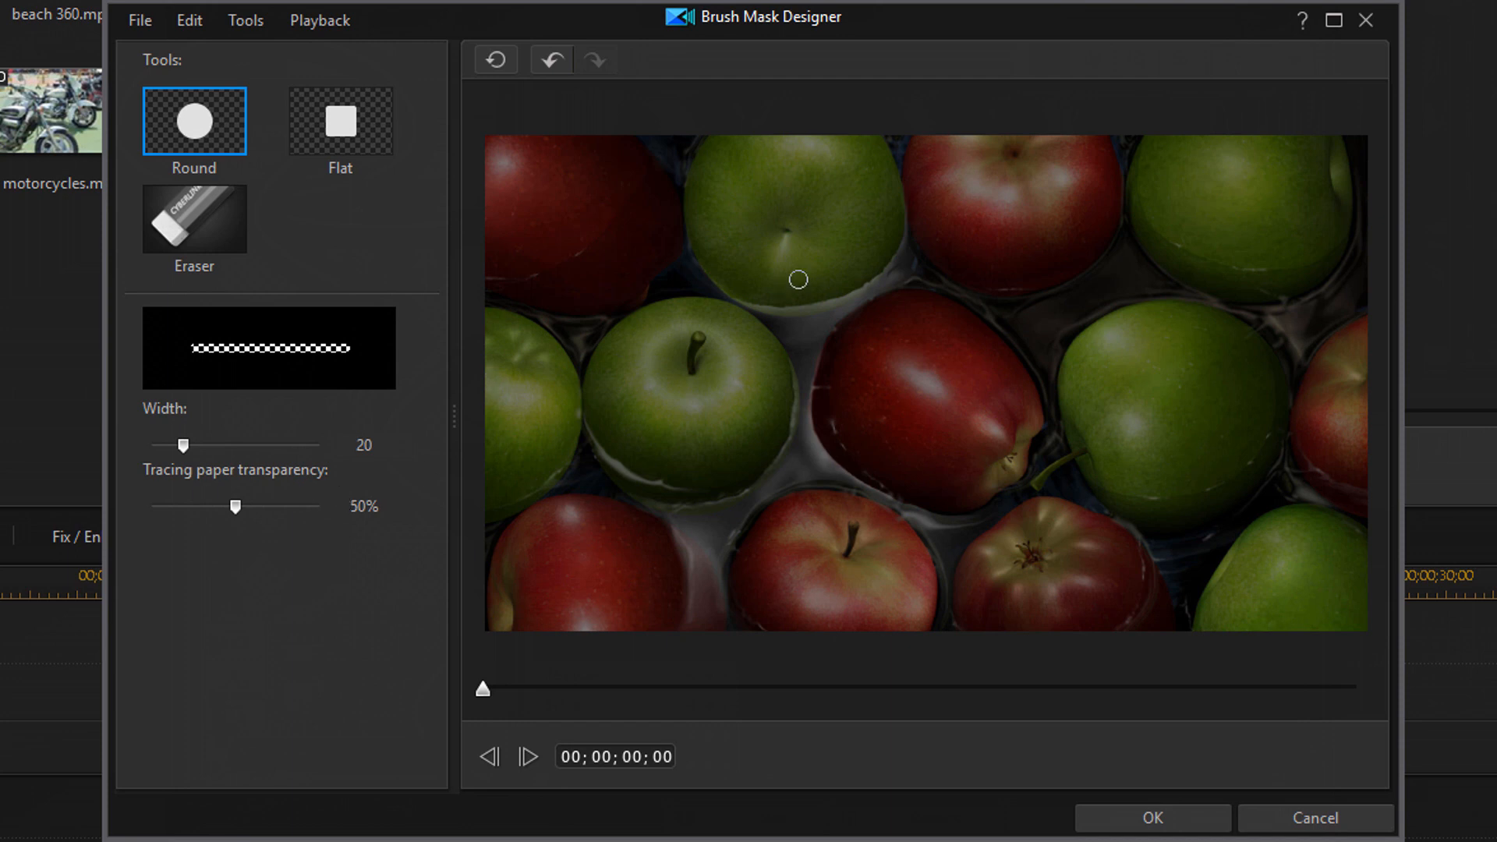
pyautogui.moveTo(875, 352)
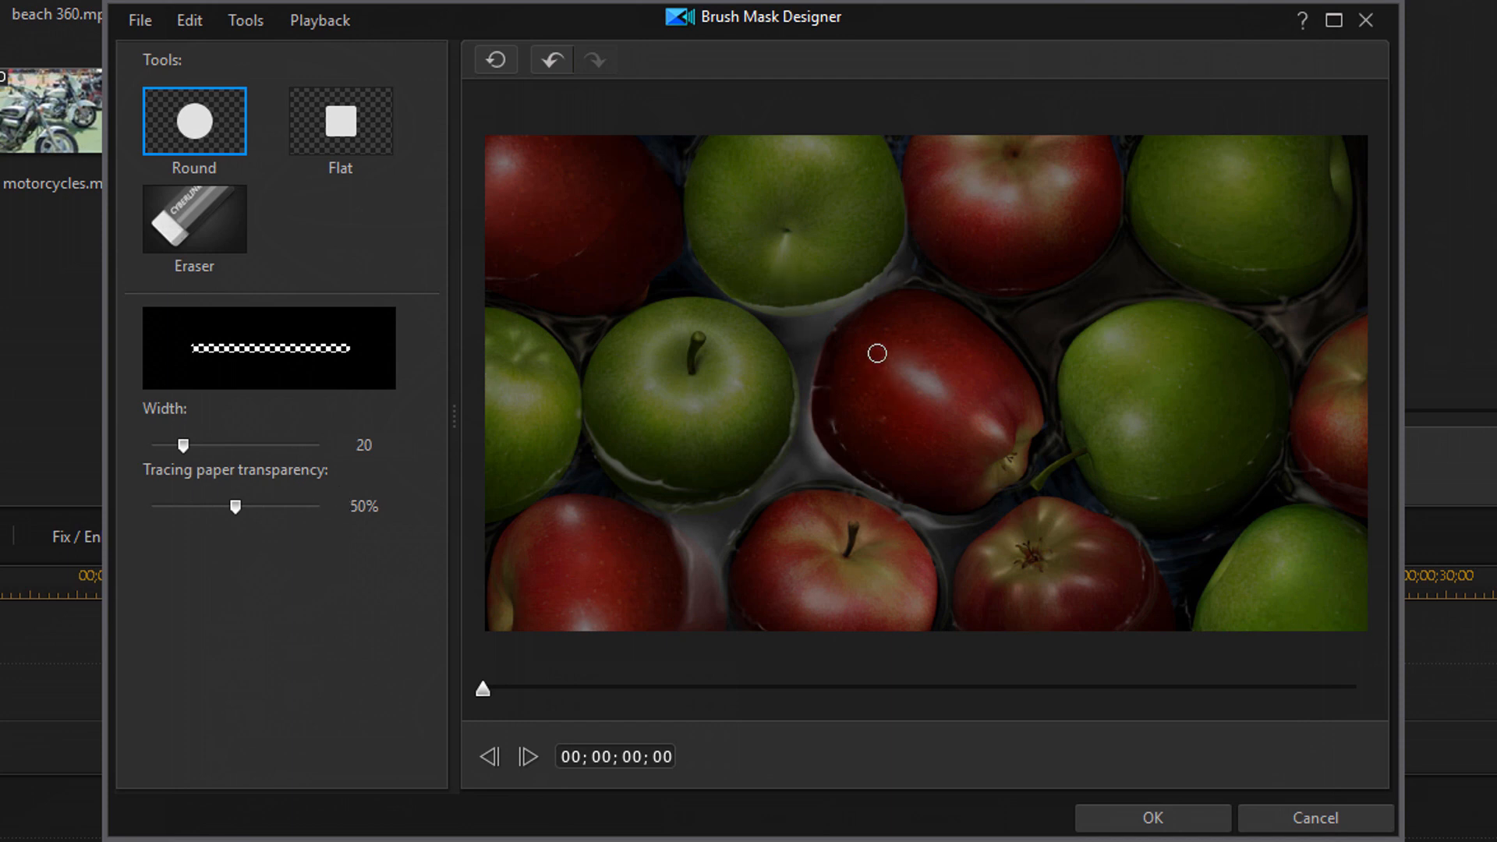
pyautogui.moveTo(918, 351)
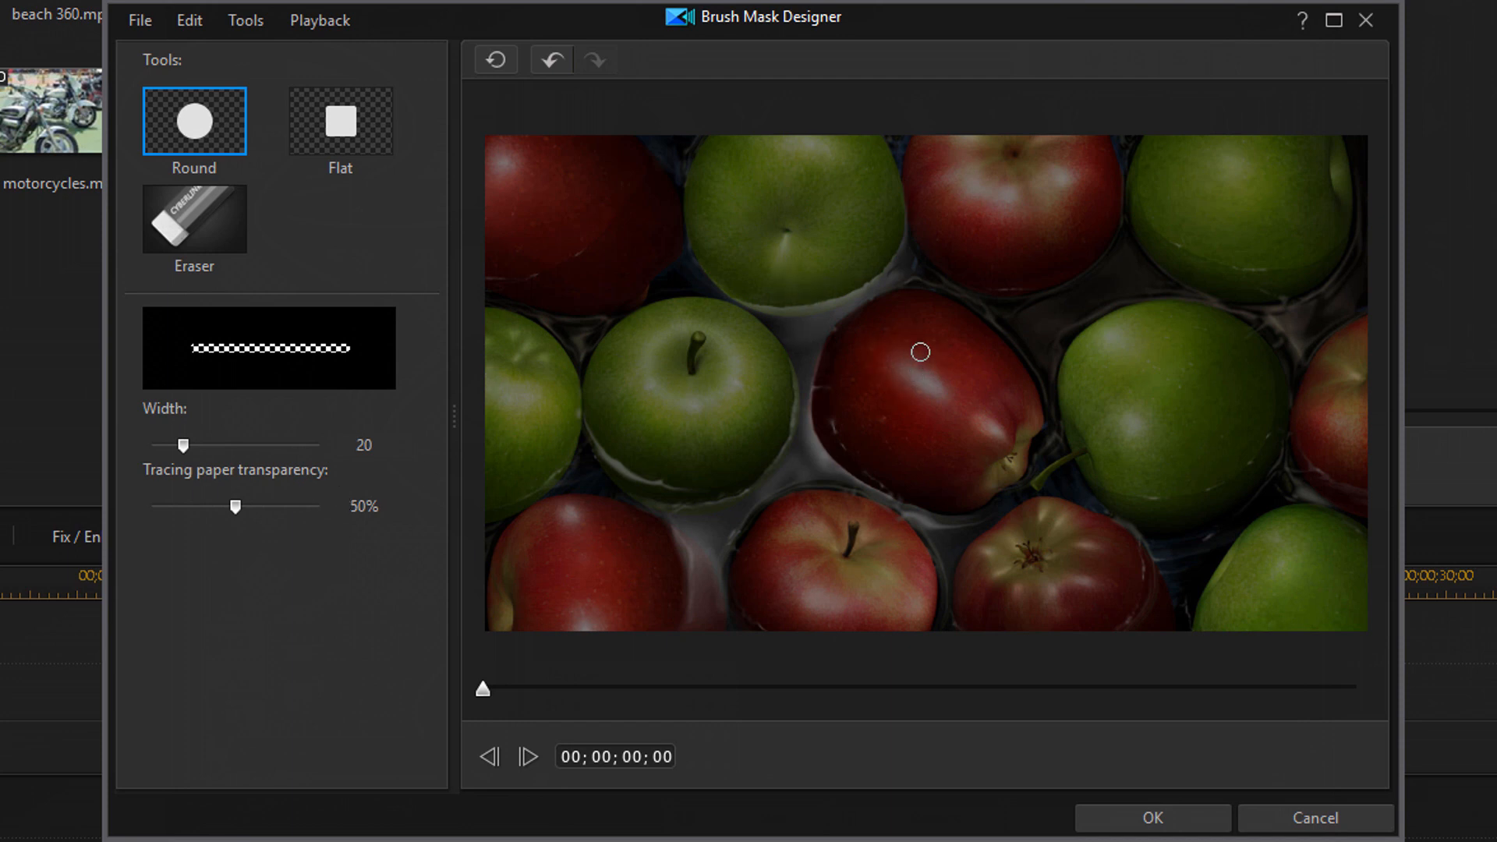
pyautogui.moveTo(920, 343)
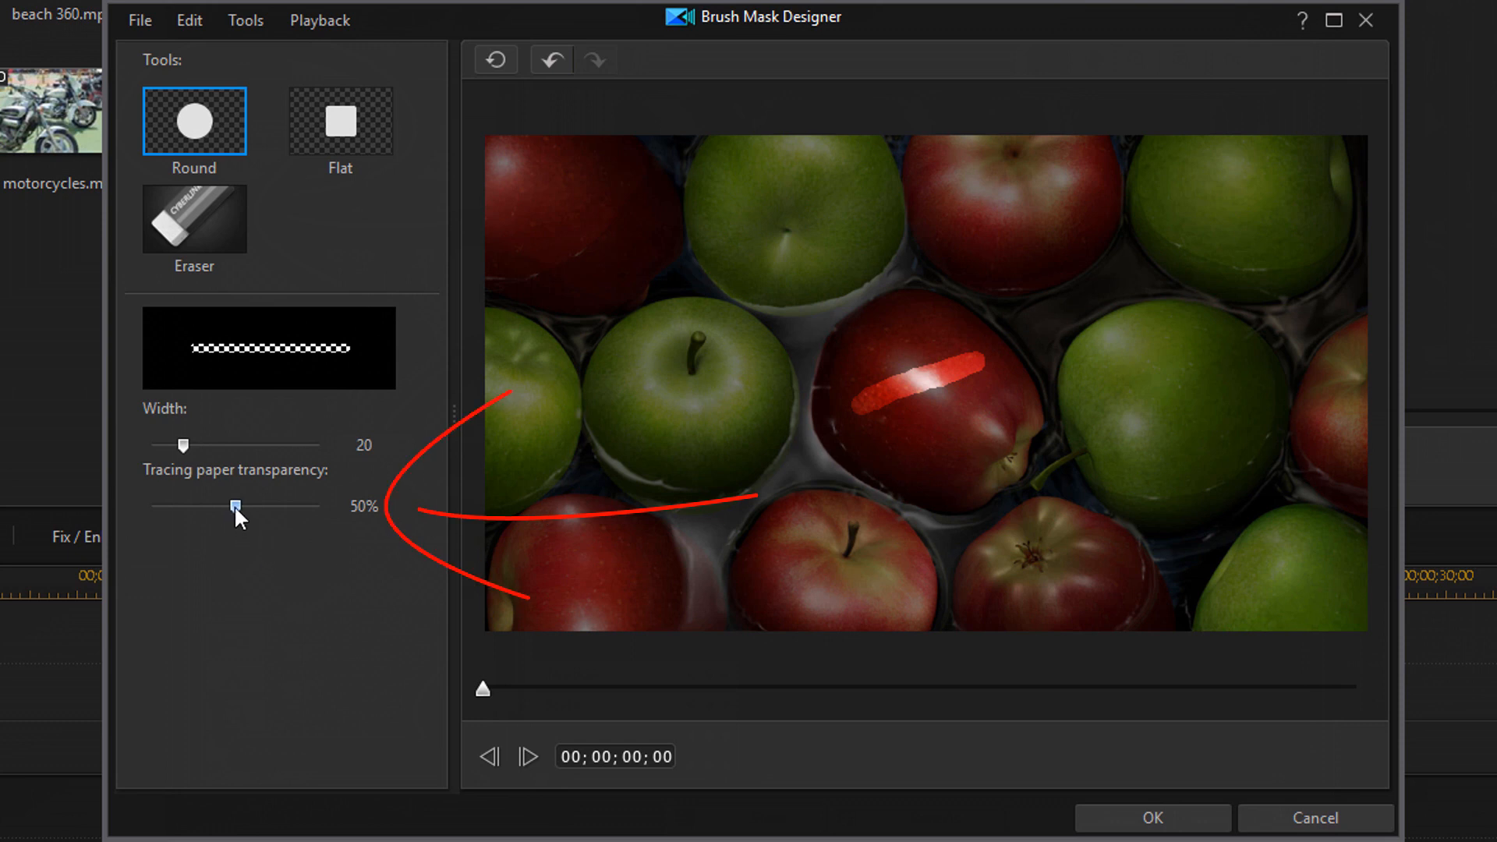
pyautogui.moveTo(275, 520)
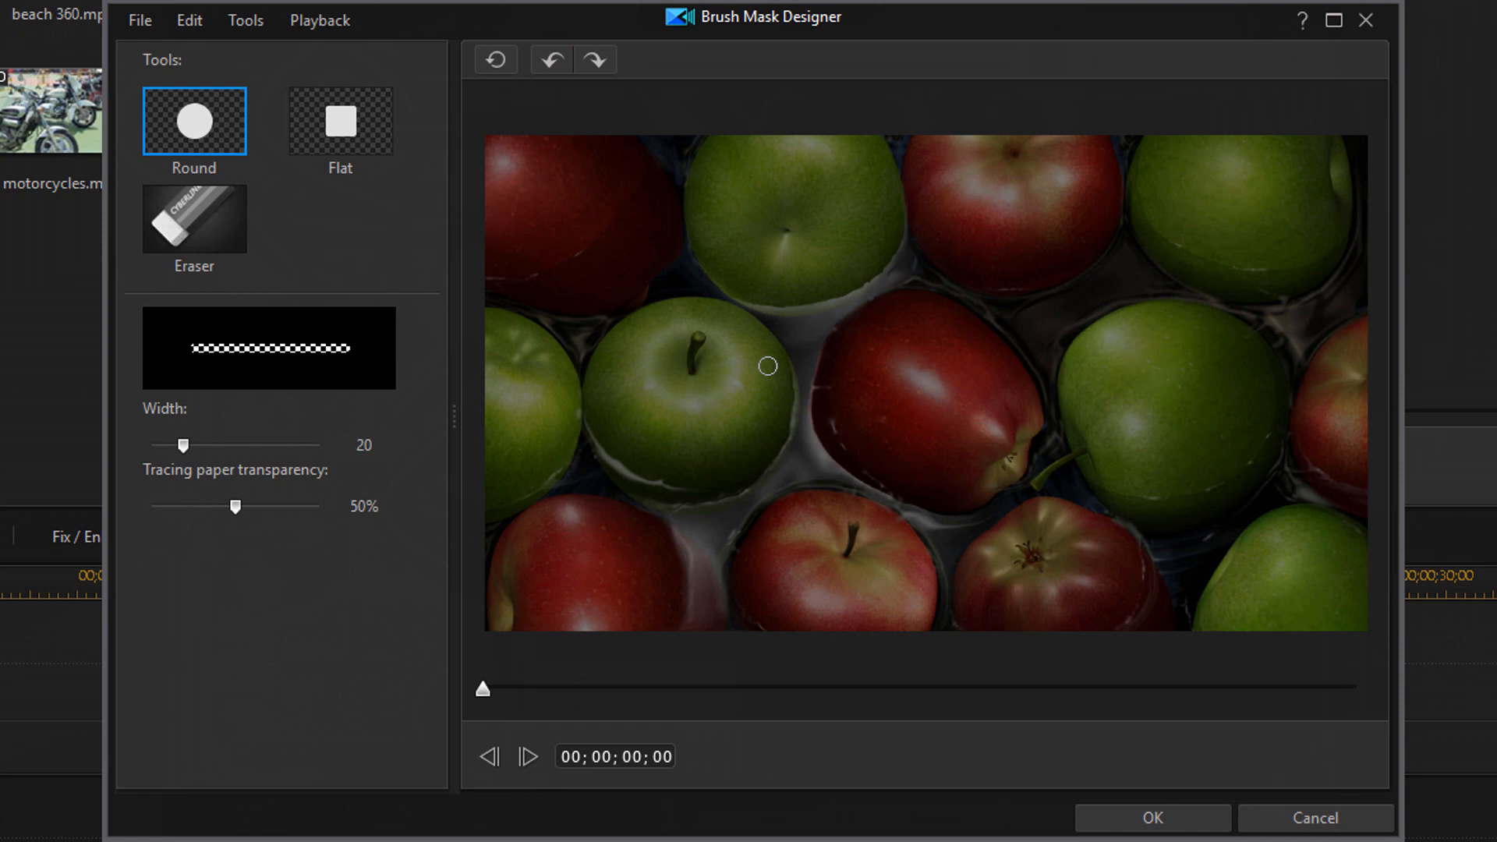
pyautogui.moveTo(853, 341)
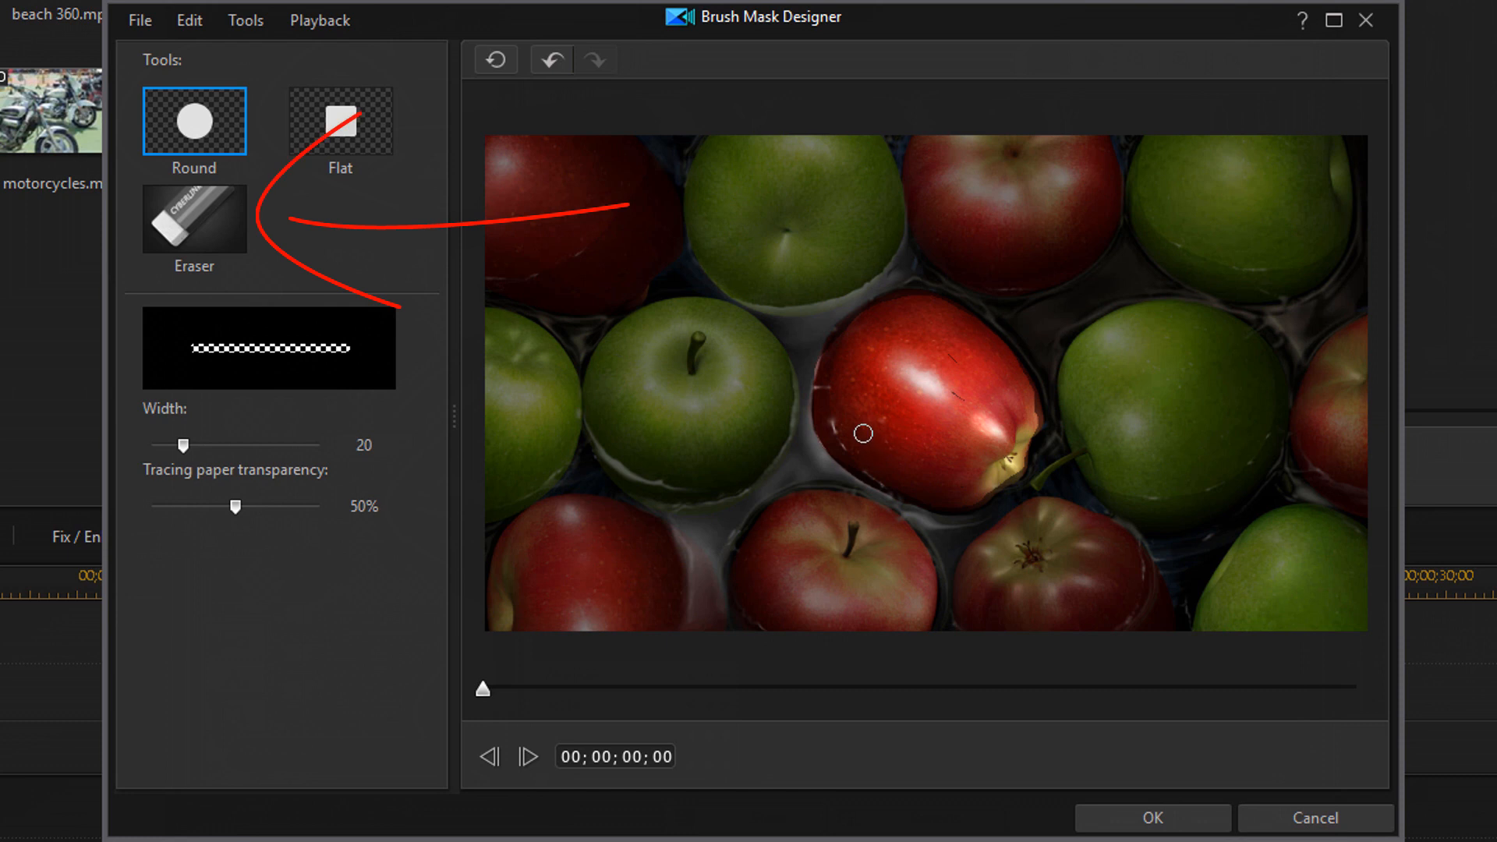
# Step: Clean the apple mask edges with the Eraser, then return to the round brush at width 9
pyautogui.click(194, 217)
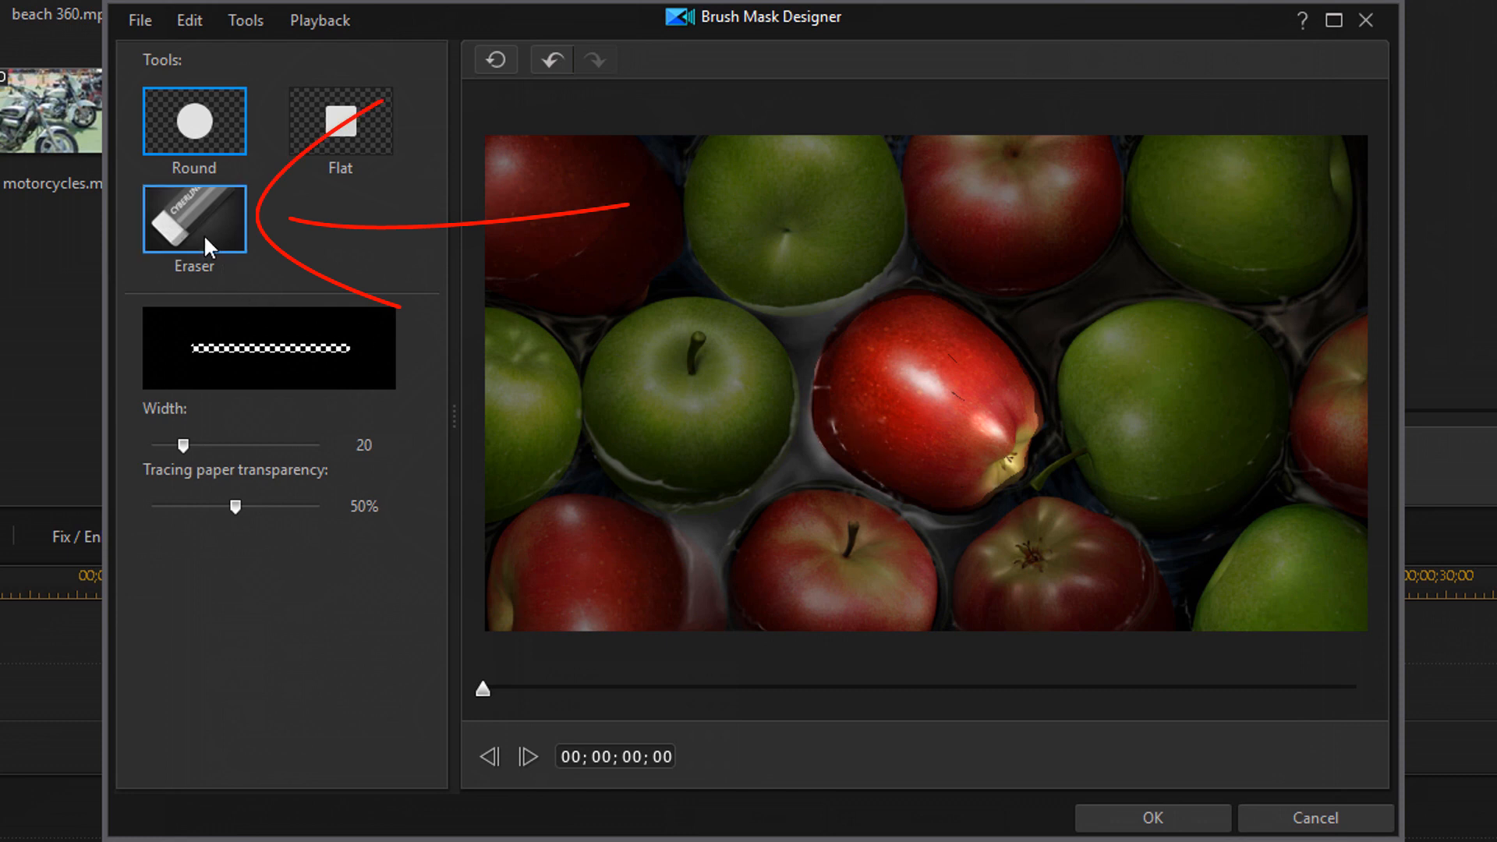
pyautogui.click(193, 217)
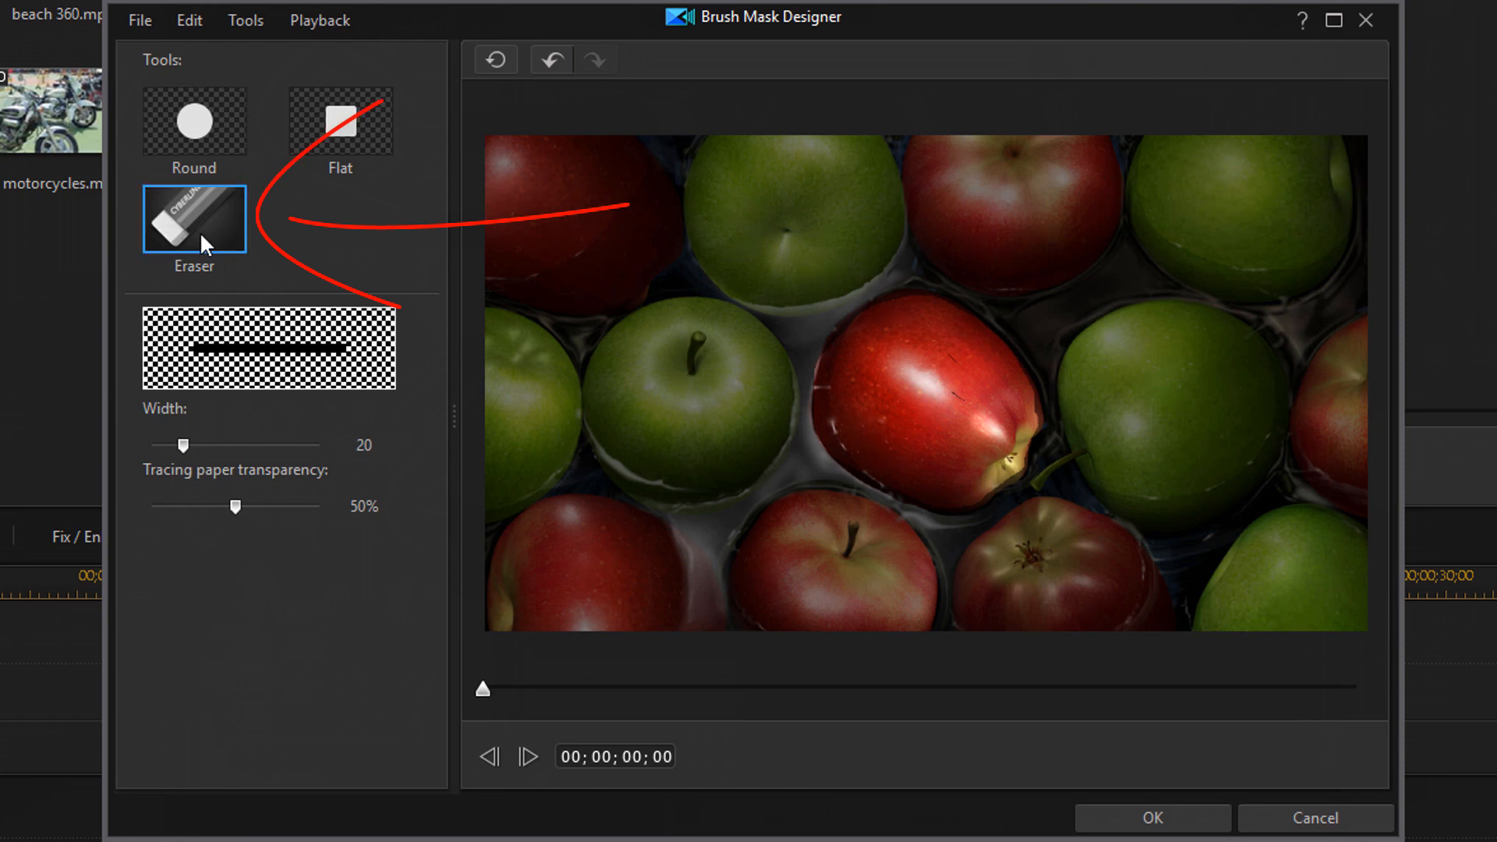
pyautogui.moveTo(798, 363)
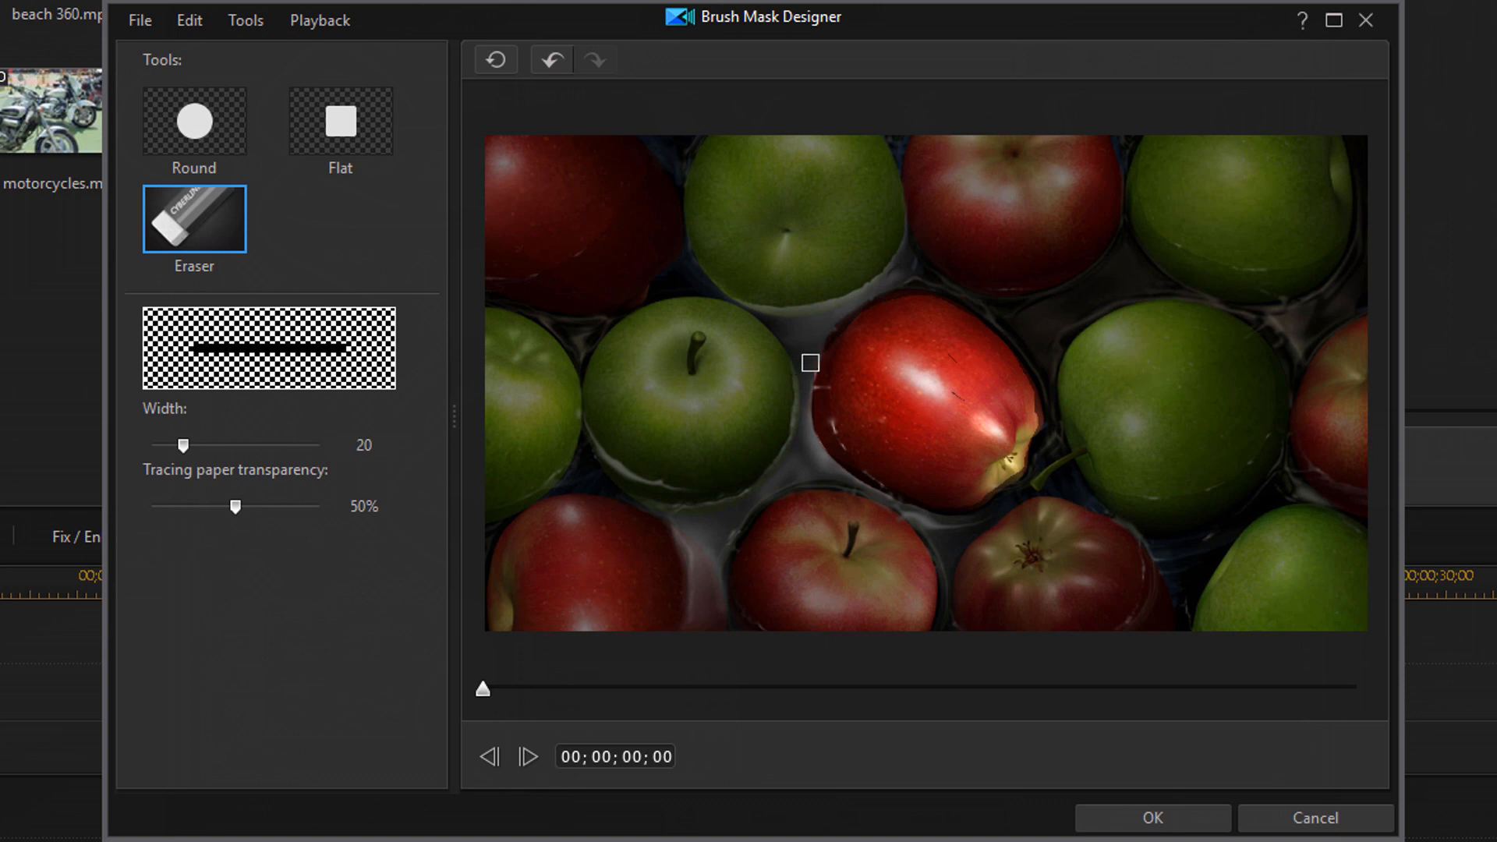
pyautogui.moveTo(810, 341)
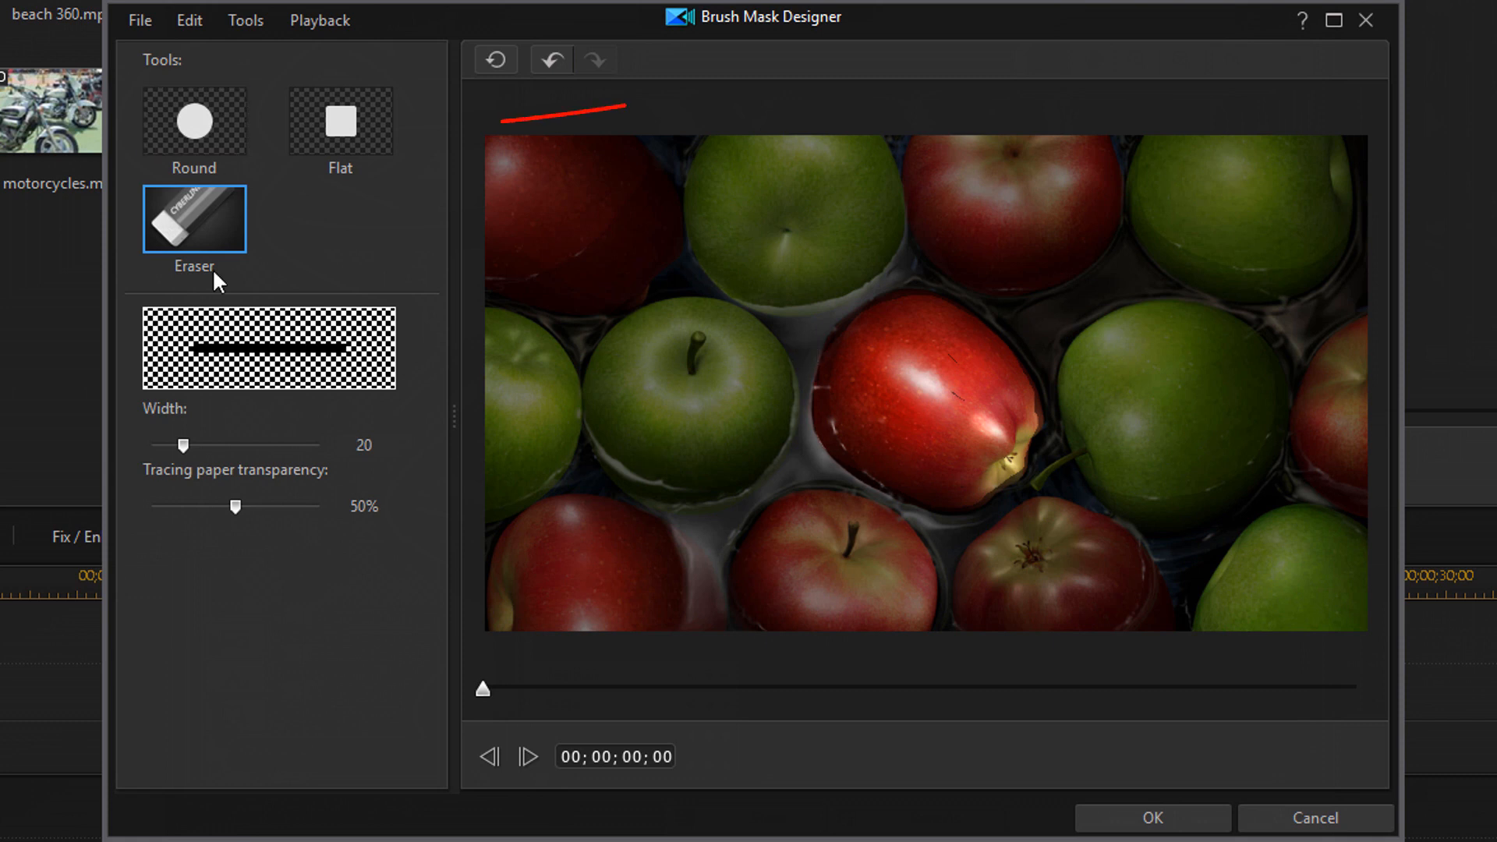
pyautogui.click(194, 122)
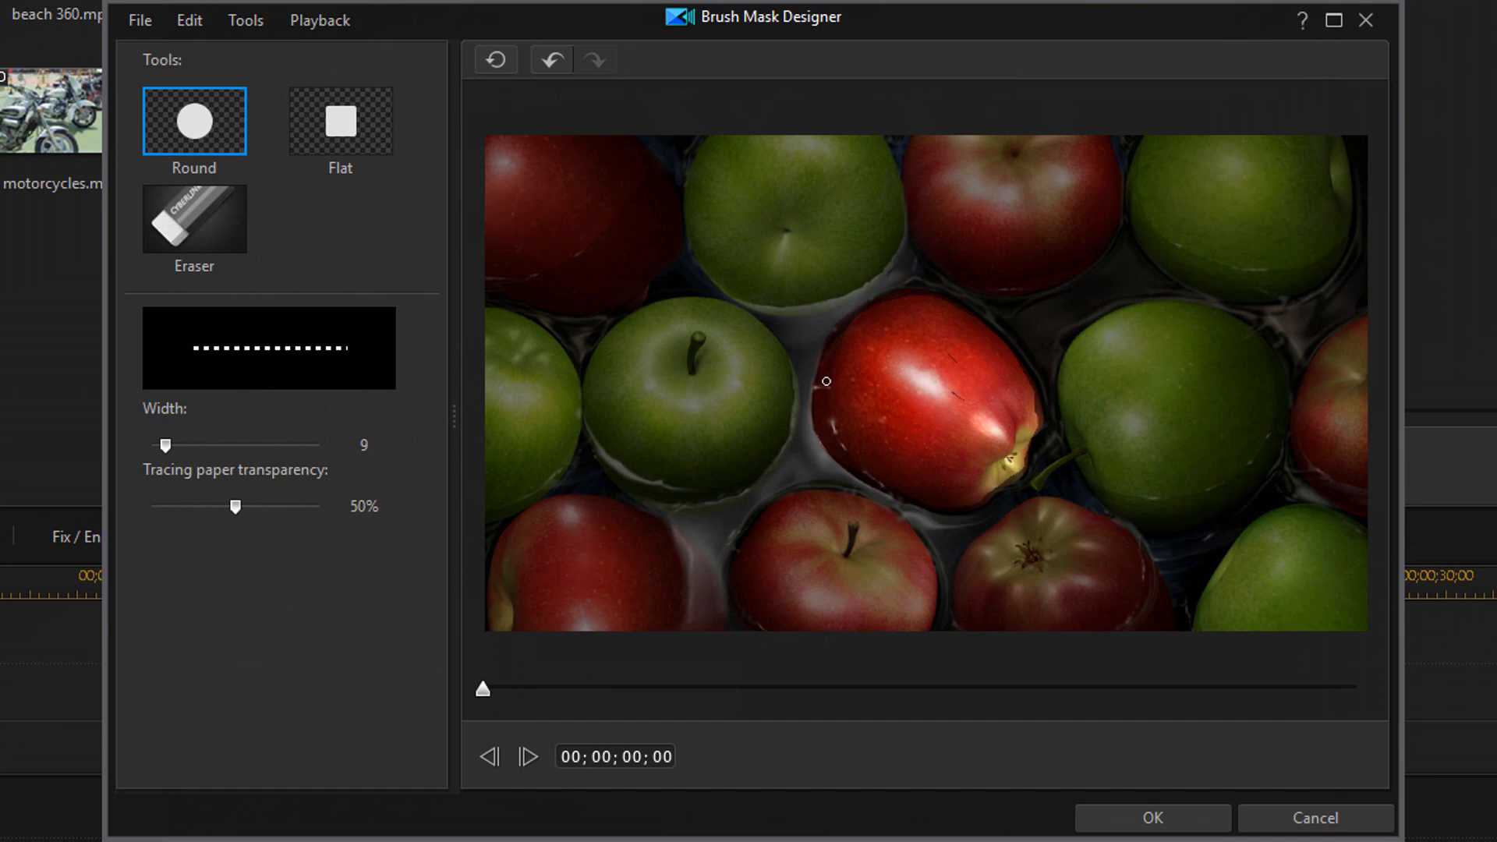
pyautogui.moveTo(831, 350)
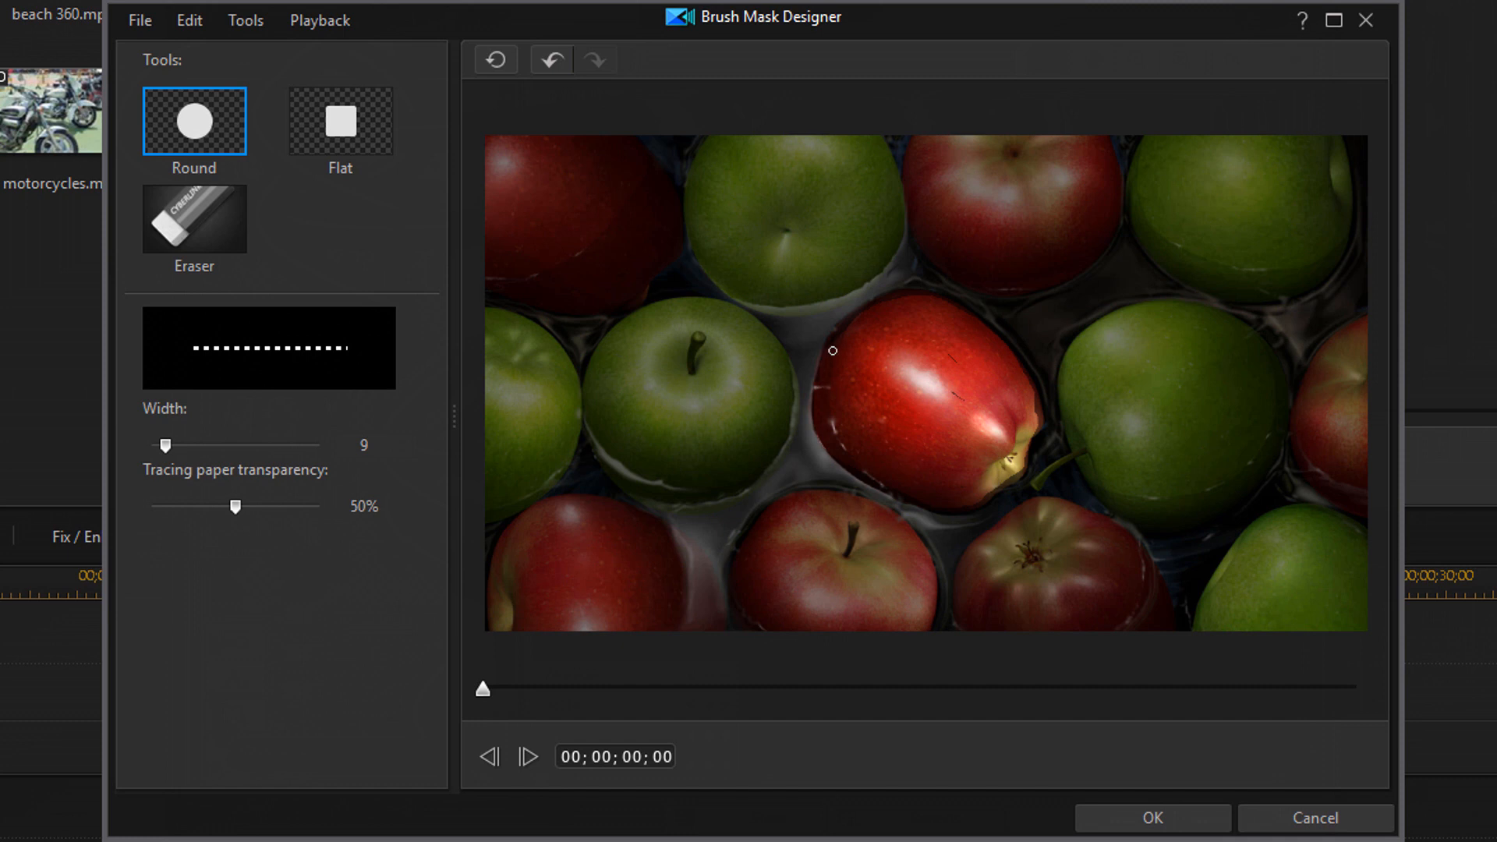
pyautogui.moveTo(869, 318)
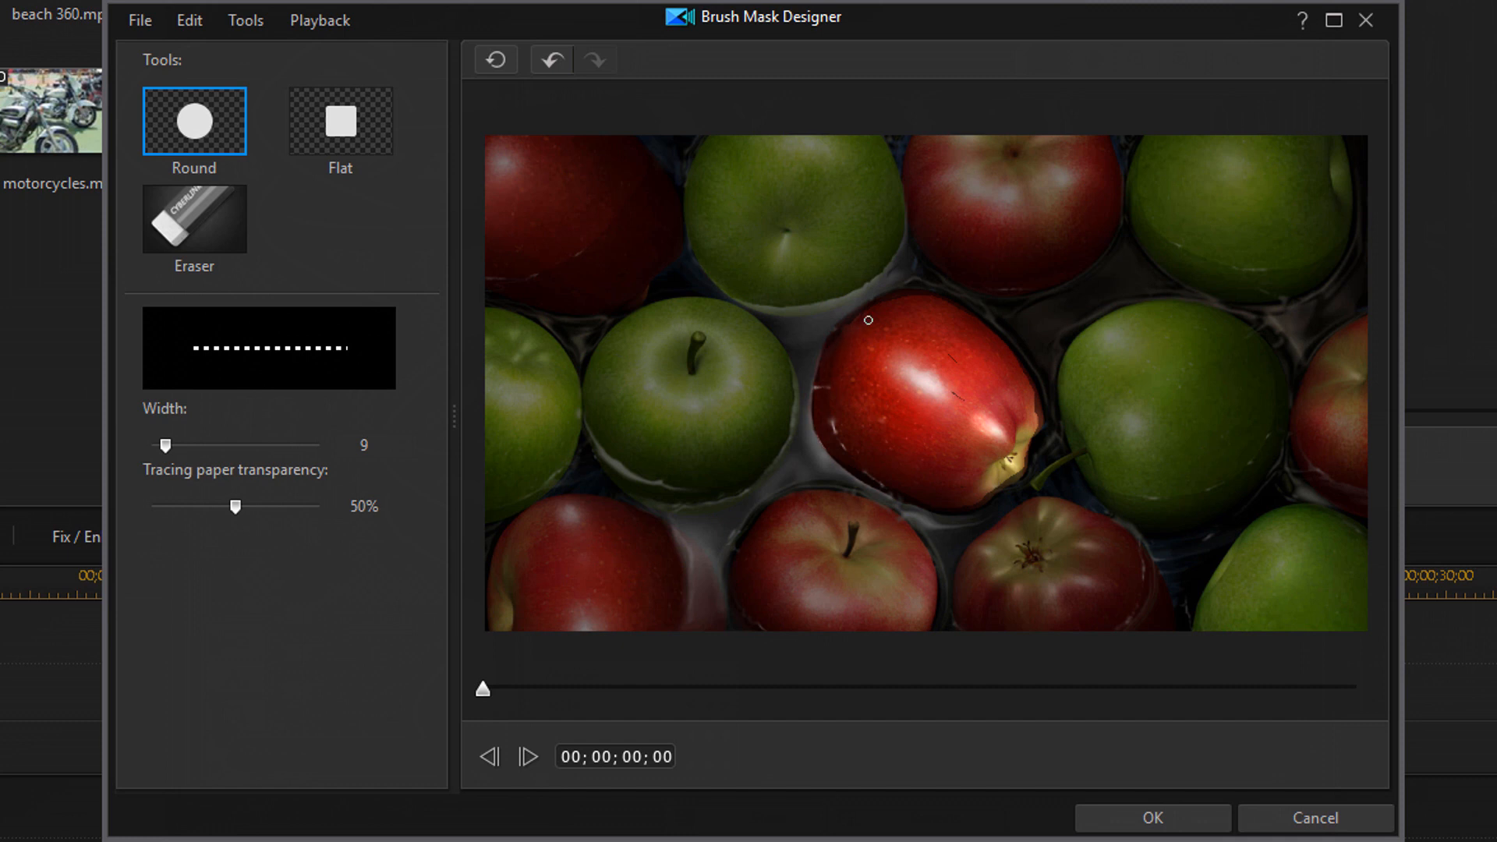
pyautogui.moveTo(834, 344)
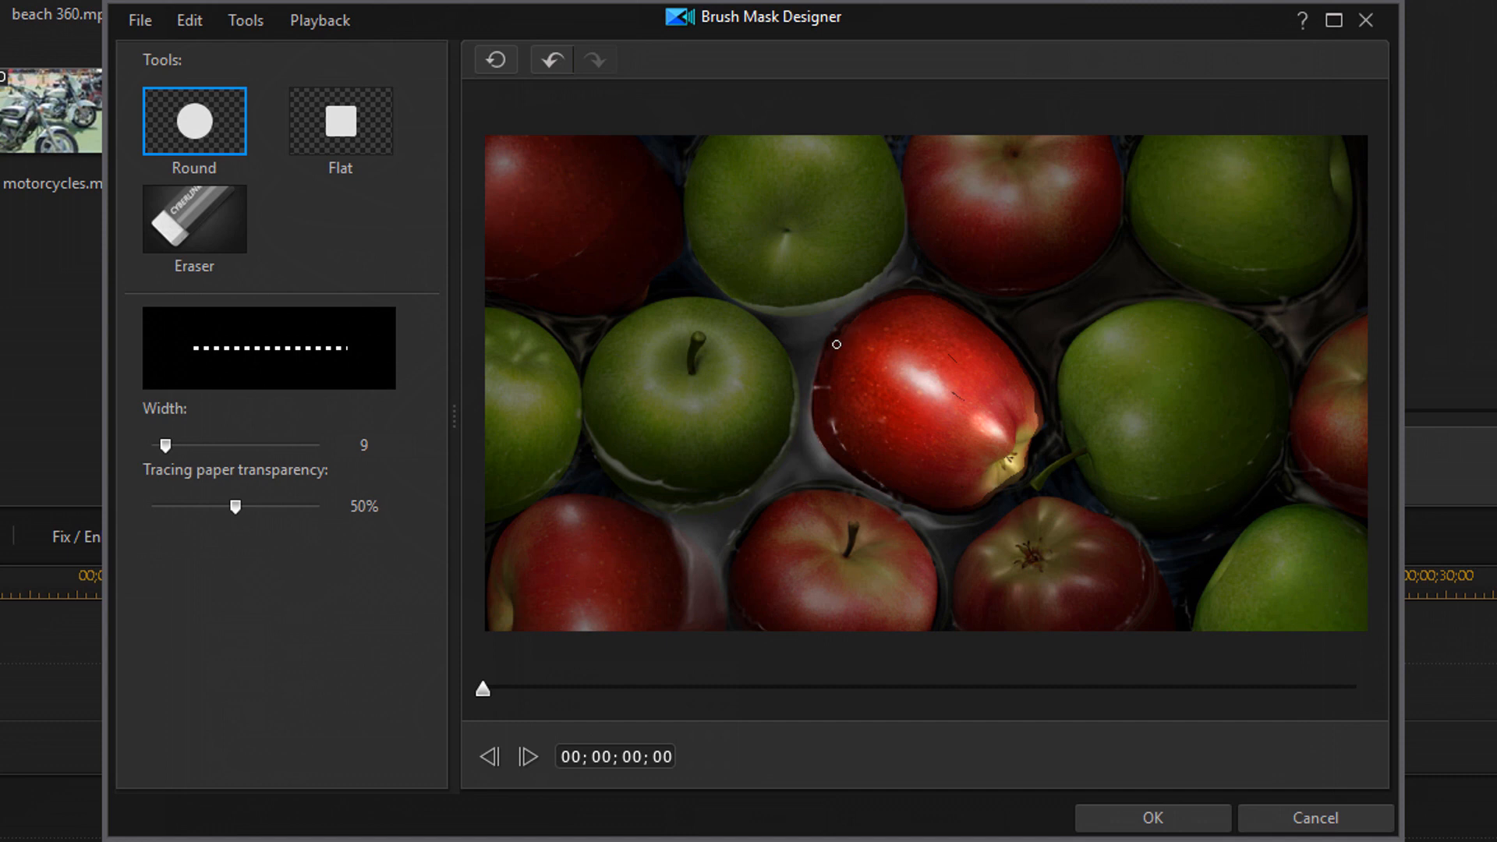
pyautogui.moveTo(831, 360)
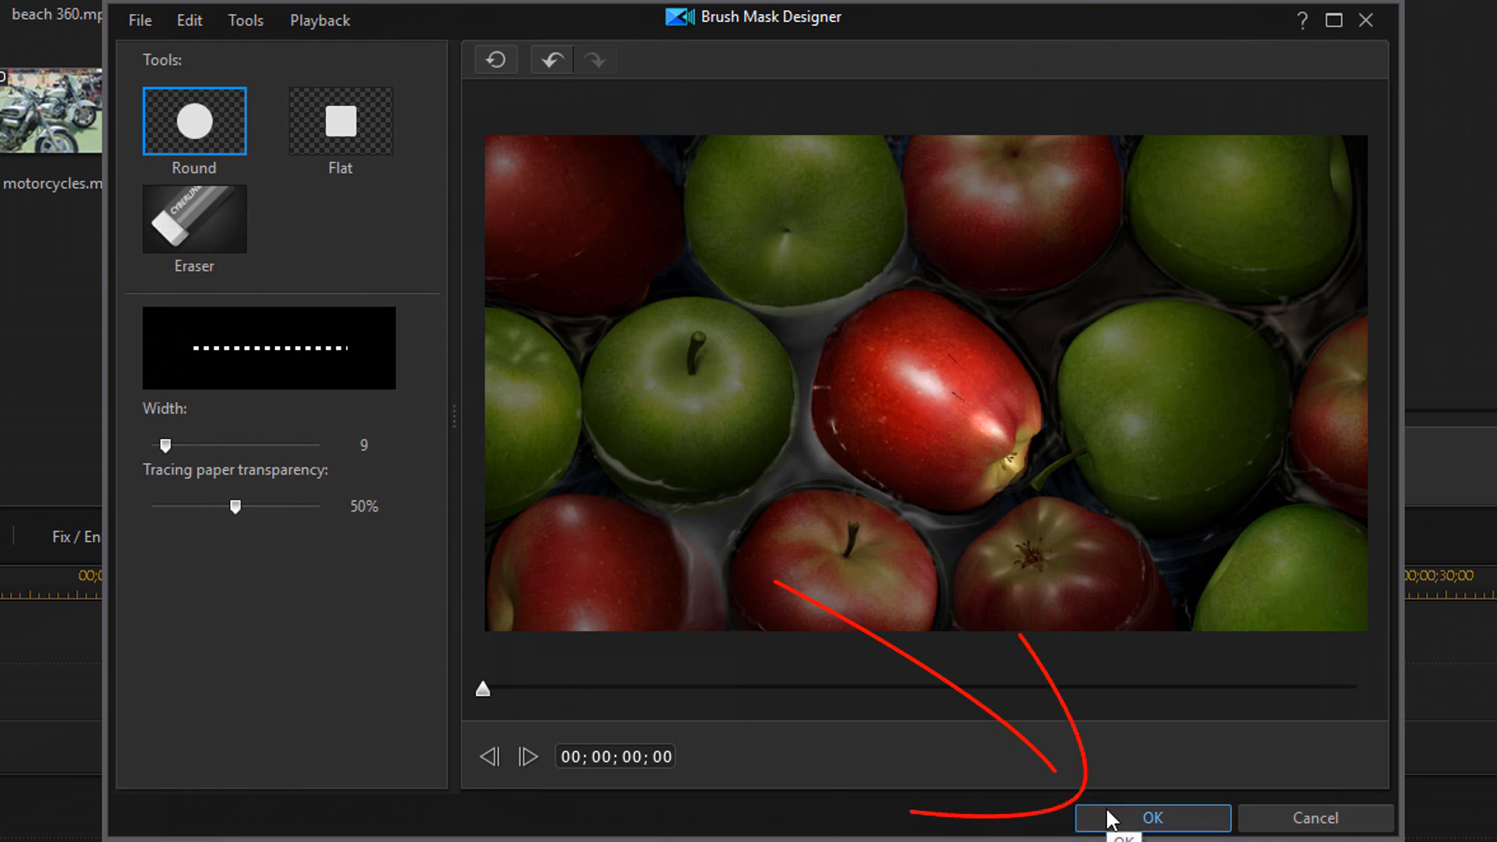
# Step: Apply the painted apple mask and bring up its Remove Mask / Modify Mask menu
pyautogui.click(1151, 818)
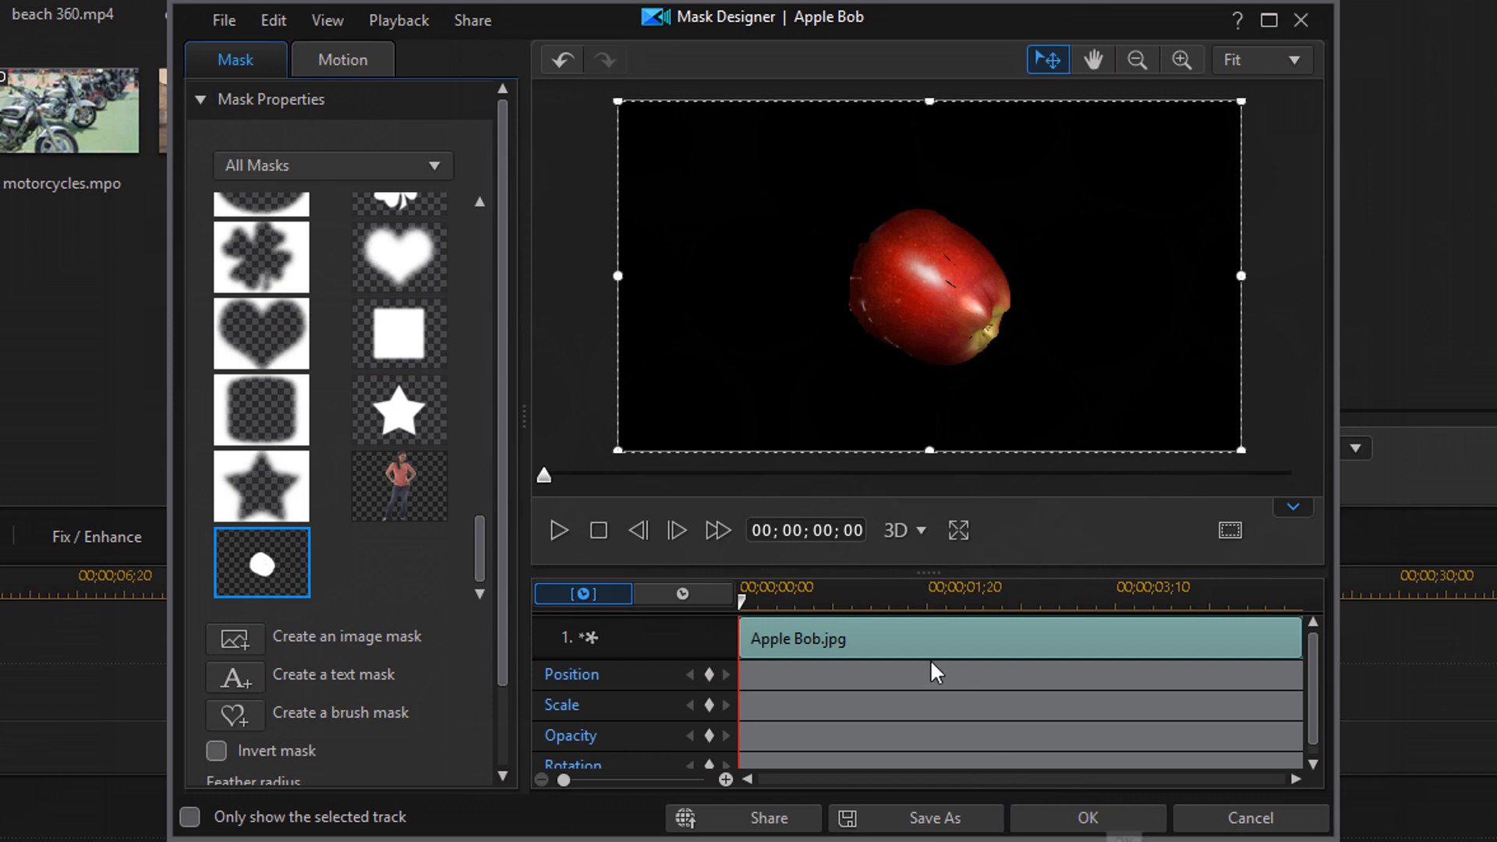
pyautogui.click(958, 530)
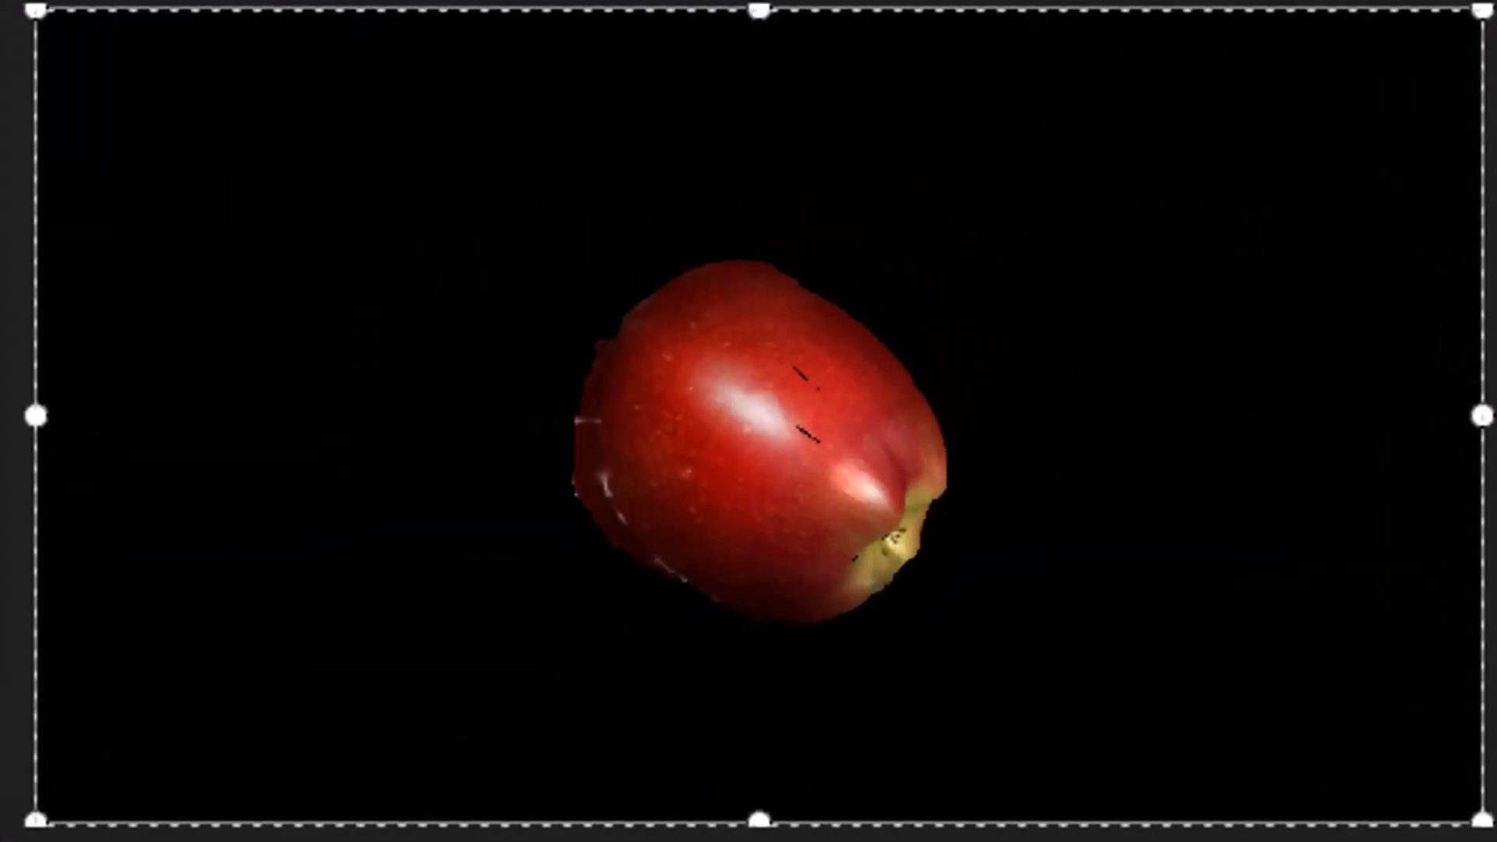
pyautogui.moveTo(886, 412)
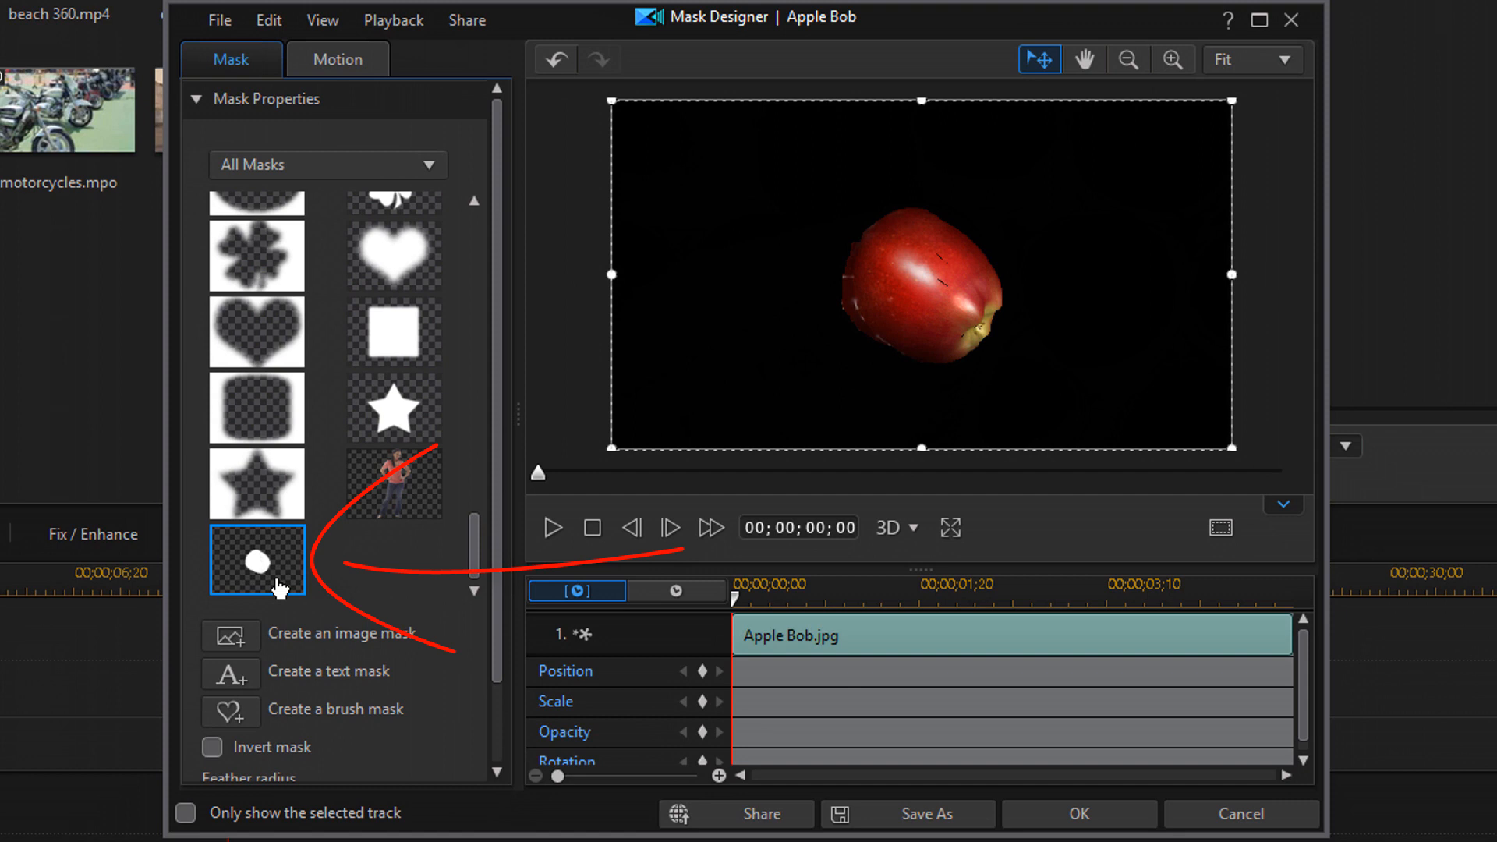
pyautogui.moveTo(270, 585)
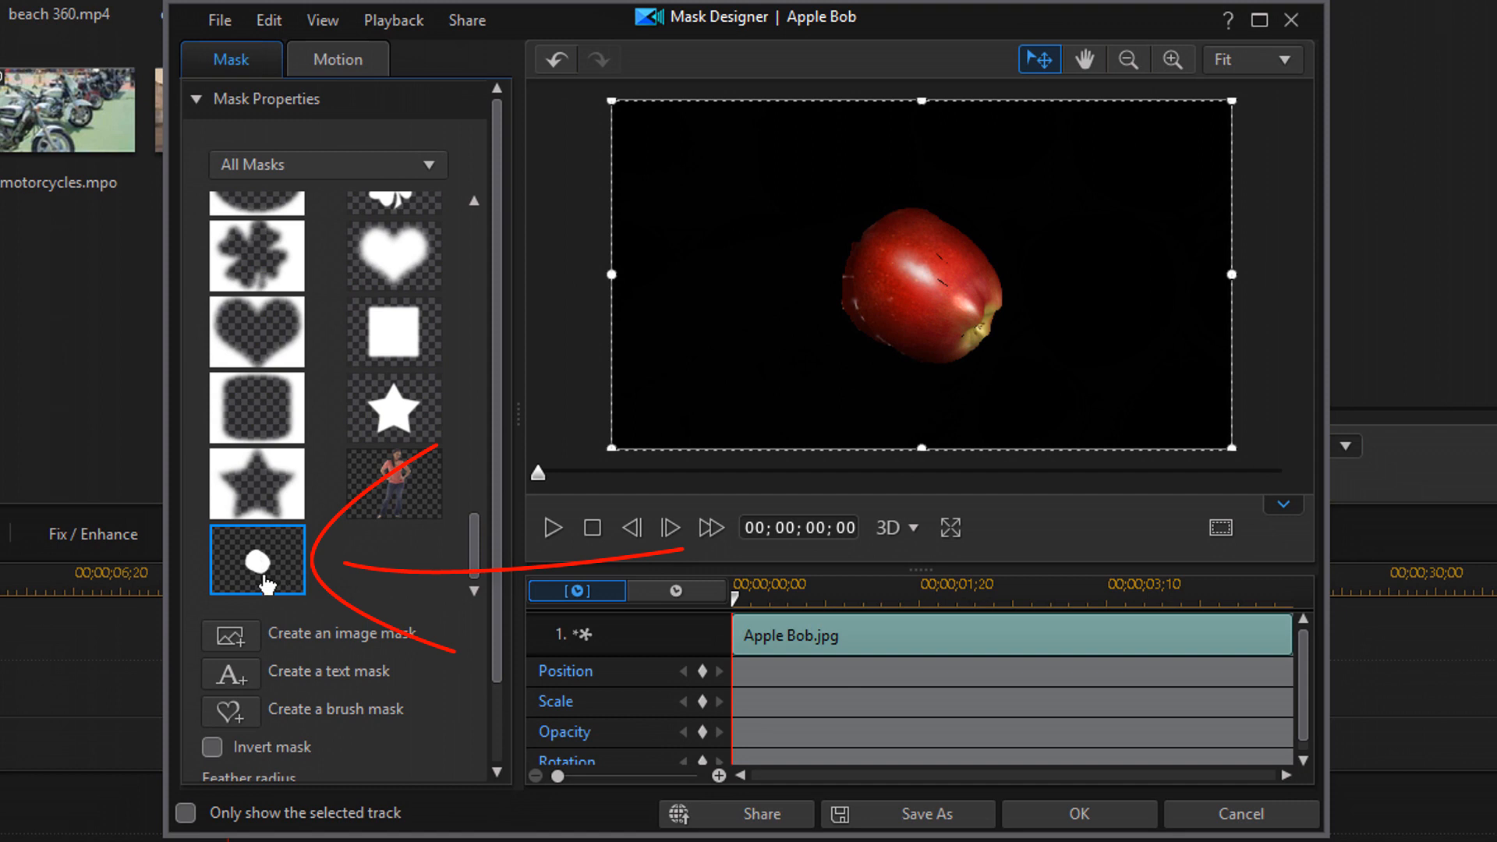
pyautogui.rightClick(256, 560)
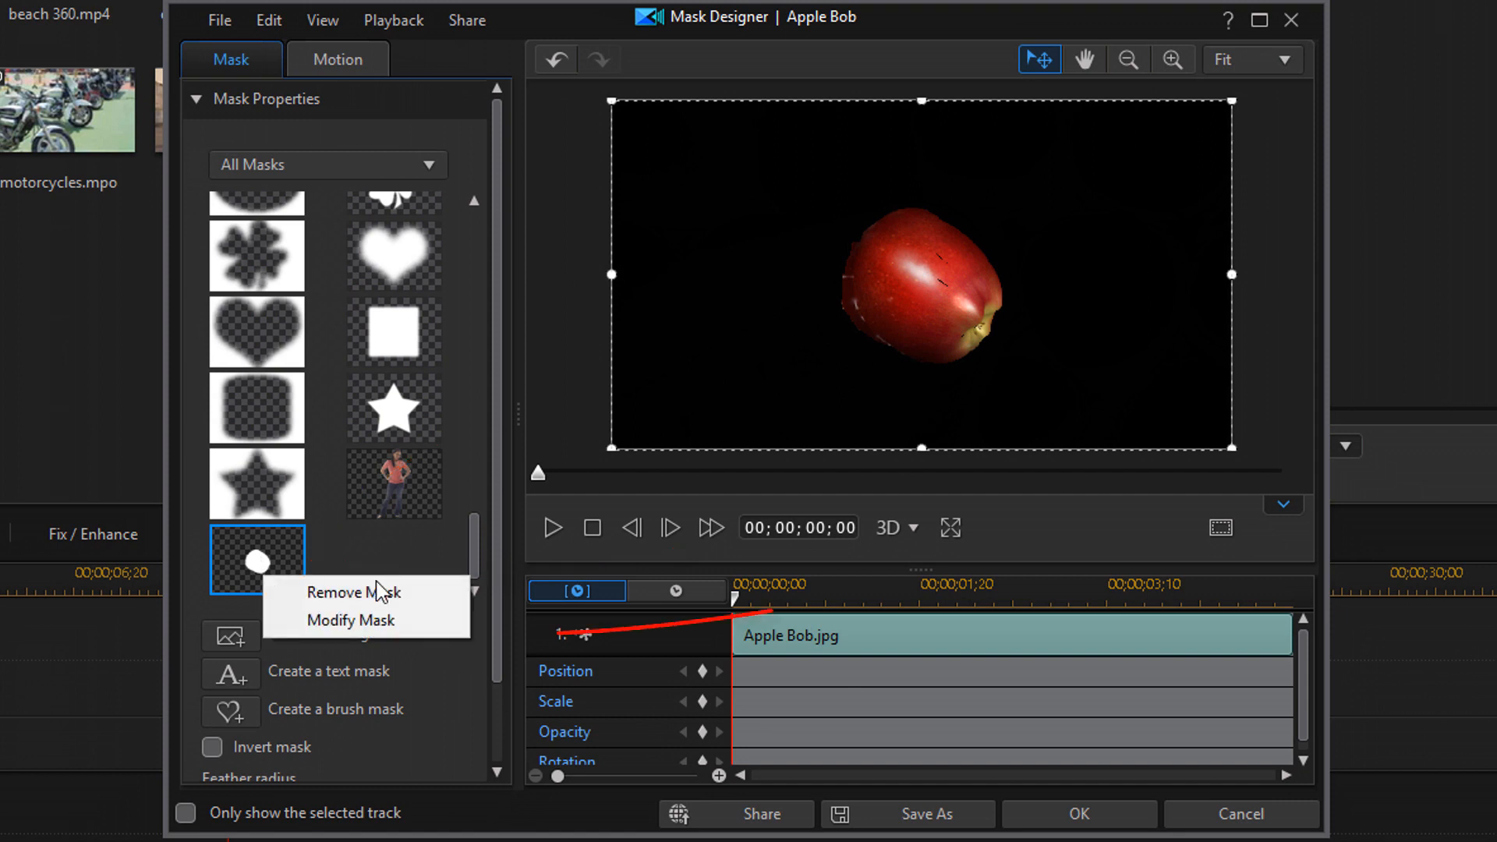
pyautogui.moveTo(358, 620)
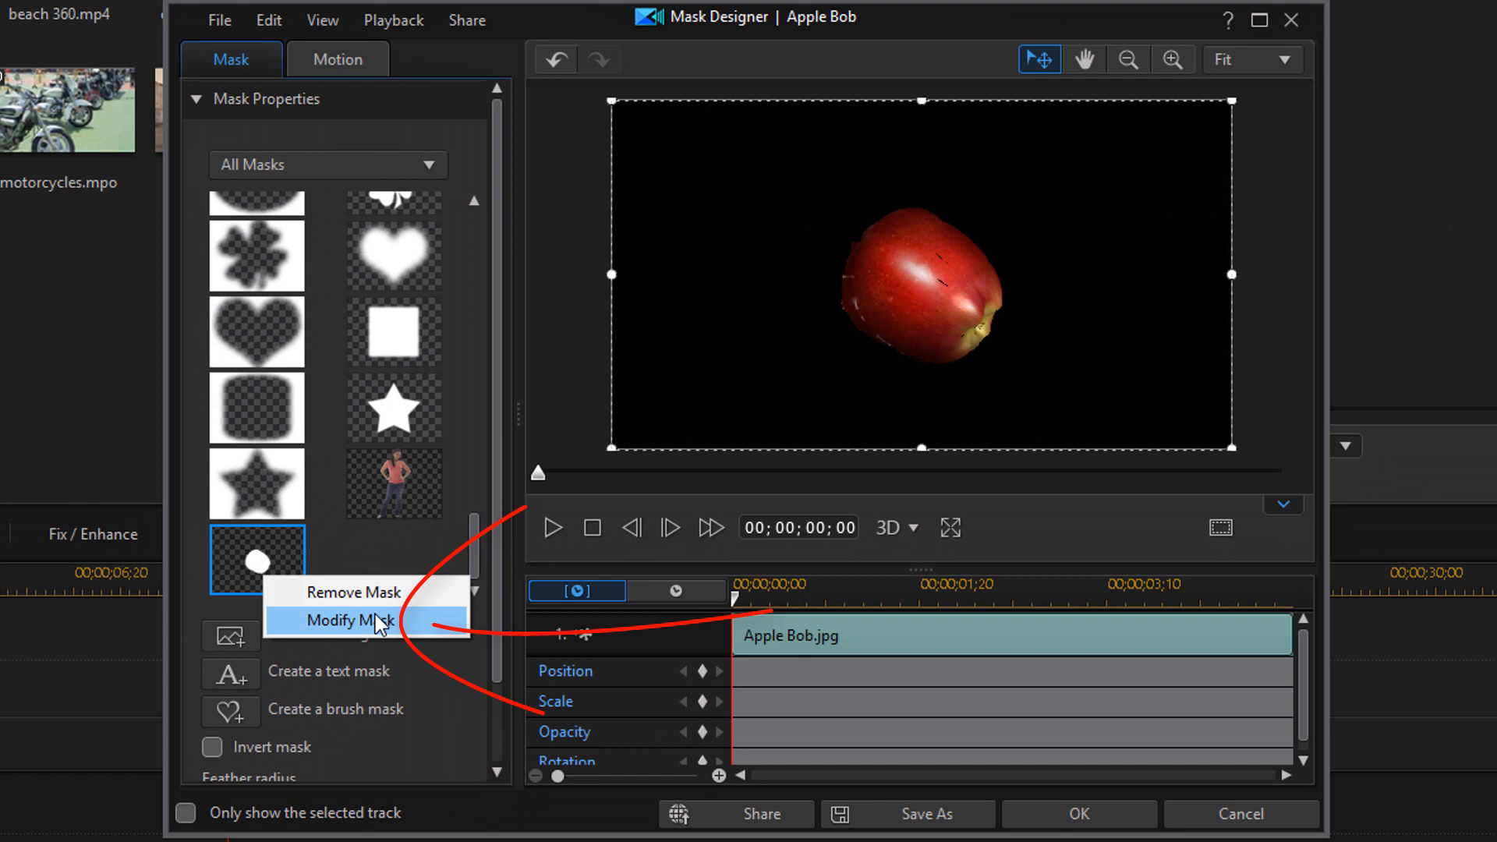
# Step: Choose Modify Mask to reopen the apple mask in the Brush Mask Designer
pyautogui.click(351, 621)
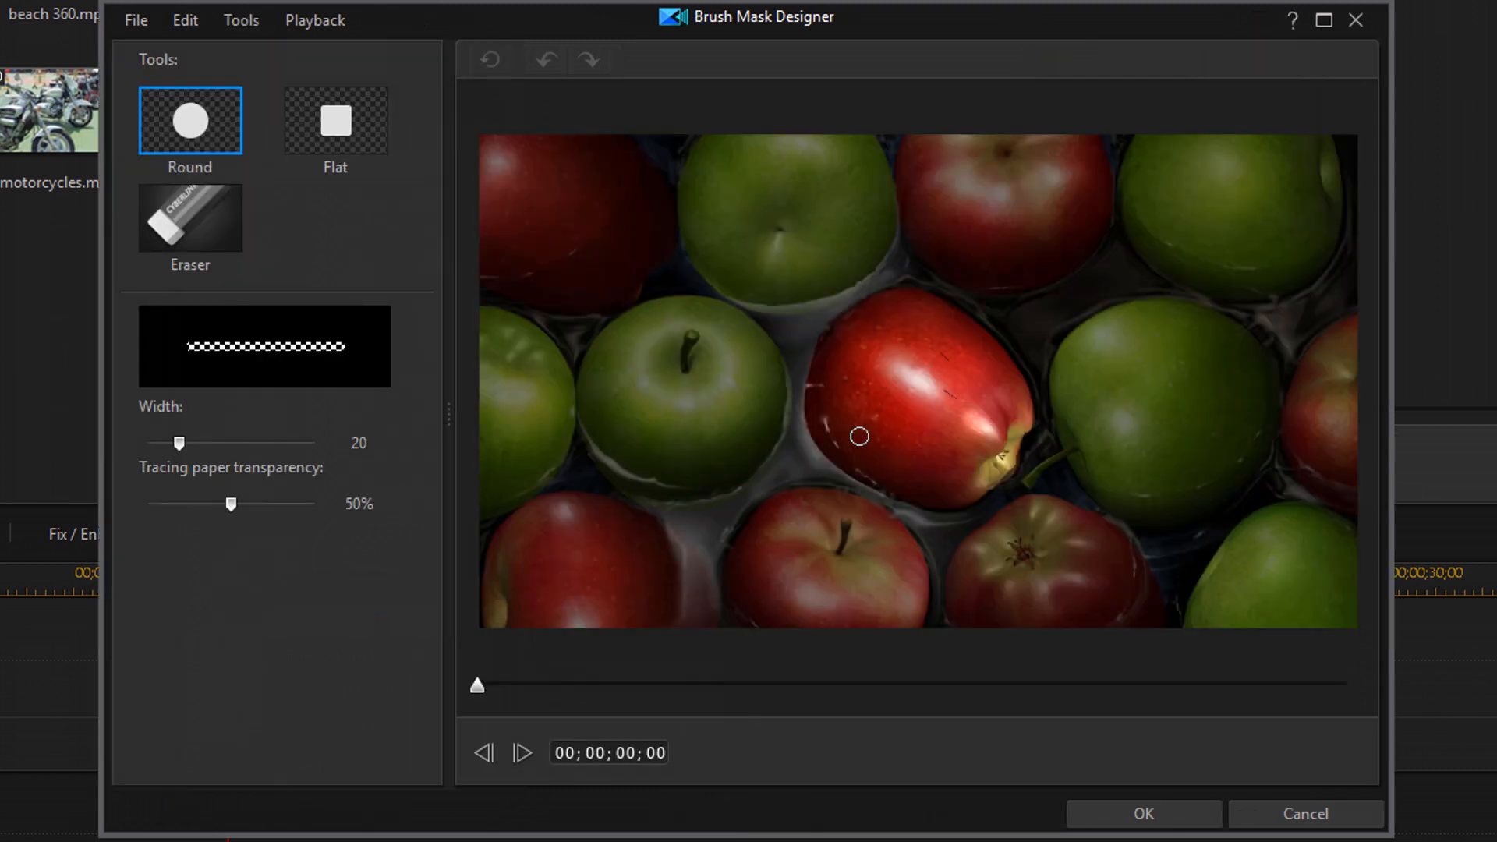
pyautogui.moveTo(343, 368)
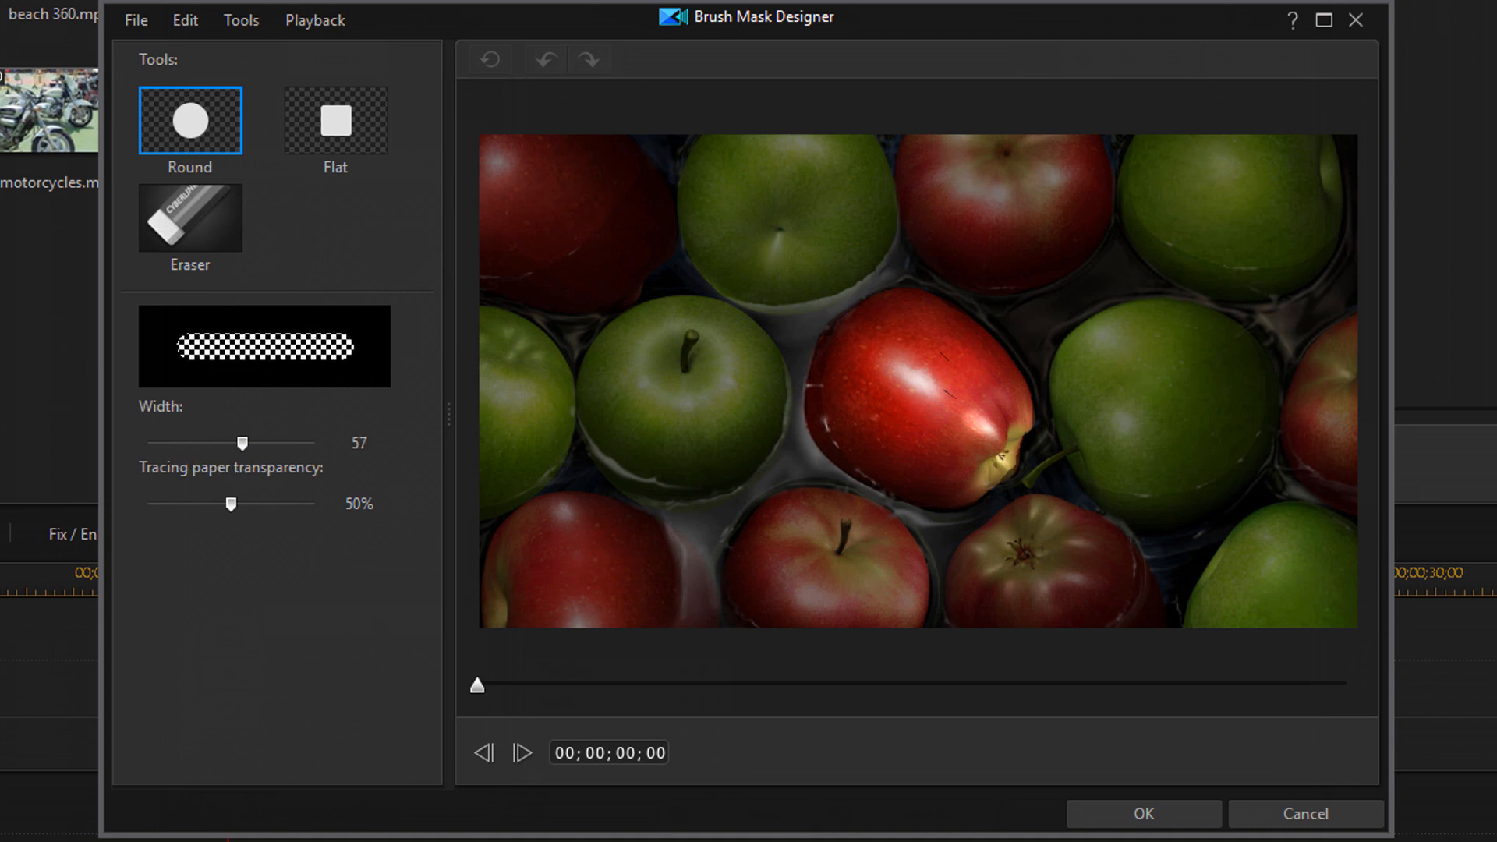
pyautogui.moveTo(925, 382)
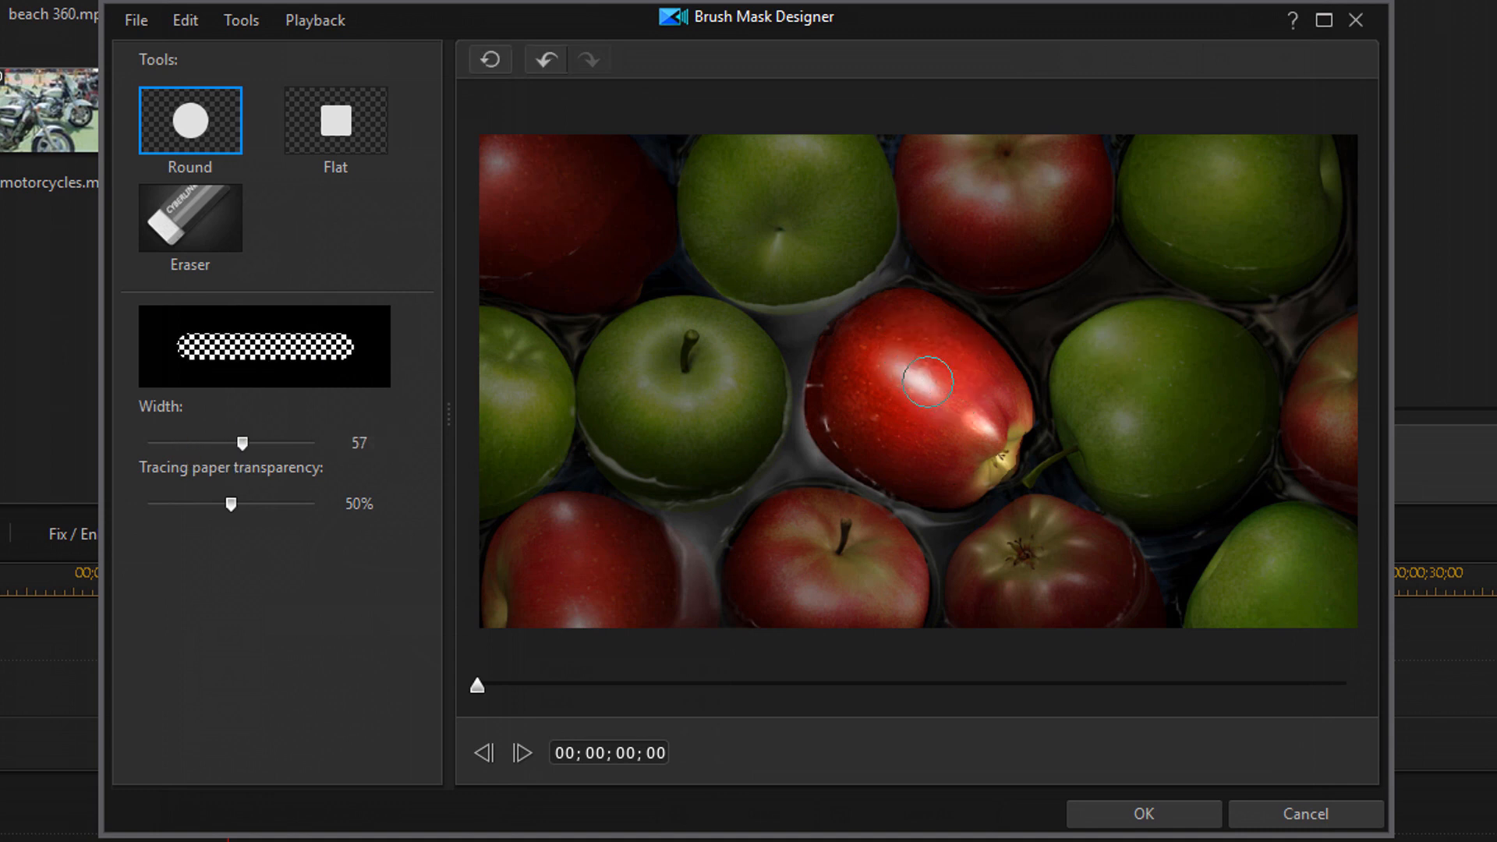
pyautogui.moveTo(976, 441)
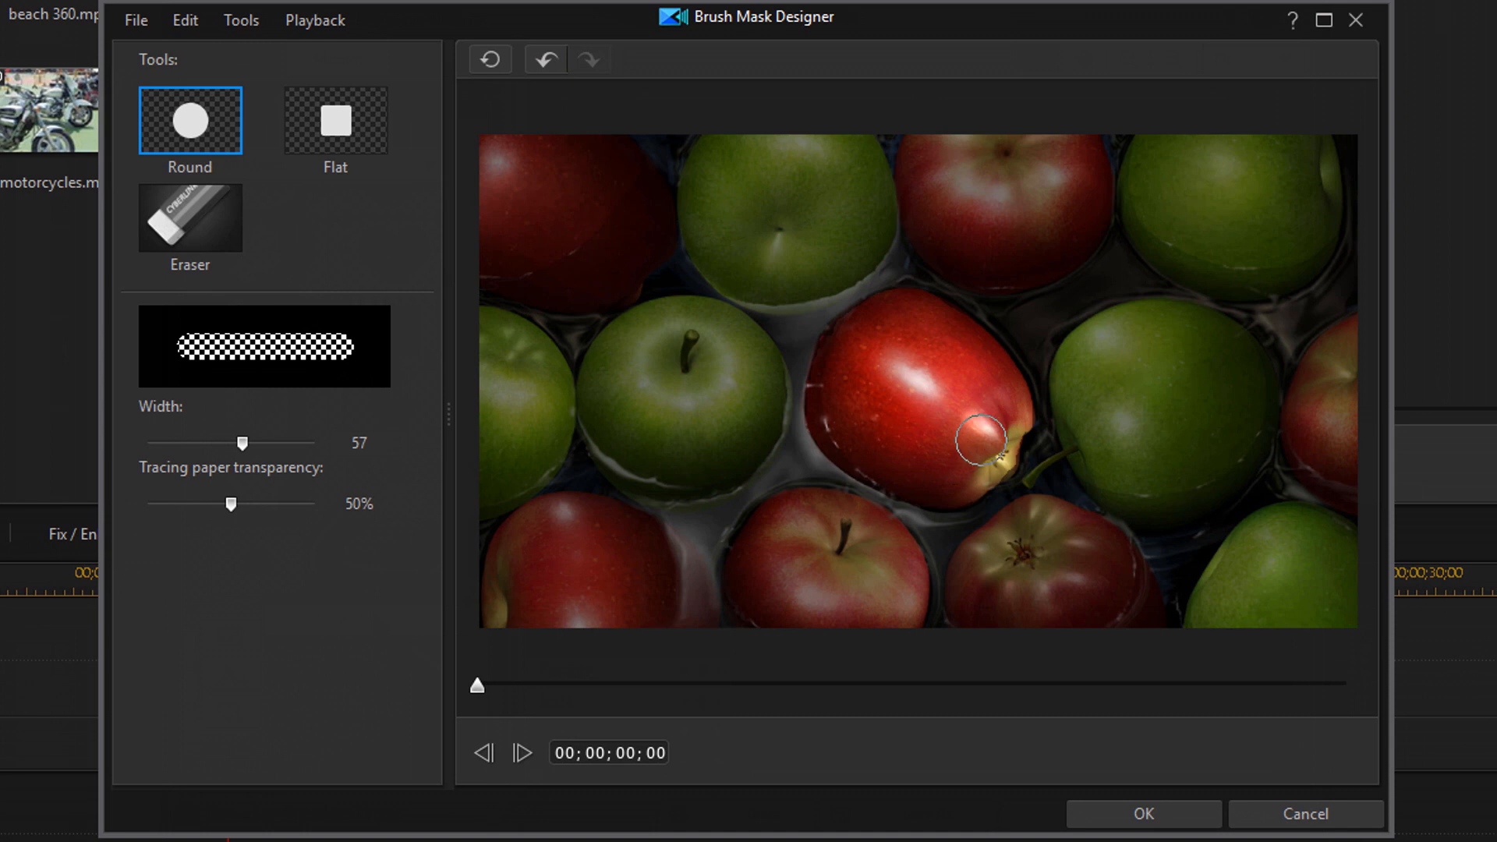
pyautogui.moveTo(908, 360)
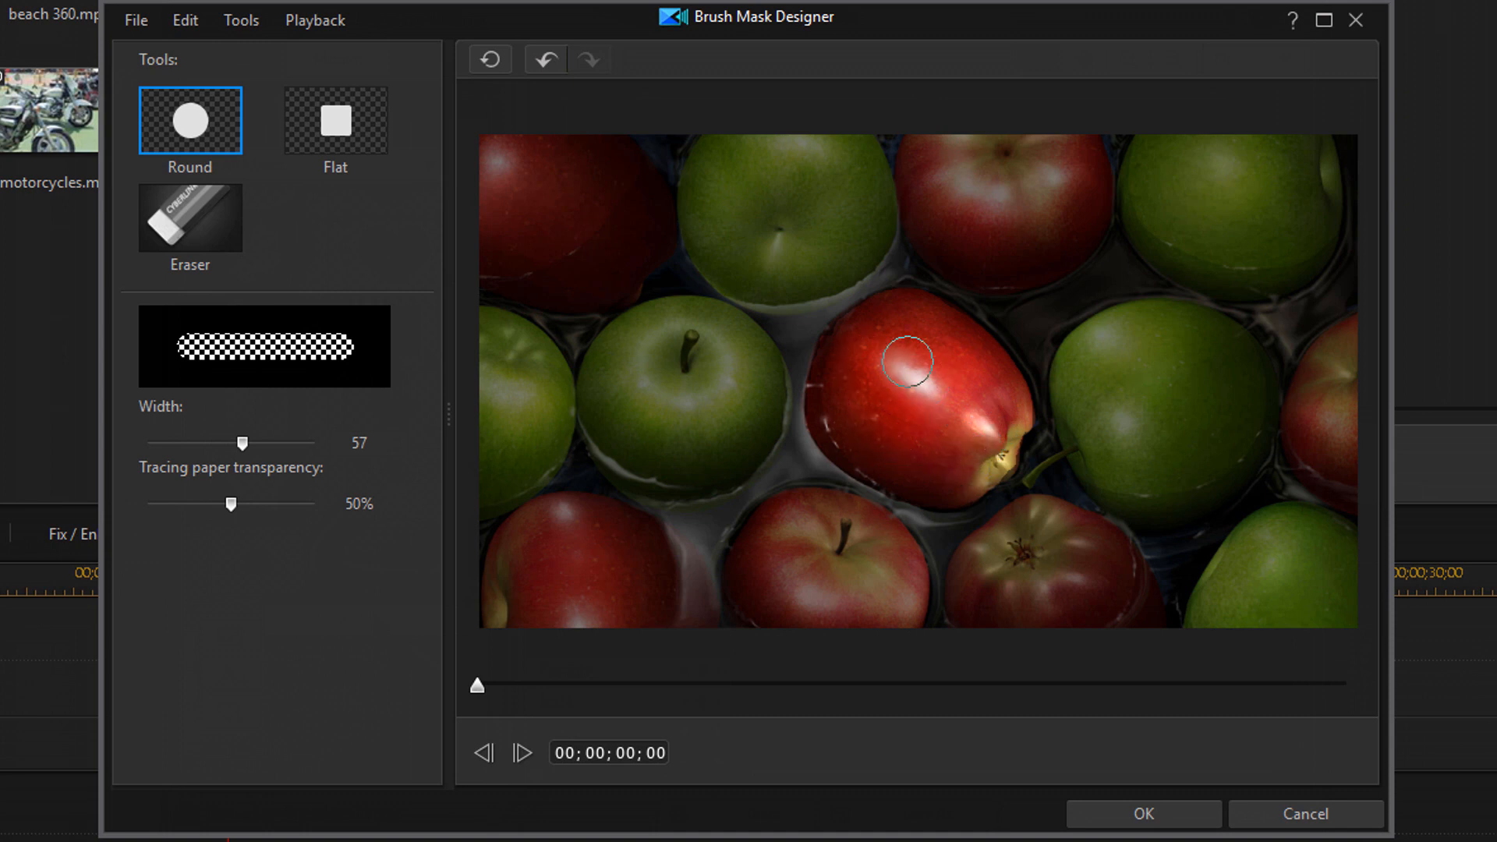
pyautogui.moveTo(846, 360)
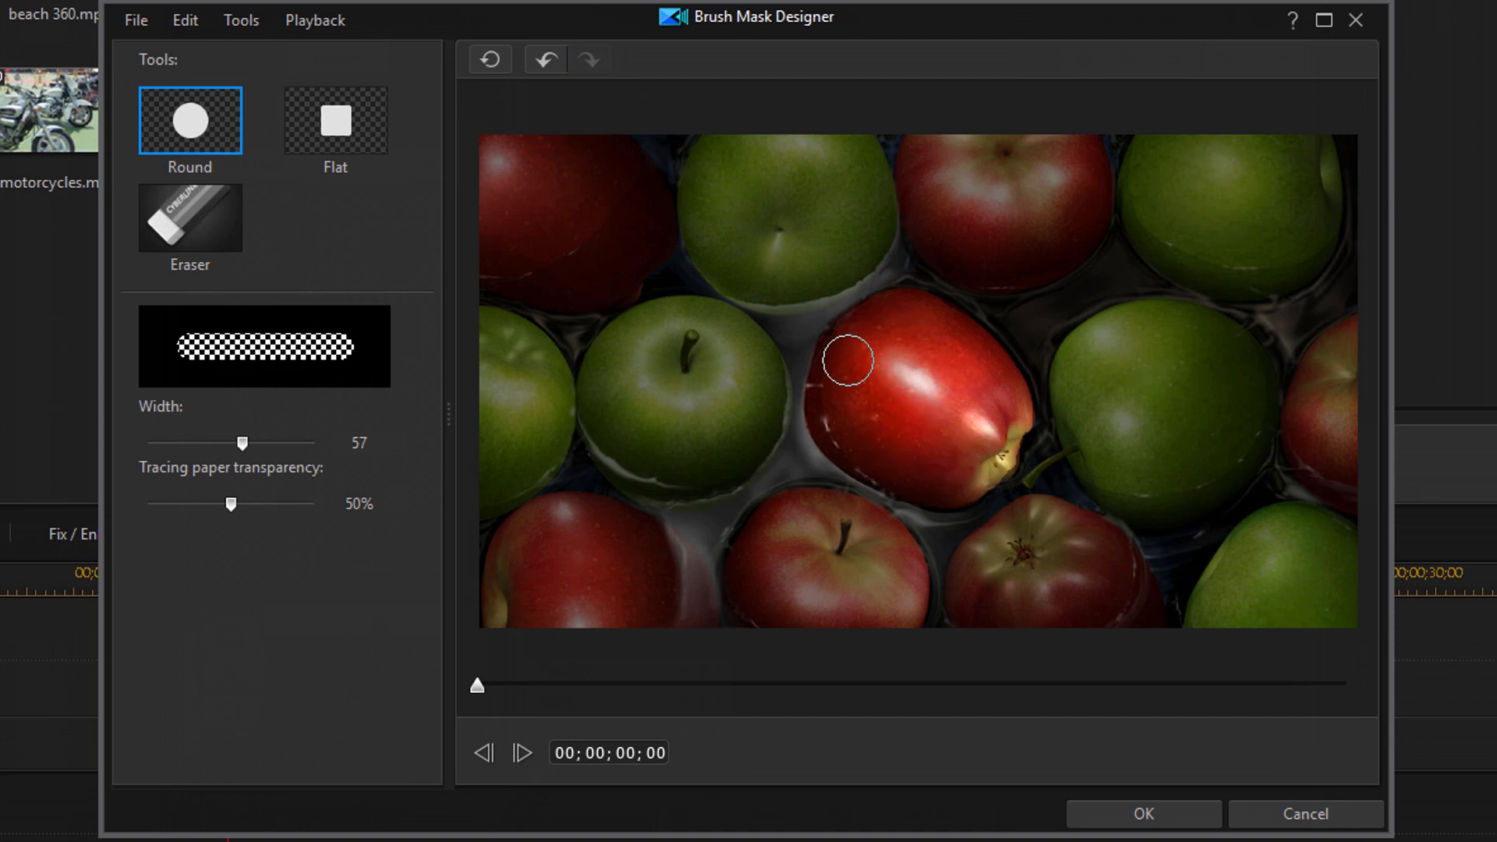
pyautogui.moveTo(900, 464)
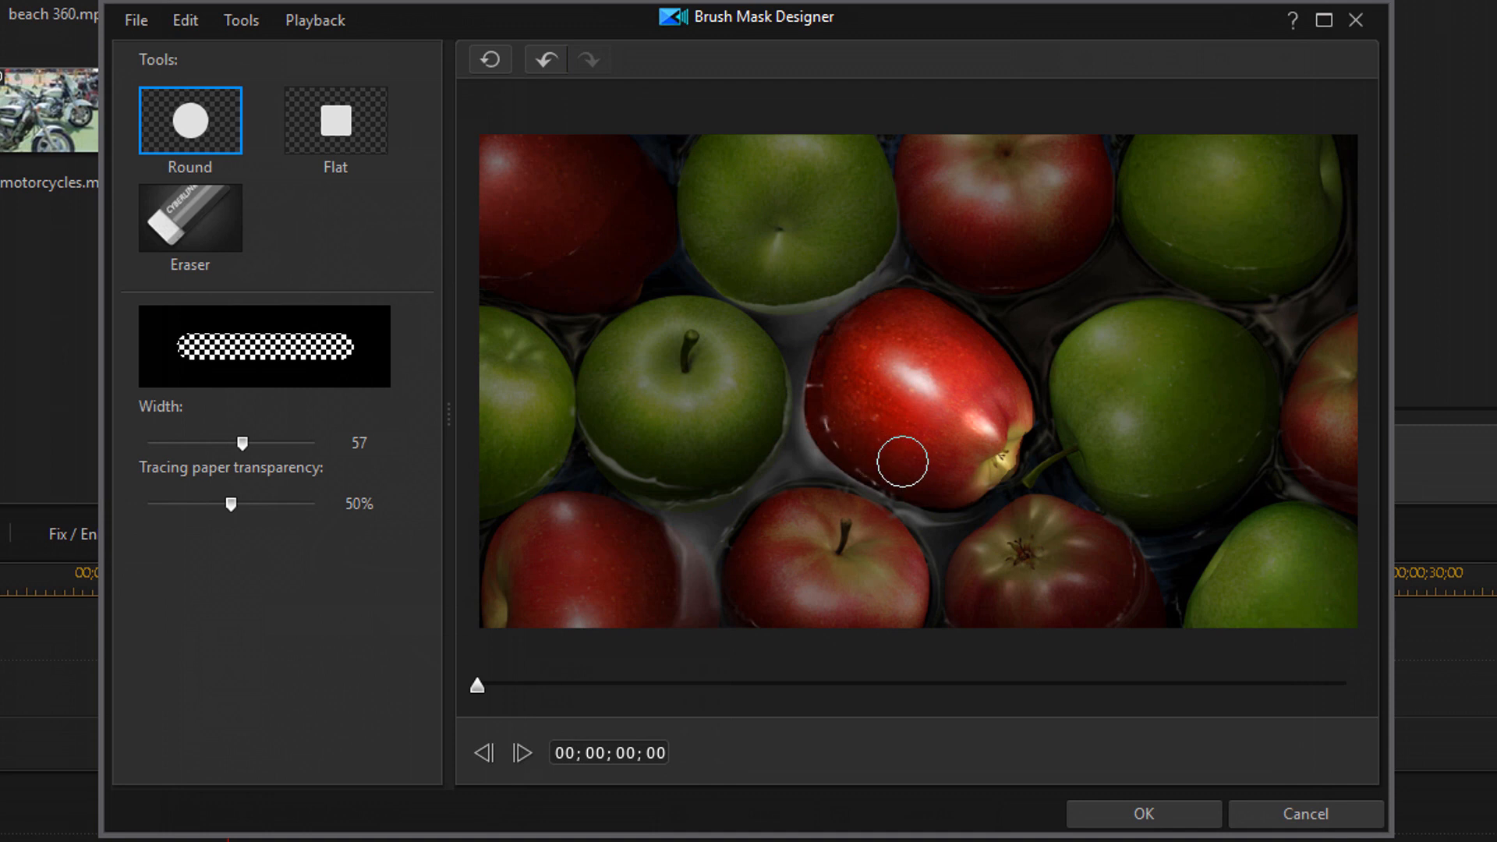
pyautogui.moveTo(940, 360)
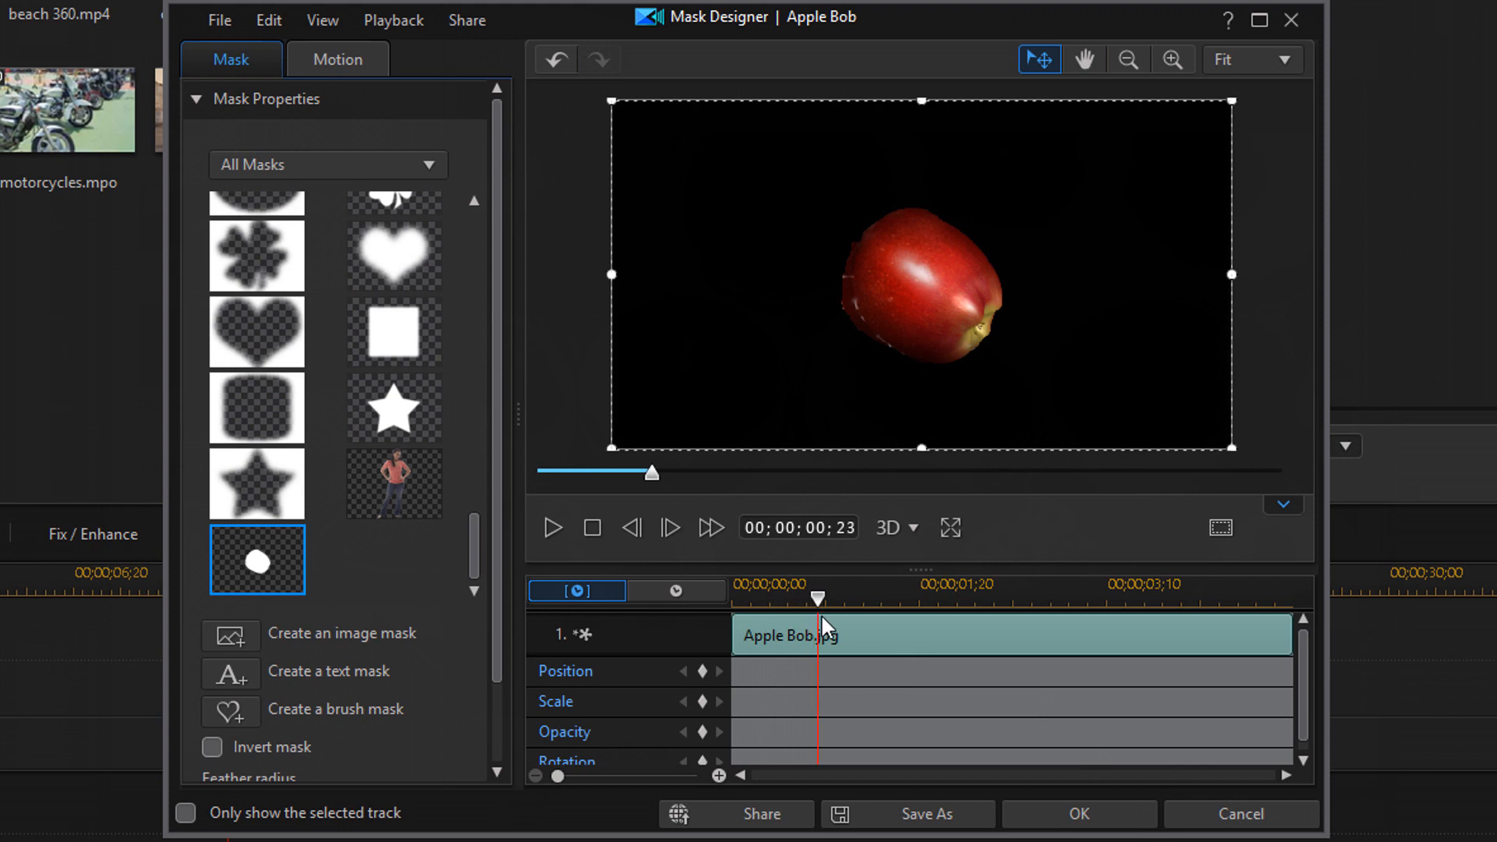
pyautogui.moveTo(598, 669)
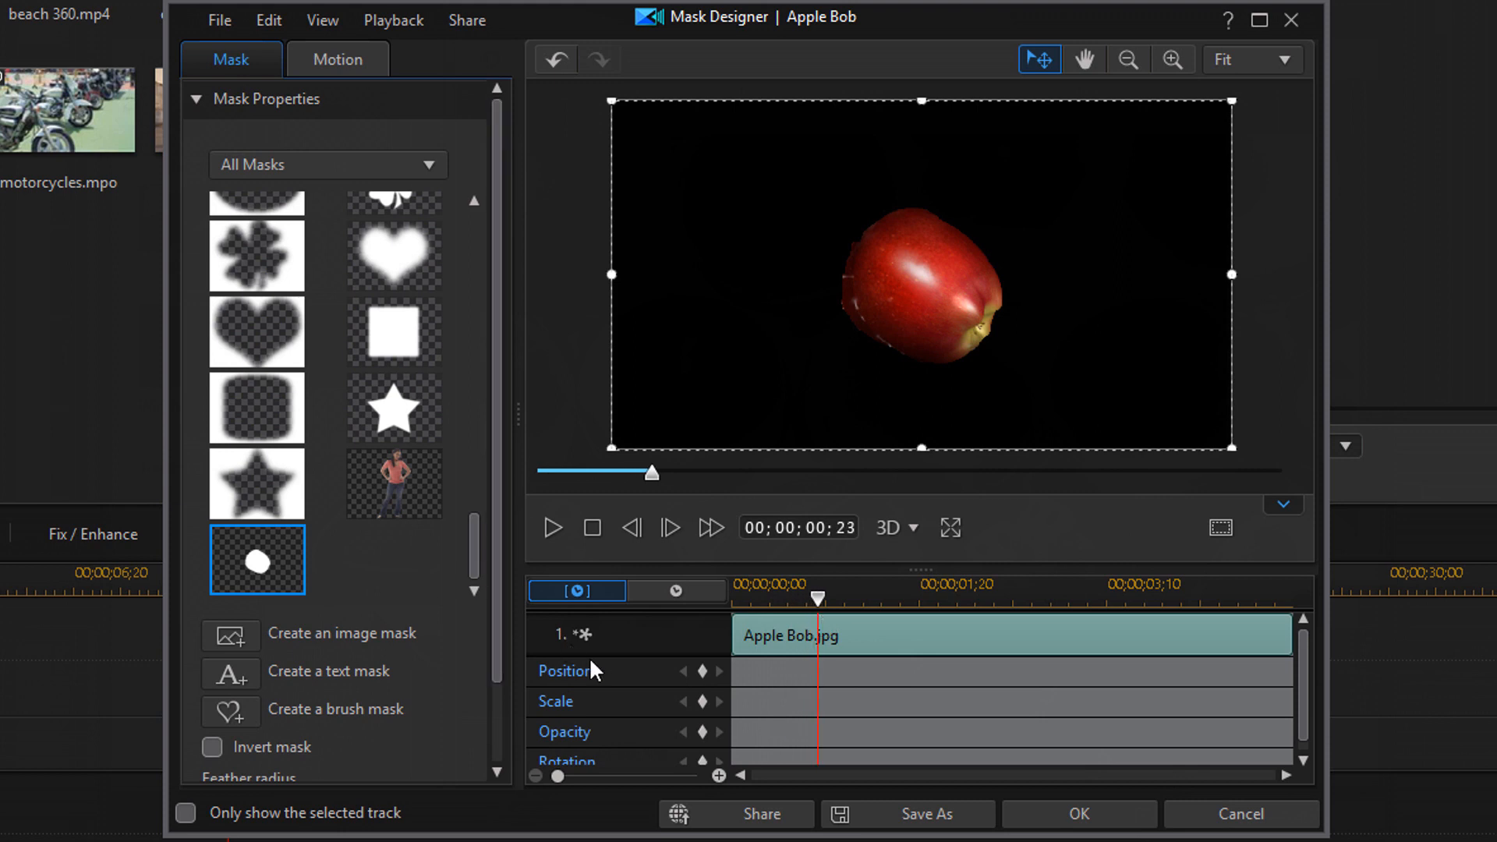
pyautogui.moveTo(524, 652)
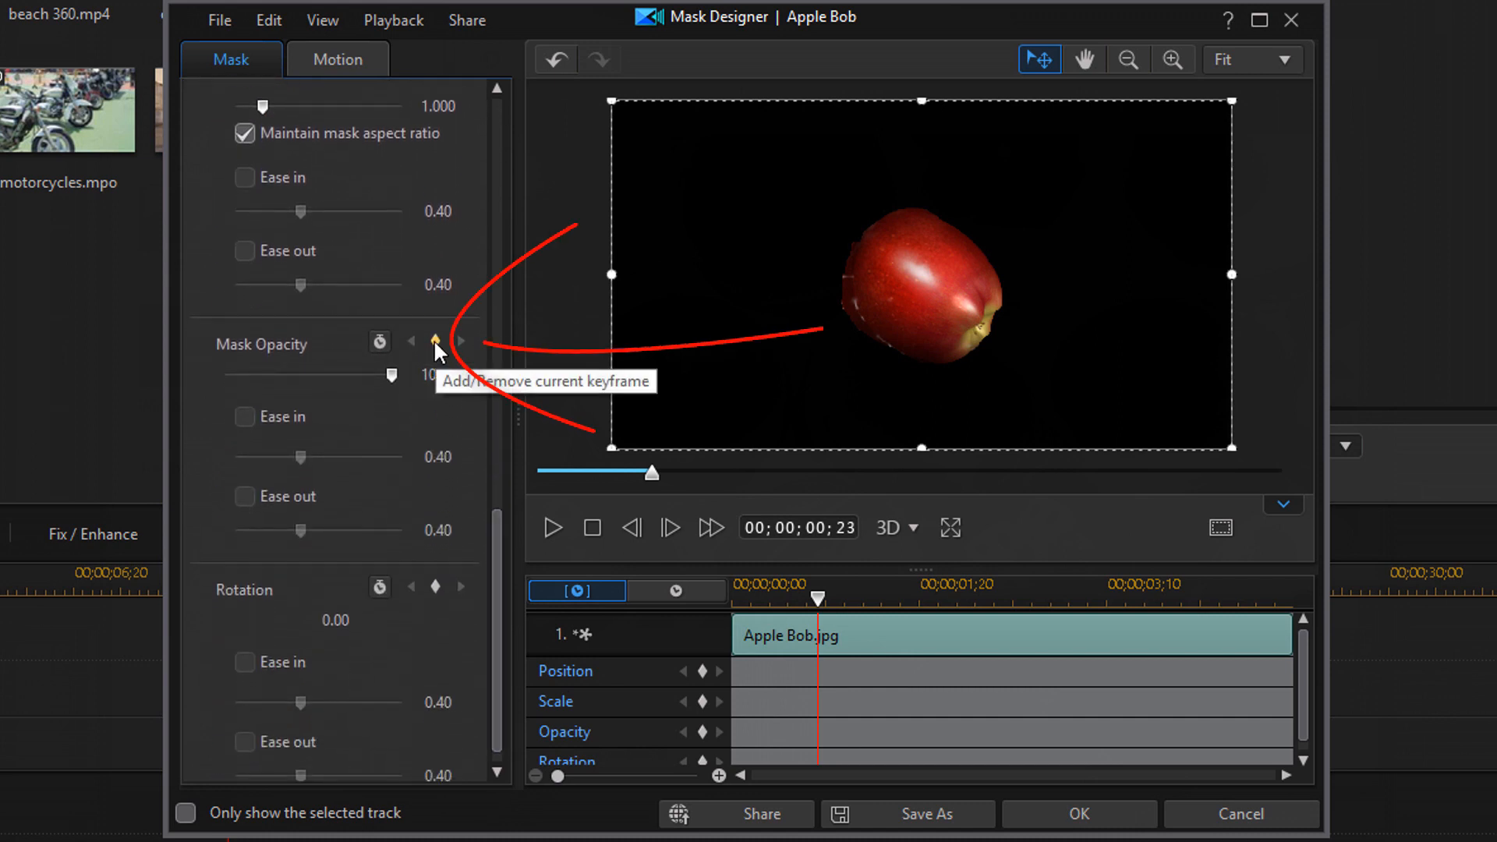
# Step: Add a Mask Opacity keyframe near the clip start
pyautogui.click(435, 341)
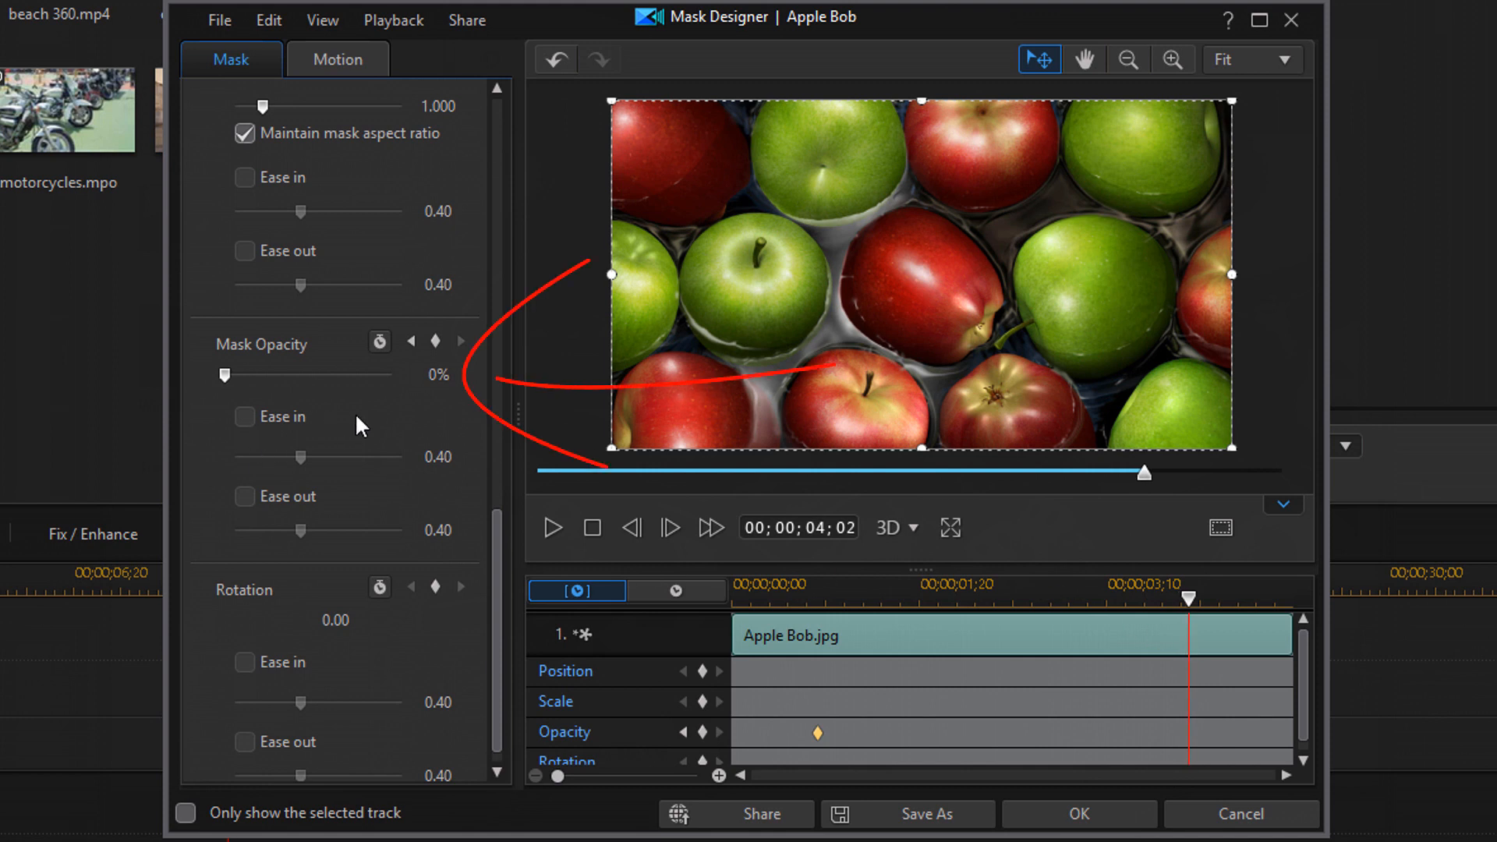
pyautogui.moveTo(224, 374)
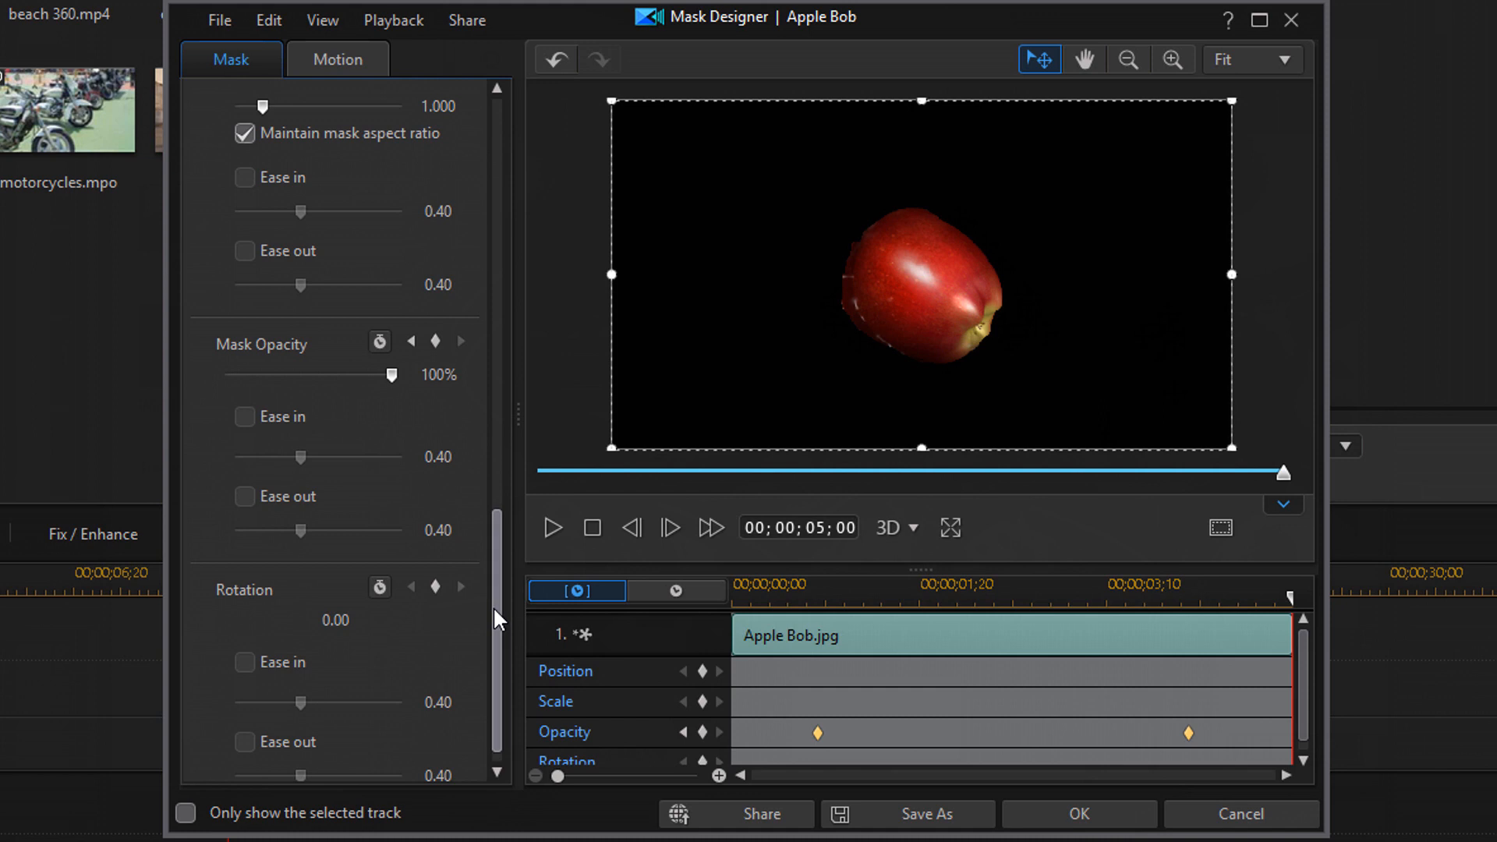
# Step: Set the apple mask's feather radius to 10 in Mask Properties
pyautogui.scroll(3)
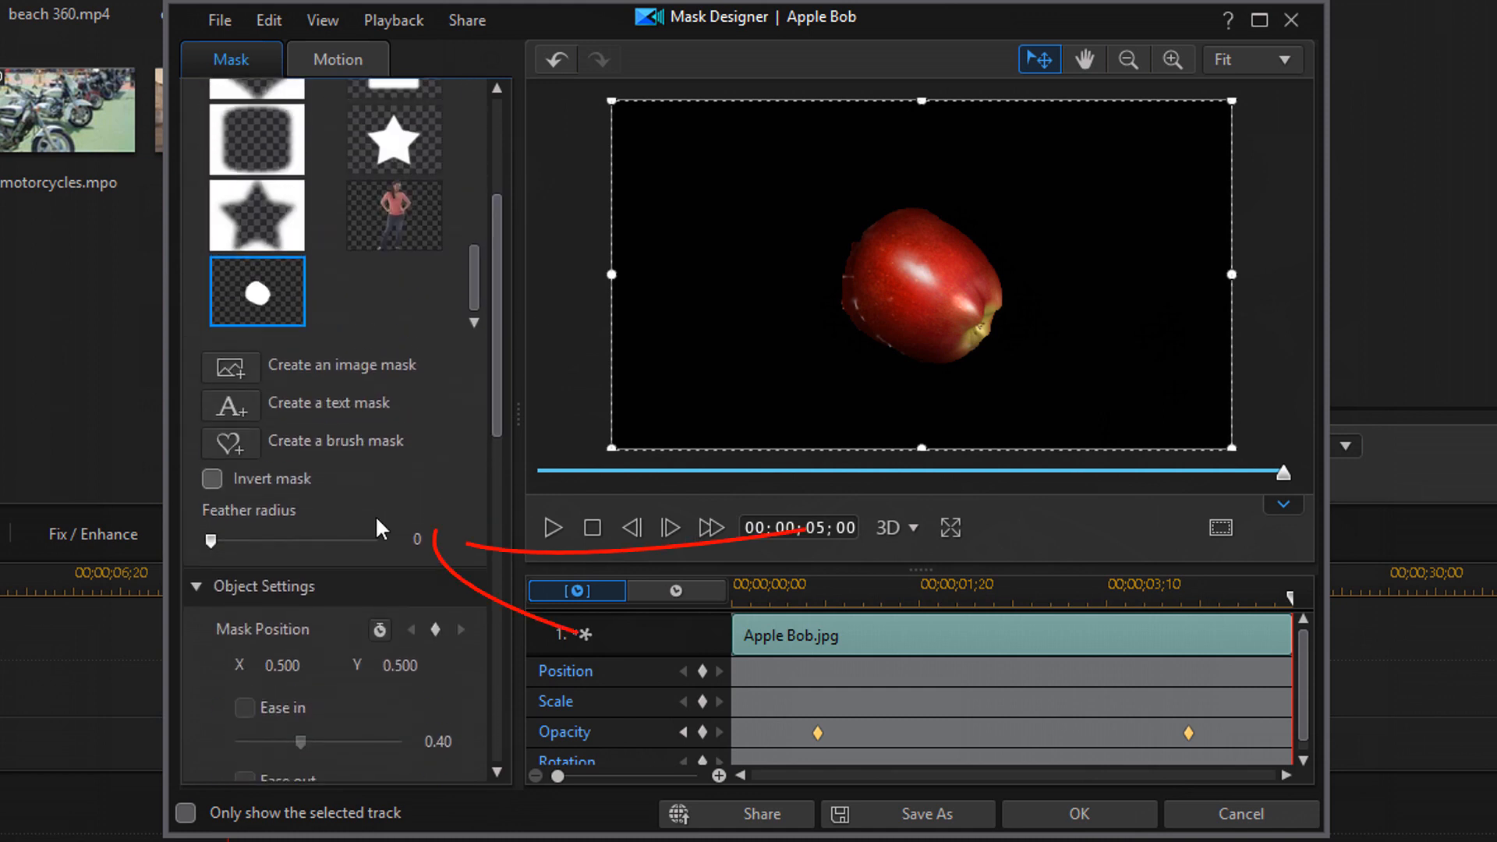
pyautogui.moveTo(211, 541)
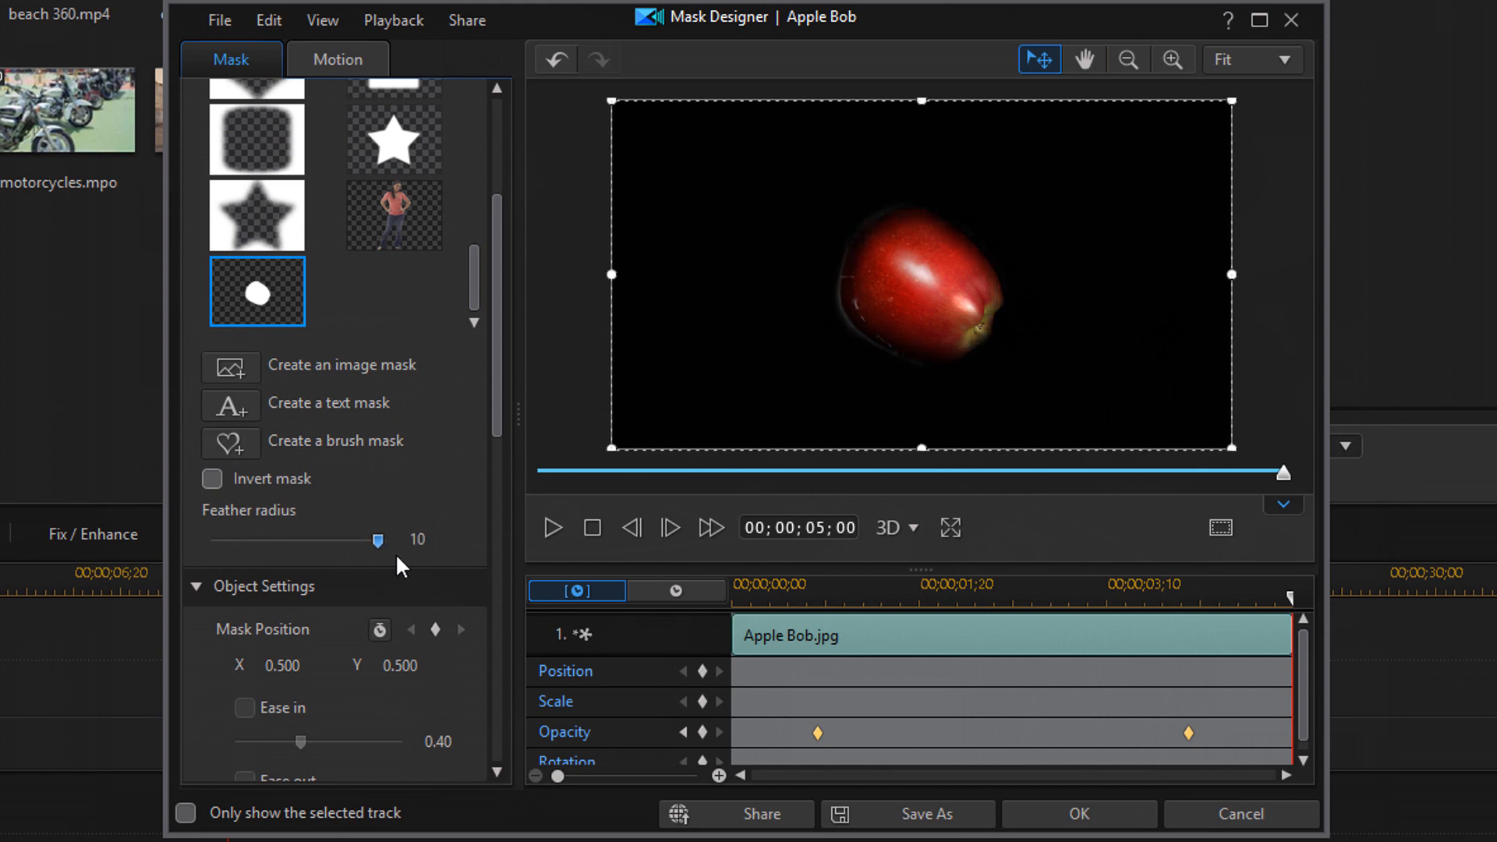
pyautogui.moveTo(818, 317)
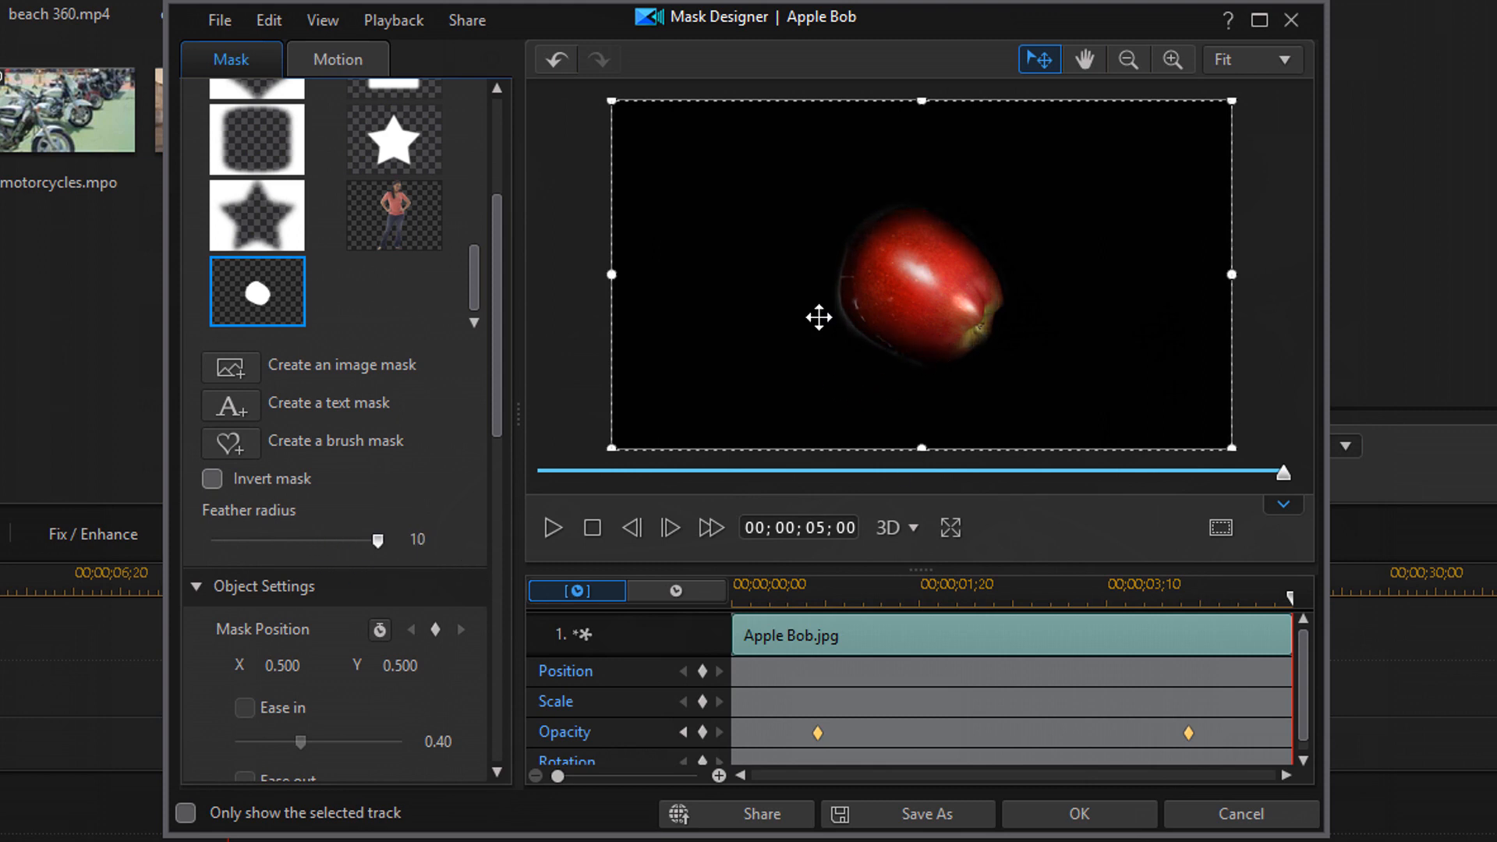
pyautogui.moveTo(868, 248)
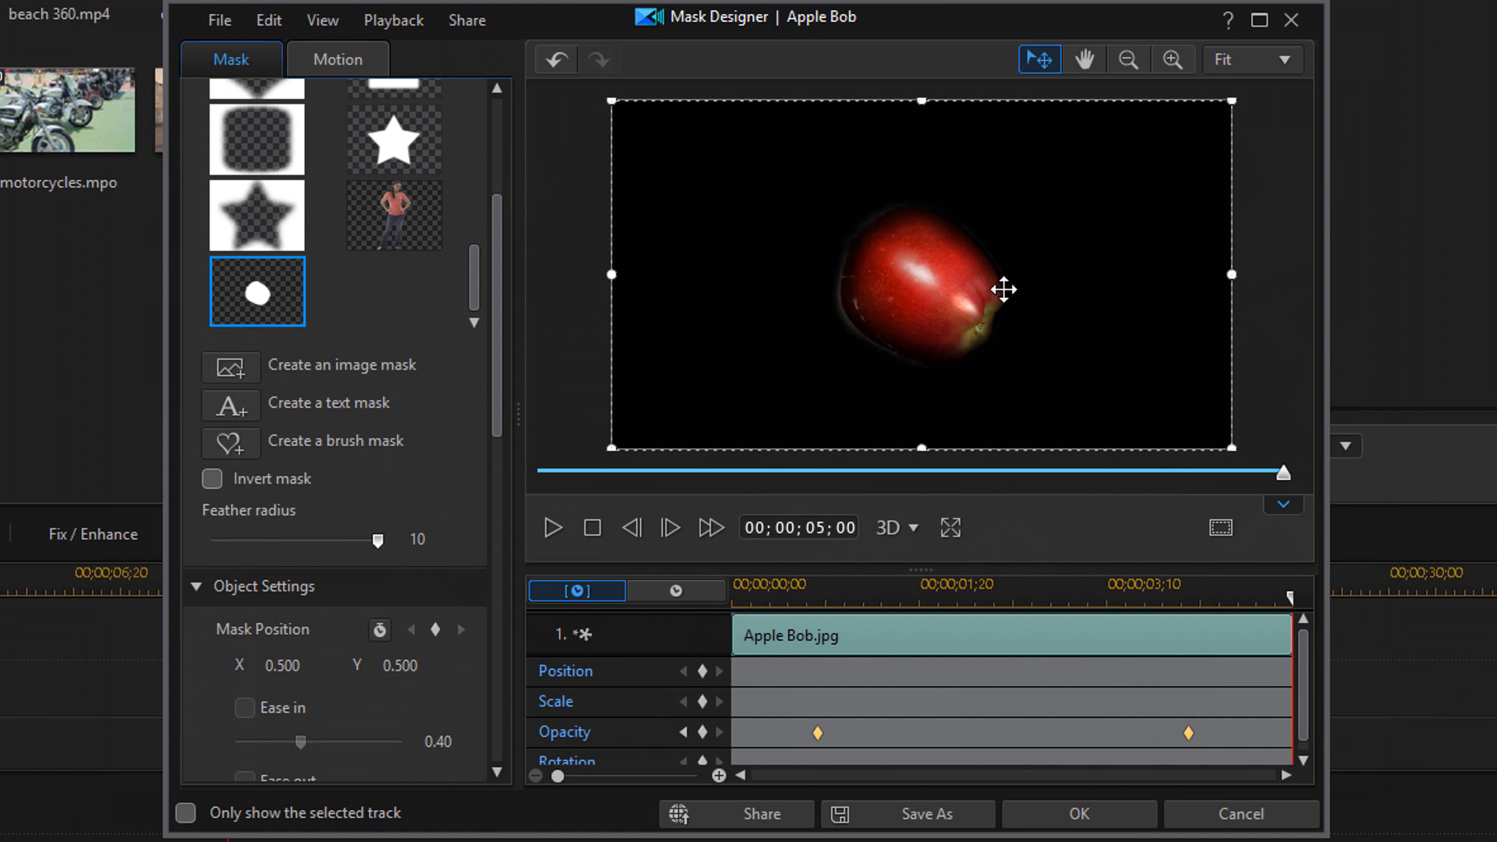
pyautogui.moveTo(1268, 606)
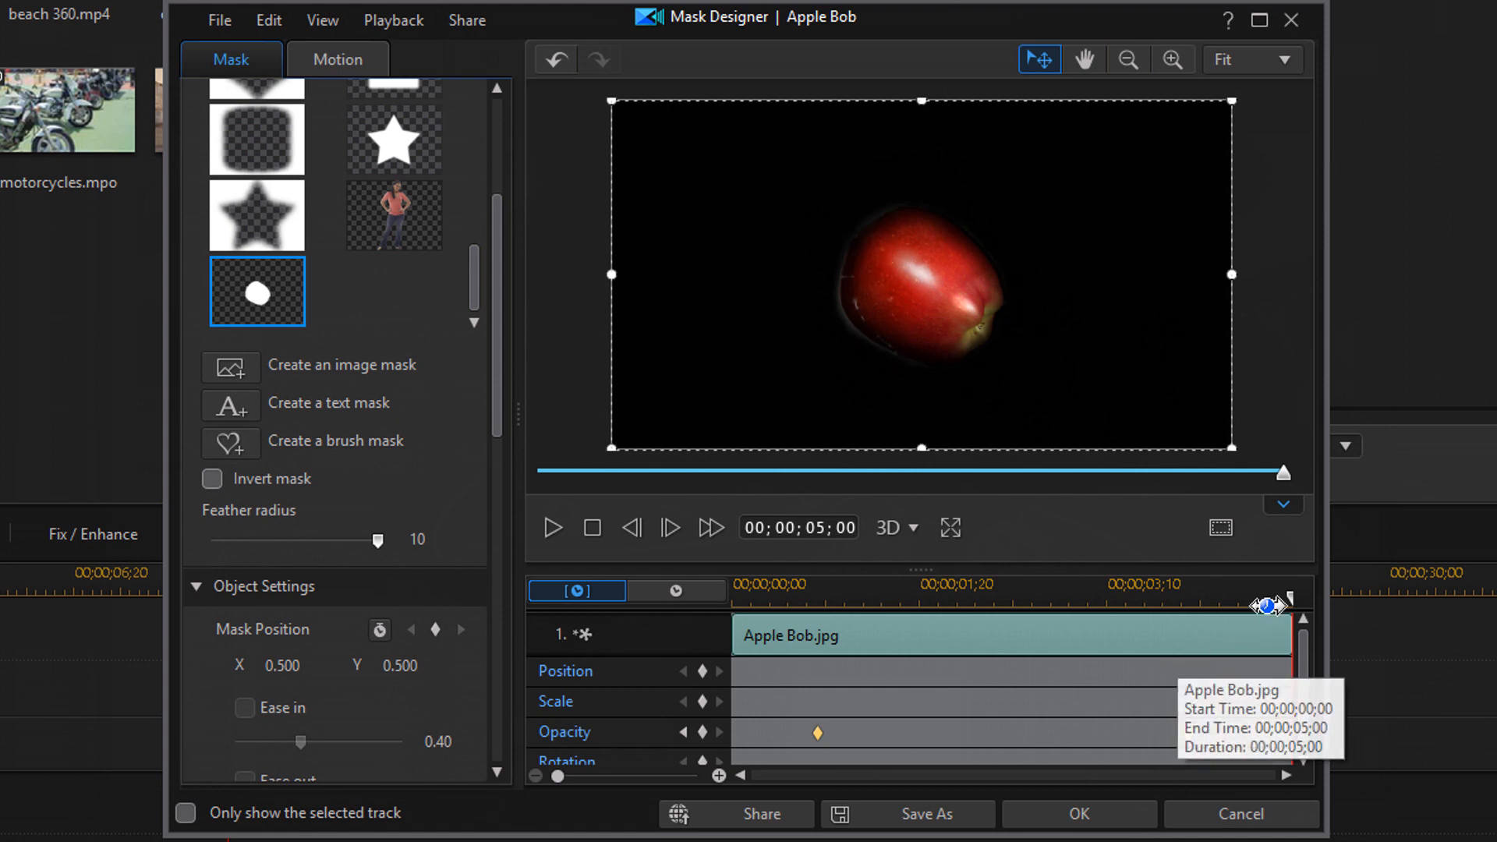
pyautogui.click(1158, 599)
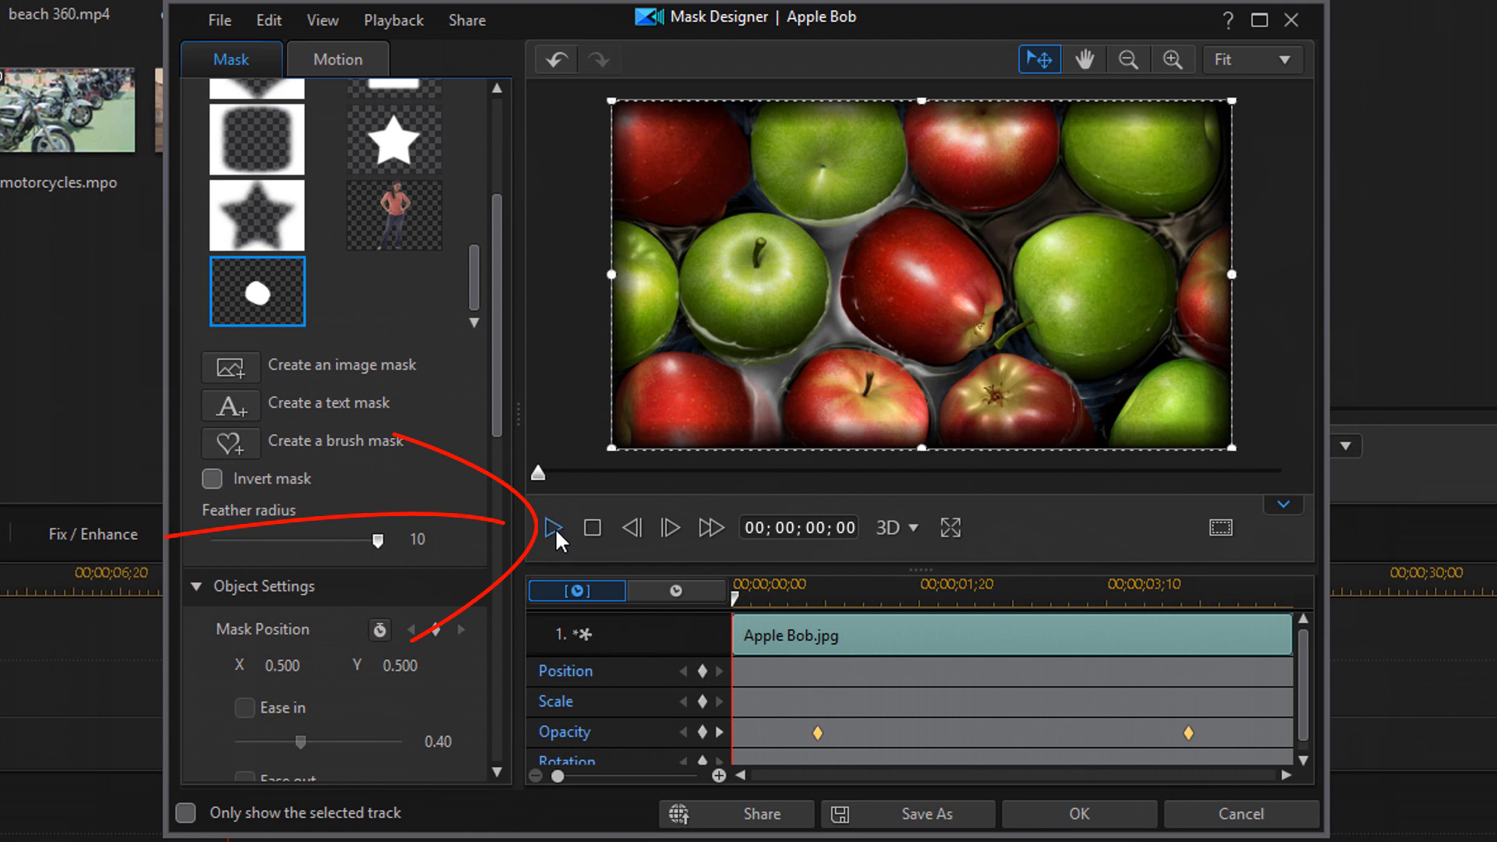
# Step: Play the feathered mask preview, stop it, and confirm OK to return to the timeline
pyautogui.click(555, 527)
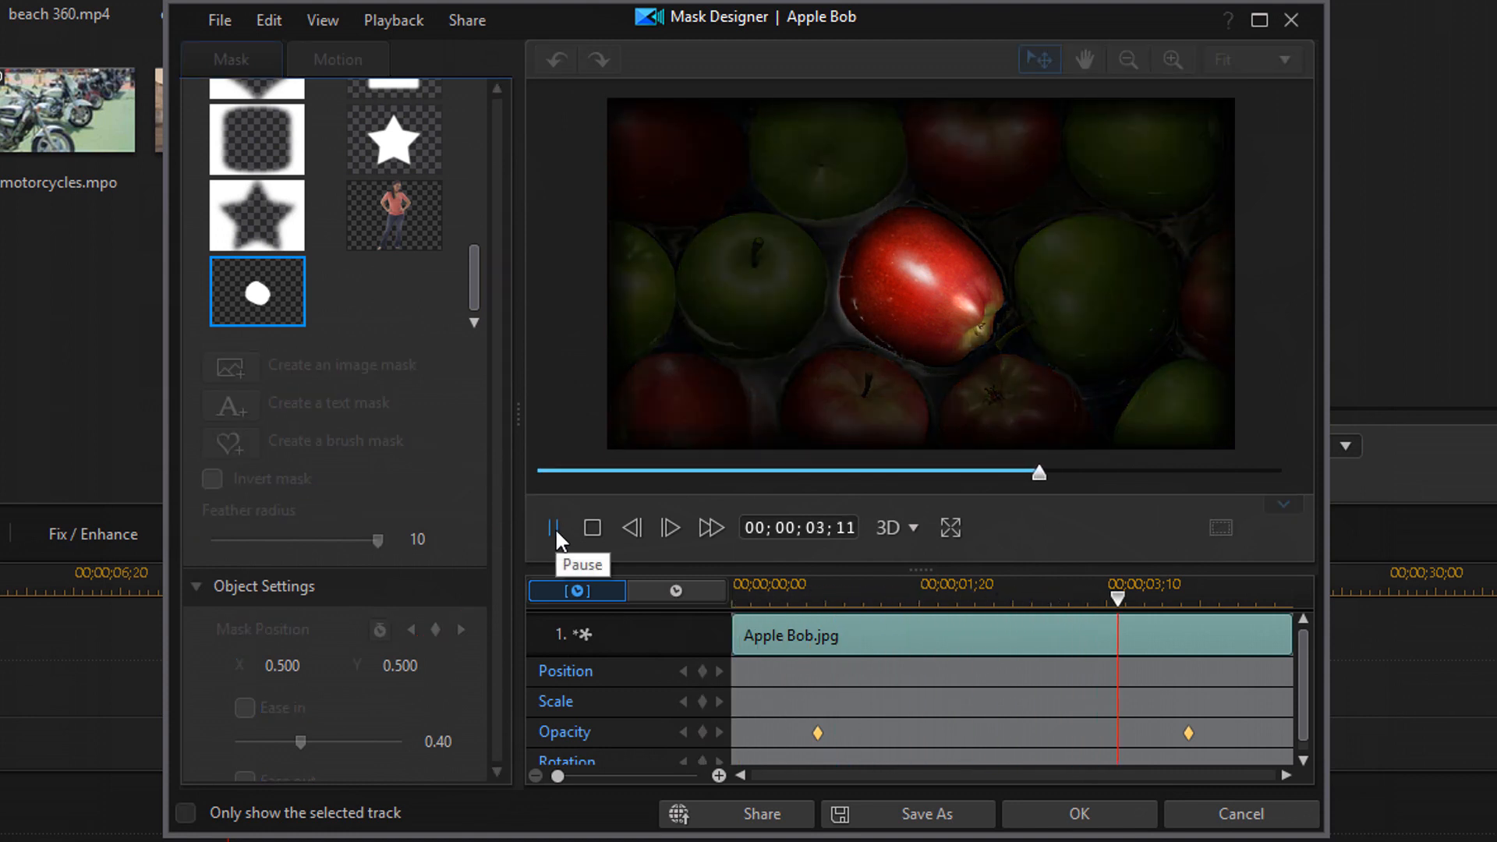
pyautogui.click(591, 527)
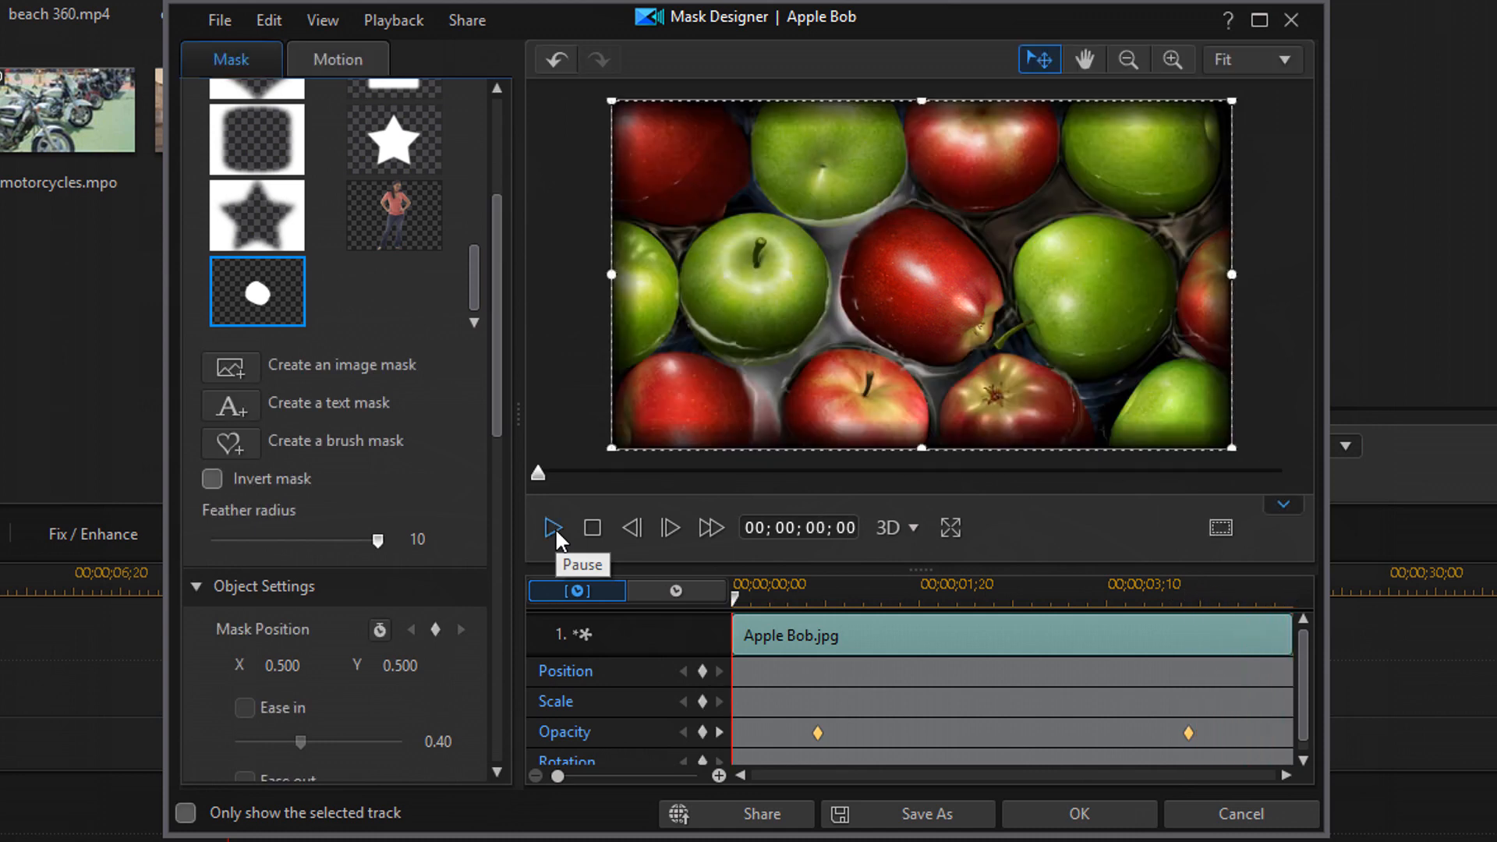
pyautogui.moveTo(1087, 732)
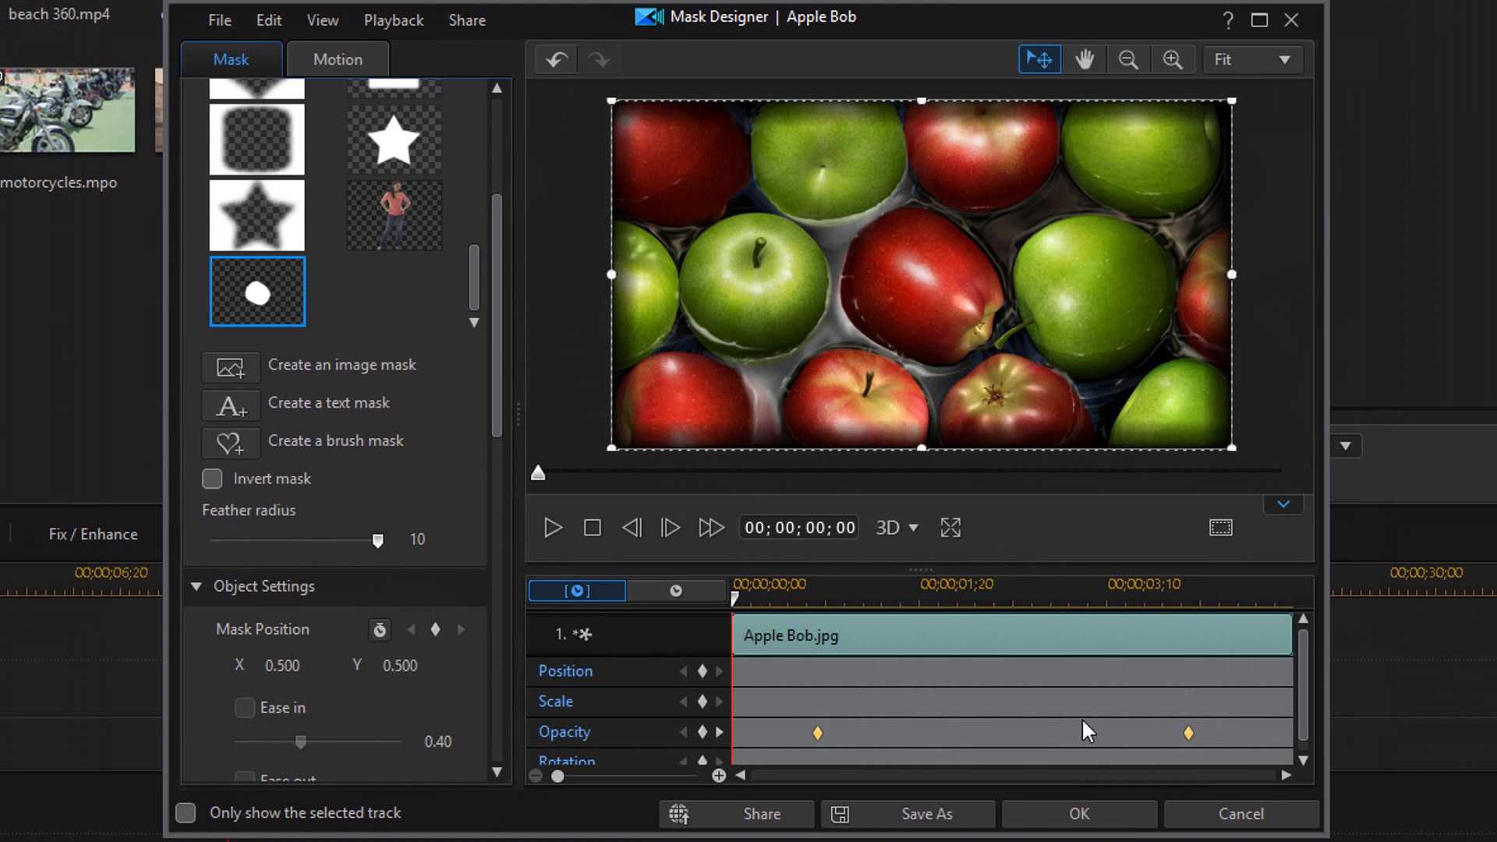
pyautogui.moveTo(1082, 730)
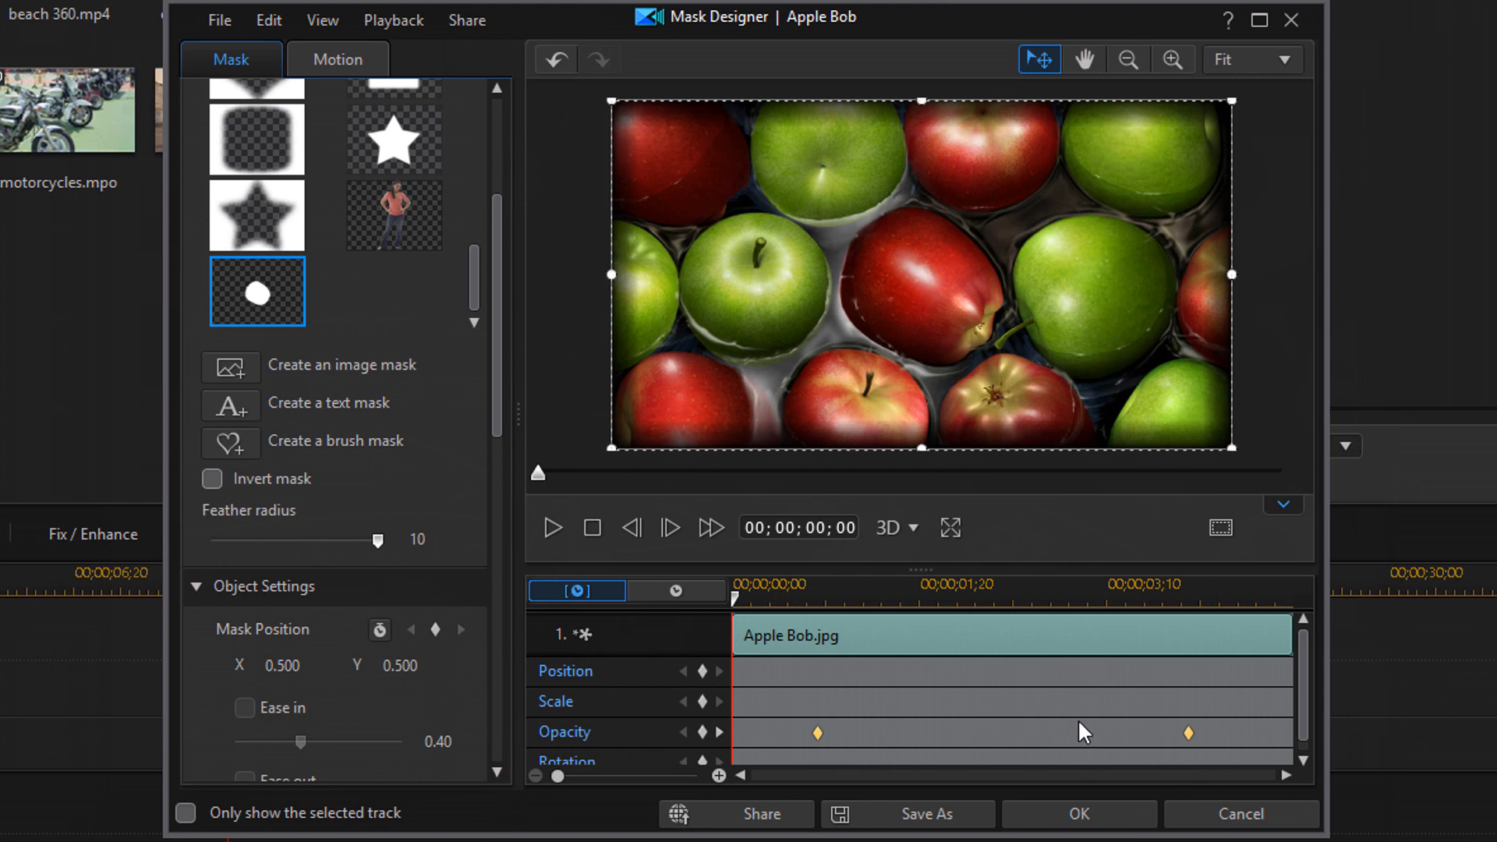
pyautogui.moveTo(1026, 718)
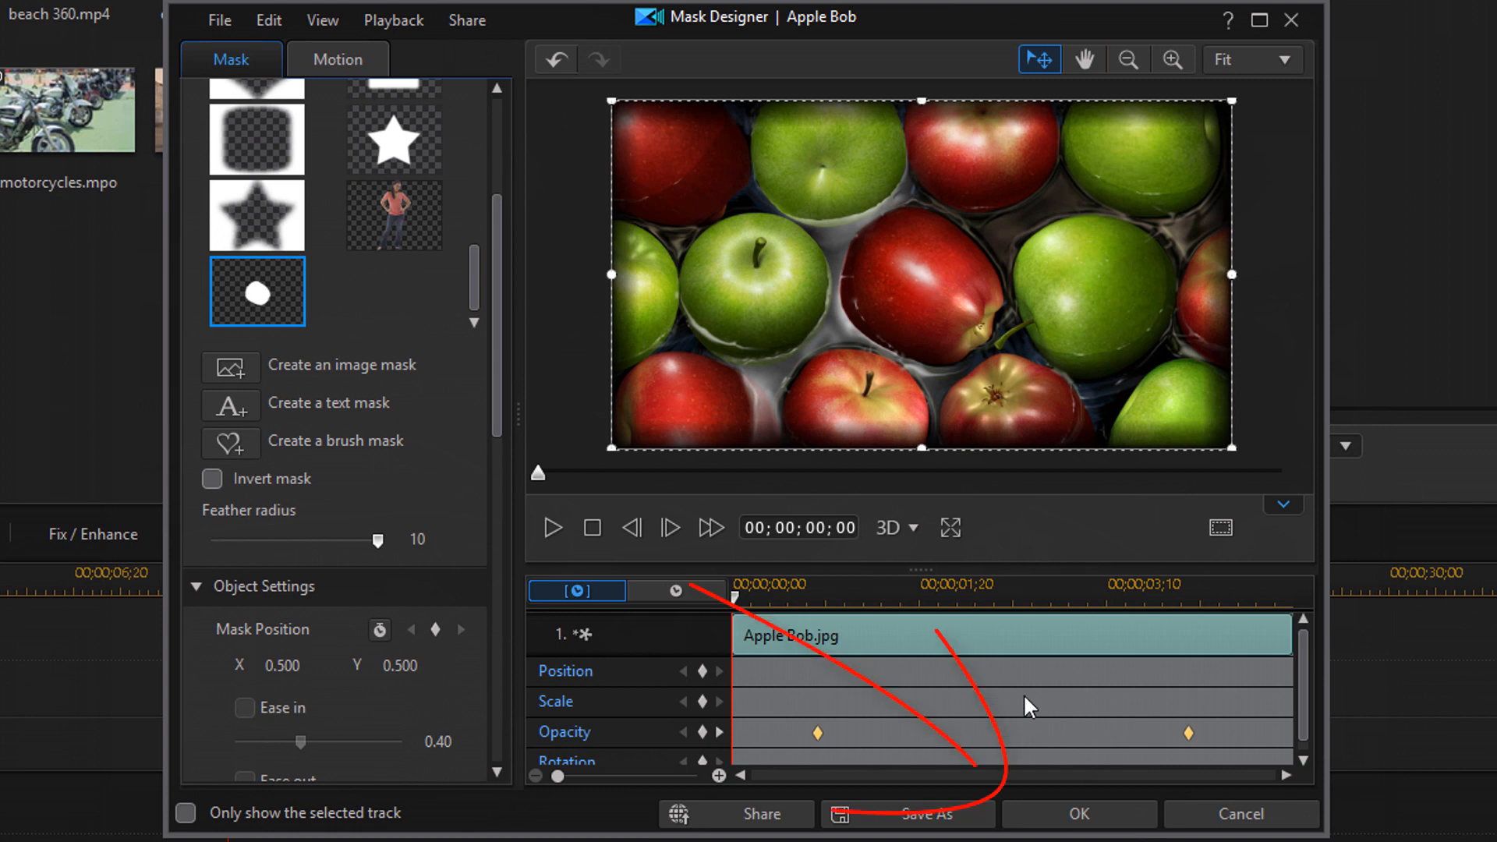
pyautogui.moveTo(1079, 814)
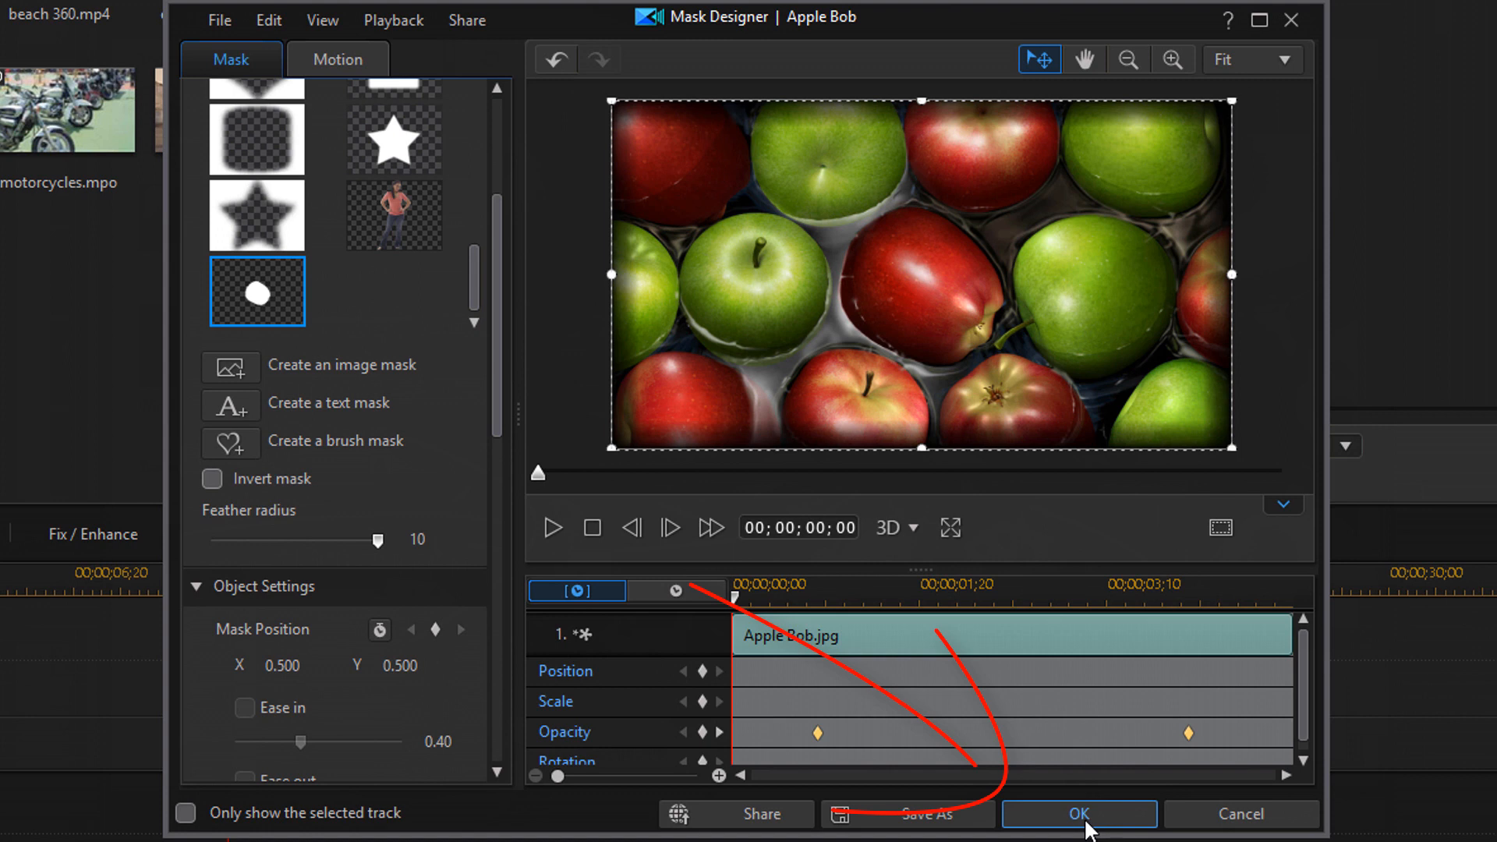
pyautogui.click(1078, 814)
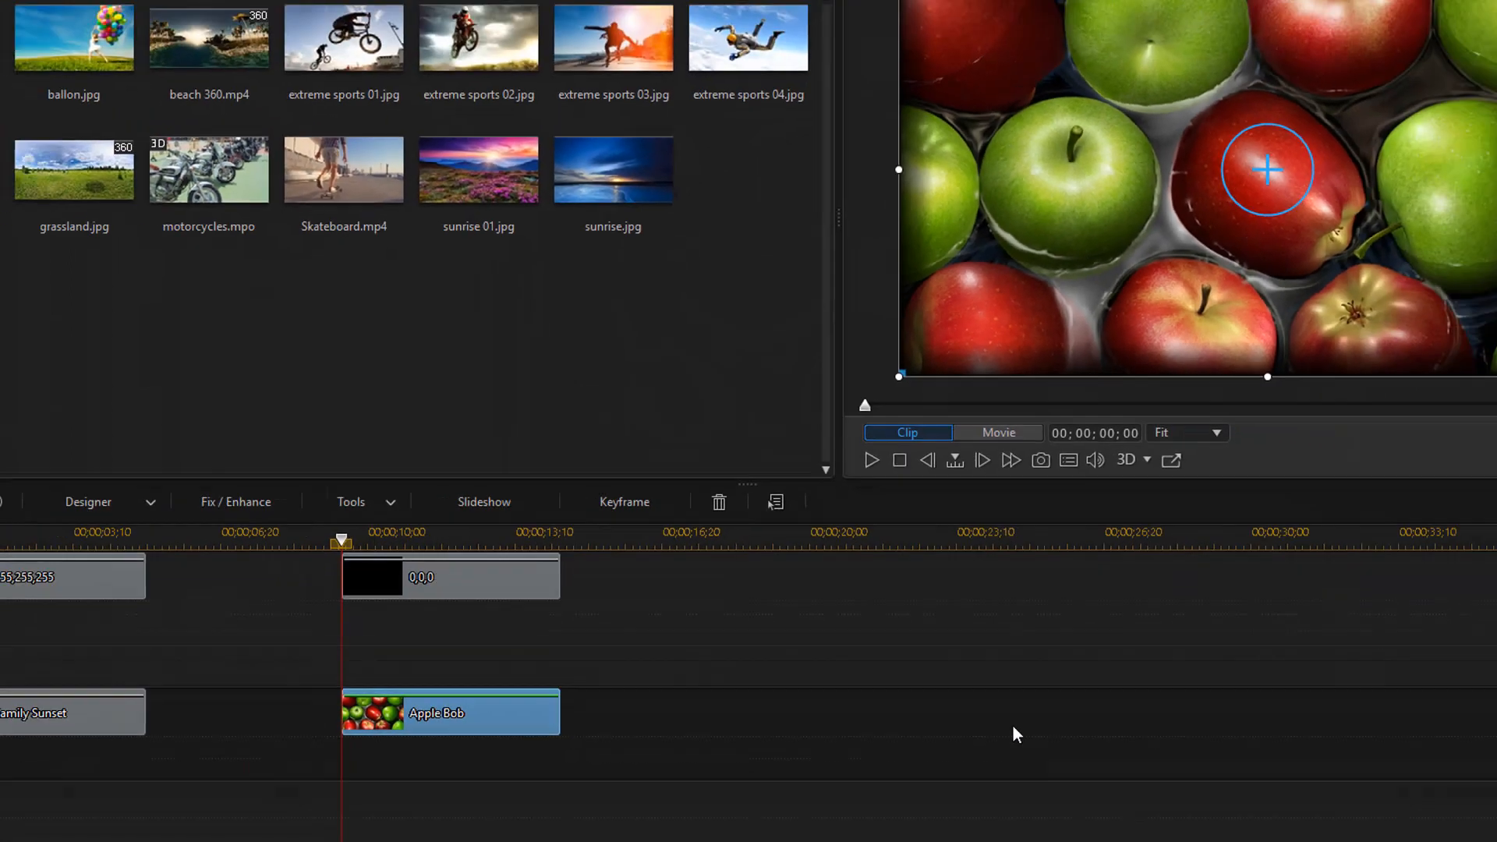